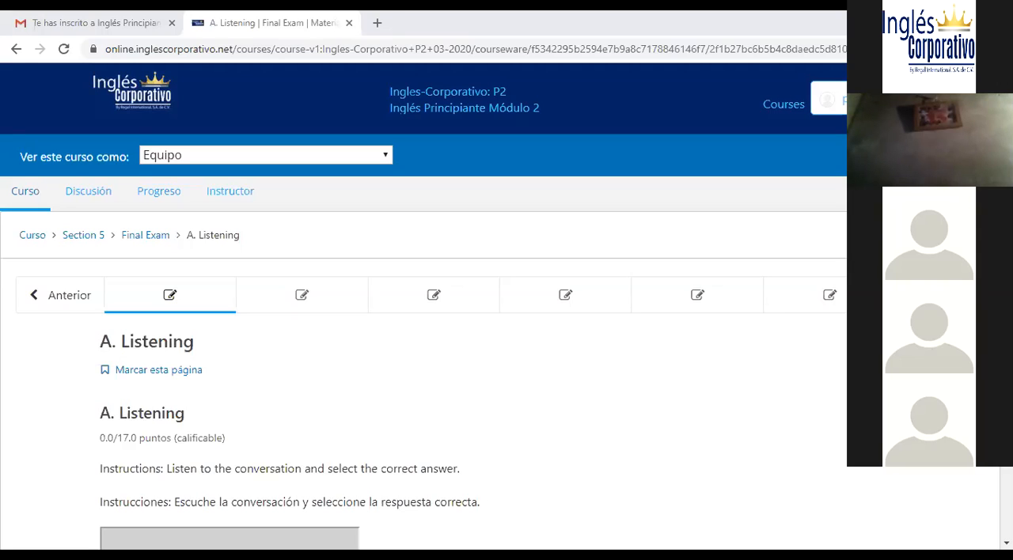
pyautogui.moveTo(647, 349)
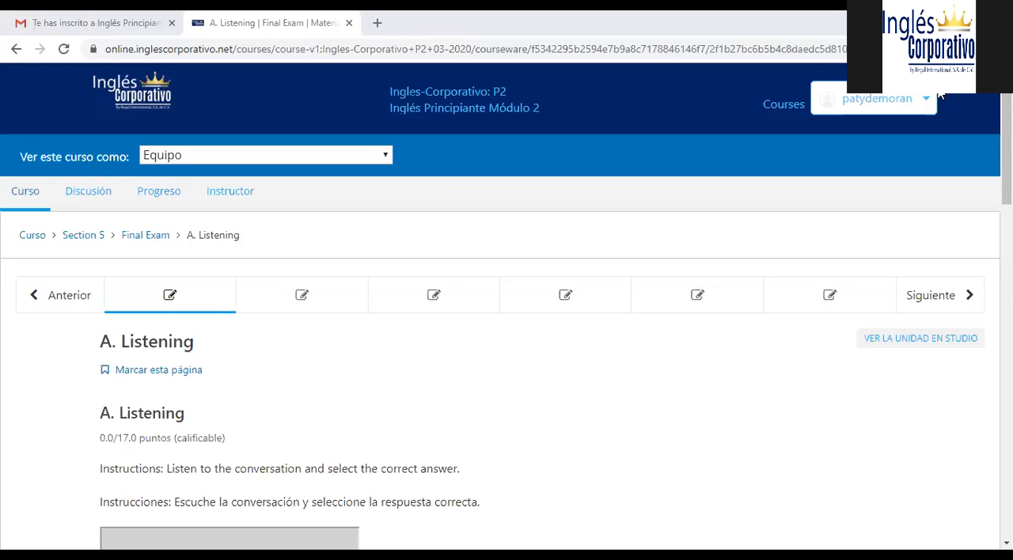
pyautogui.moveTo(771, 131)
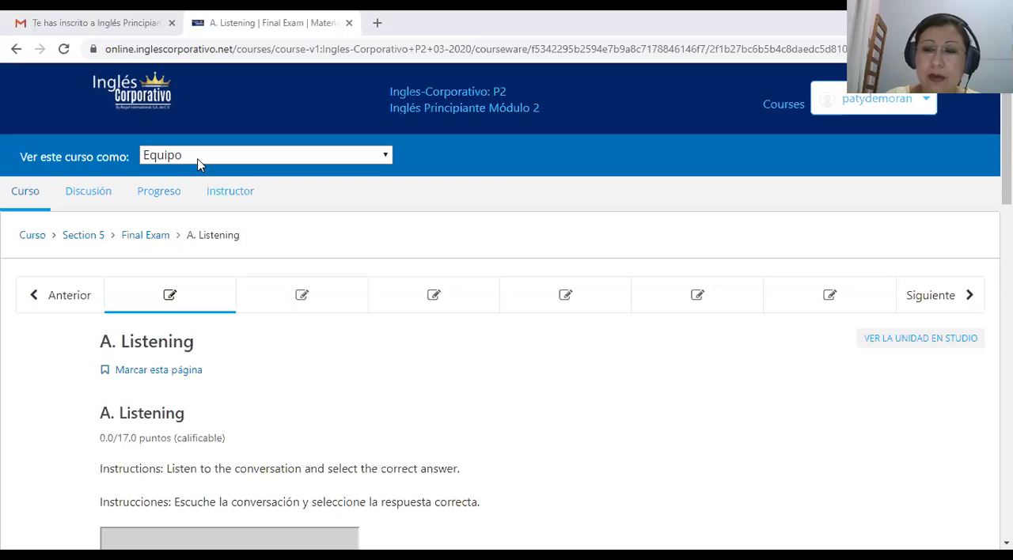
pyautogui.moveTo(267, 400)
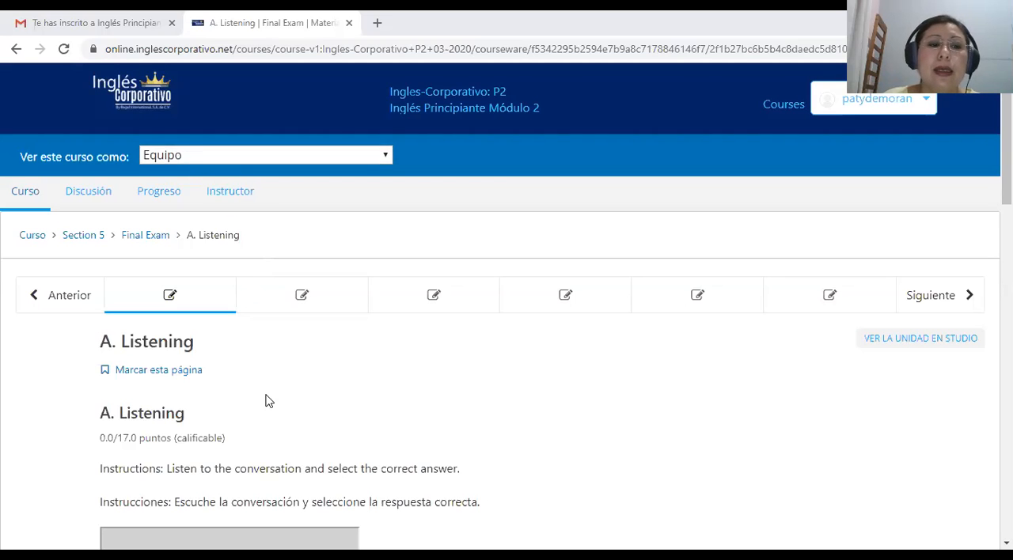
pyautogui.scroll(-3)
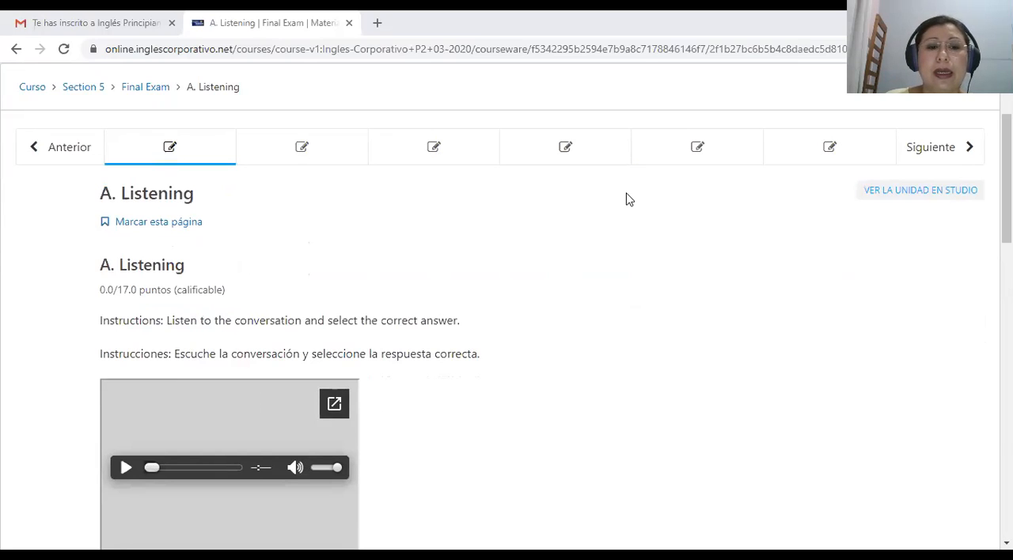
pyautogui.moveTo(709, 395)
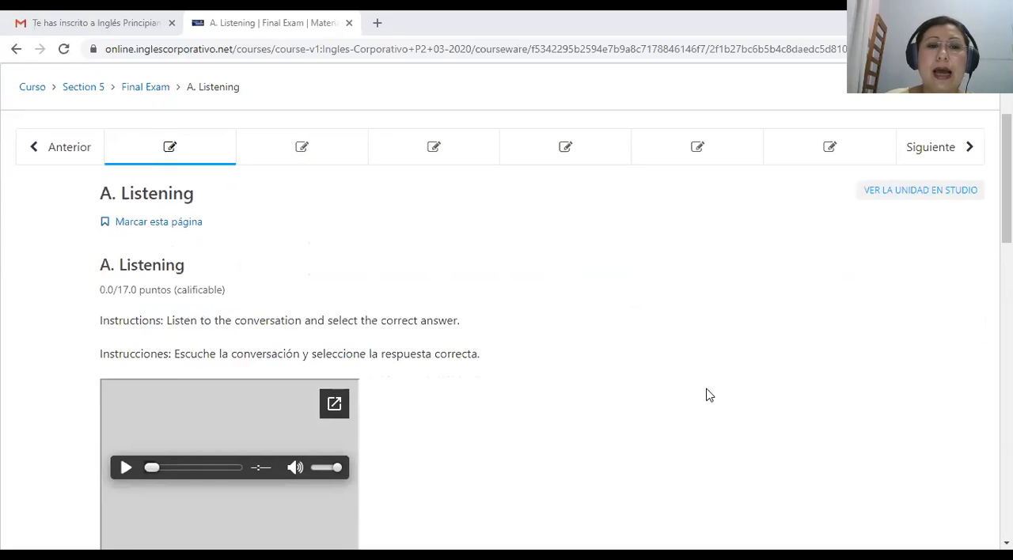
pyautogui.scroll(-3)
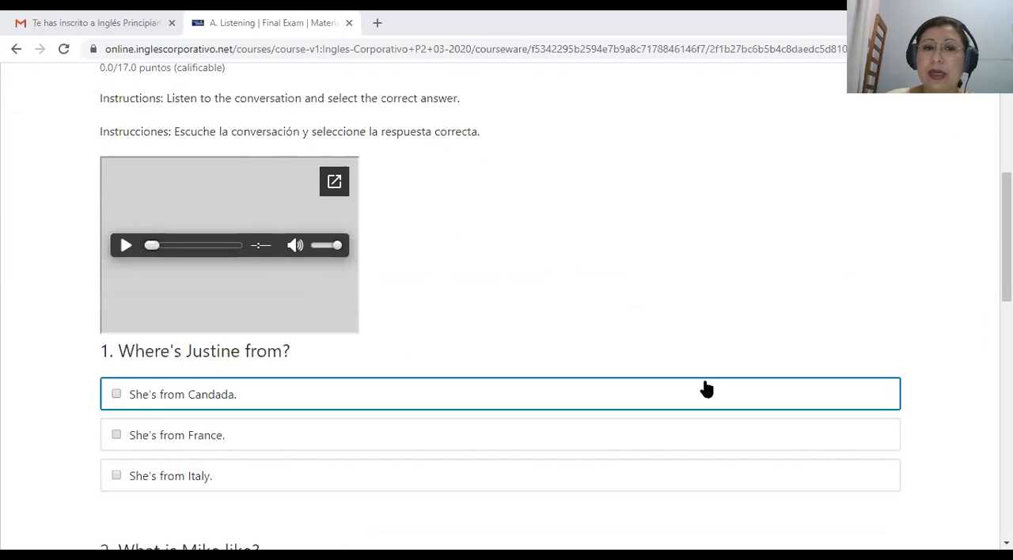
pyautogui.scroll(3)
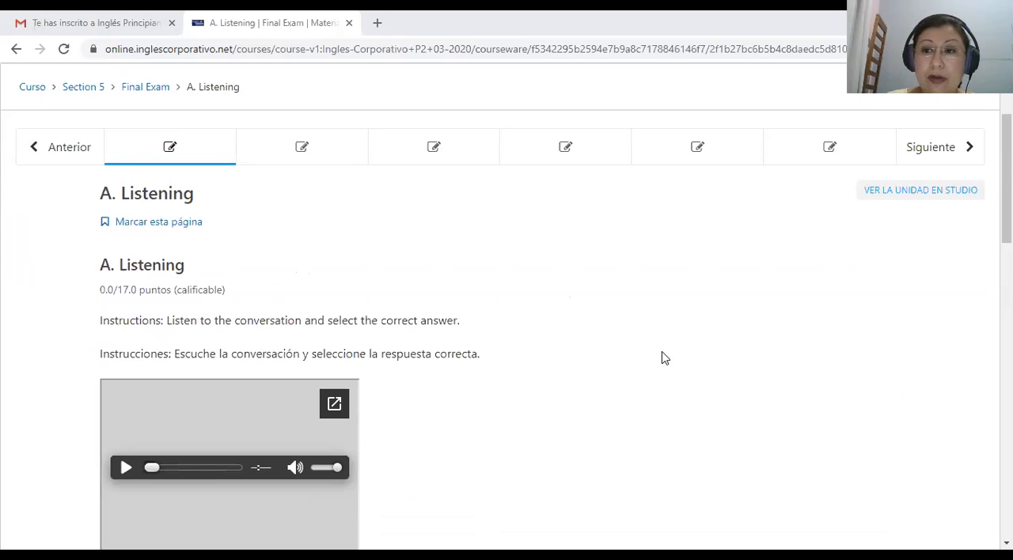
pyautogui.moveTo(657, 357)
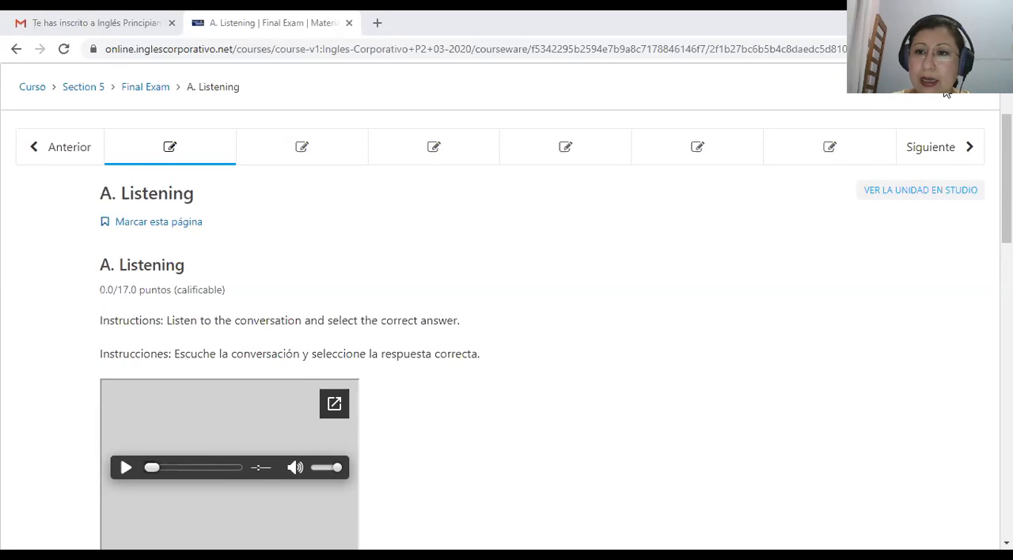
pyautogui.moveTo(742, 127)
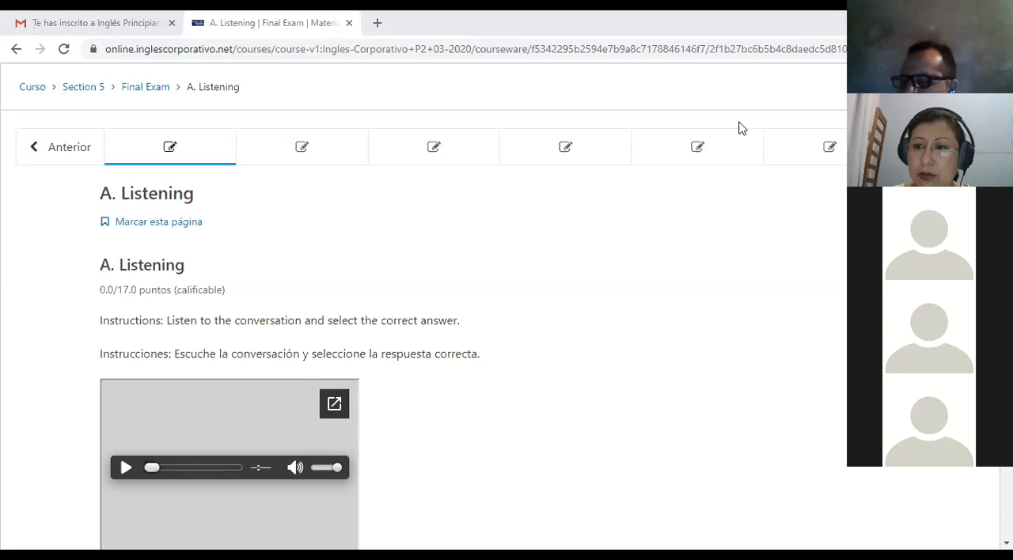
pyautogui.moveTo(509, 158)
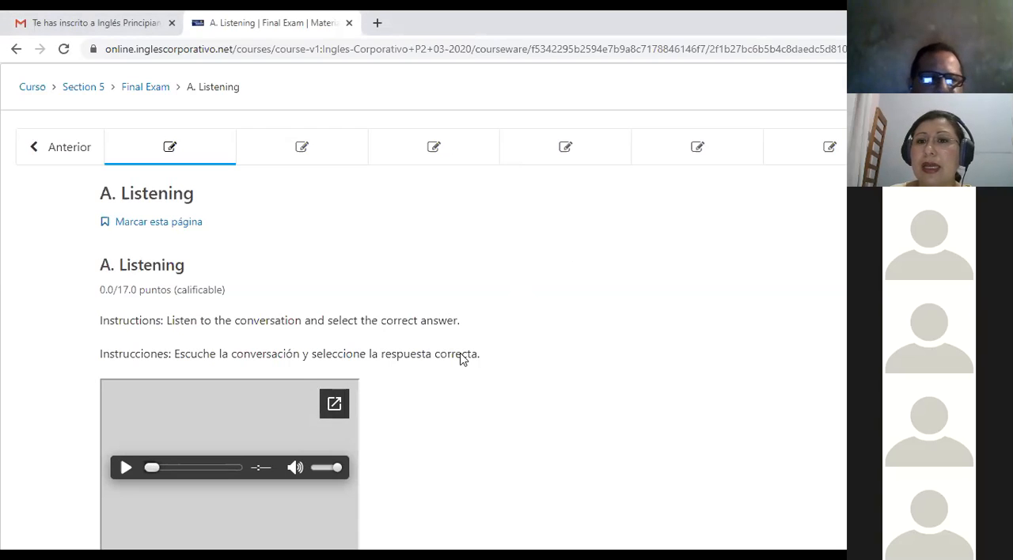
pyautogui.moveTo(782, 123)
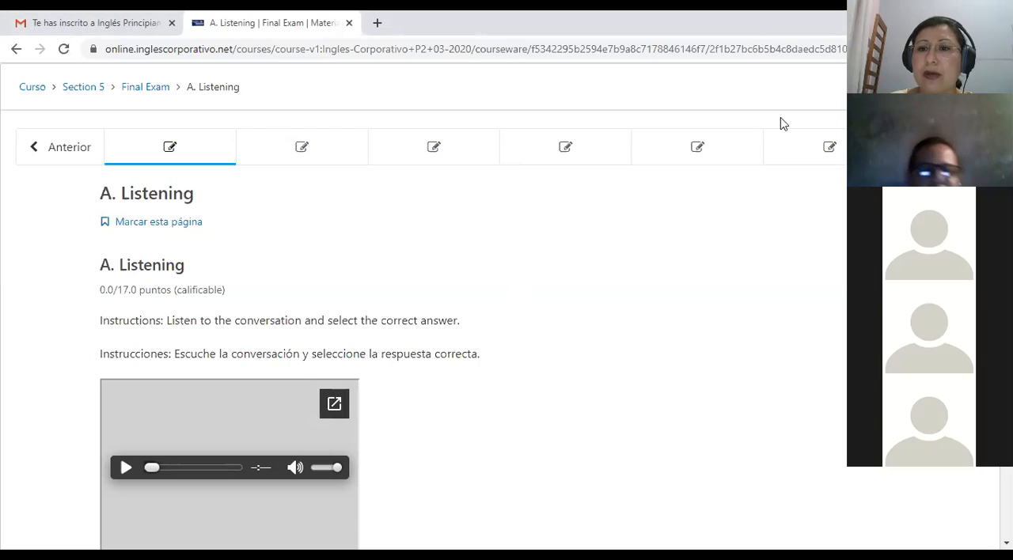
pyautogui.moveTo(334, 404)
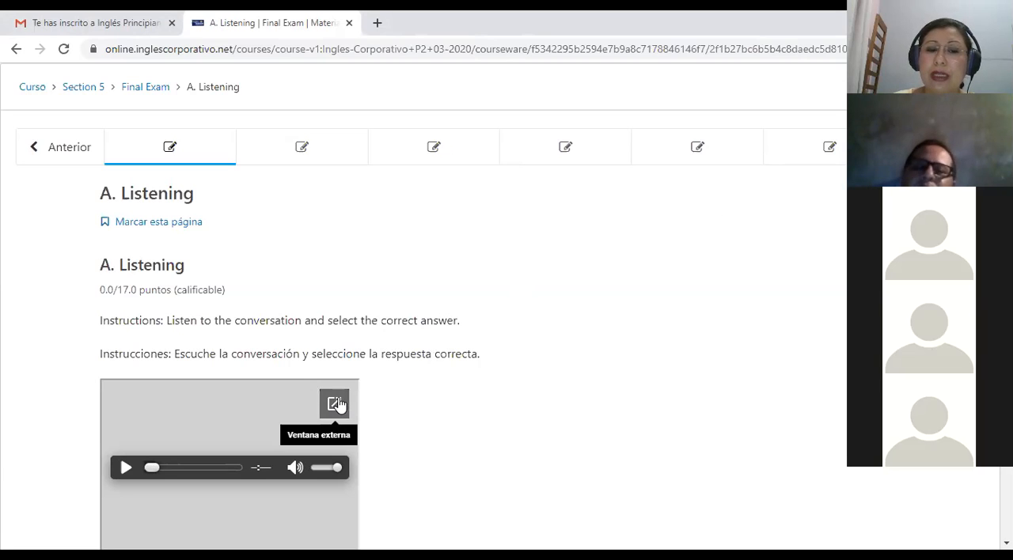
# - Open the Unit 03-04 Quiz.mp3 listening audio in its own Google Drive tab
pyautogui.click(330, 405)
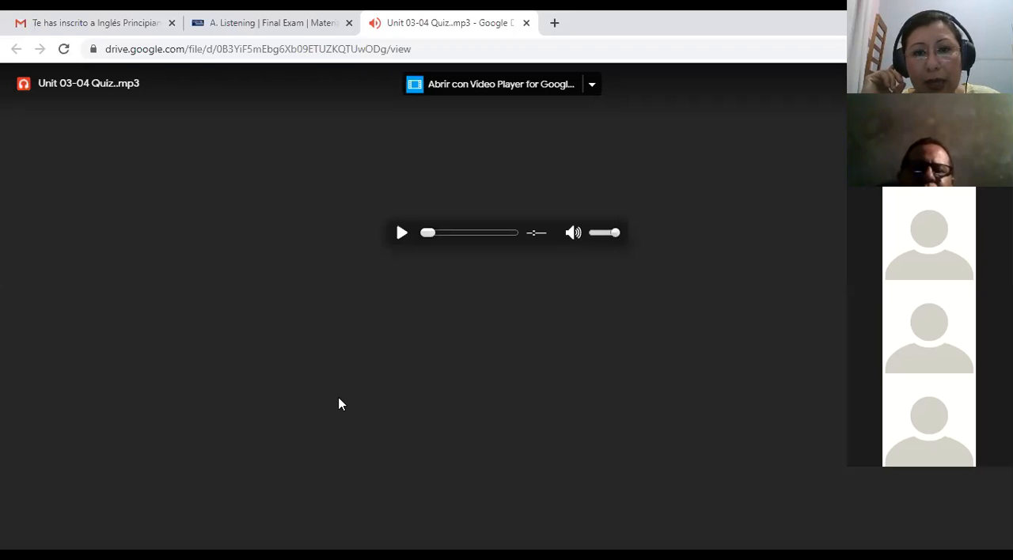
pyautogui.moveTo(534, 393)
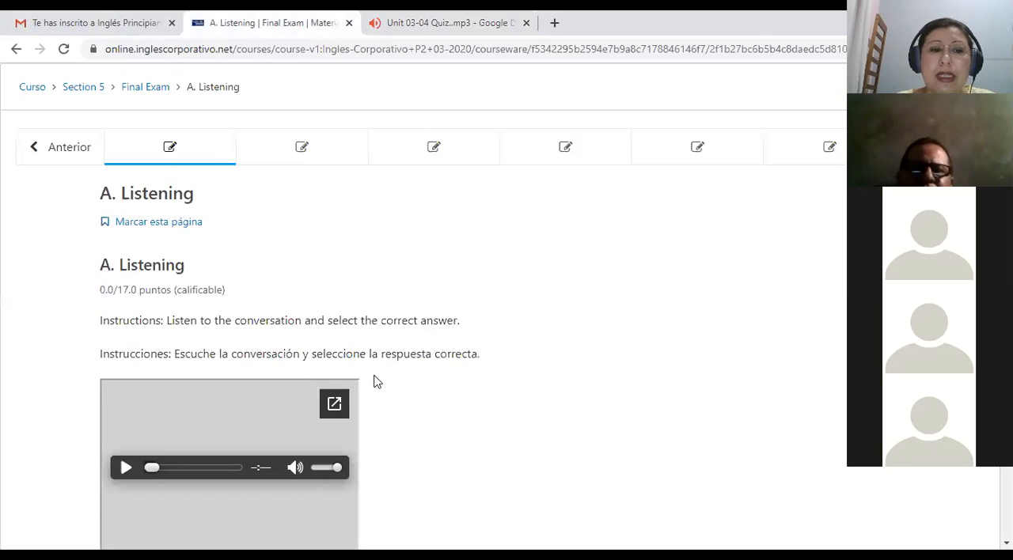
# - Scroll through listening questions 1–4 down to the Enviar button without answering any
pyautogui.scroll(-3)
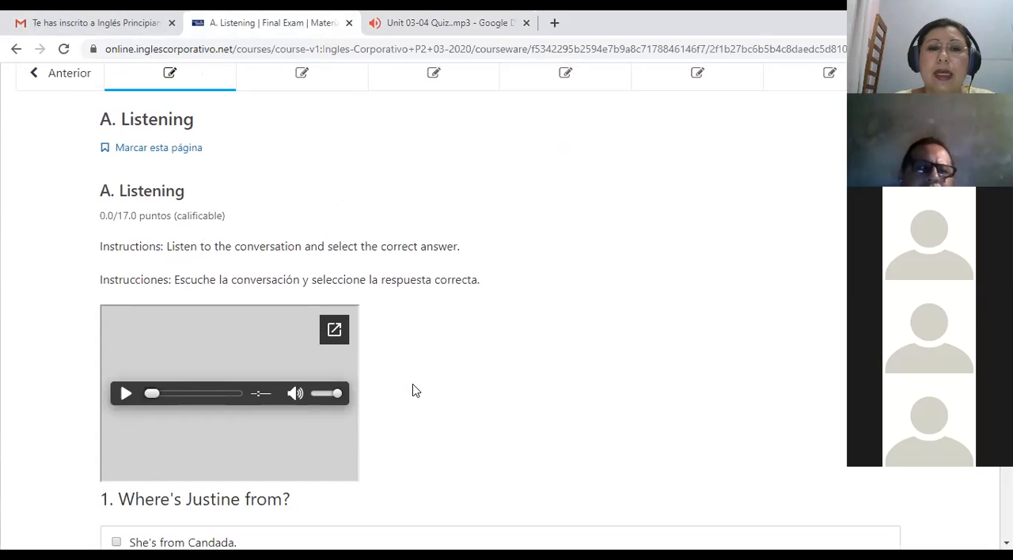
pyautogui.scroll(-3)
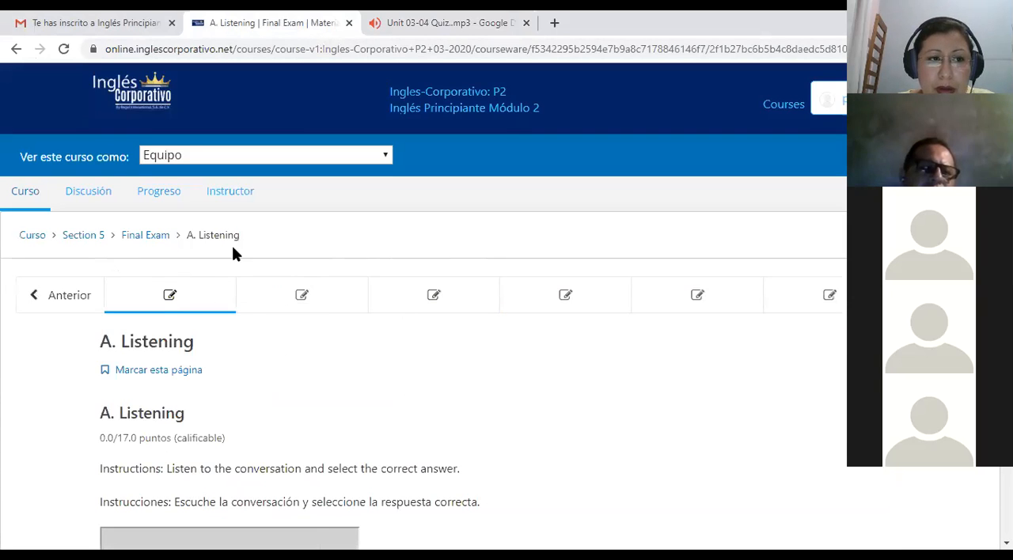
pyautogui.moveTo(530, 157)
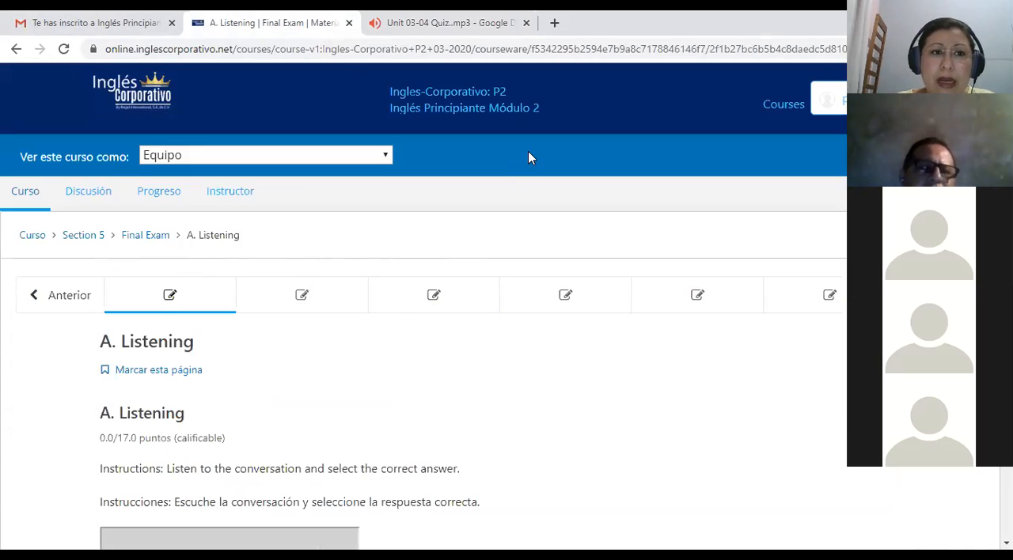
pyautogui.scroll(-3)
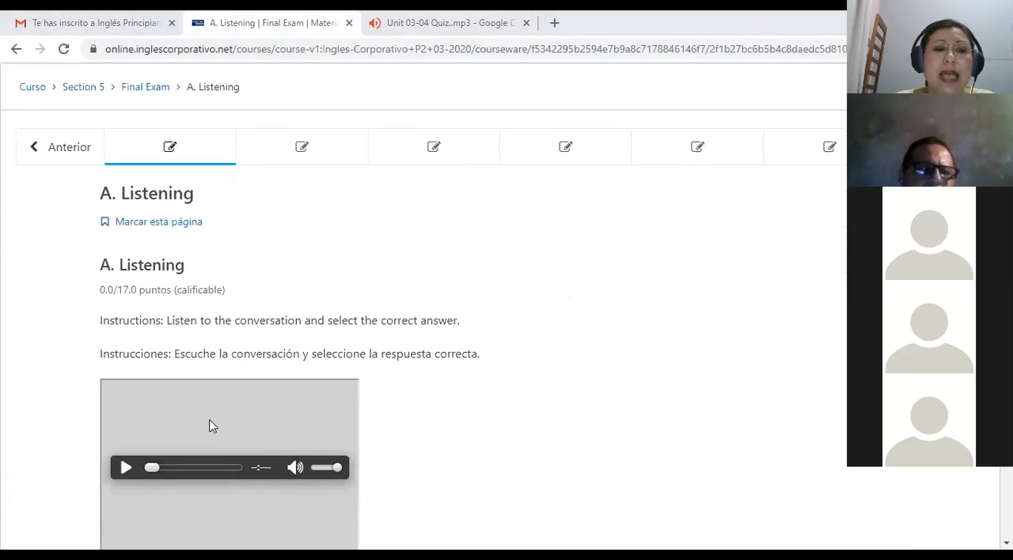
pyautogui.scroll(-3)
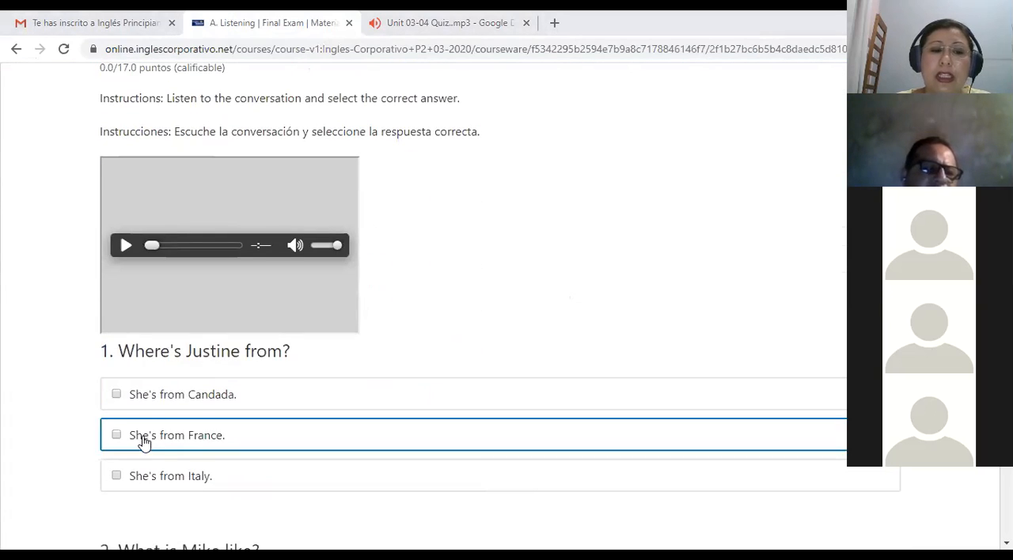
pyautogui.scroll(-3)
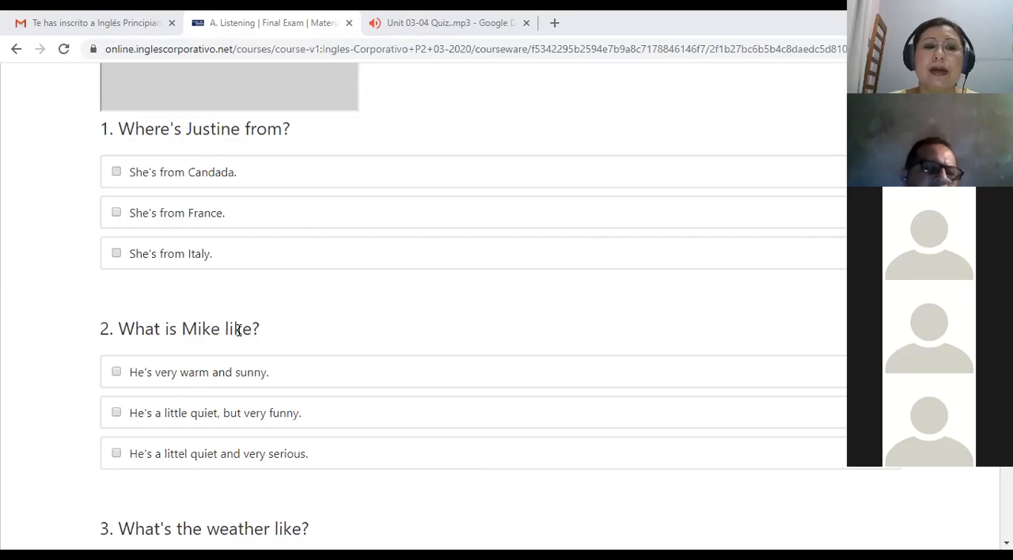
pyautogui.moveTo(220, 511)
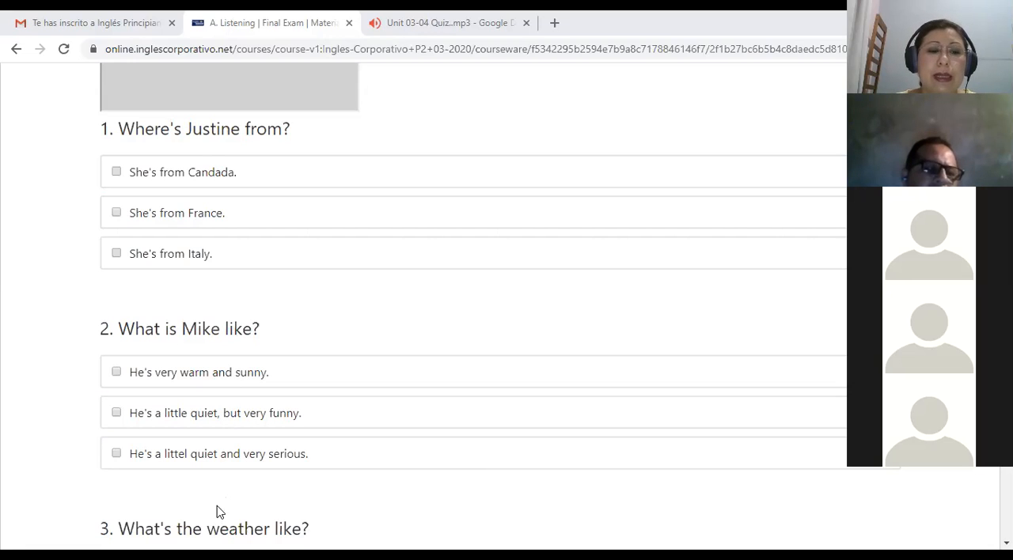
pyautogui.scroll(-3)
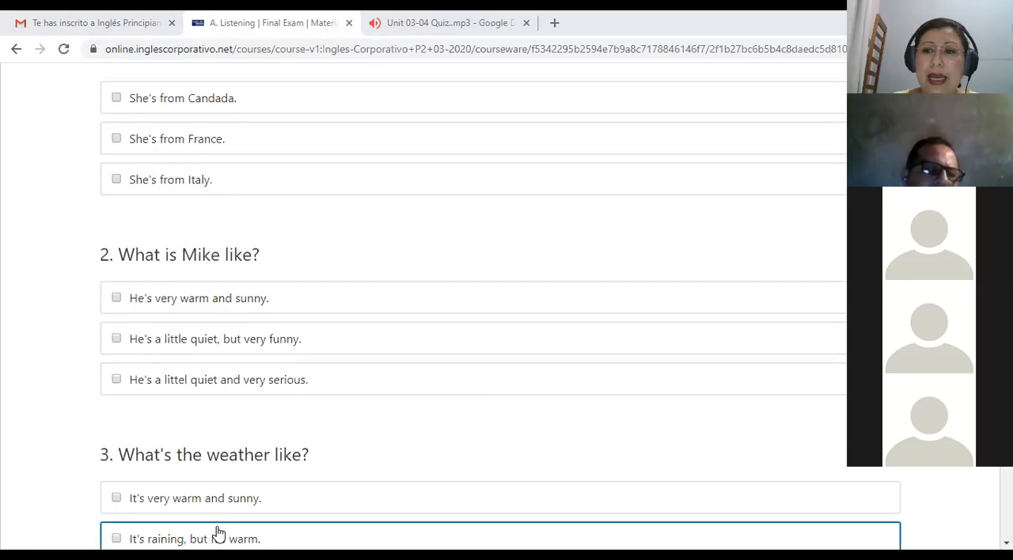
pyautogui.scroll(-3)
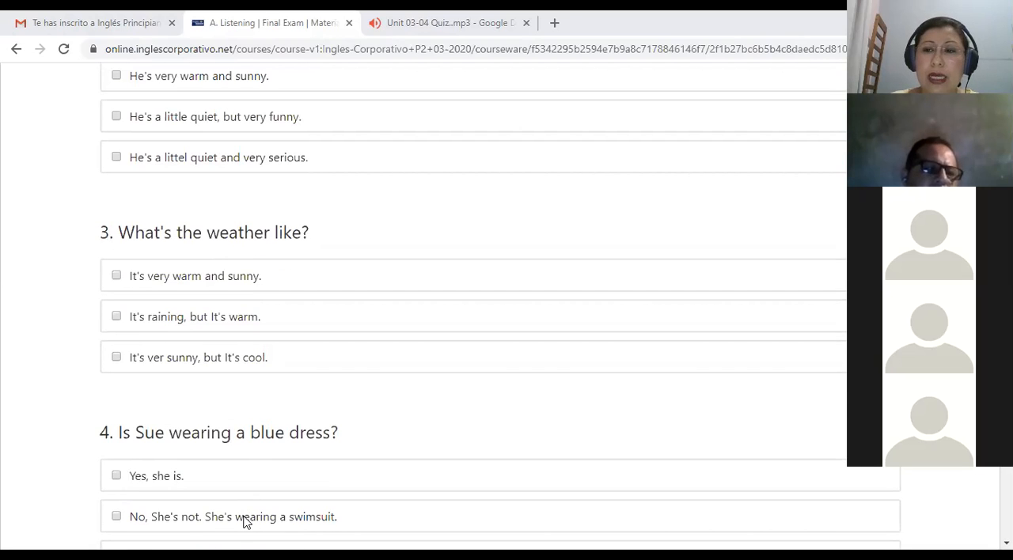
pyautogui.scroll(-3)
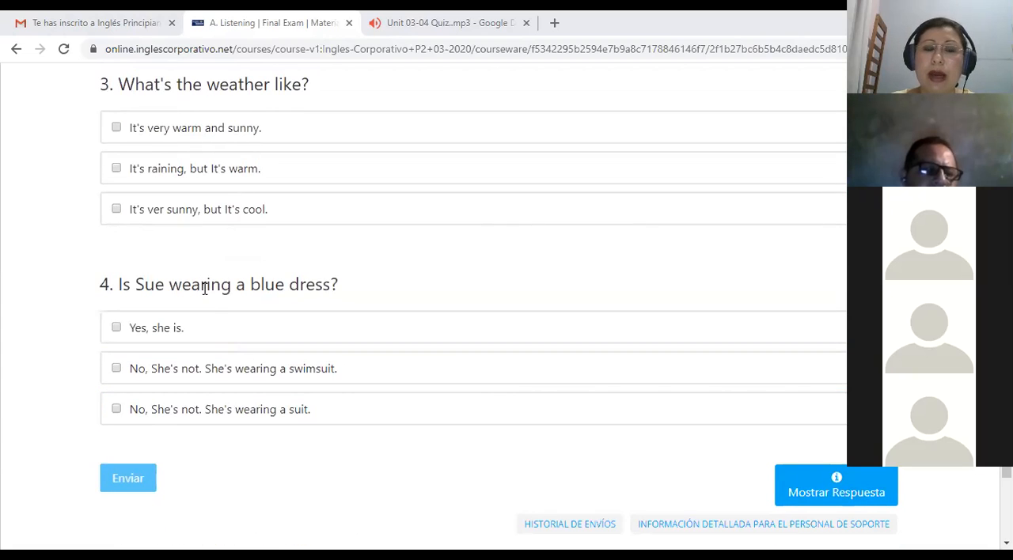
pyautogui.moveTo(215, 303)
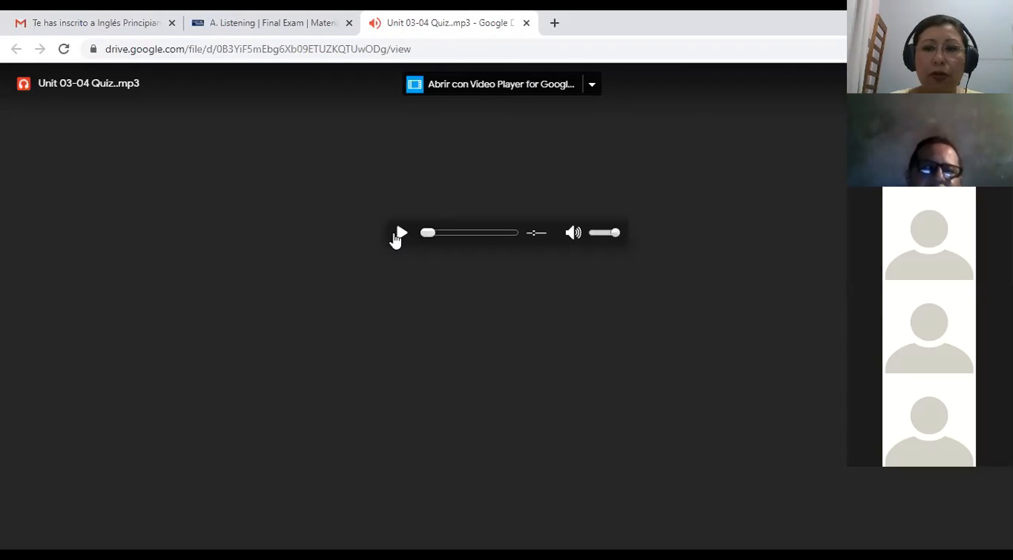
pyautogui.moveTo(400, 233)
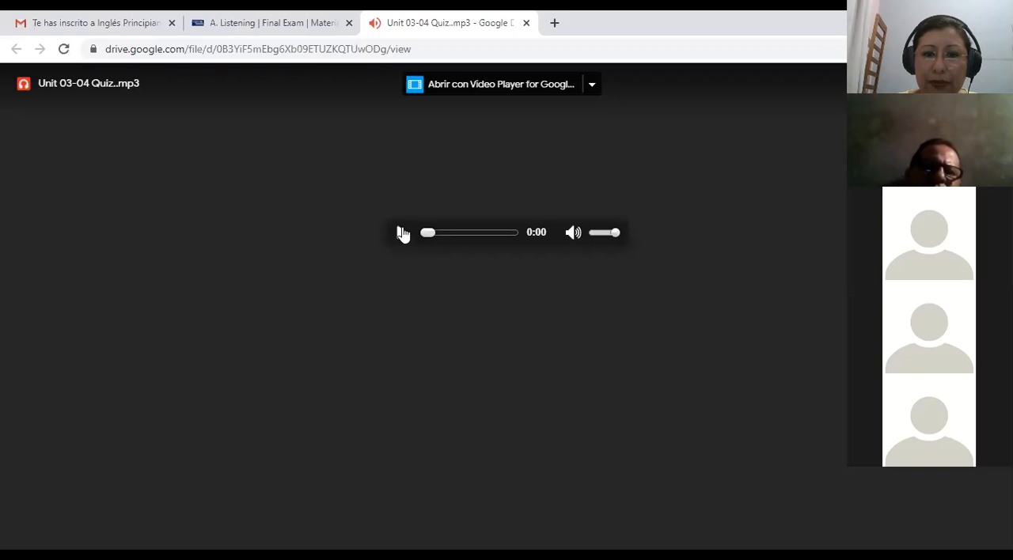
# - Start playing Unit 03-04 Quiz.mp3 in the Drive audio player
pyautogui.click(402, 232)
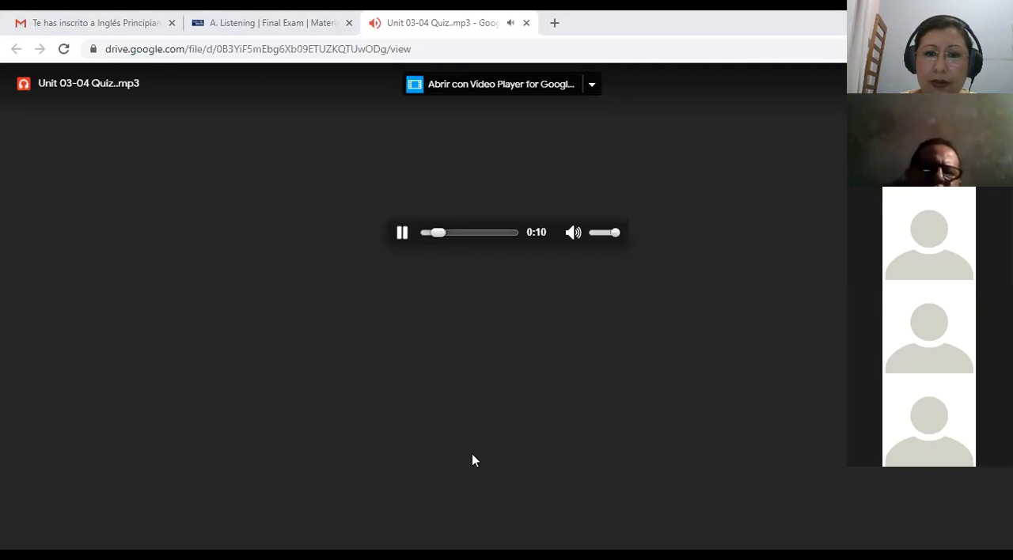
pyautogui.moveTo(667, 206)
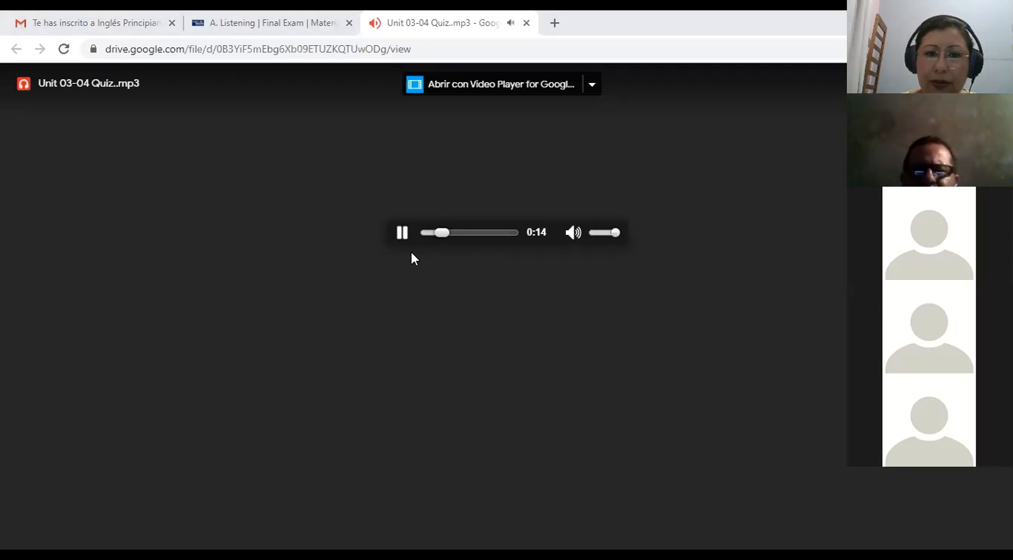
pyautogui.moveTo(401, 275)
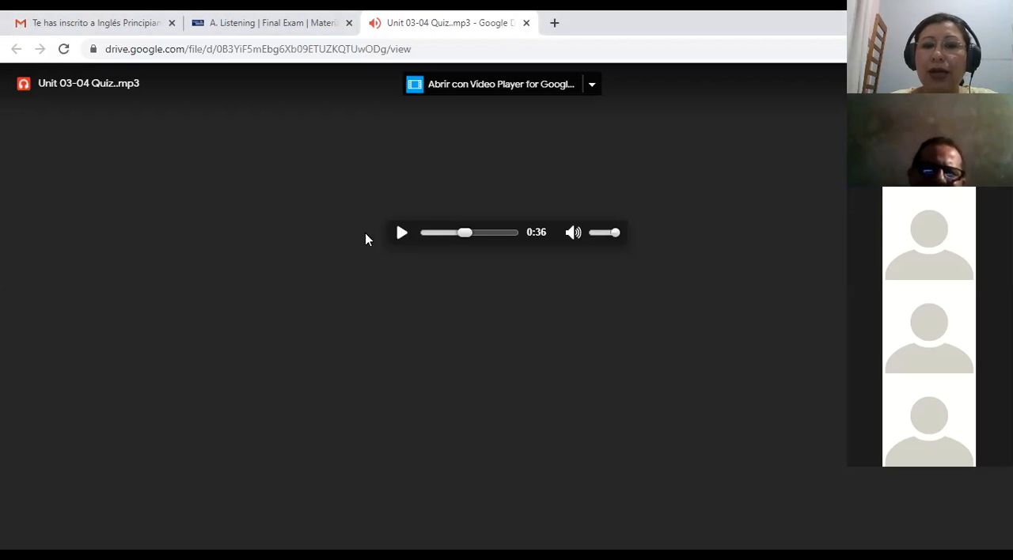
pyautogui.moveTo(456, 71)
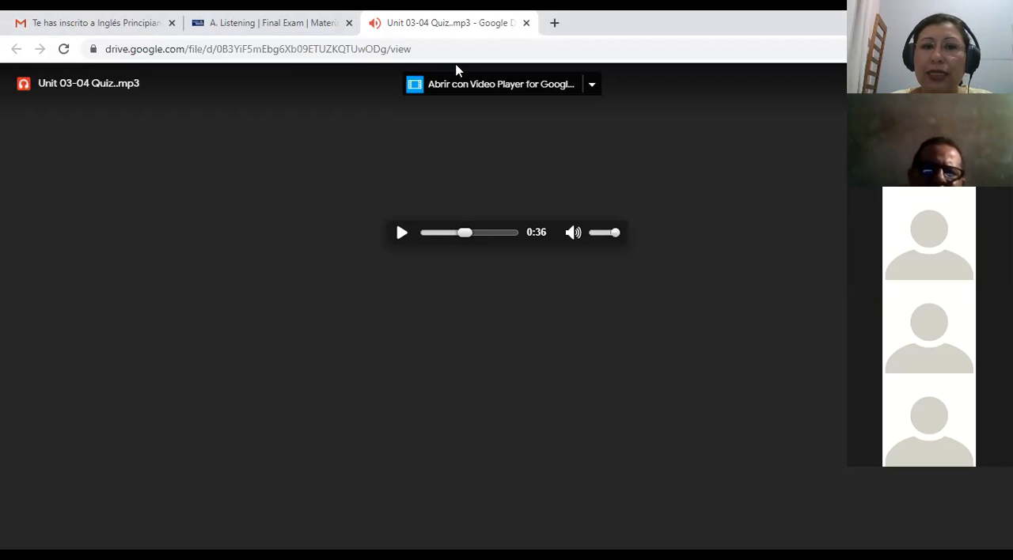
pyautogui.moveTo(249, 36)
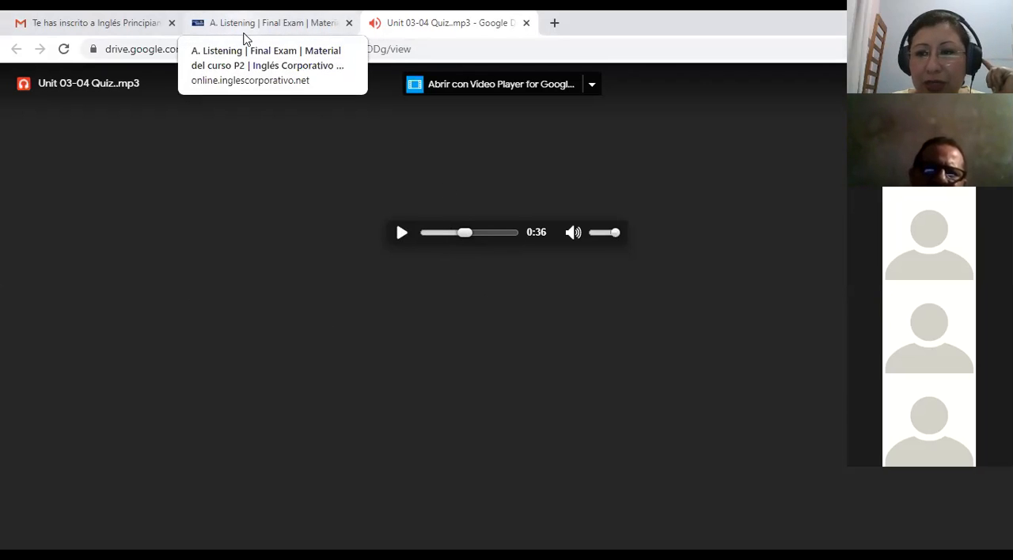
# - Return to the A. Listening exam tab and scroll through its questions to question 4
pyautogui.click(269, 22)
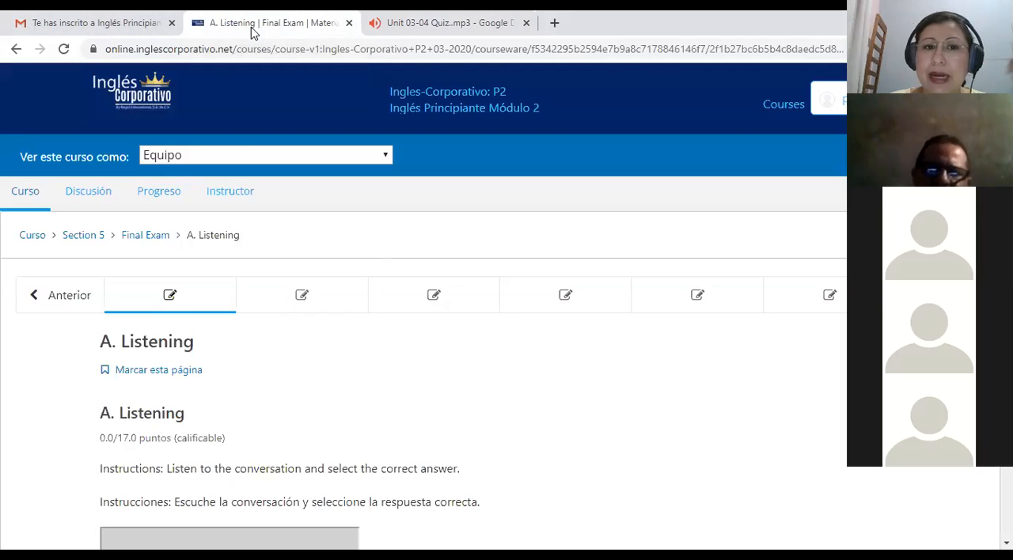
pyautogui.scroll(-3)
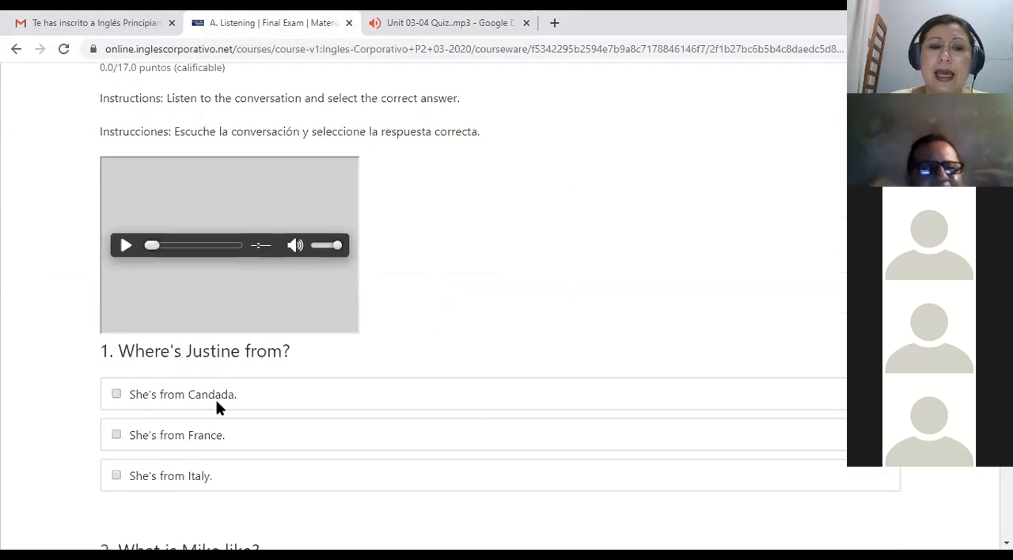
pyautogui.scroll(-3)
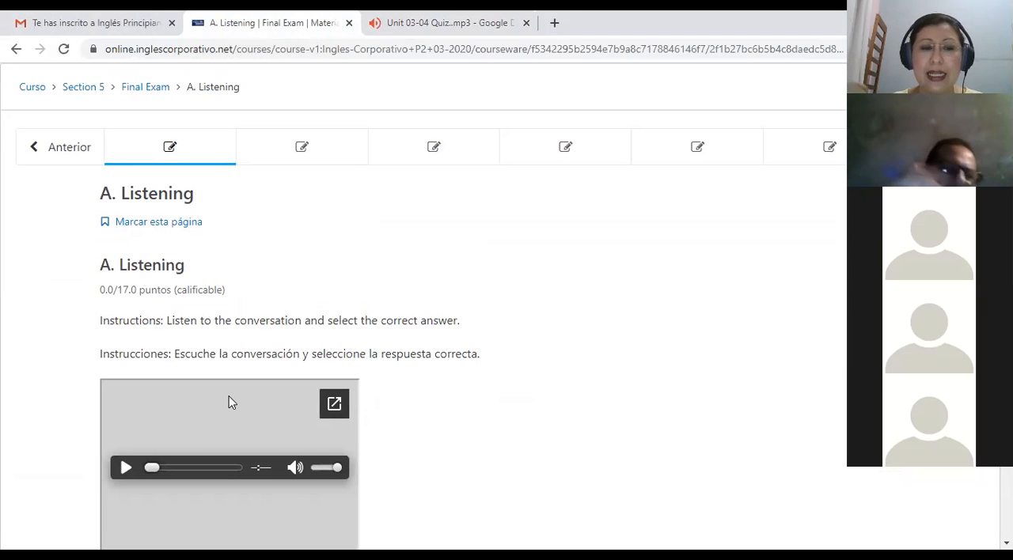
pyautogui.scroll(-3)
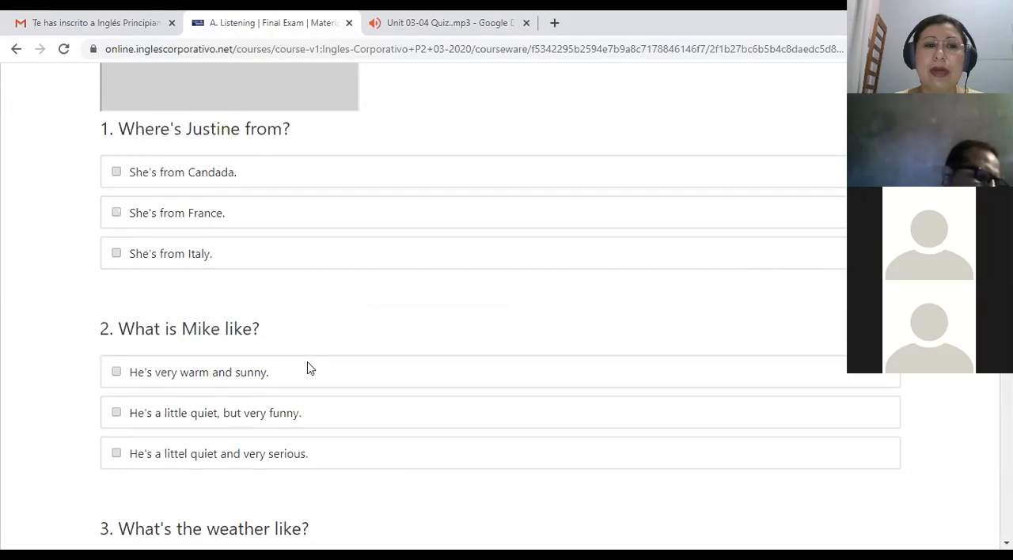
pyautogui.click(116, 372)
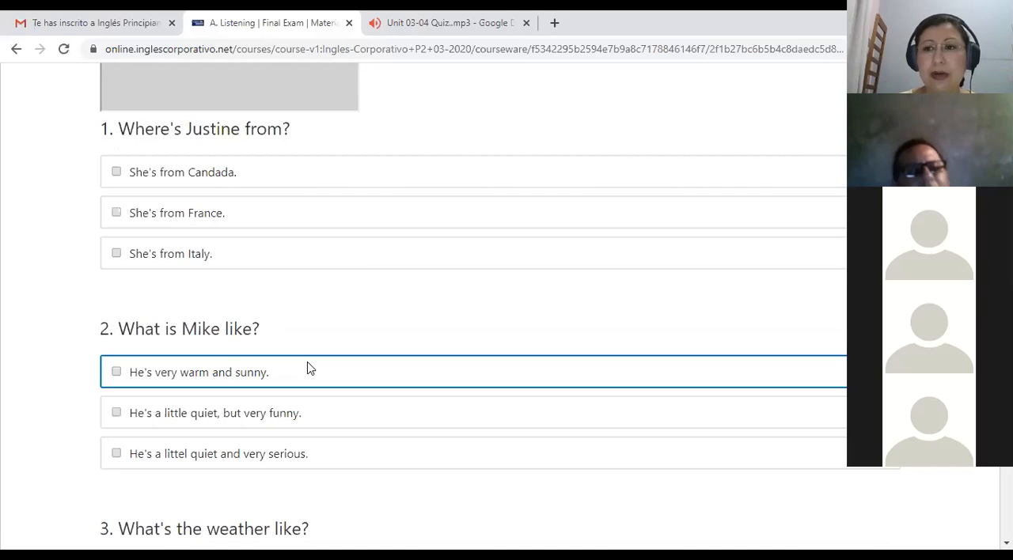
pyautogui.scroll(-3)
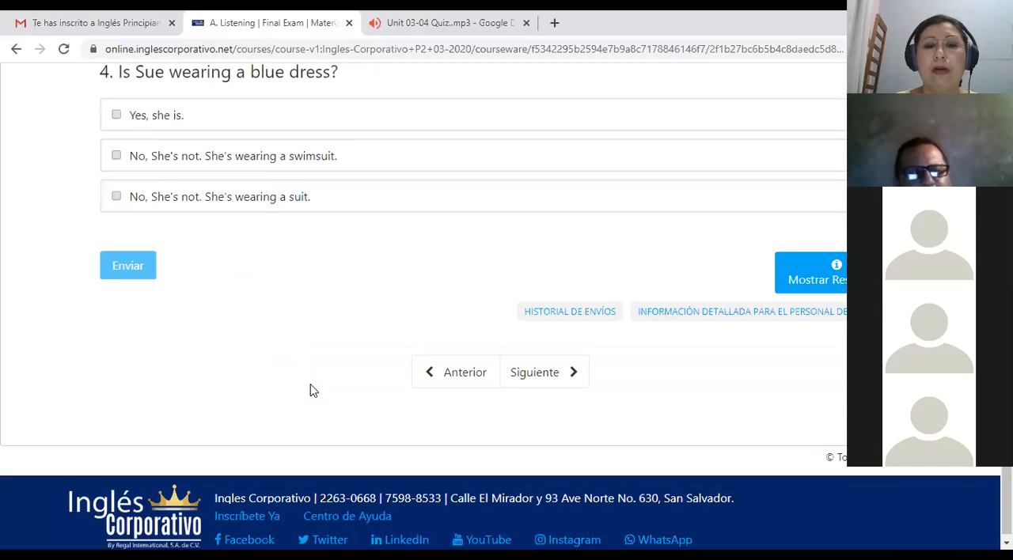
# - Advance with Siguiente to section B, Read the answers, and focus the first answer box
pyautogui.click(534, 372)
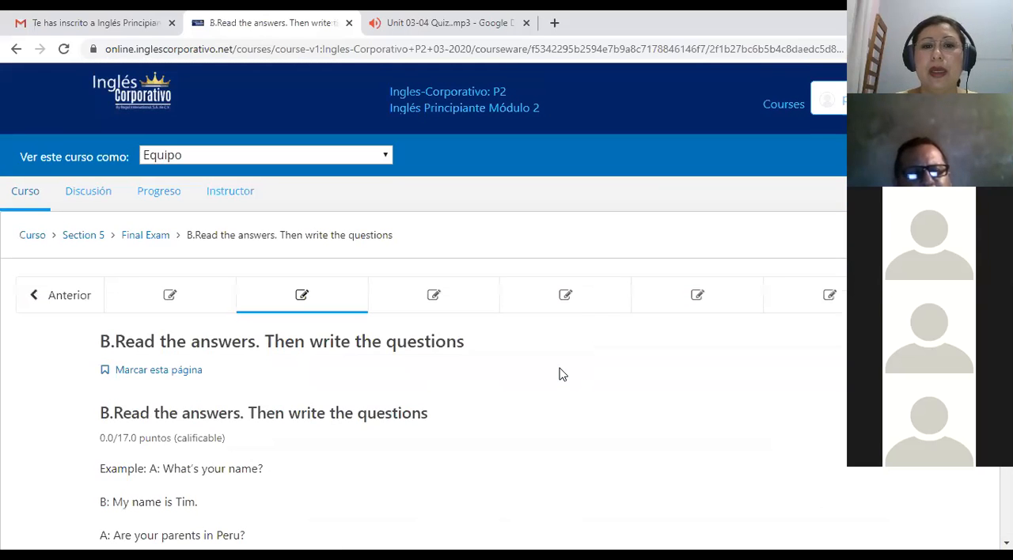
pyautogui.moveTo(661, 155)
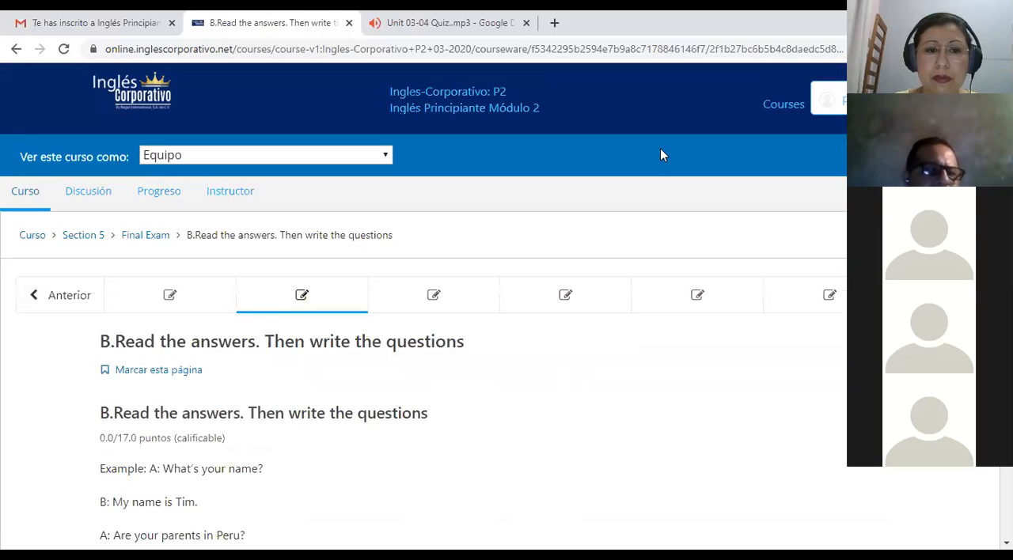
pyautogui.moveTo(433, 439)
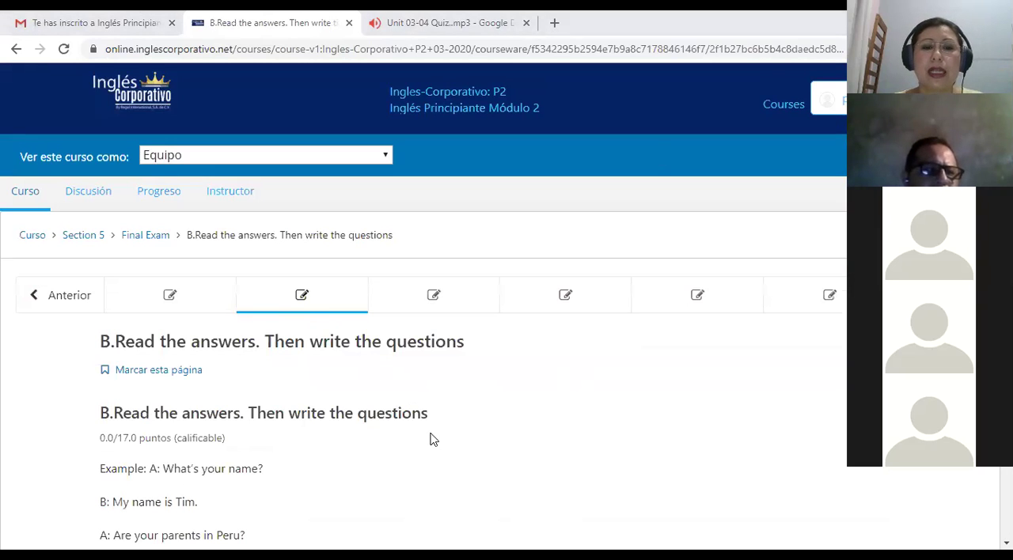
pyautogui.moveTo(593, 384)
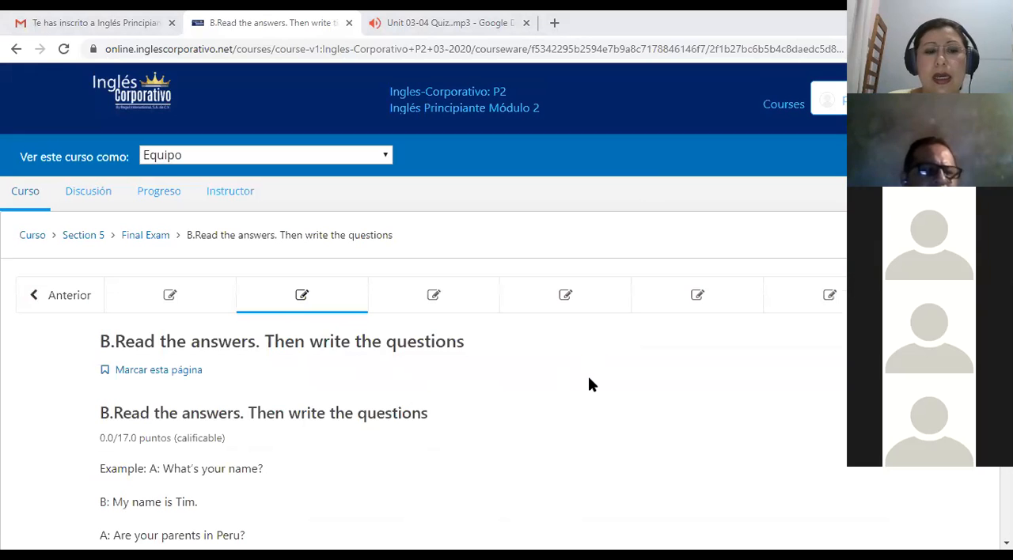
pyautogui.scroll(-3)
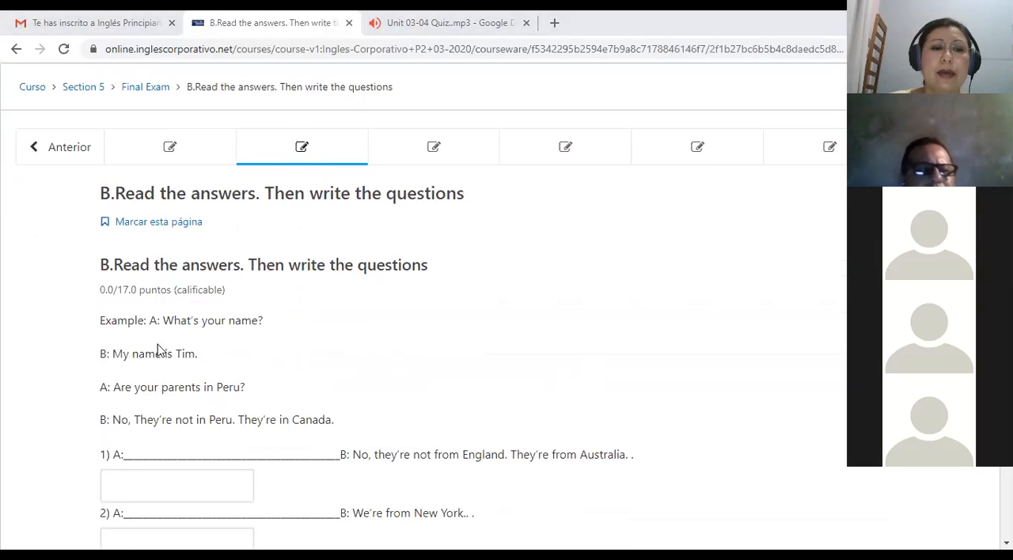
pyautogui.moveTo(193, 335)
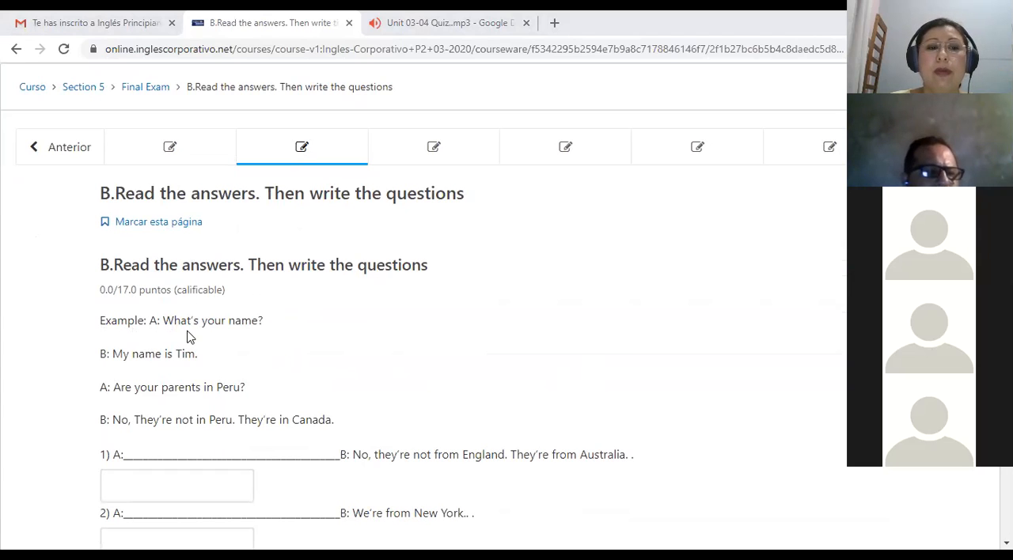
pyautogui.moveTo(189, 370)
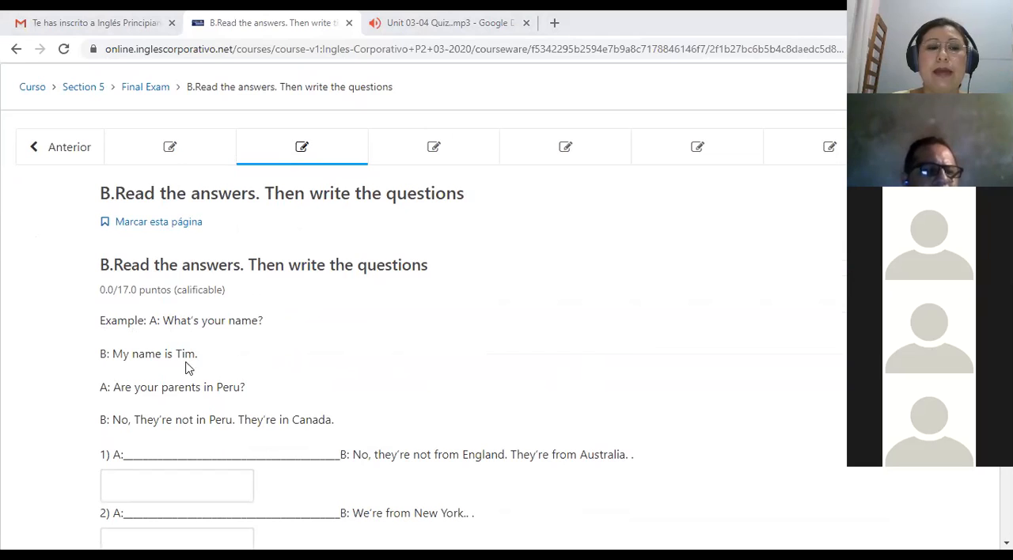
pyautogui.moveTo(153, 405)
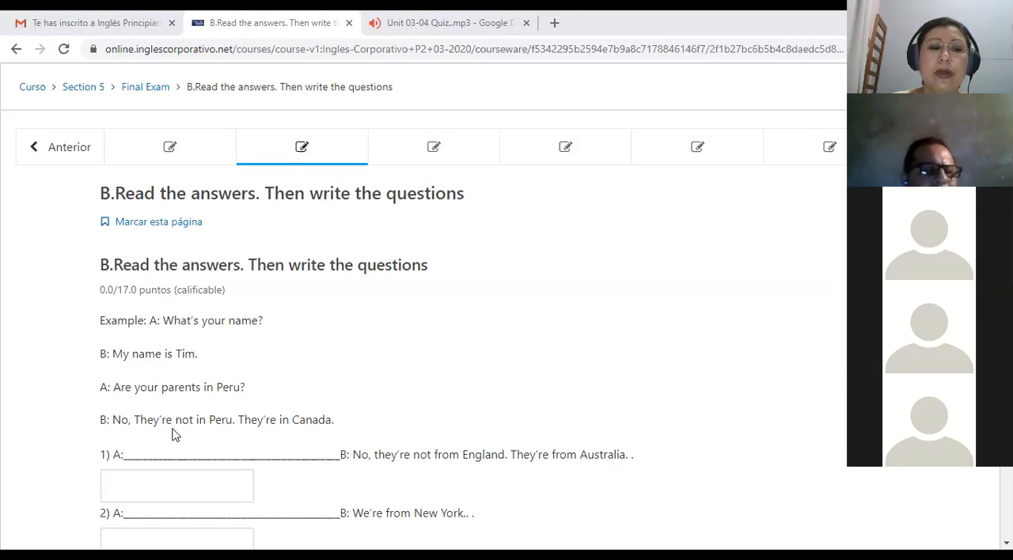
pyautogui.moveTo(281, 423)
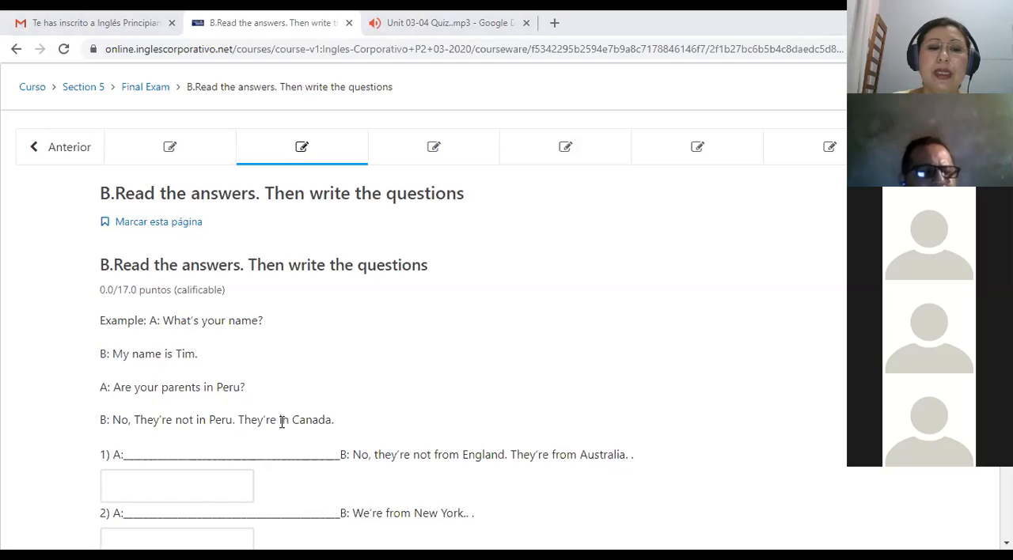
pyautogui.scroll(-3)
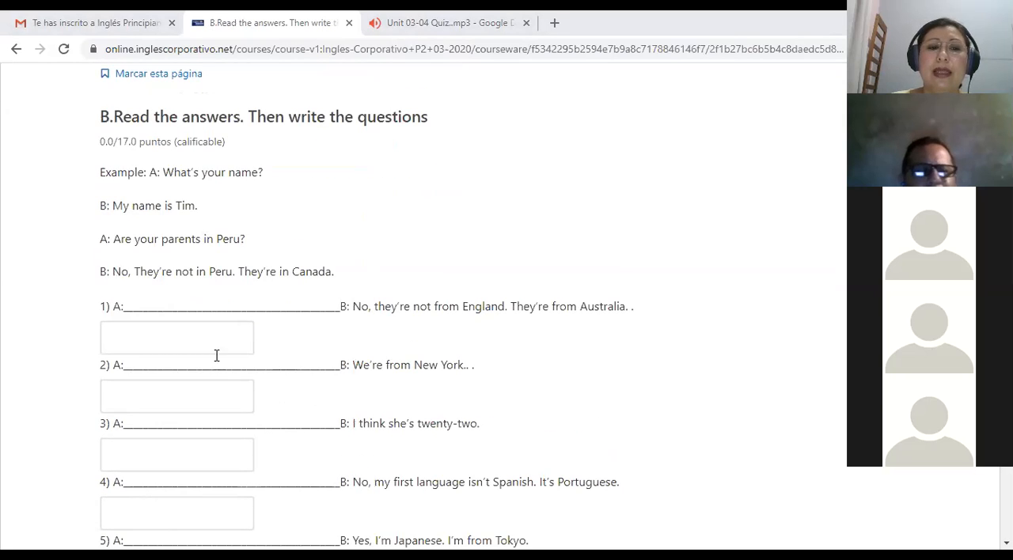
pyautogui.click(176, 337)
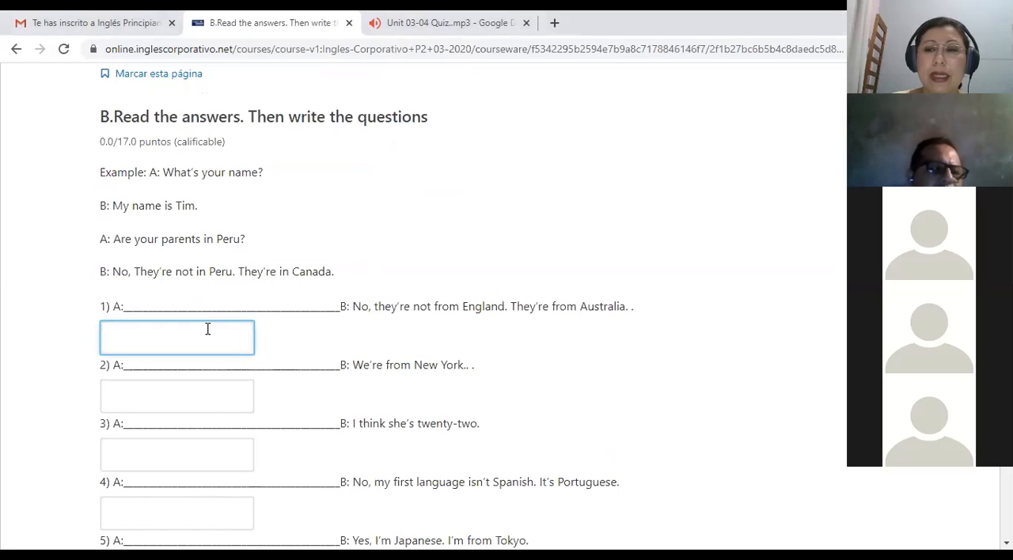
pyautogui.moveTo(218, 329)
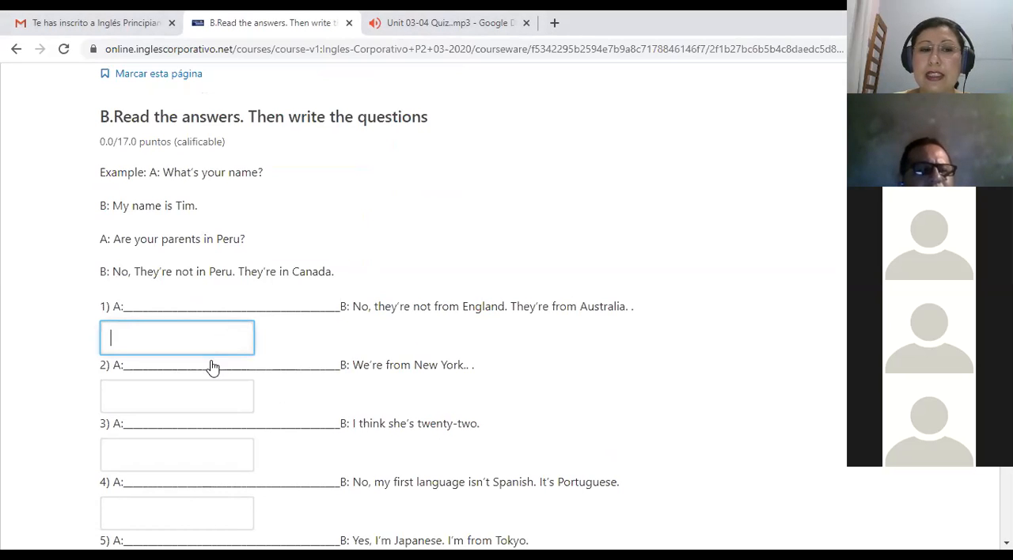
pyautogui.scroll(-3)
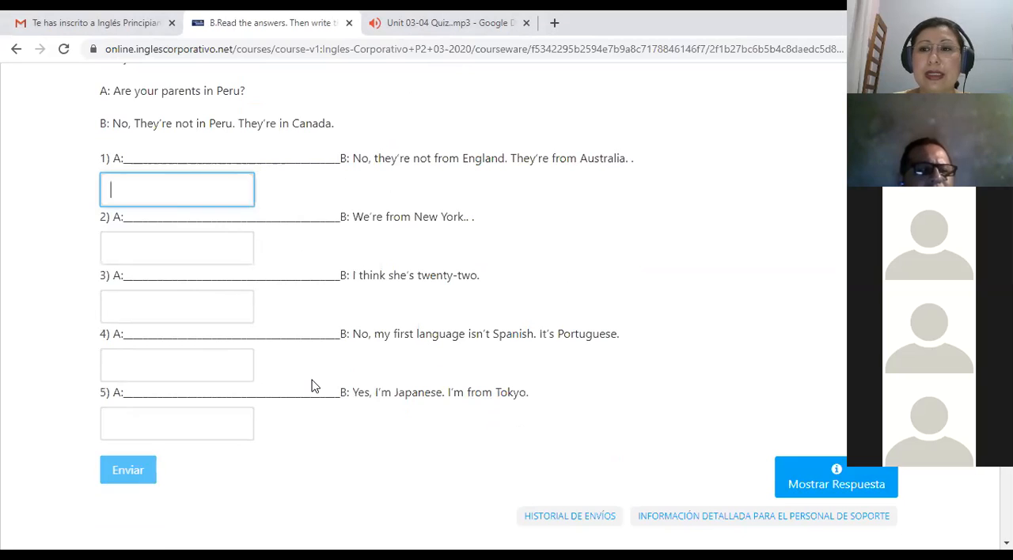
pyautogui.moveTo(416, 323)
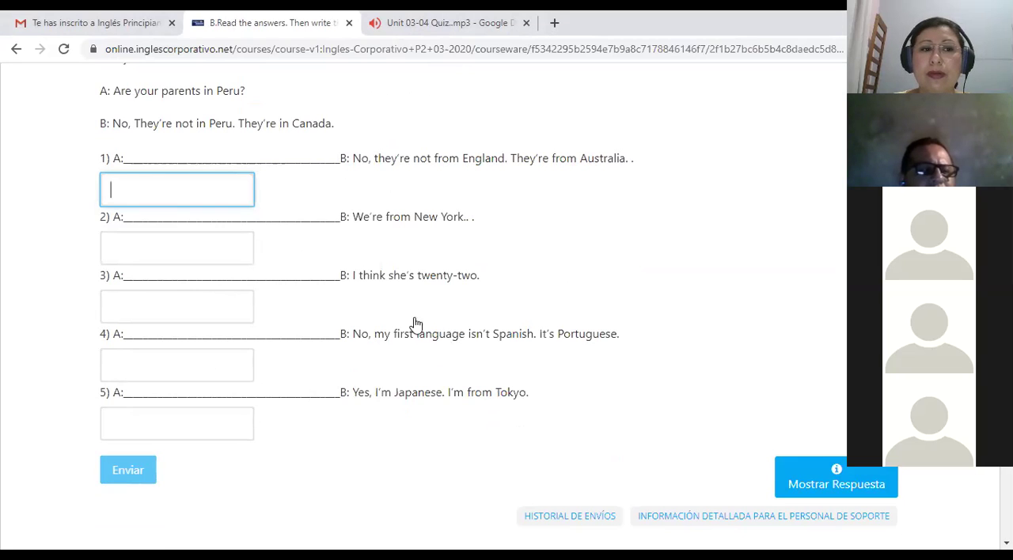
pyautogui.moveTo(235, 233)
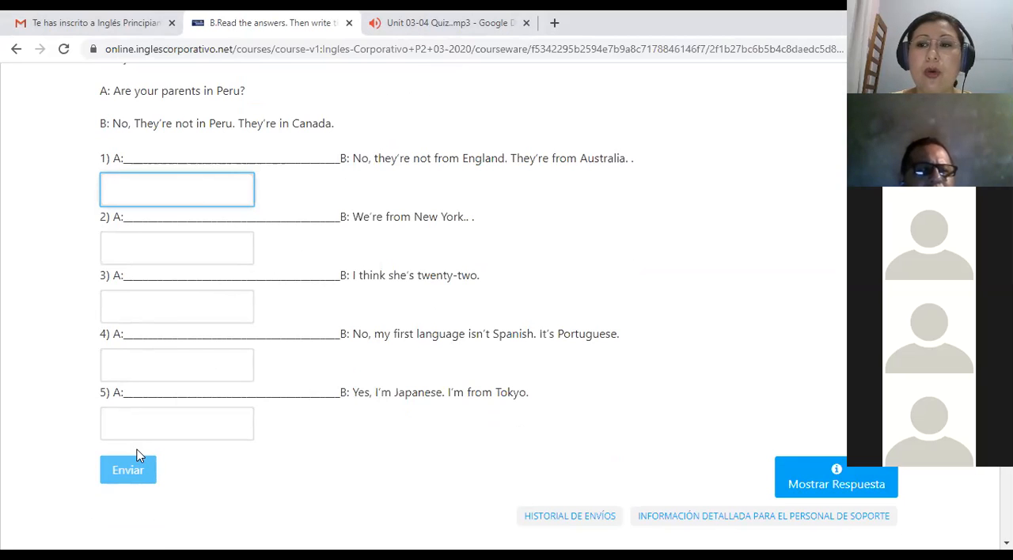
pyautogui.moveTo(144, 458)
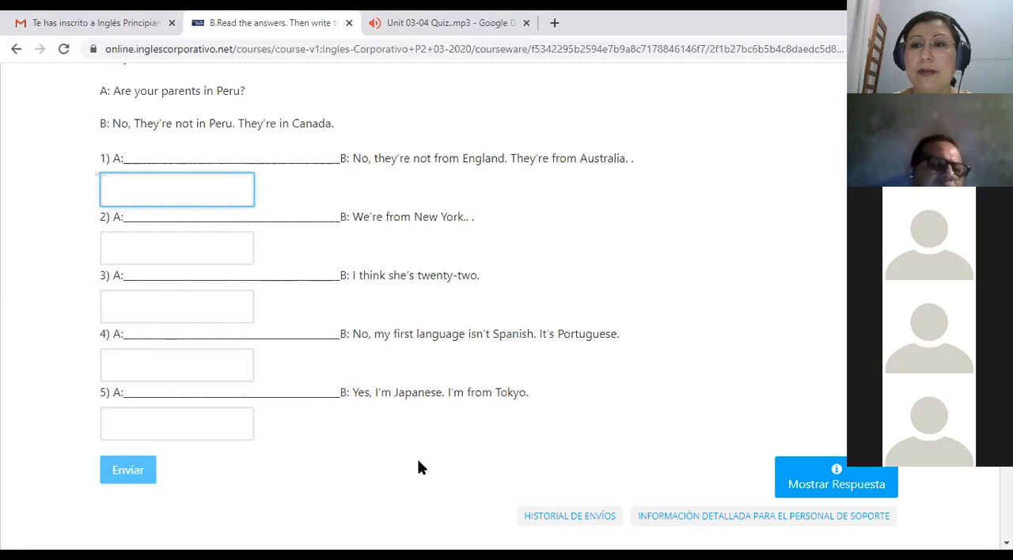
pyautogui.moveTo(455, 138)
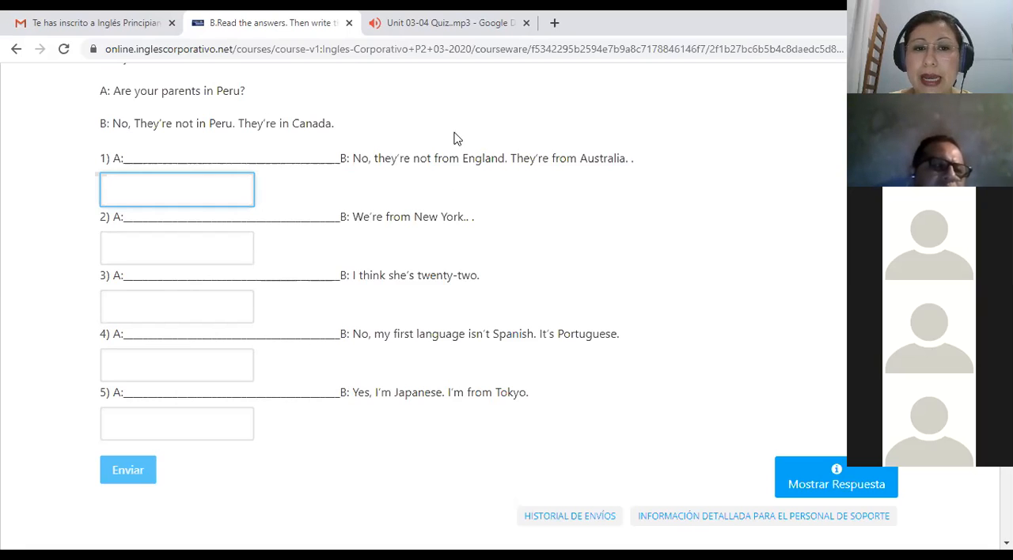
pyautogui.click(177, 189)
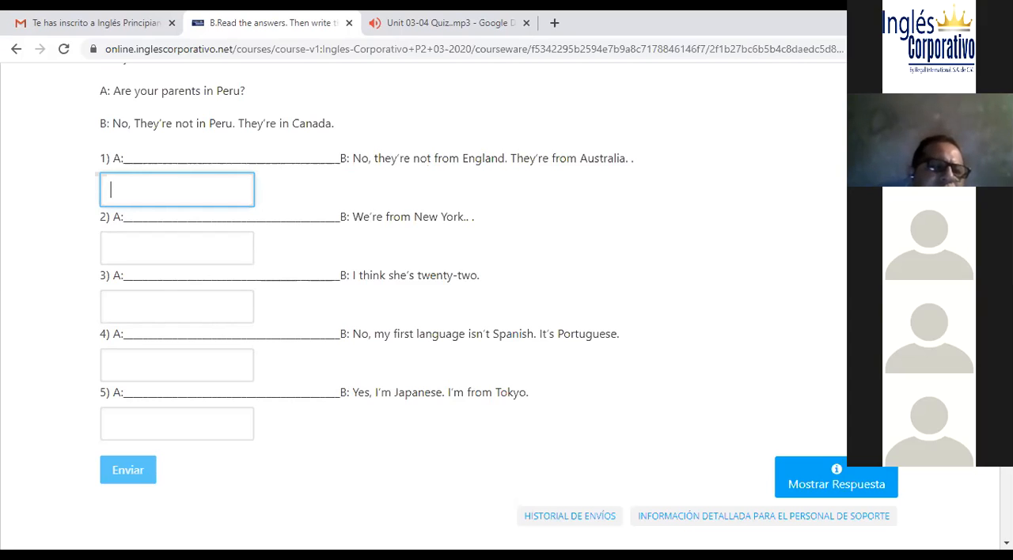
pyautogui.moveTo(190, 254)
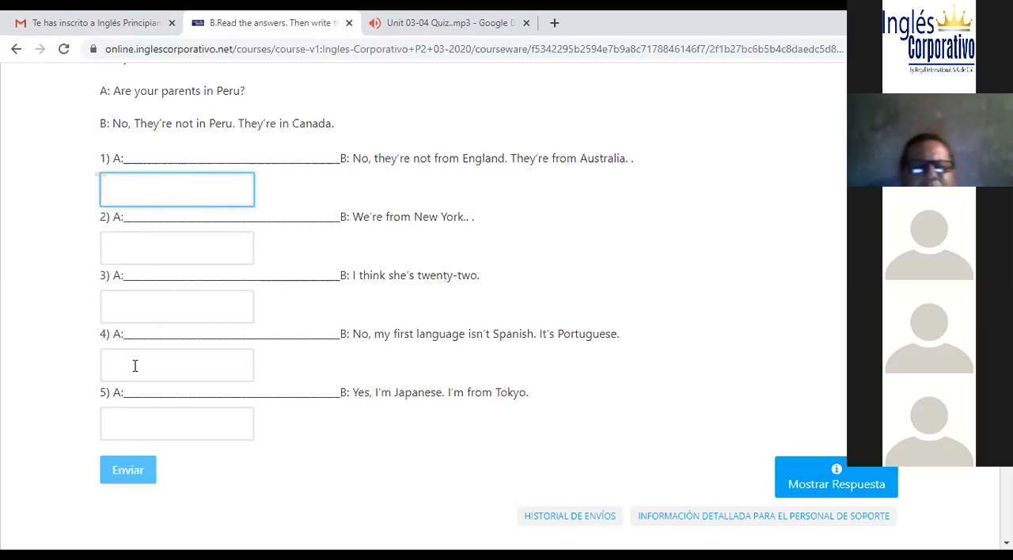
pyautogui.click(176, 189)
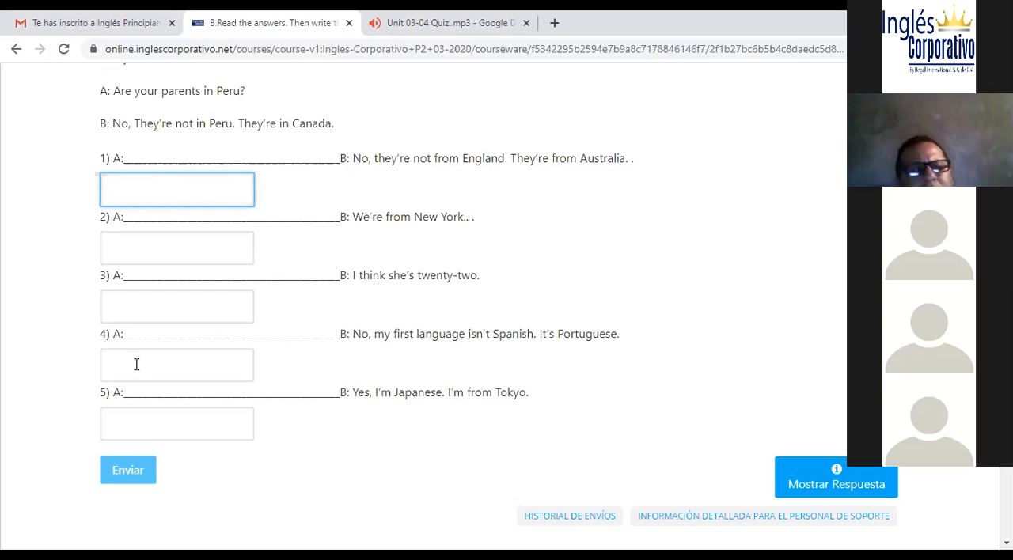
pyautogui.click(177, 189)
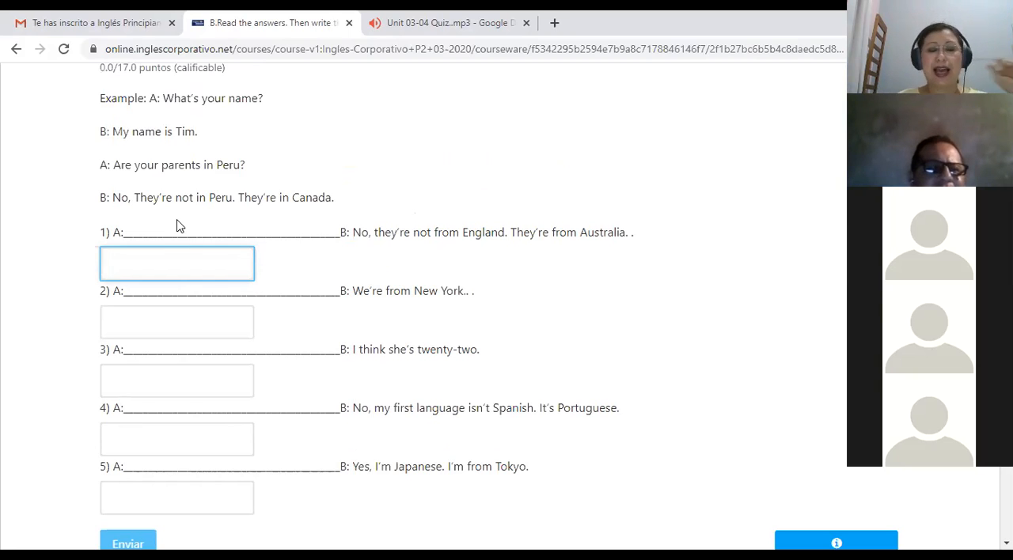
pyautogui.click(177, 263)
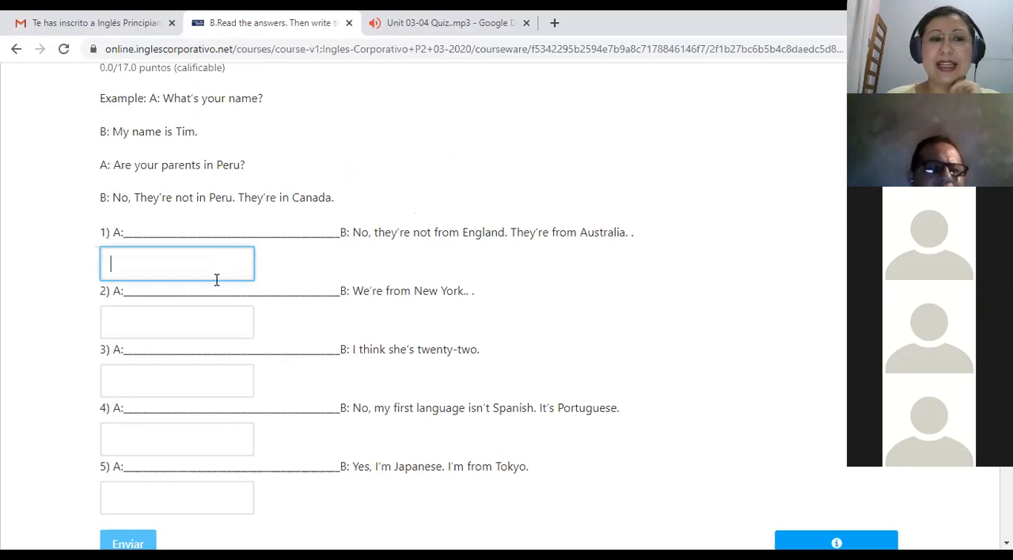
pyautogui.write('mmm')
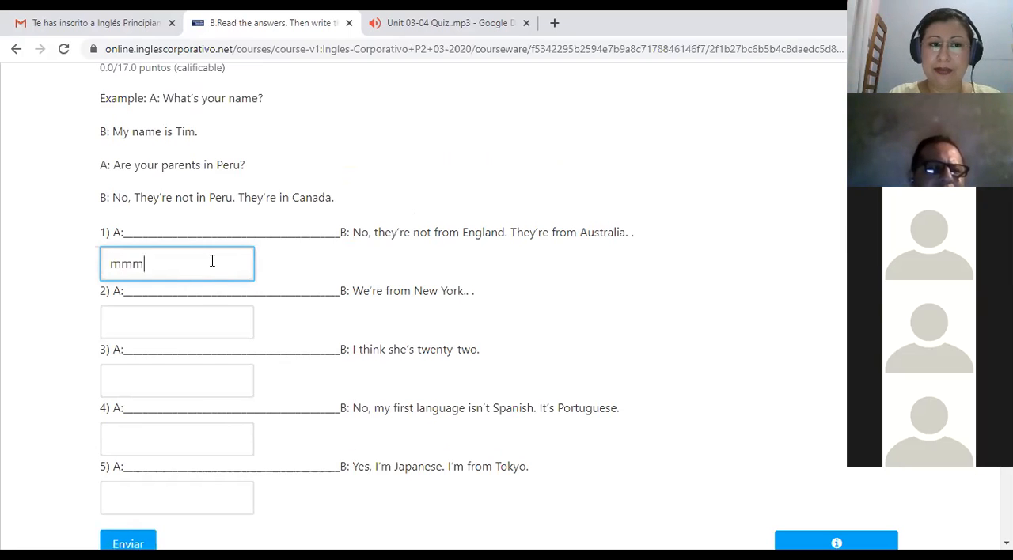
pyautogui.press('ctrl+a')
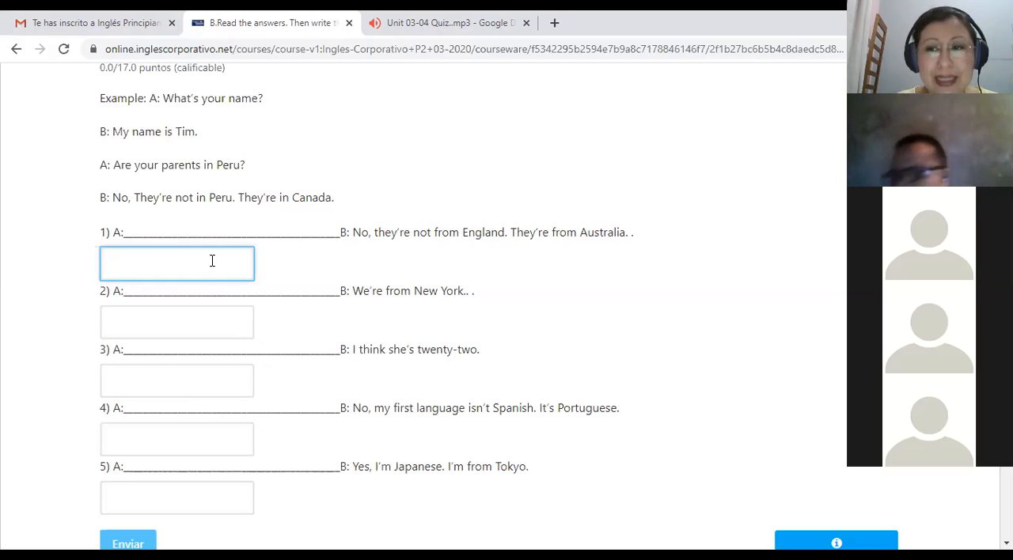
pyautogui.click(176, 263)
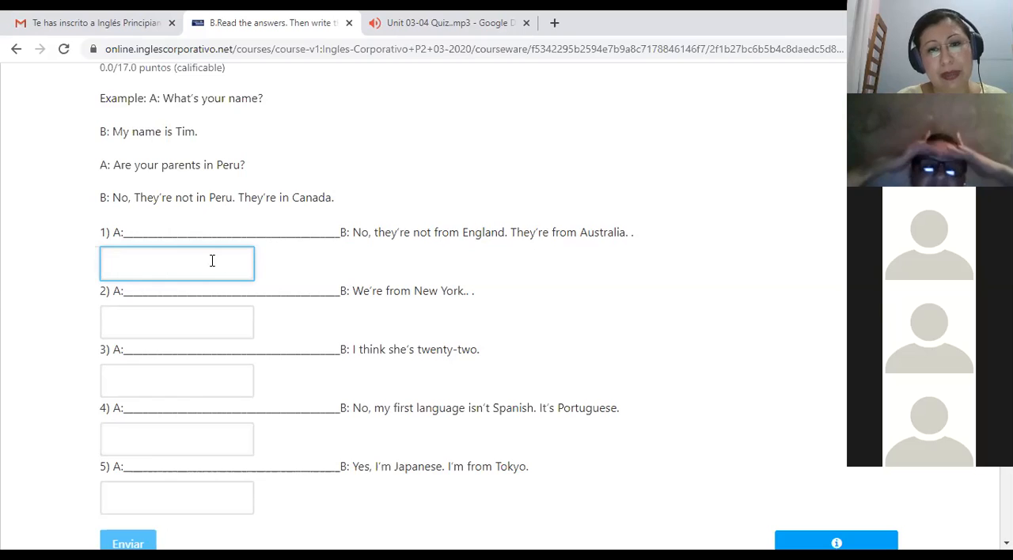
pyautogui.moveTo(480, 336)
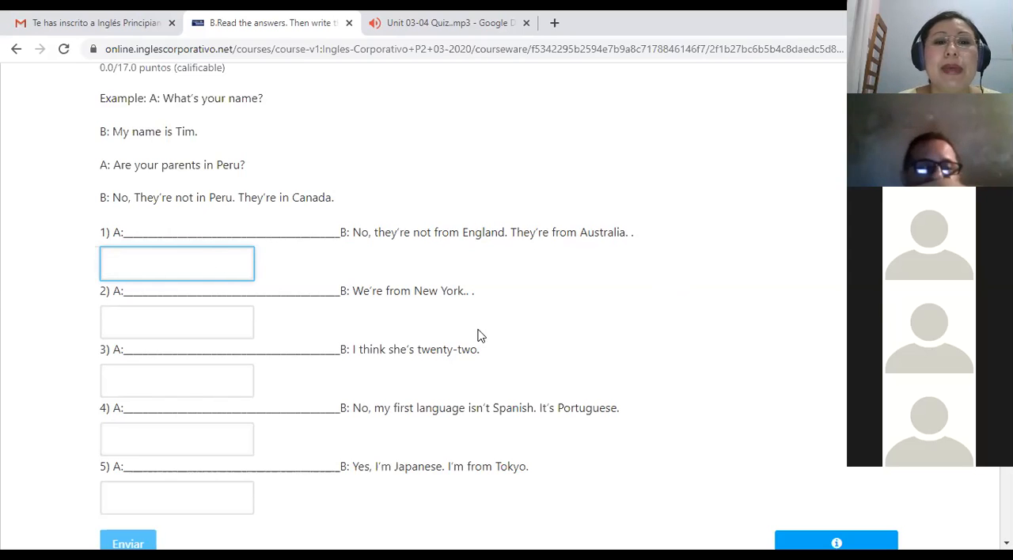
pyautogui.moveTo(380, 243)
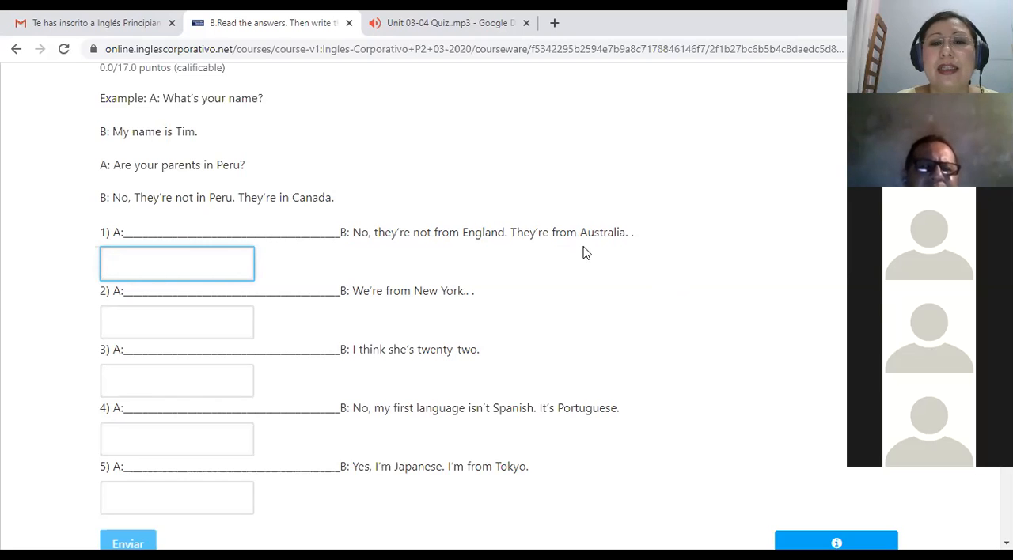
# - Begin typing the question for item 1, "Are t…", about England and Australia
pyautogui.click(176, 263)
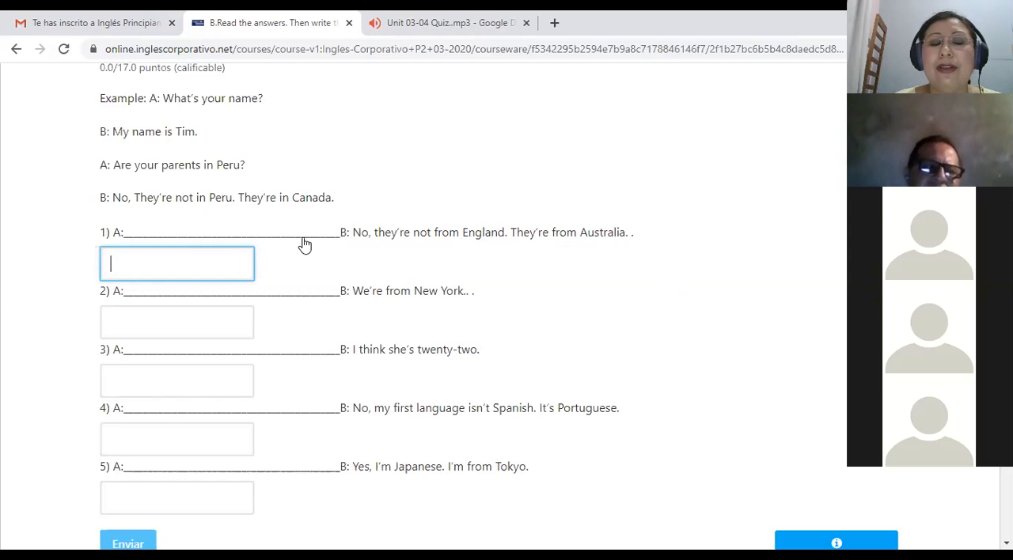
pyautogui.moveTo(226, 230)
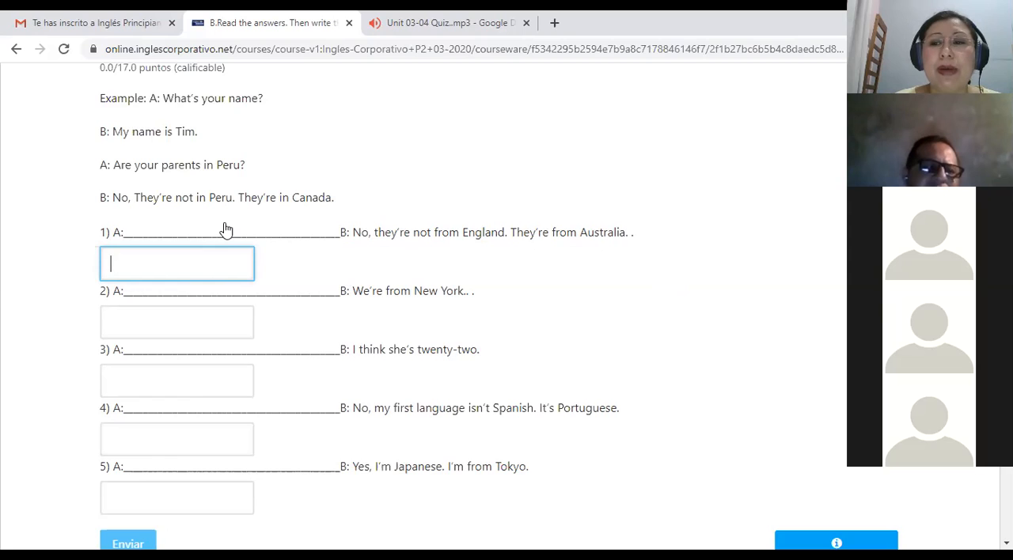
pyautogui.moveTo(412, 239)
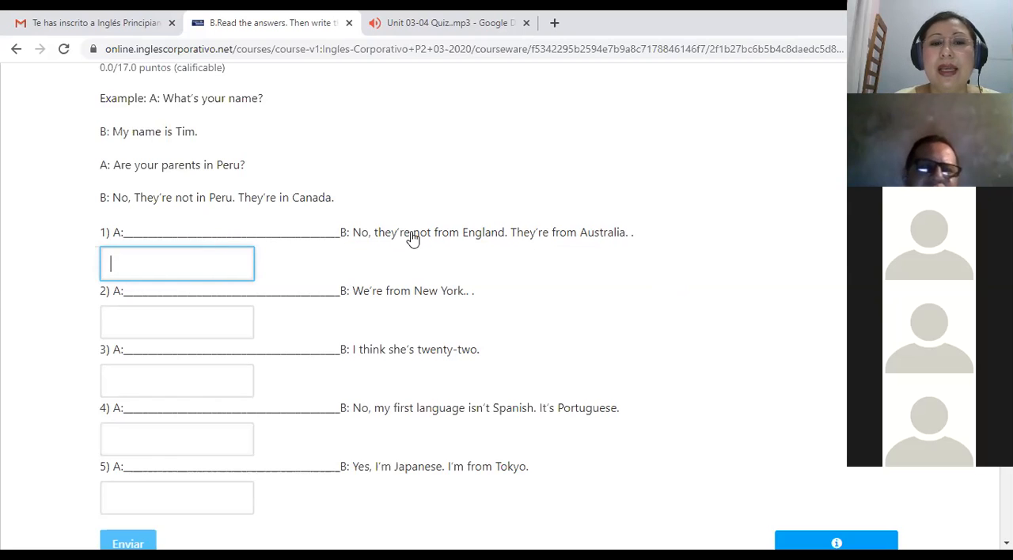
pyautogui.moveTo(396, 259)
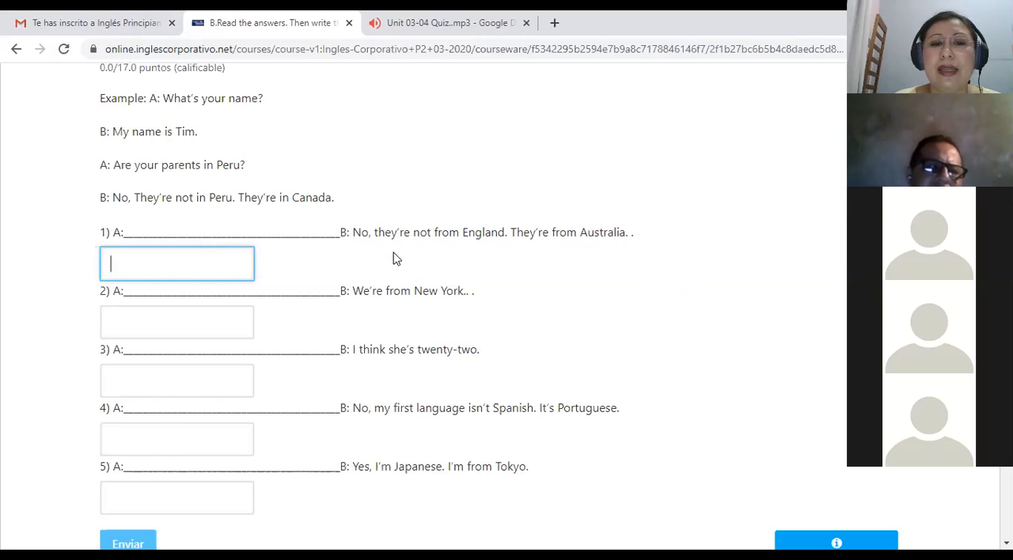
pyautogui.moveTo(592, 251)
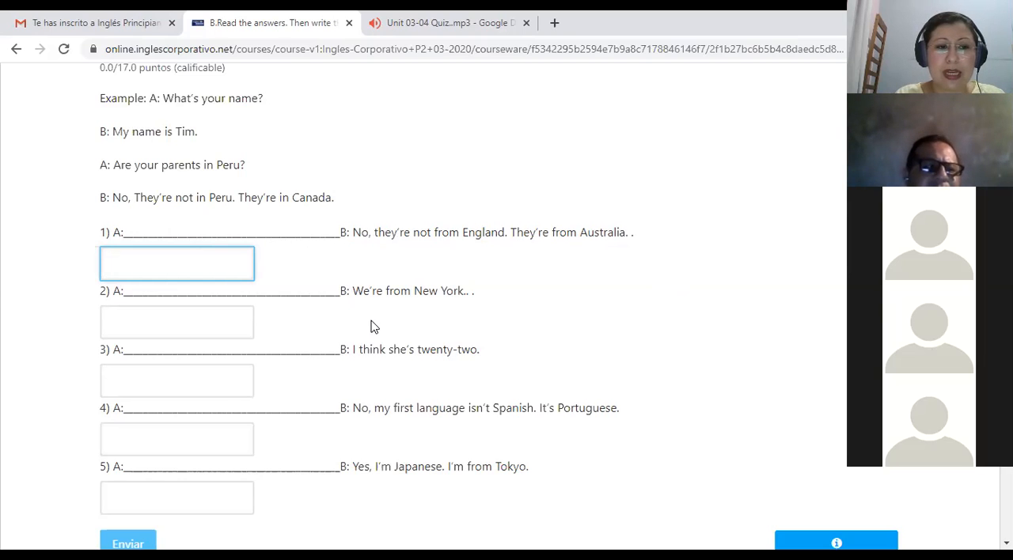
pyautogui.write('Are they from En')
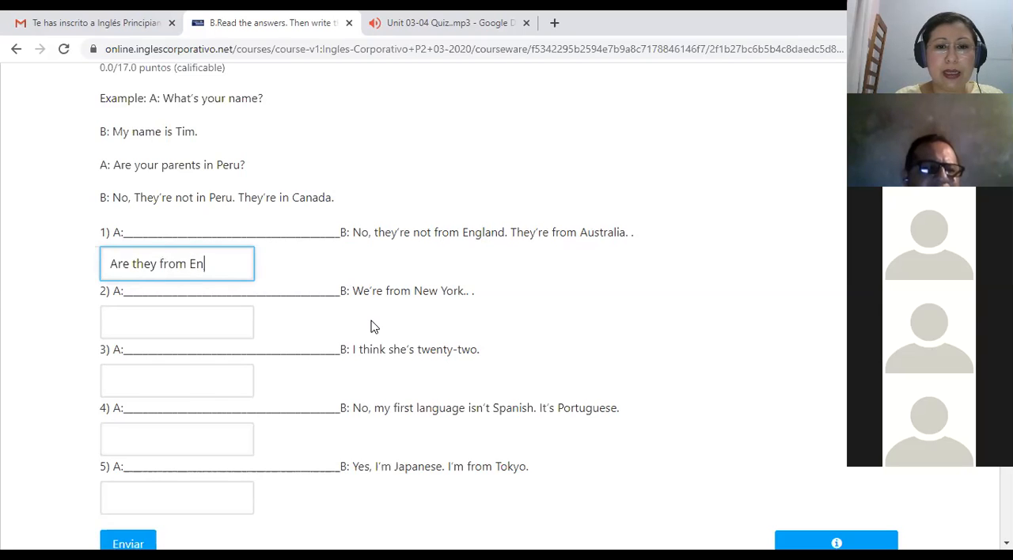
# - Complete item 1's question so it reads "Are they from England?"
pyautogui.write('gland')
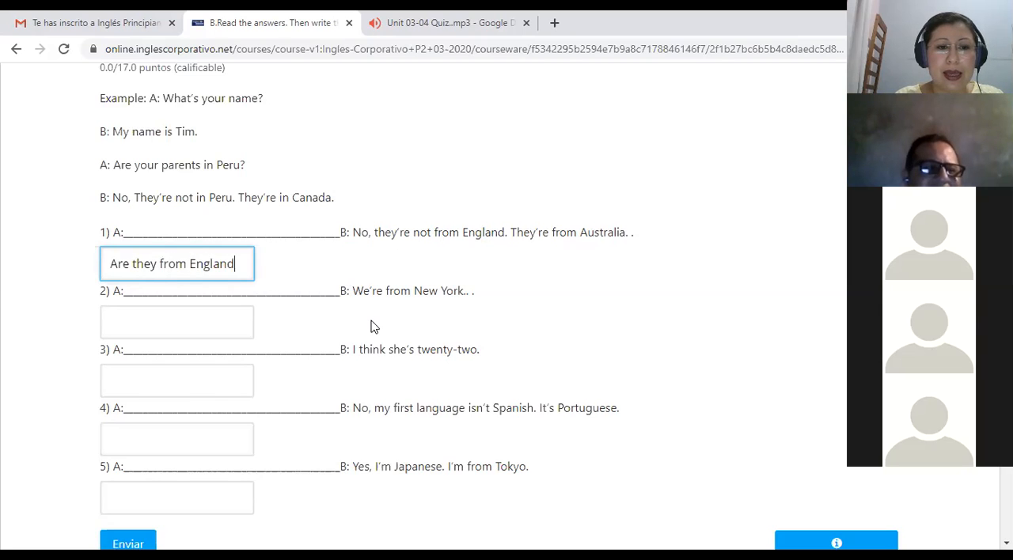
pyautogui.write('?')
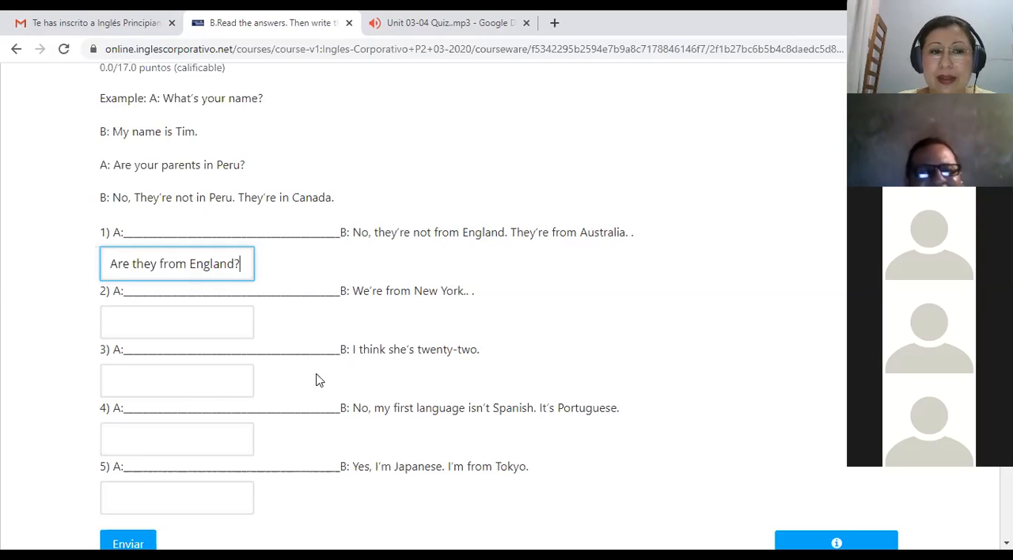
# - Keep "Are they from England?" in item 1 and move to the empty item 2 box
pyautogui.click(176, 322)
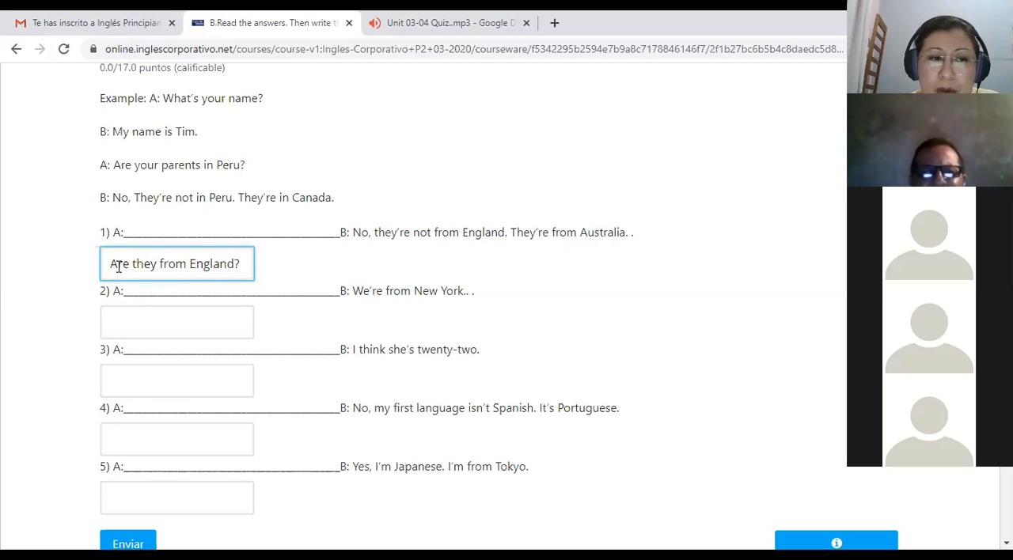
pyautogui.moveTo(238, 248)
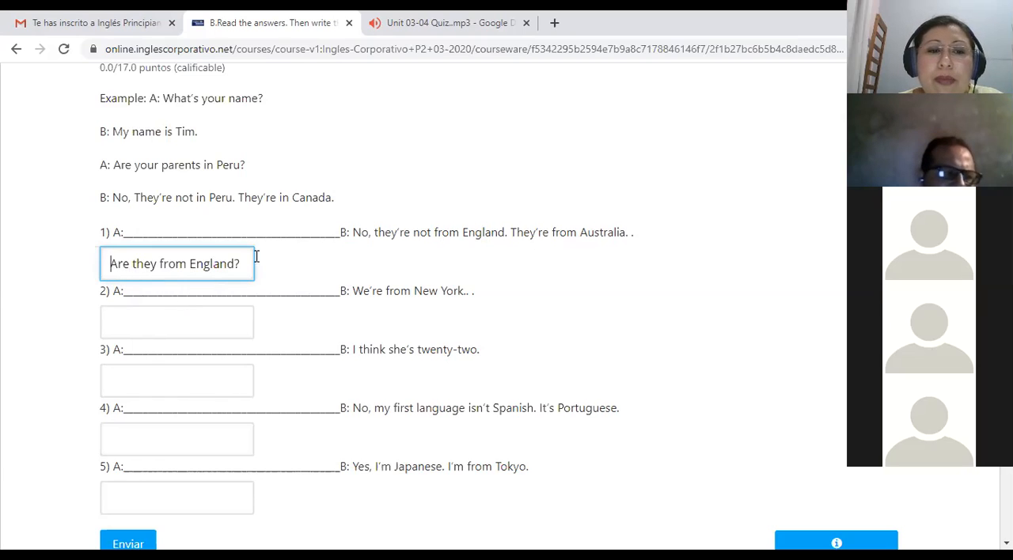
pyautogui.moveTo(345, 248)
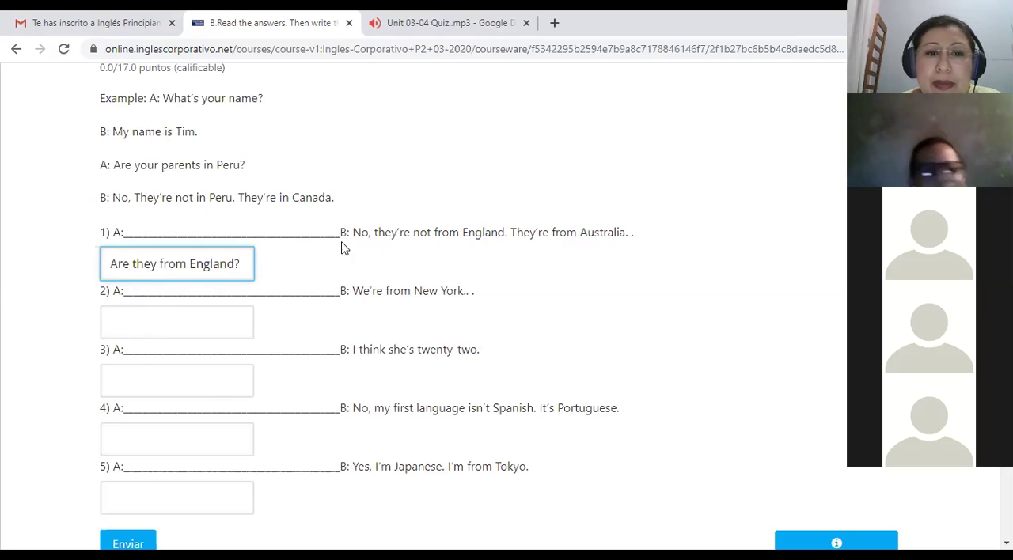
pyautogui.moveTo(471, 242)
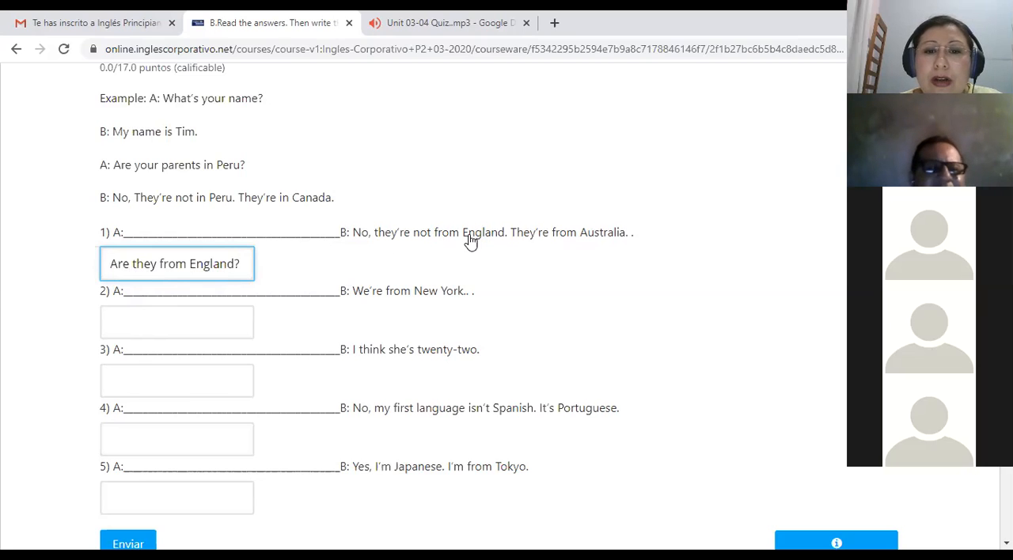
pyautogui.moveTo(308, 307)
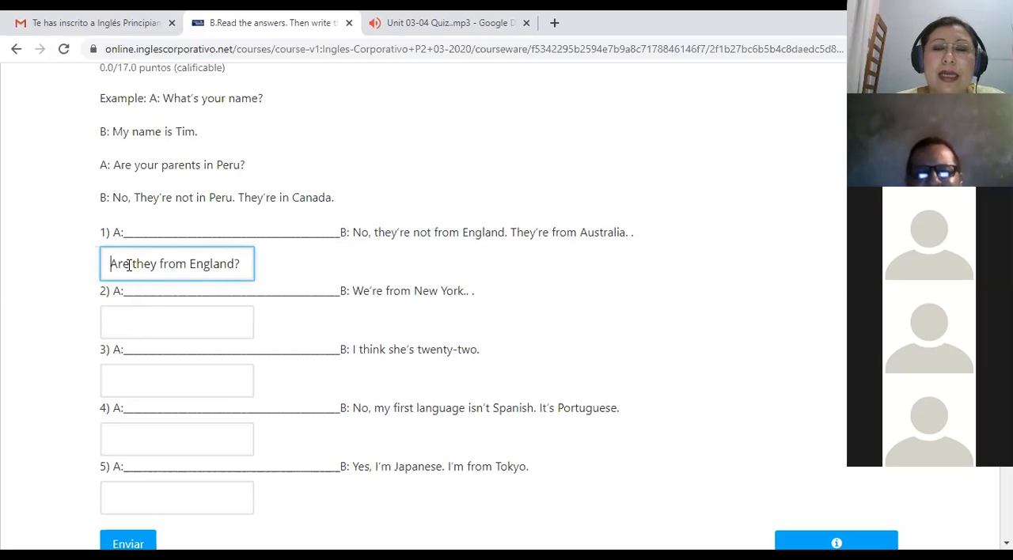
pyautogui.moveTo(133, 317)
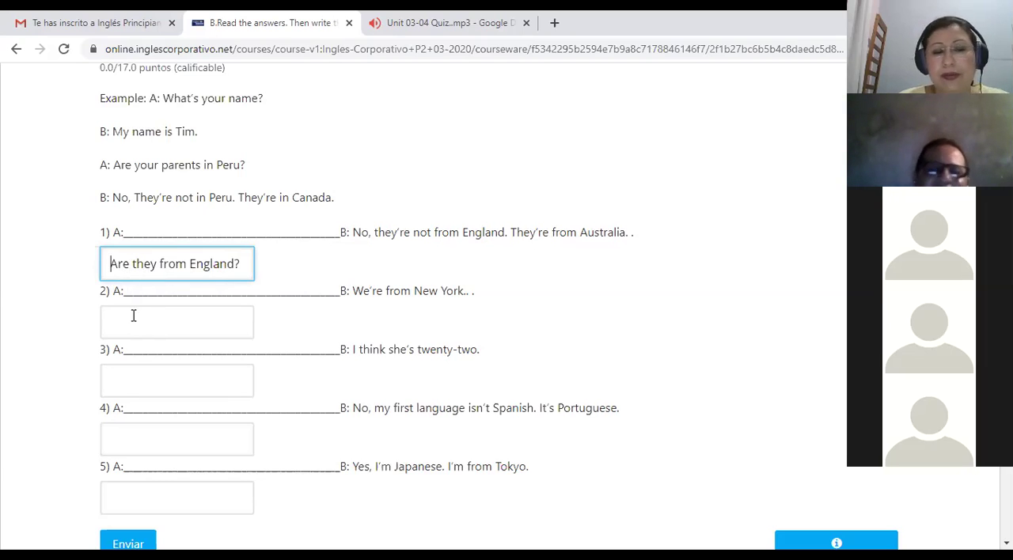
pyautogui.click(176, 322)
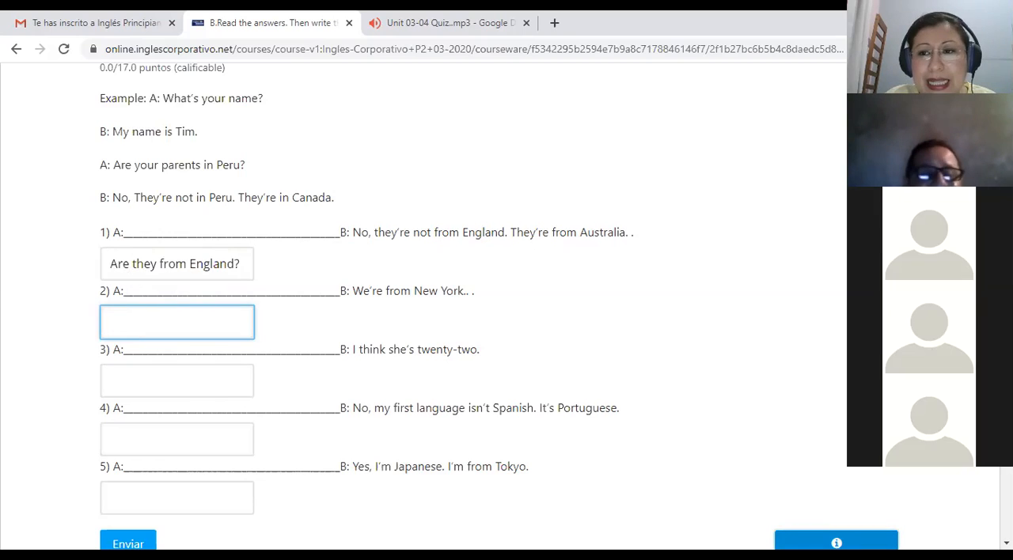
# - Change item 1's opening letter to lowercase so it reads "are they from England?"
pyautogui.click(177, 322)
pyautogui.write('a')
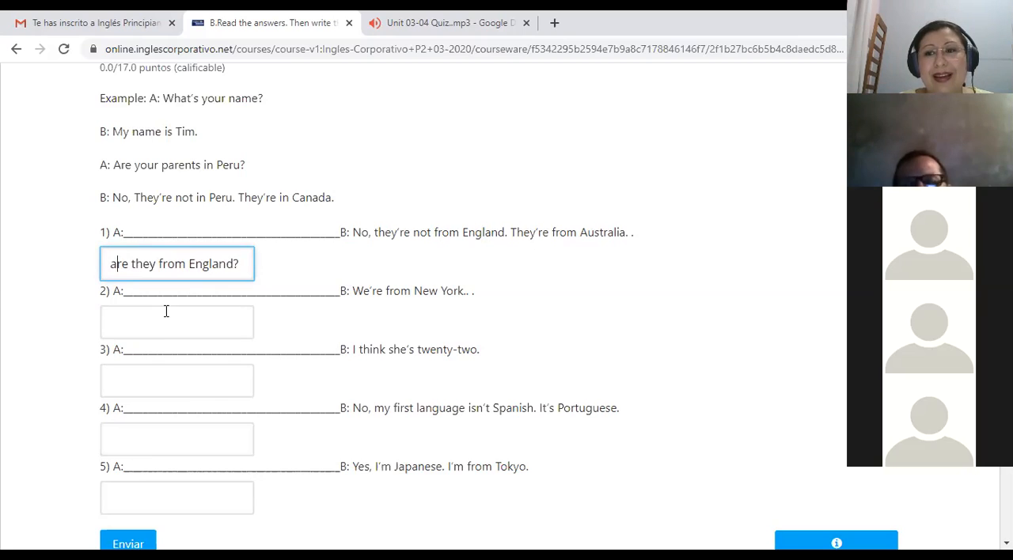
pyautogui.moveTo(153, 356)
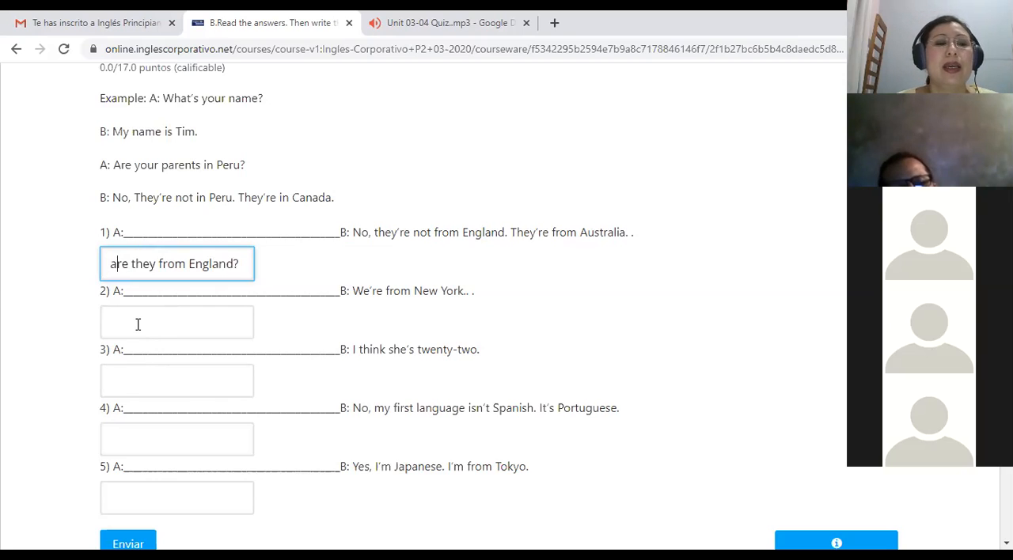
# - Answer item 2 with "Where are you from?" to match the New York reply
pyautogui.click(176, 322)
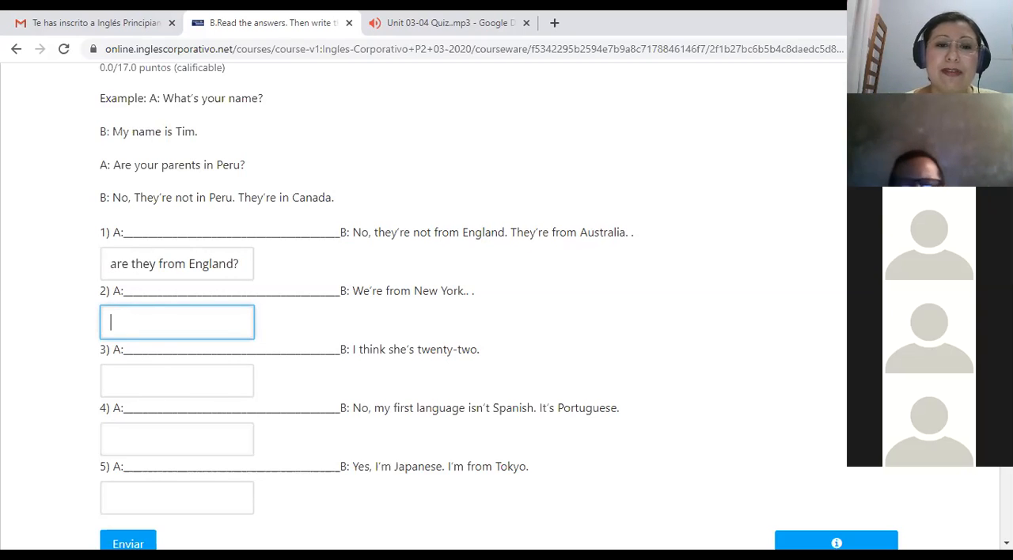
pyautogui.moveTo(367, 307)
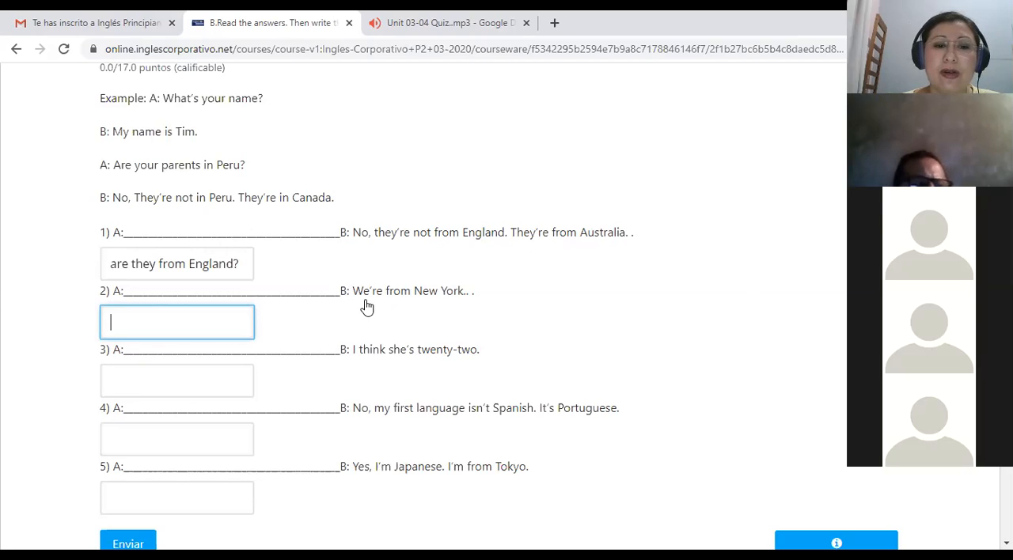
pyautogui.moveTo(457, 316)
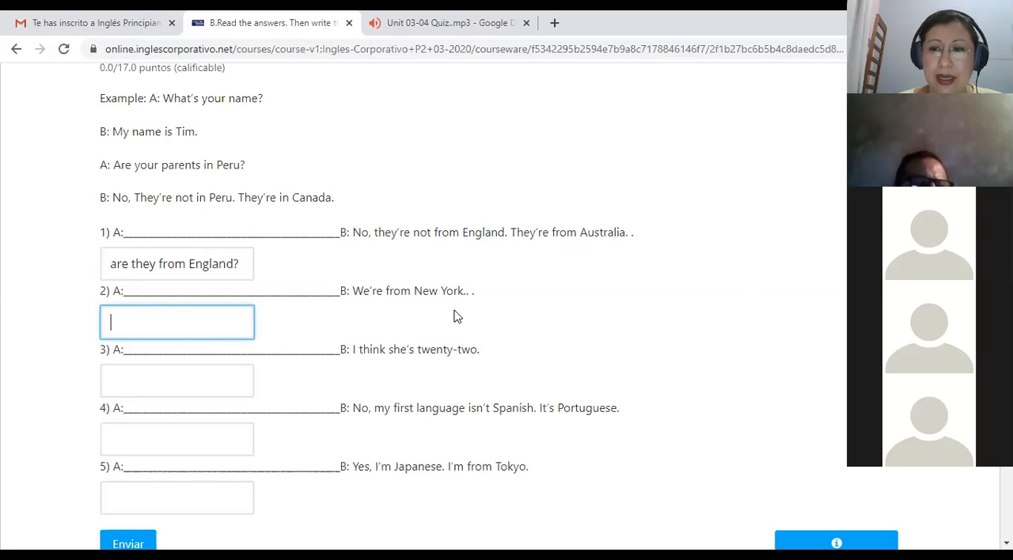
pyautogui.write('Whe')
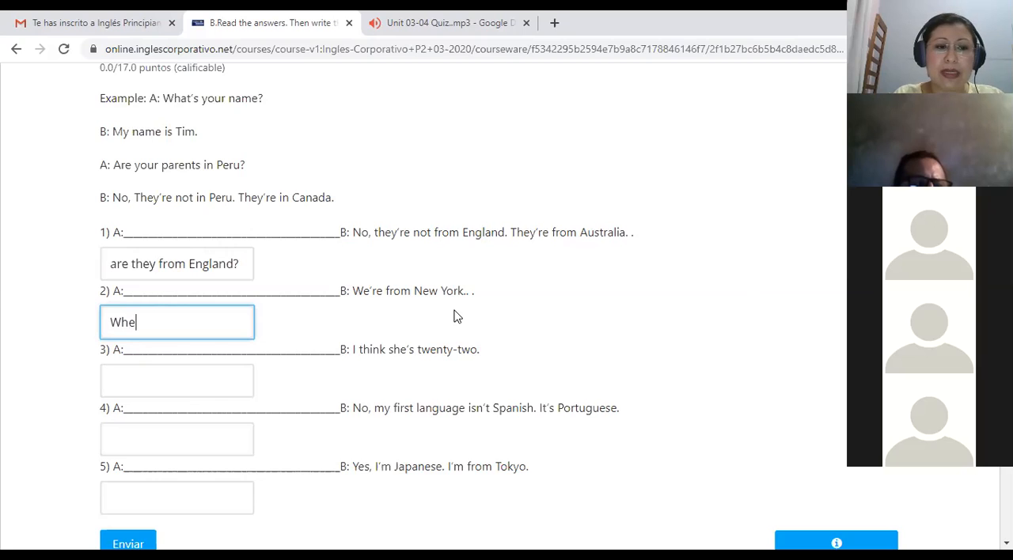
pyautogui.write('re')
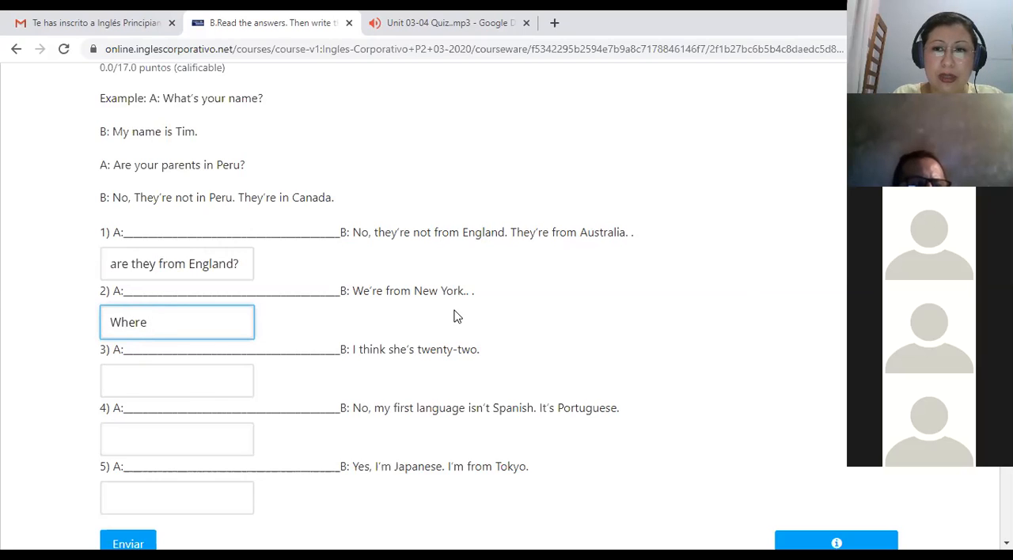
pyautogui.write('are you from')
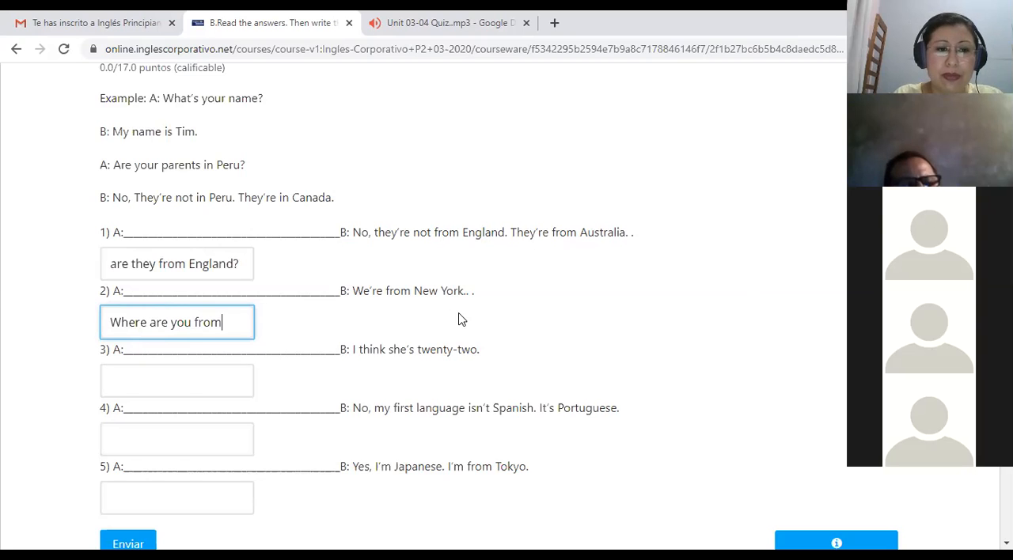
pyautogui.write('?')
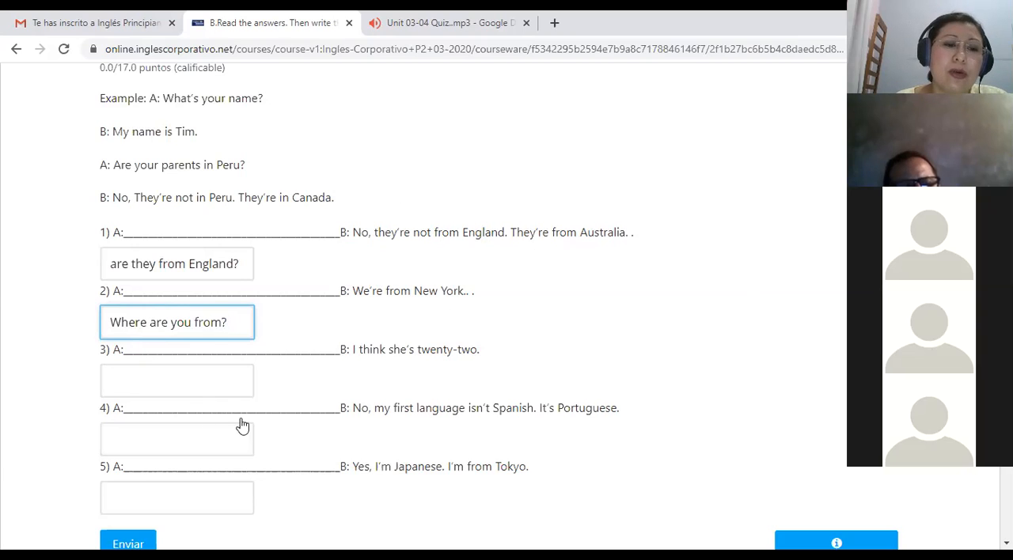
pyautogui.moveTo(157, 360)
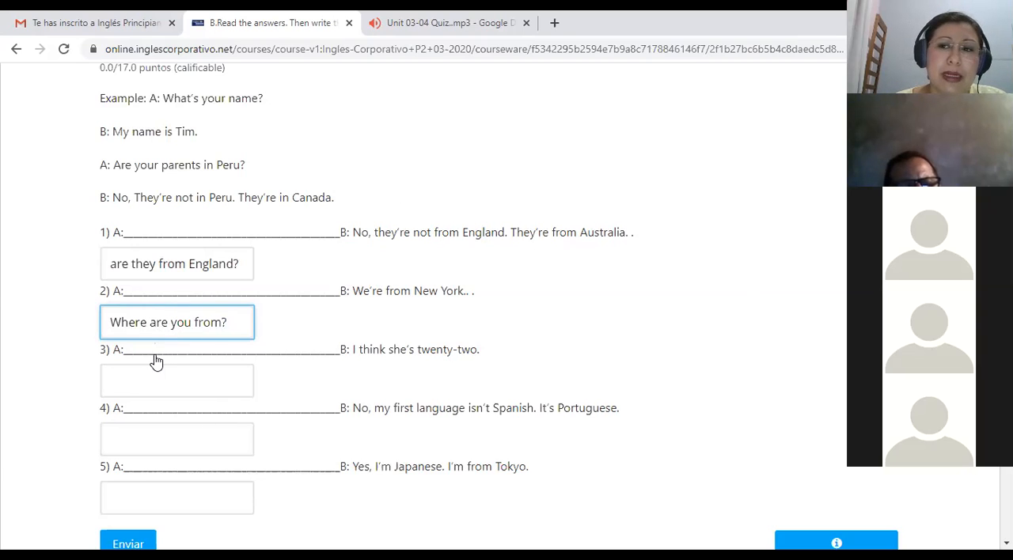
# - Fill question 3's answer box with "How old is she?"
pyautogui.click(176, 379)
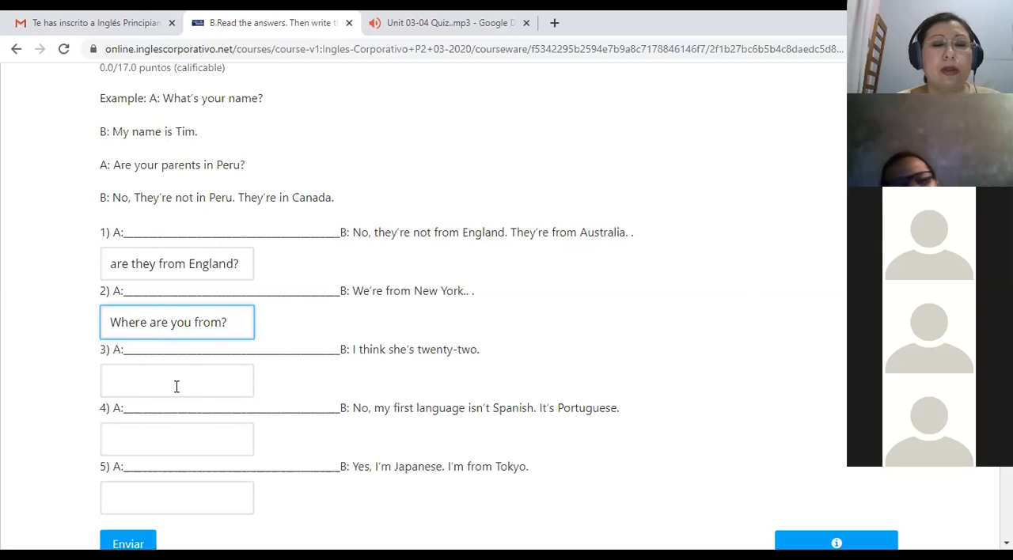
pyautogui.click(177, 381)
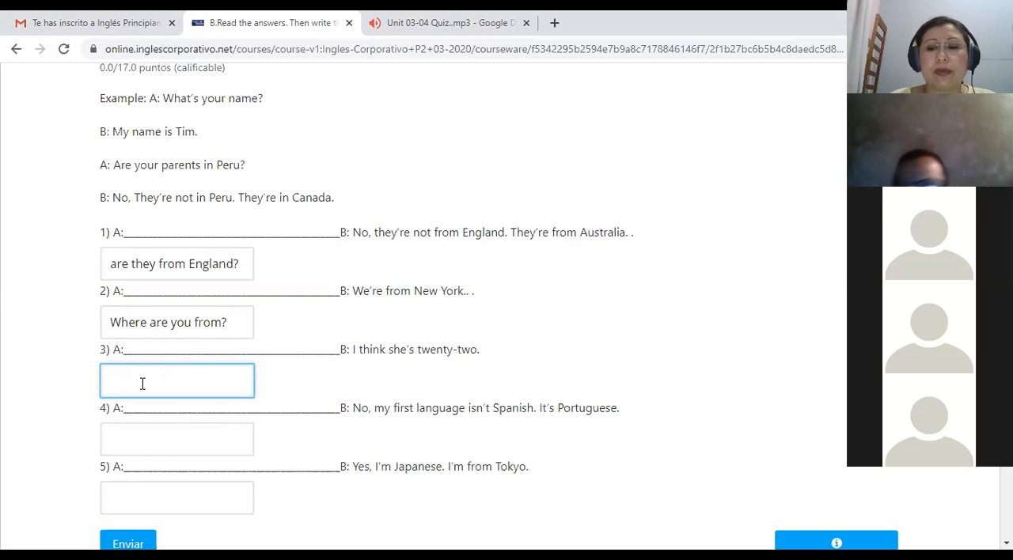
pyautogui.moveTo(383, 430)
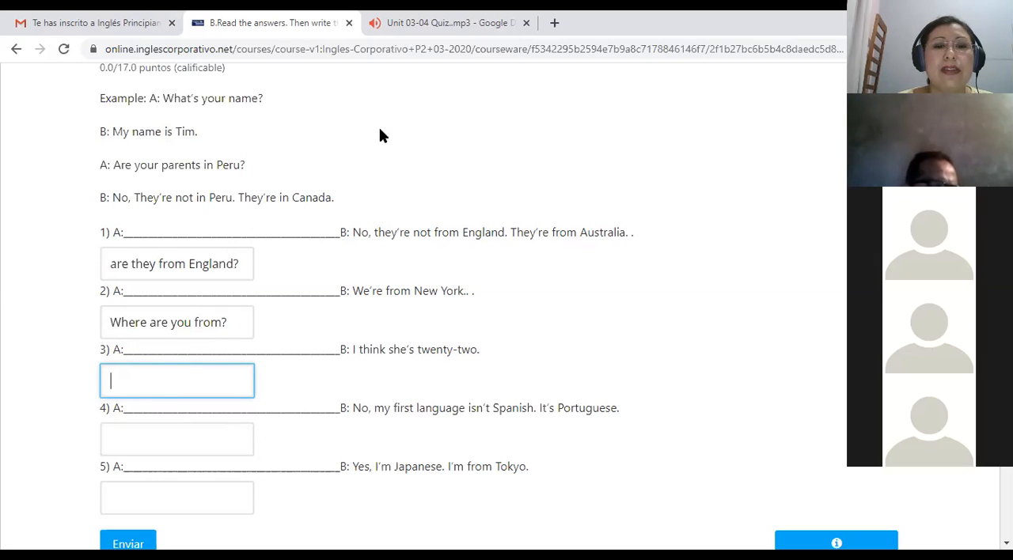
pyautogui.moveTo(536, 199)
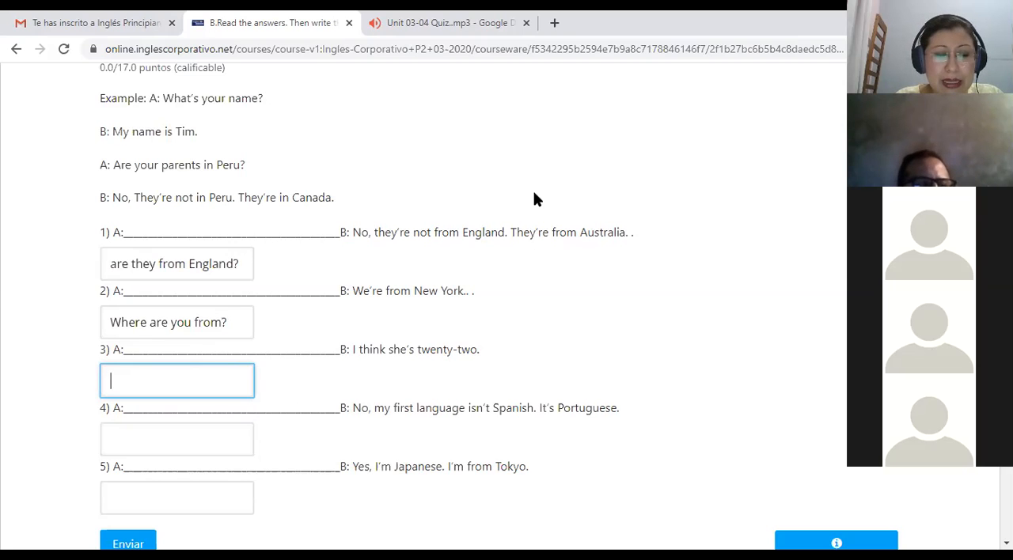
pyautogui.write('How')
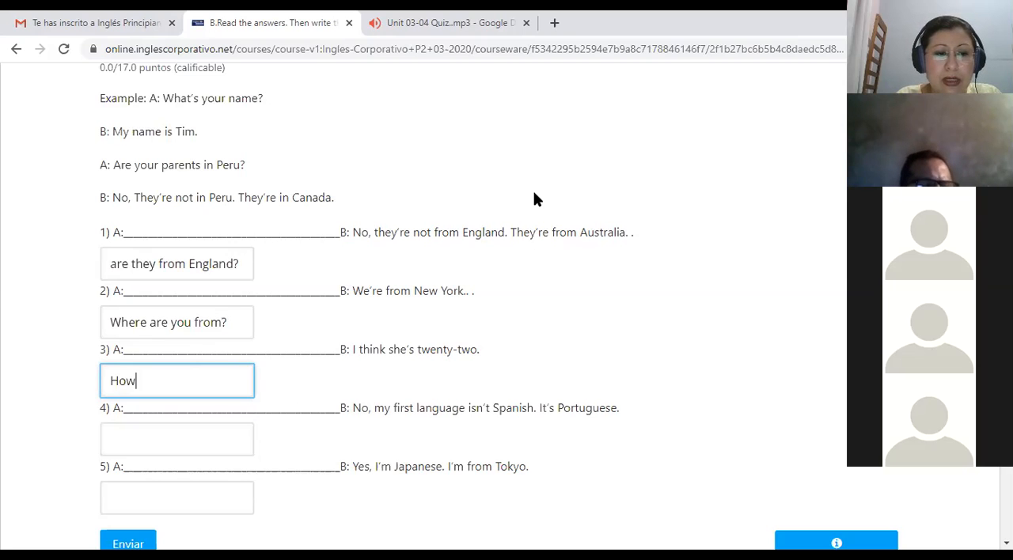
pyautogui.write('old is g')
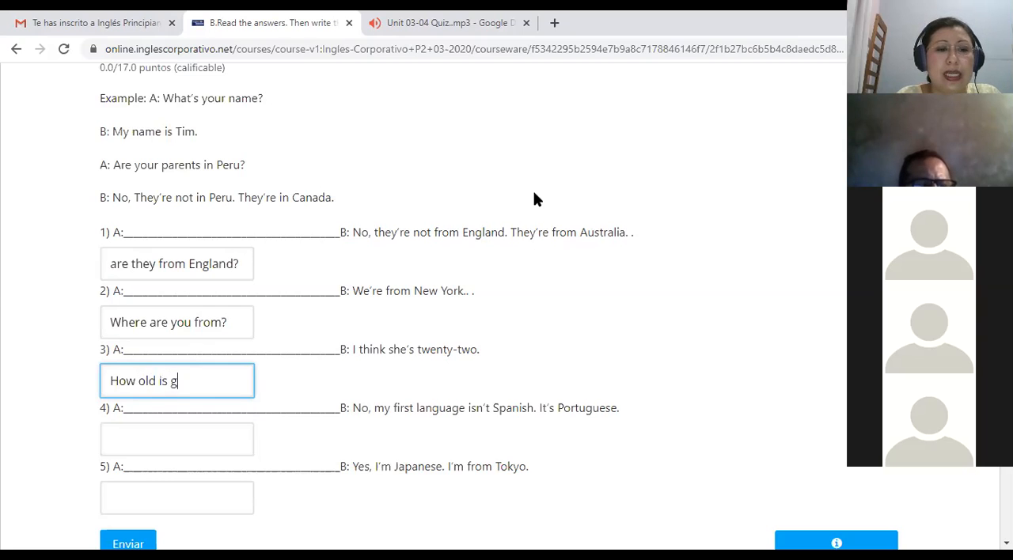
pyautogui.write('she?')
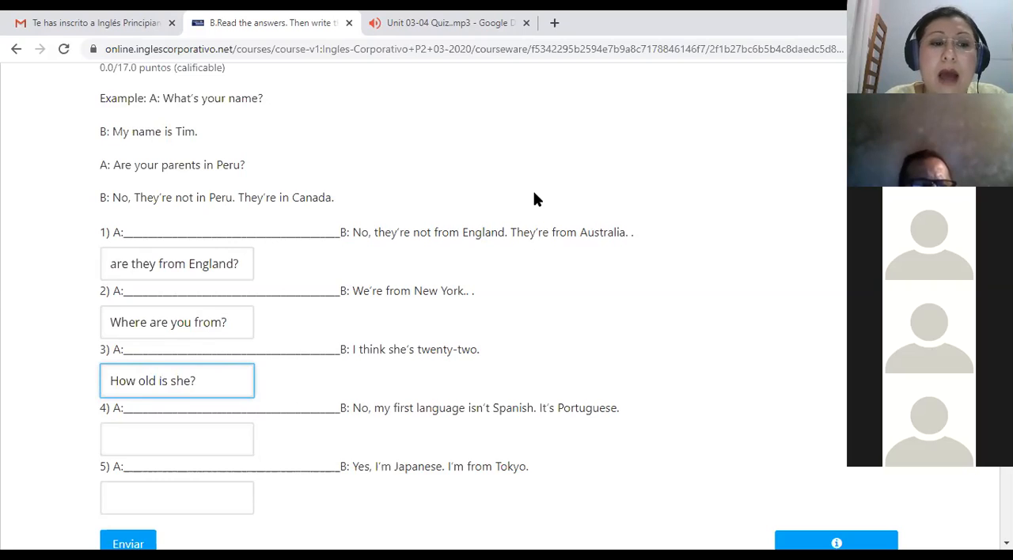
pyautogui.moveTo(394, 313)
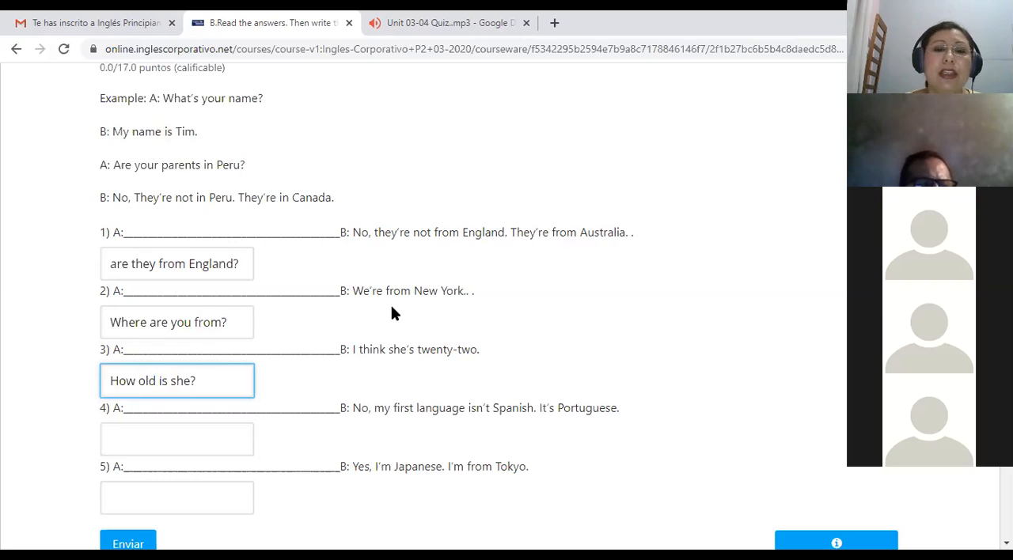
# - Fill question 4's answer box with "Is Spanish your first language?"
pyautogui.click(177, 439)
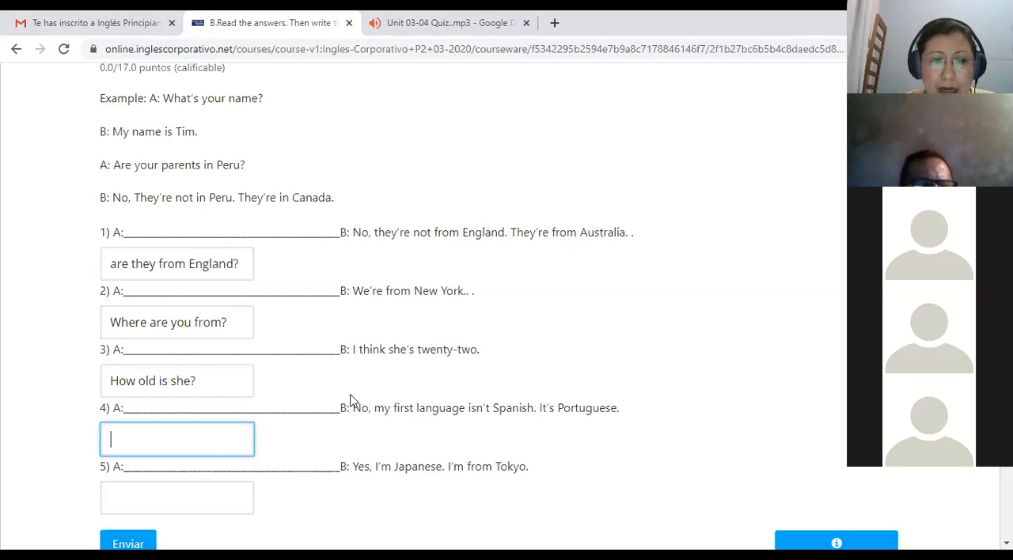
pyautogui.moveTo(437, 477)
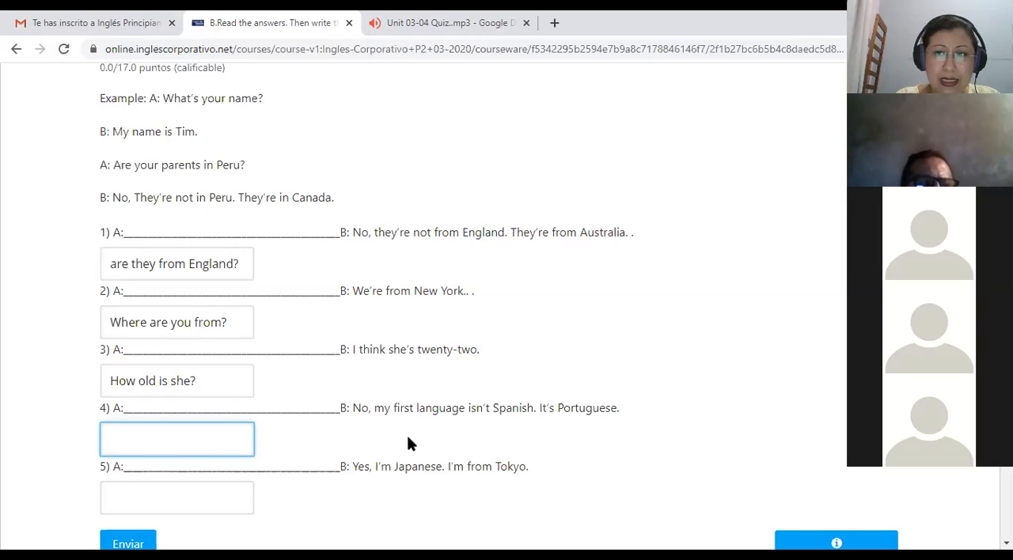
pyautogui.click(176, 439)
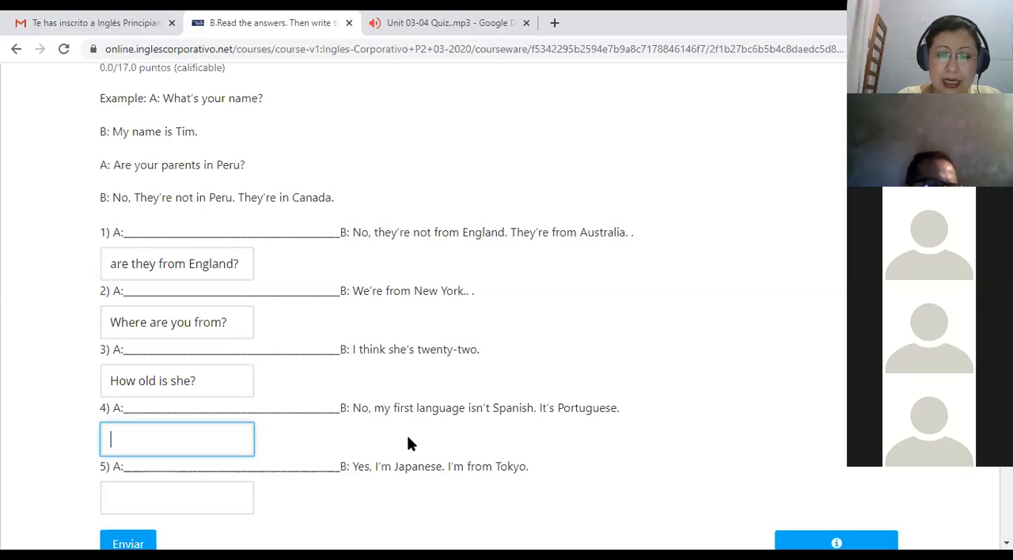
pyautogui.write('Is')
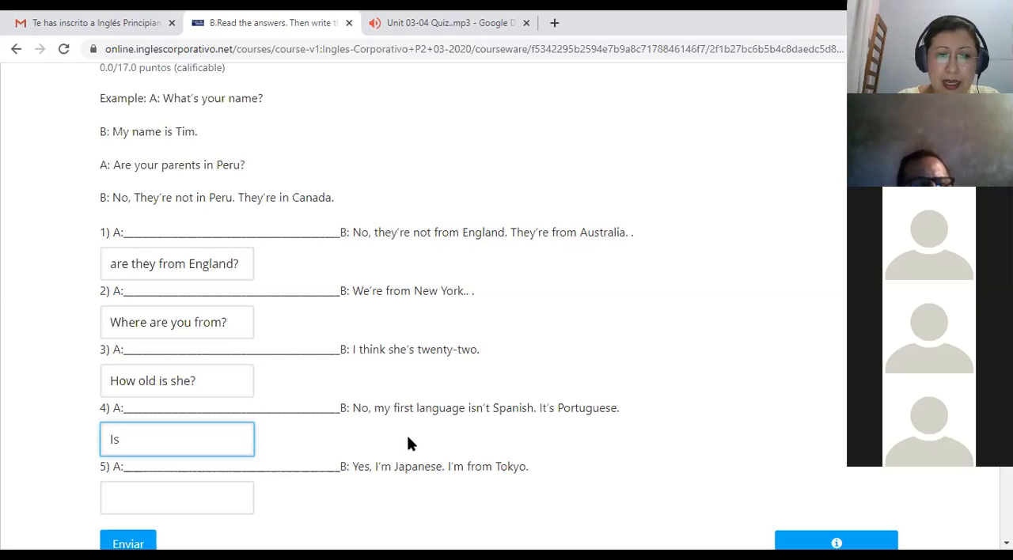
pyautogui.write('Spa')
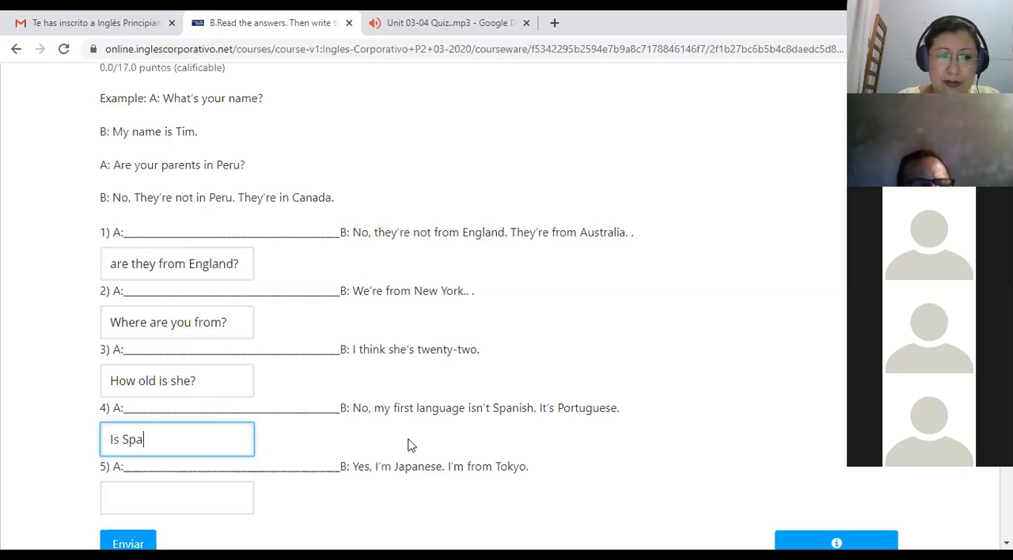
pyautogui.write('nish')
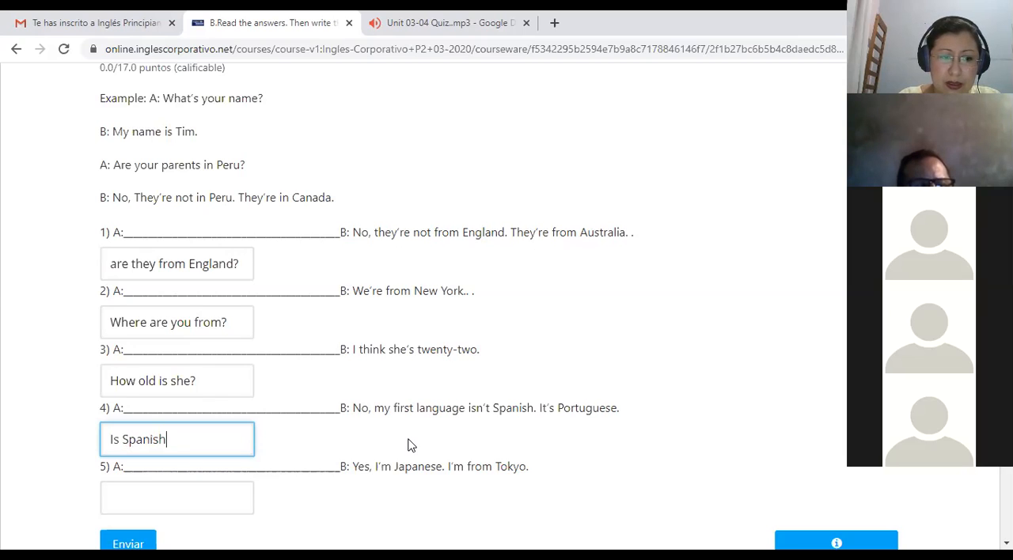
pyautogui.write('your')
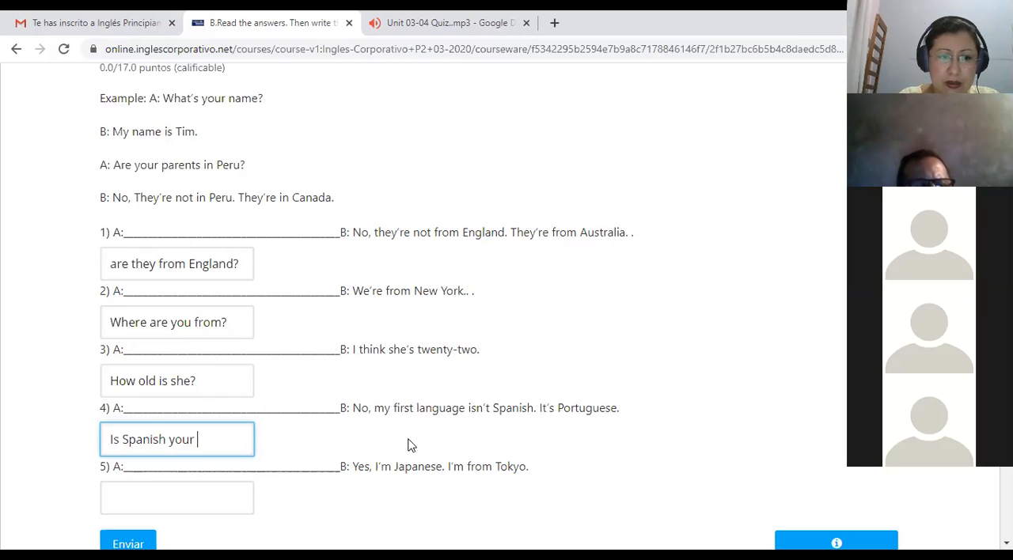
pyautogui.write('first language?')
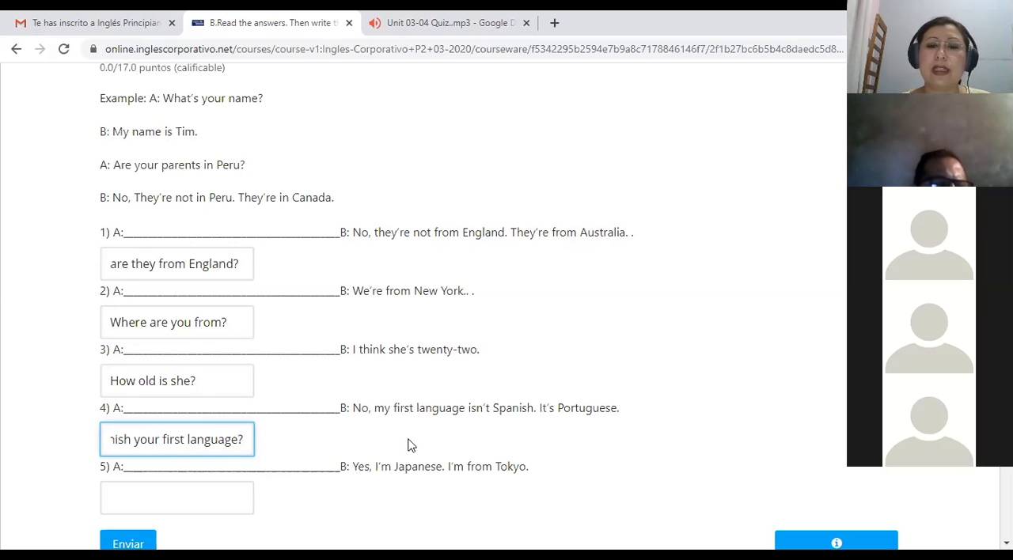
# - Fill question 5's answer box with "Are you Japanese?"
pyautogui.click(197, 505)
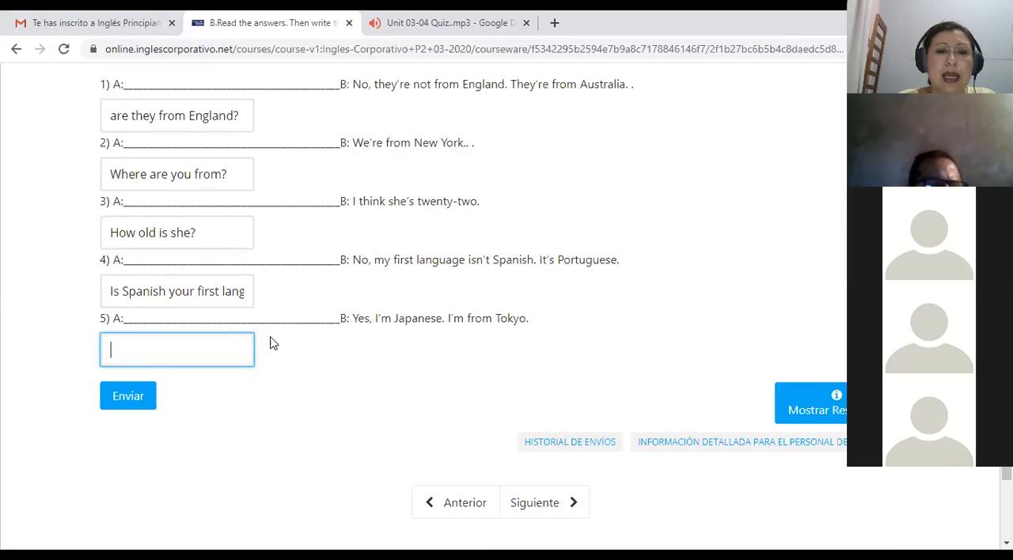
pyautogui.write('Are')
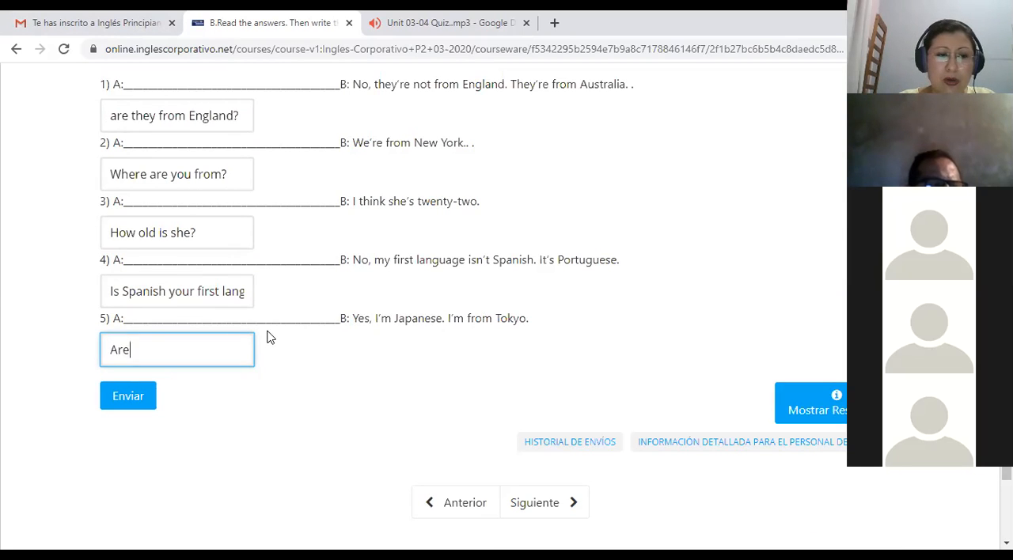
pyautogui.write('you')
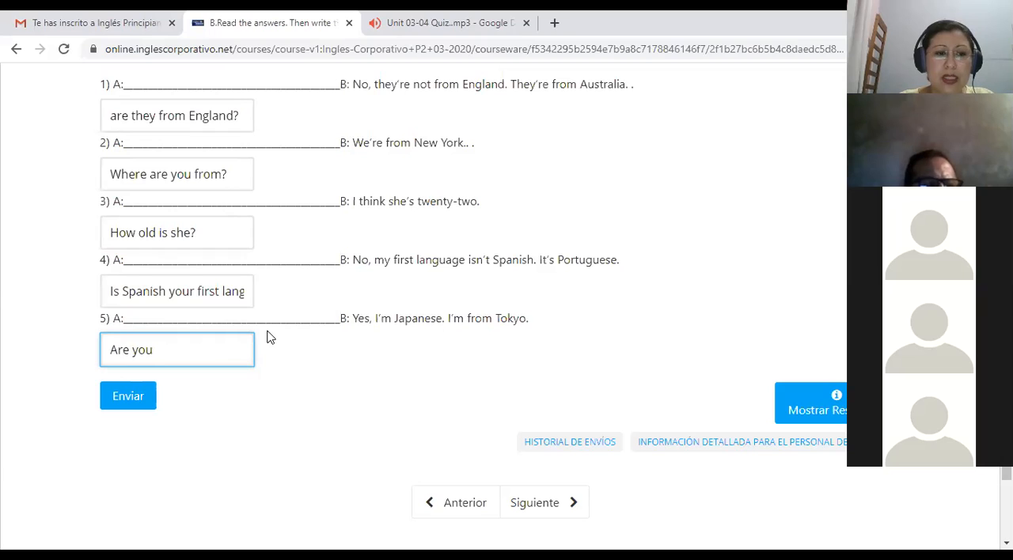
pyautogui.write('Japa')
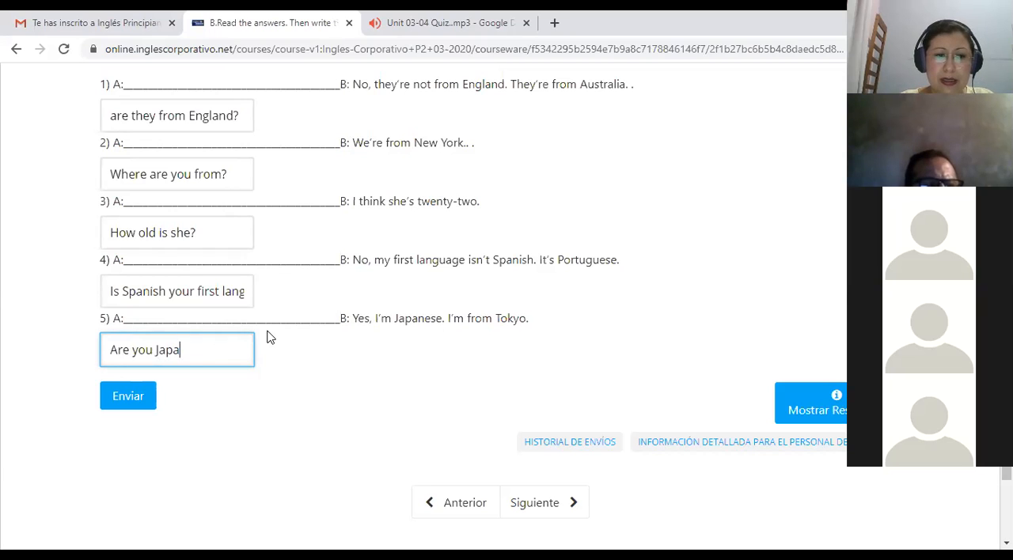
pyautogui.write('nese')
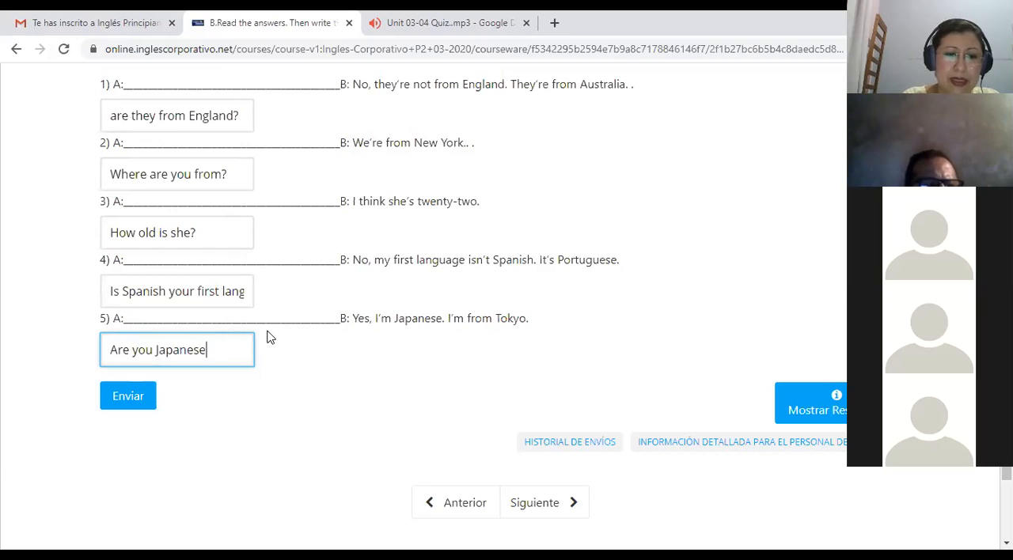
pyautogui.write('?')
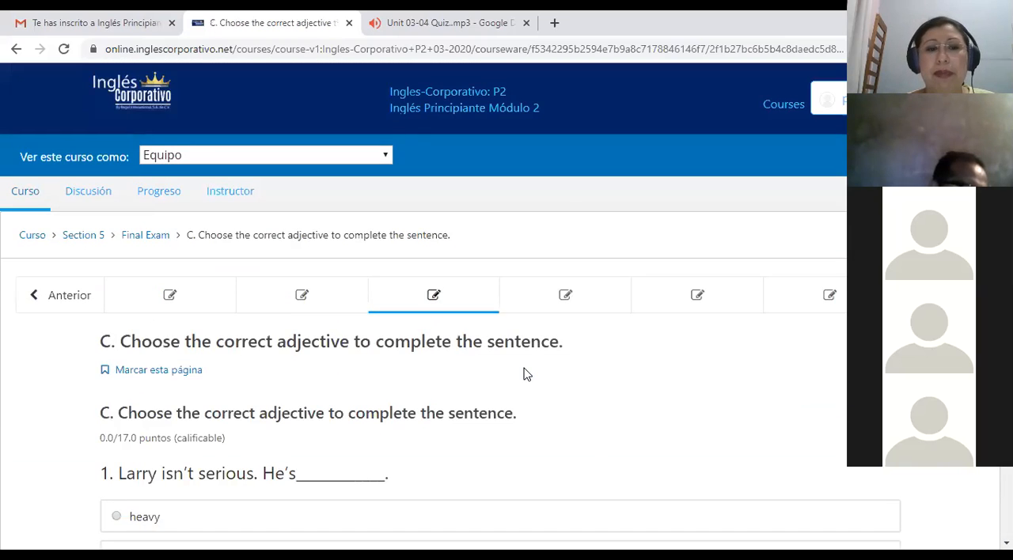
# - Move on to section C and bring question 1's adjective options into view
pyautogui.scroll(-3)
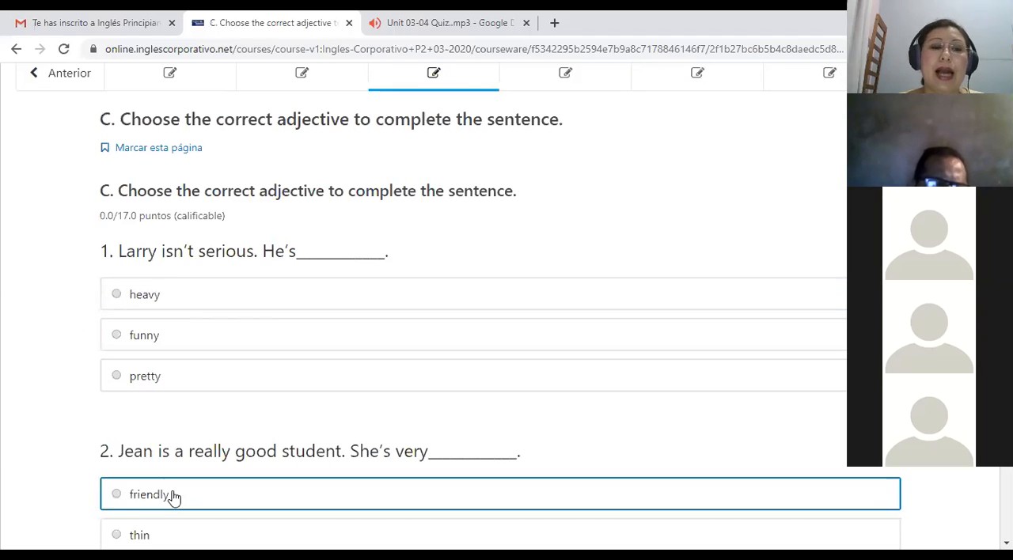
pyautogui.moveTo(124, 401)
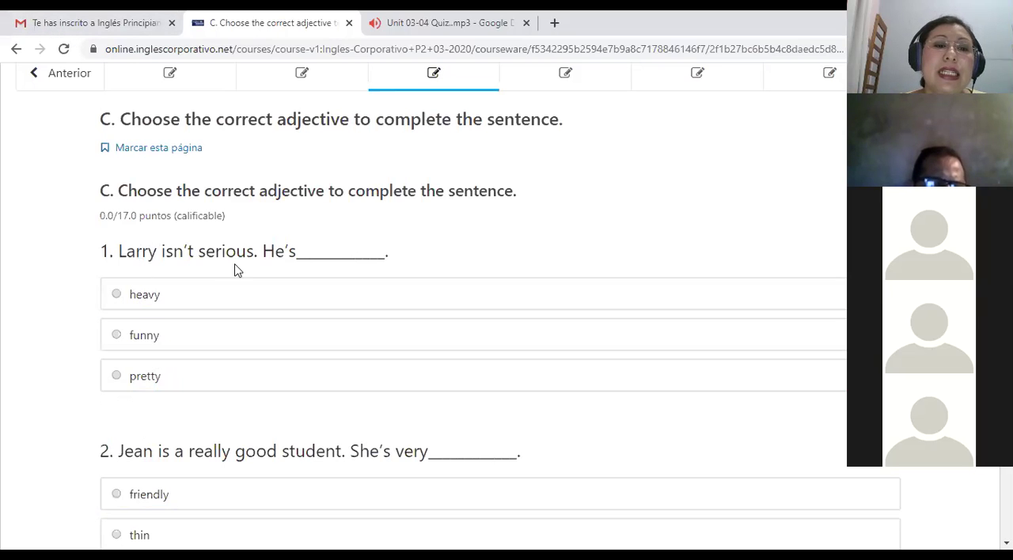
pyautogui.moveTo(307, 253)
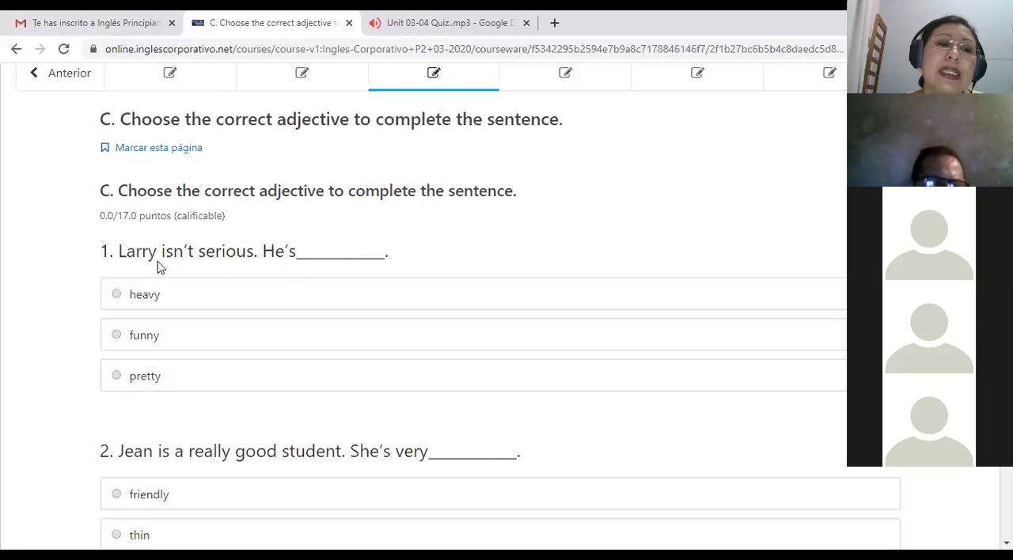
pyautogui.moveTo(204, 271)
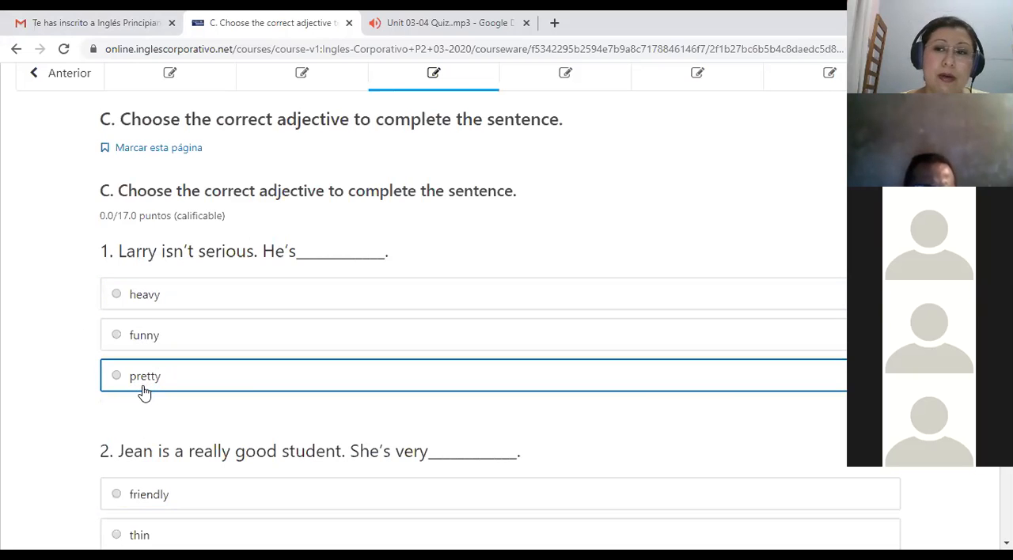
pyautogui.moveTo(152, 382)
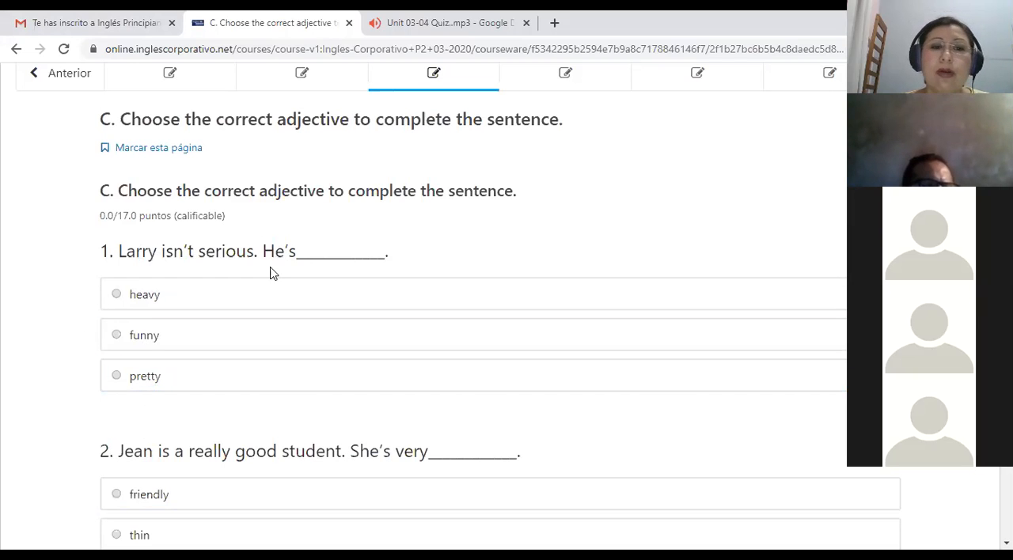
pyautogui.click(145, 376)
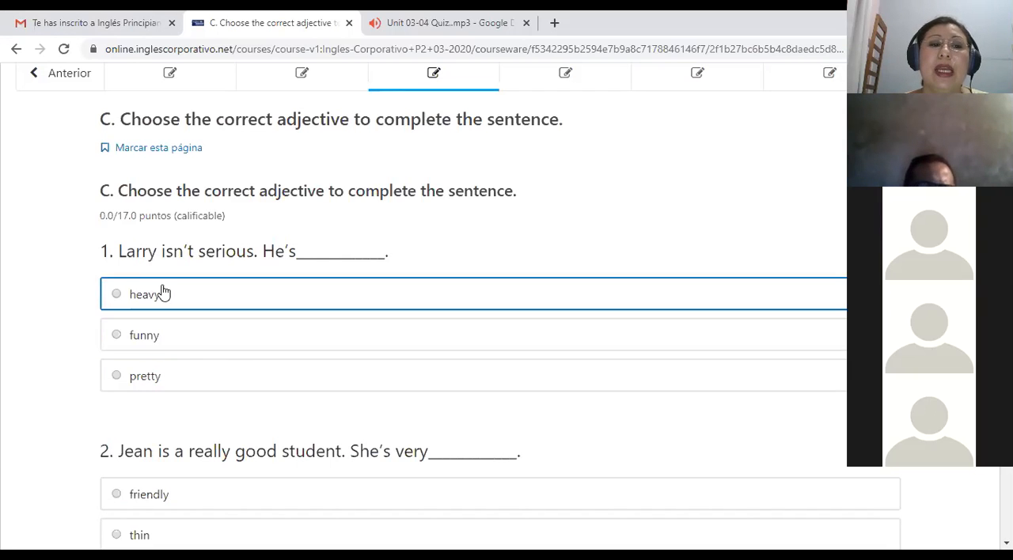
# - Choose "funny" as the answer to question 1 about Larry
pyautogui.click(116, 336)
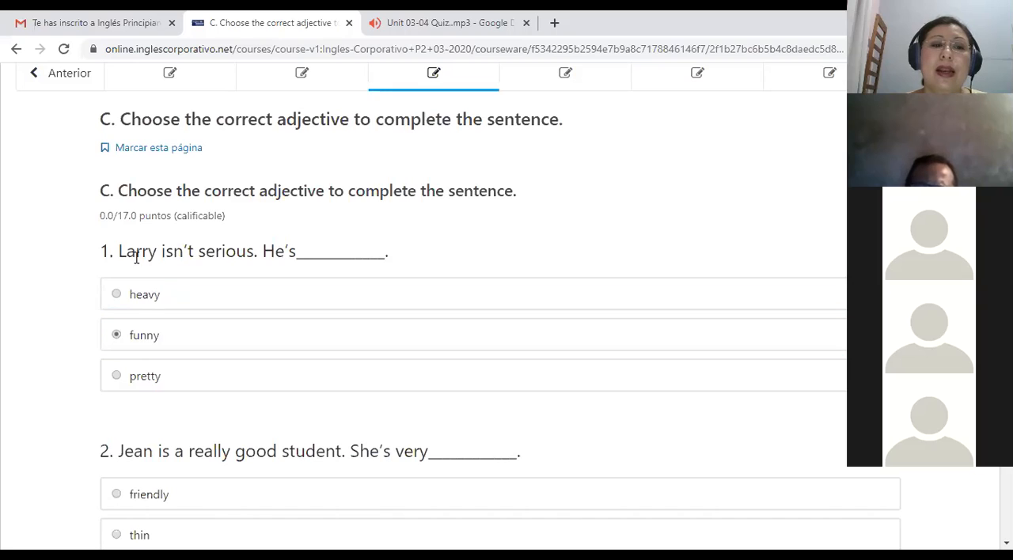
pyautogui.moveTo(243, 275)
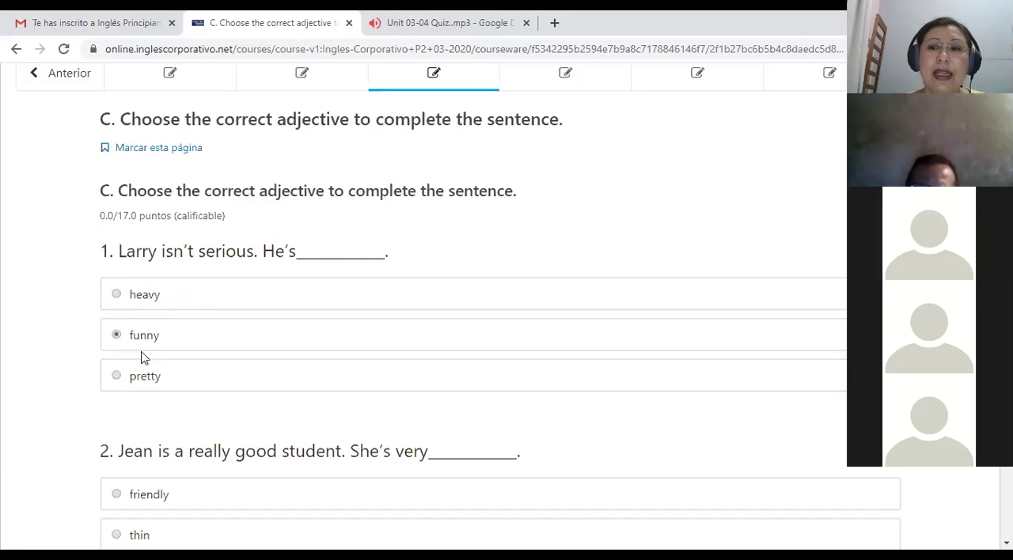
pyautogui.click(116, 335)
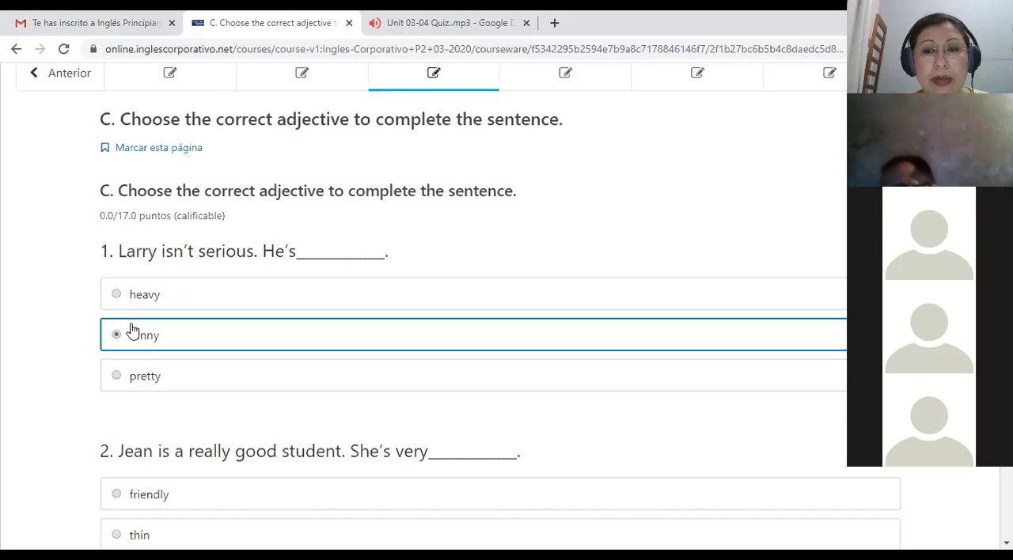
pyautogui.click(116, 335)
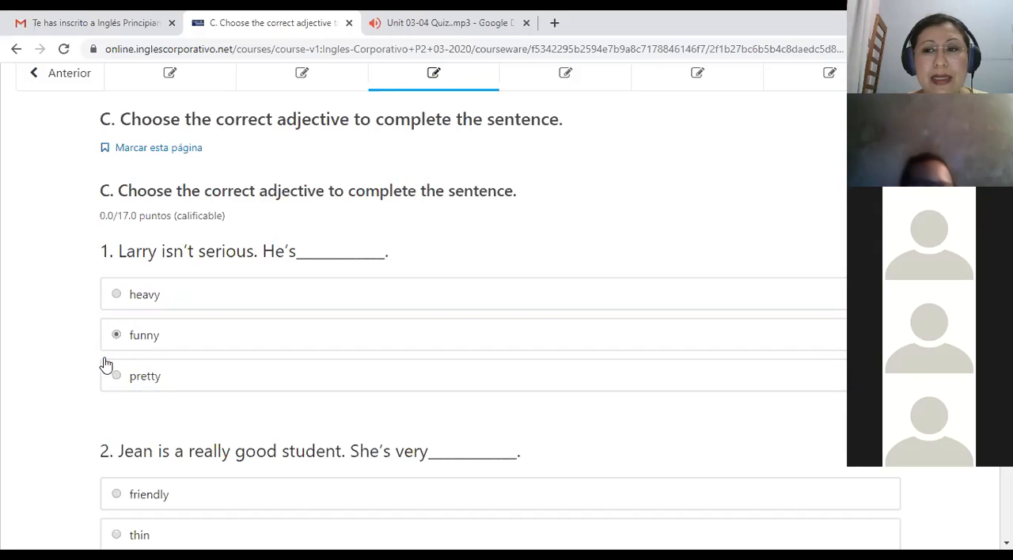
pyautogui.click(117, 336)
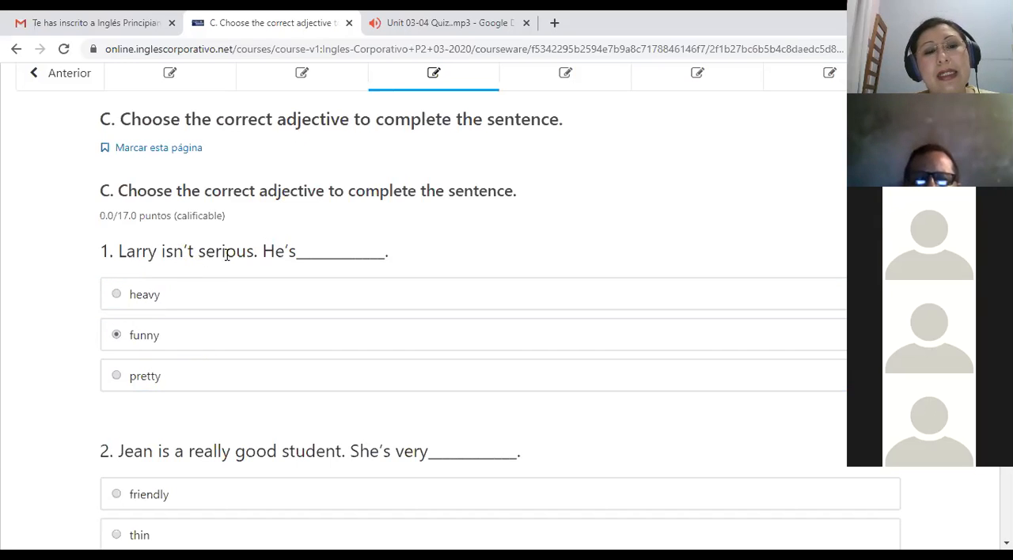
pyautogui.moveTo(97, 321)
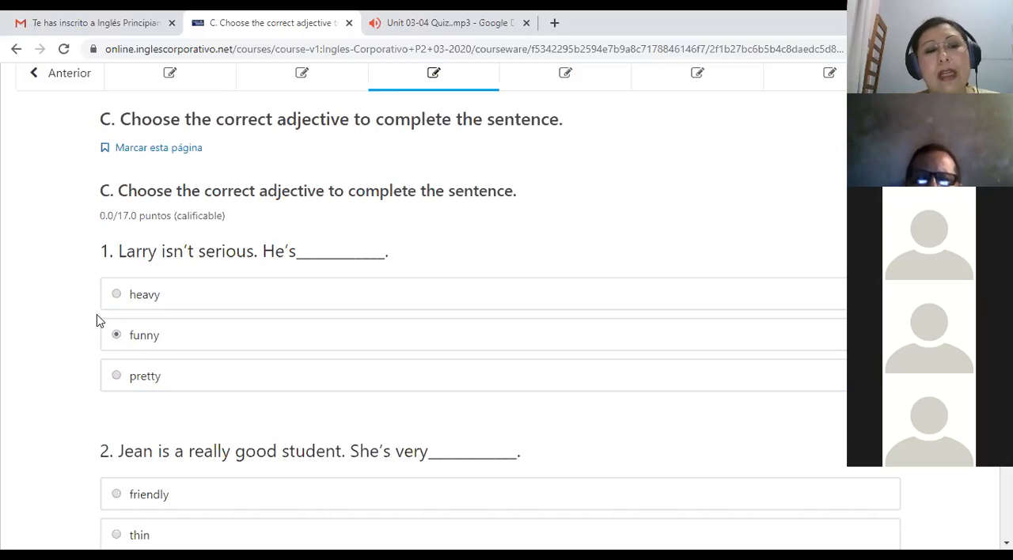
pyautogui.click(115, 336)
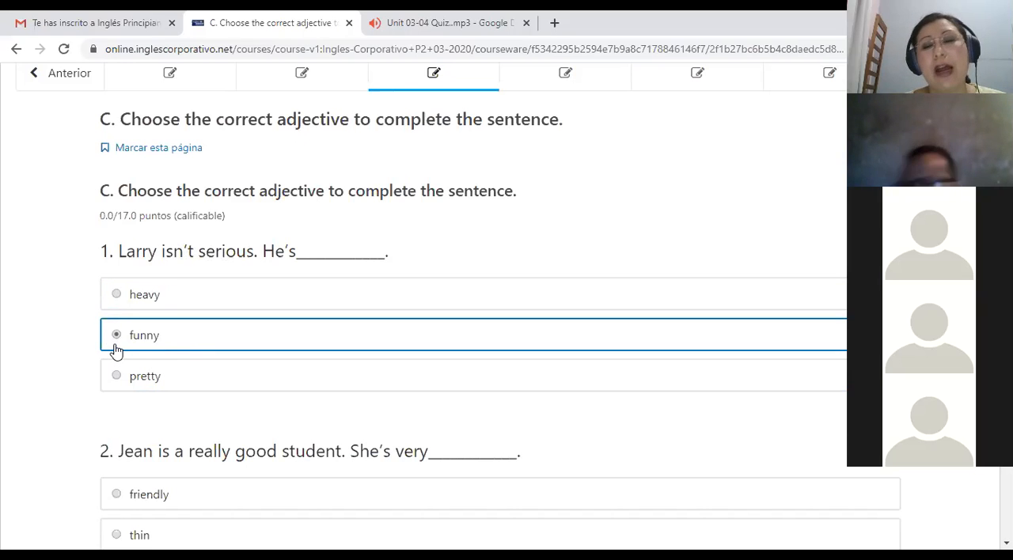
# - Choose "smart" as the answer to question 2 about Jean
pyautogui.scroll(-3)
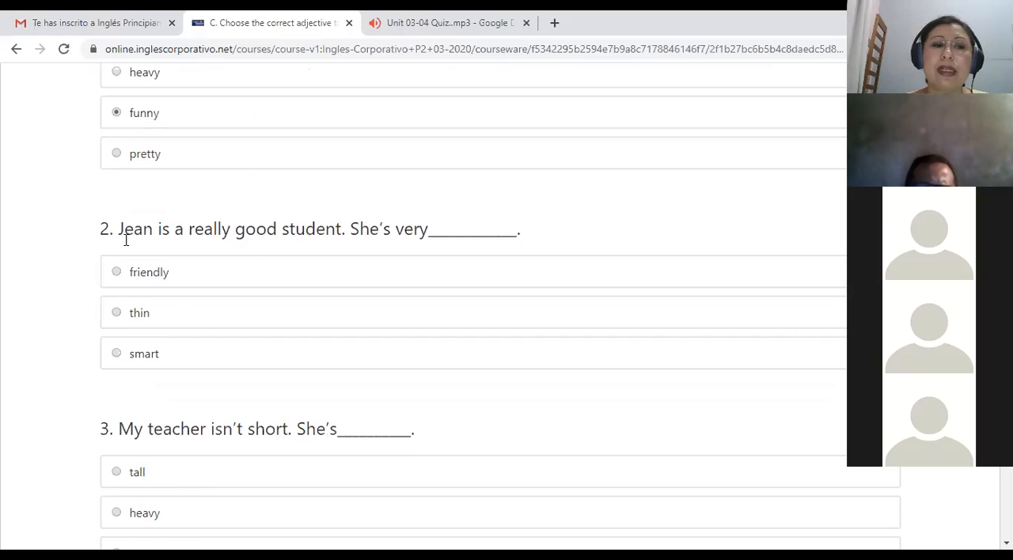
pyautogui.moveTo(173, 239)
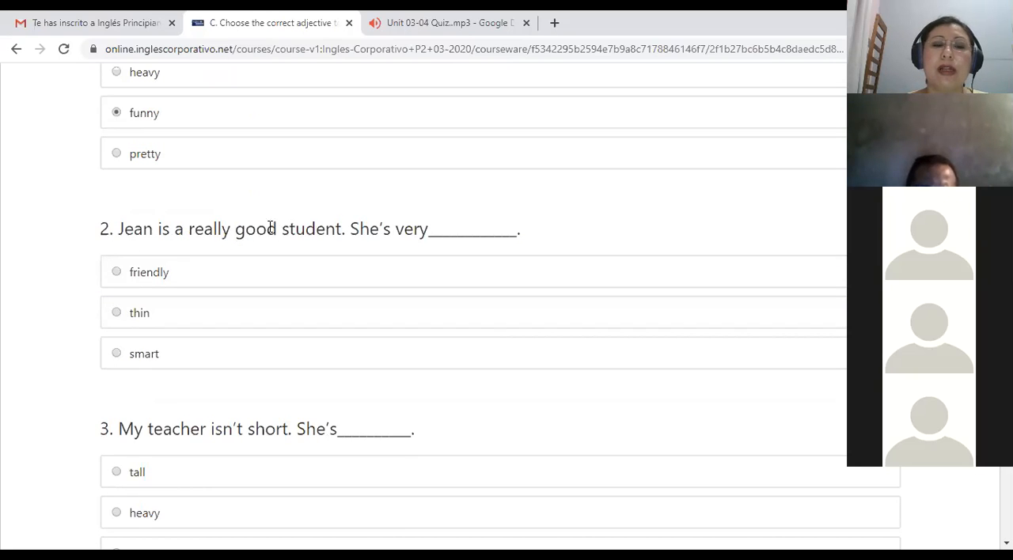
pyautogui.click(138, 277)
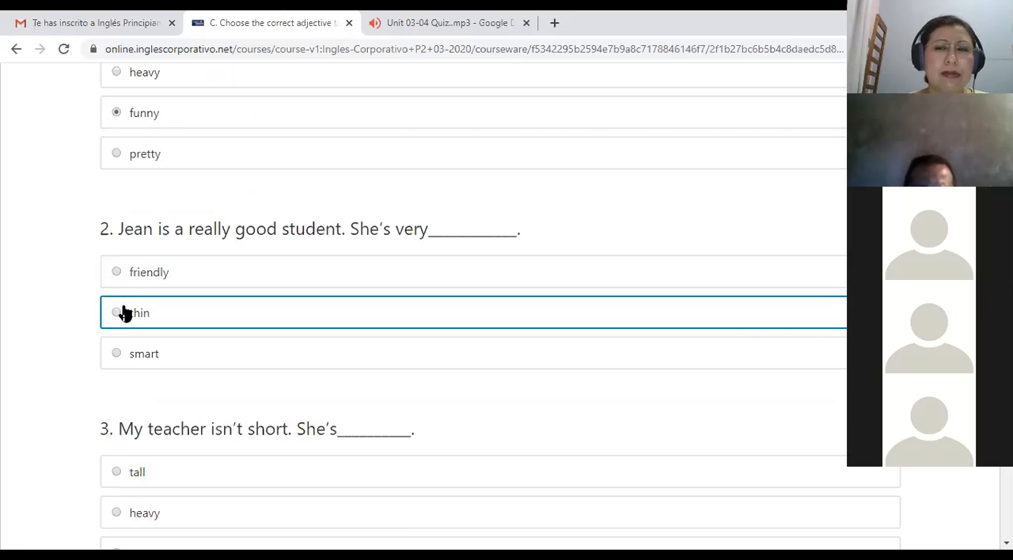
pyautogui.click(116, 354)
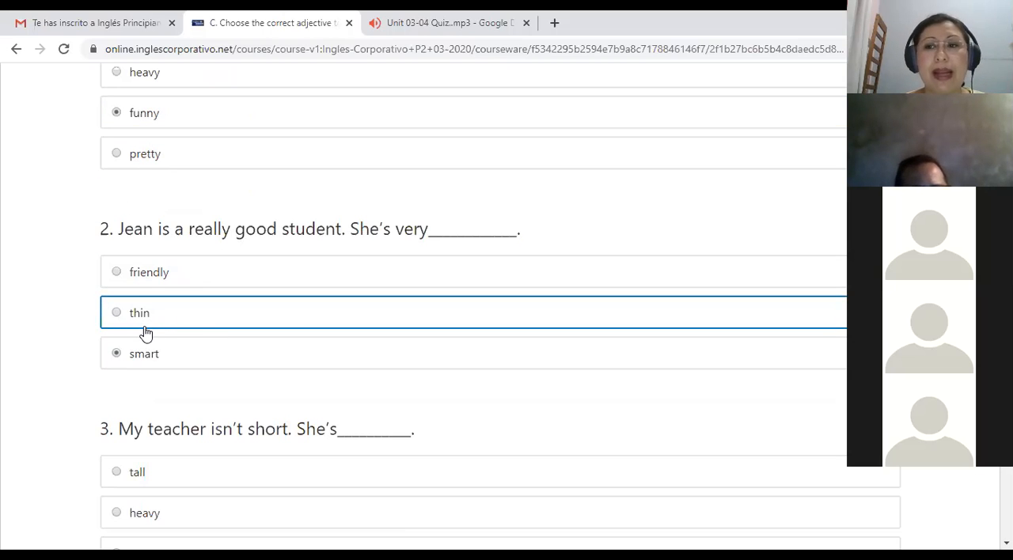
# - Choose "tall" as the answer to question 3
pyautogui.scroll(-3)
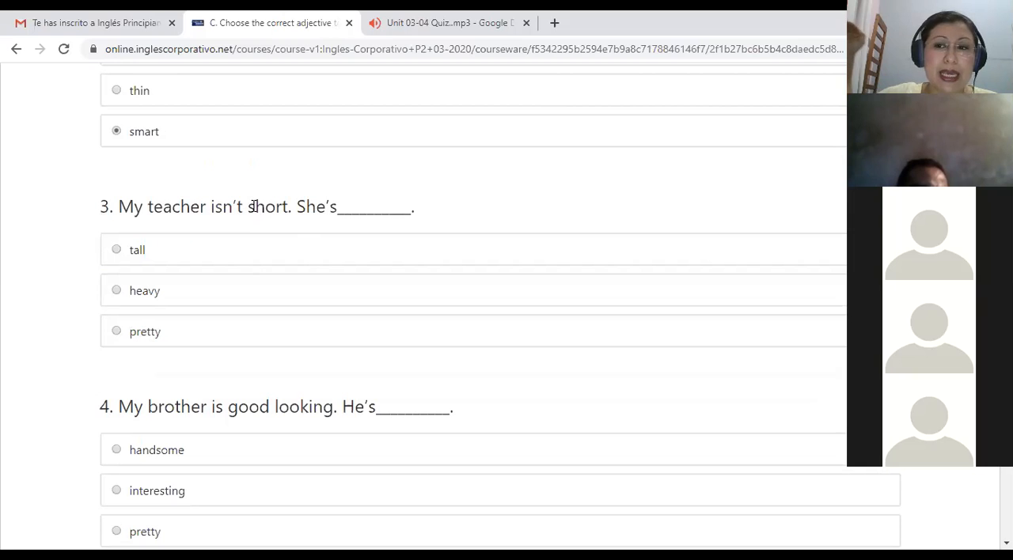
pyautogui.moveTo(4, 375)
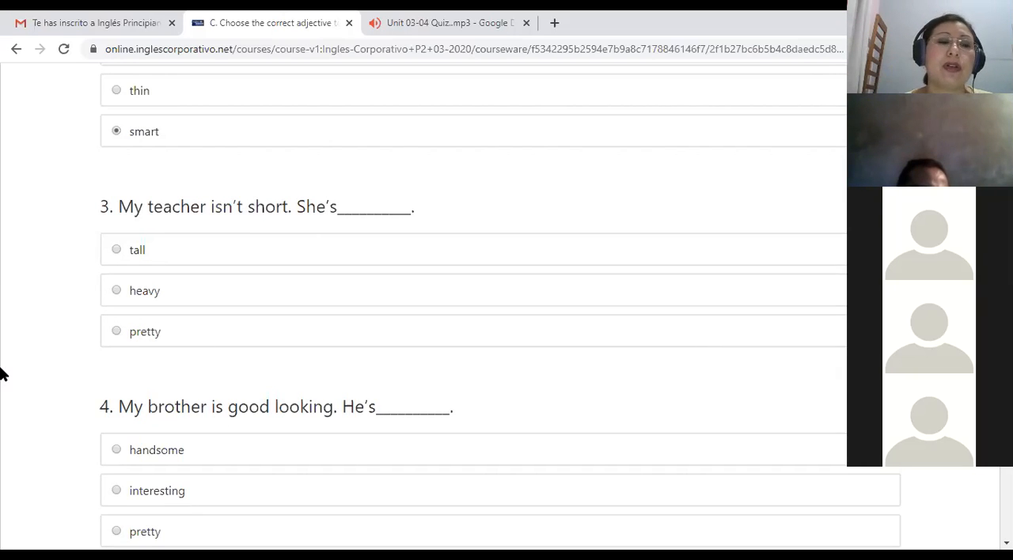
pyautogui.click(144, 331)
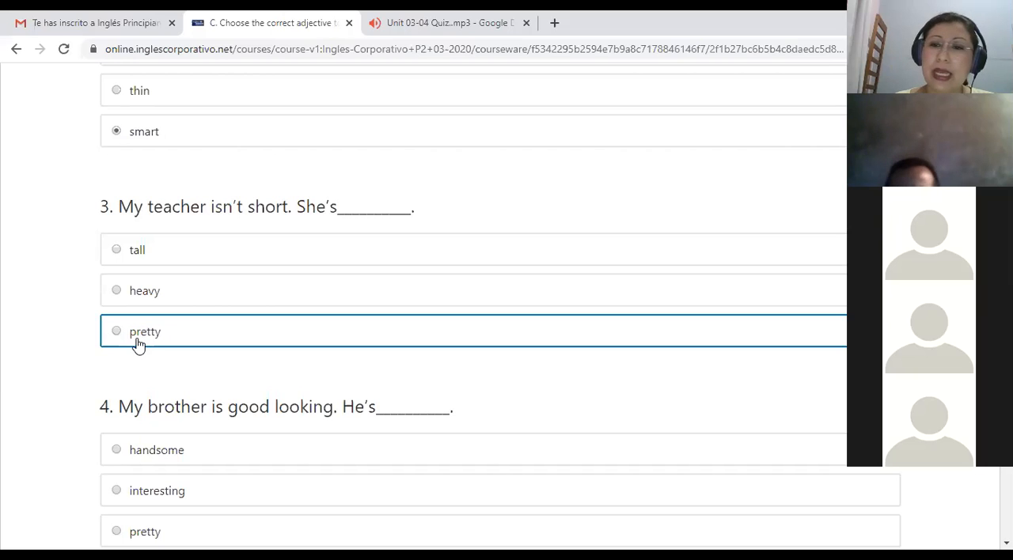
pyautogui.moveTo(141, 316)
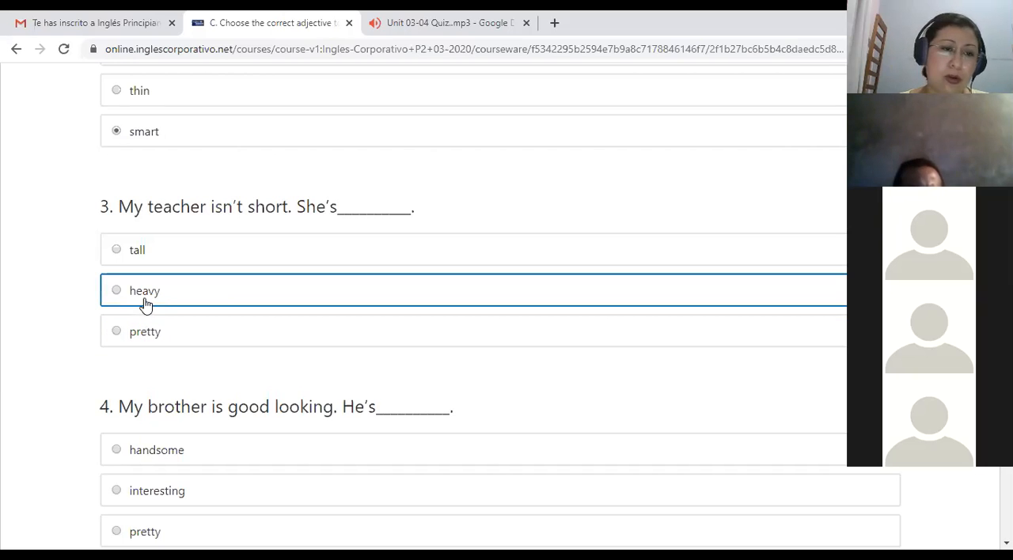
pyautogui.click(116, 249)
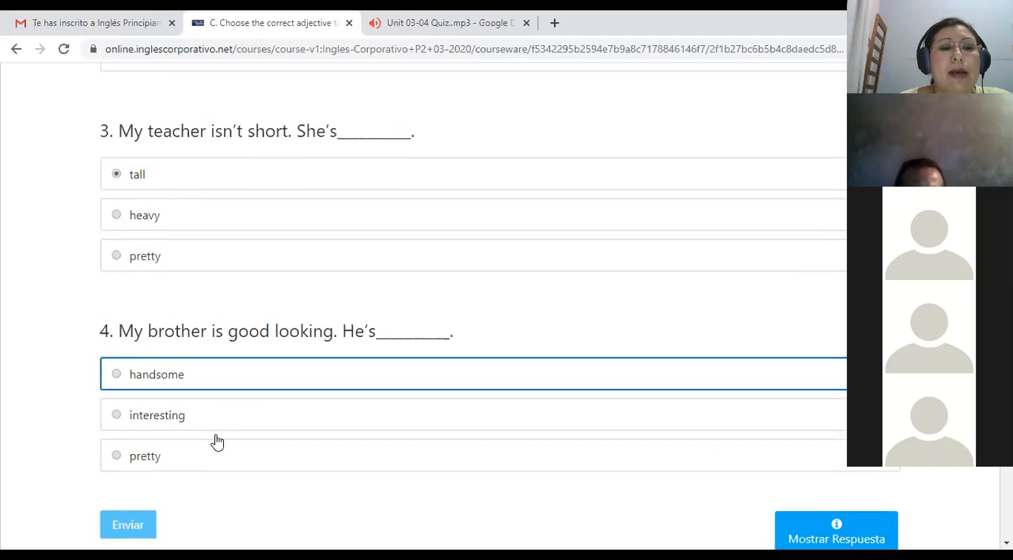
# - Choose "handsome" as the answer to question 4
pyautogui.scroll(-3)
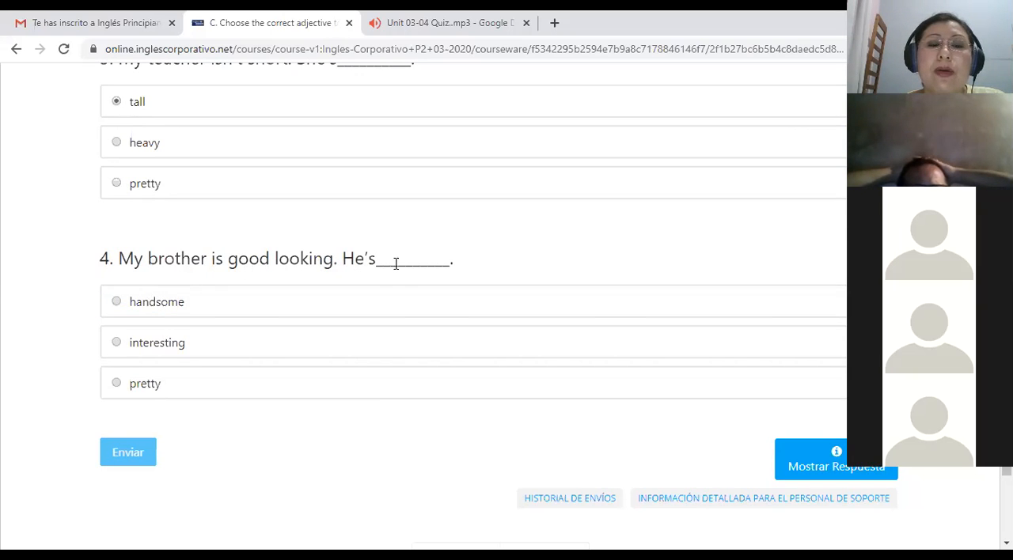
pyautogui.moveTo(352, 276)
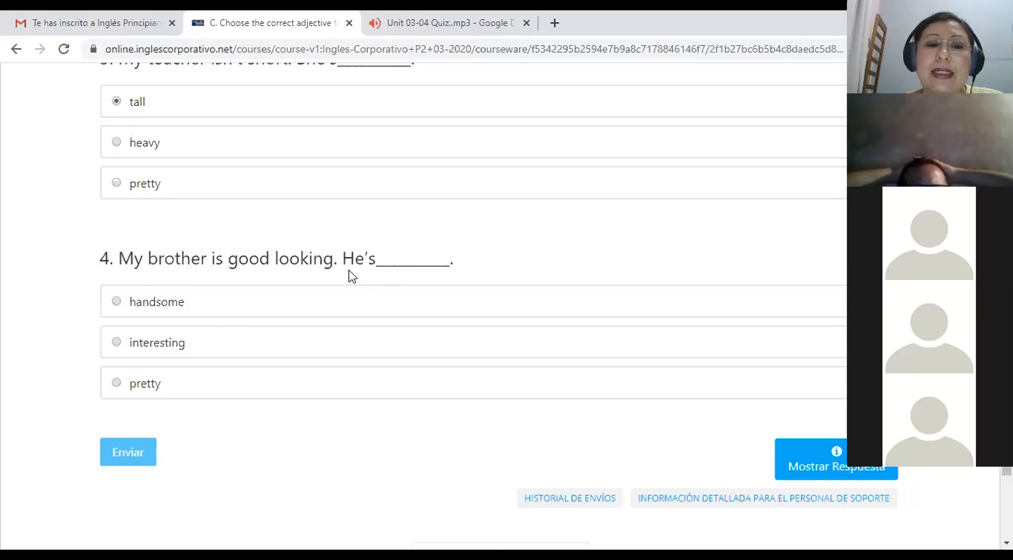
pyautogui.click(116, 301)
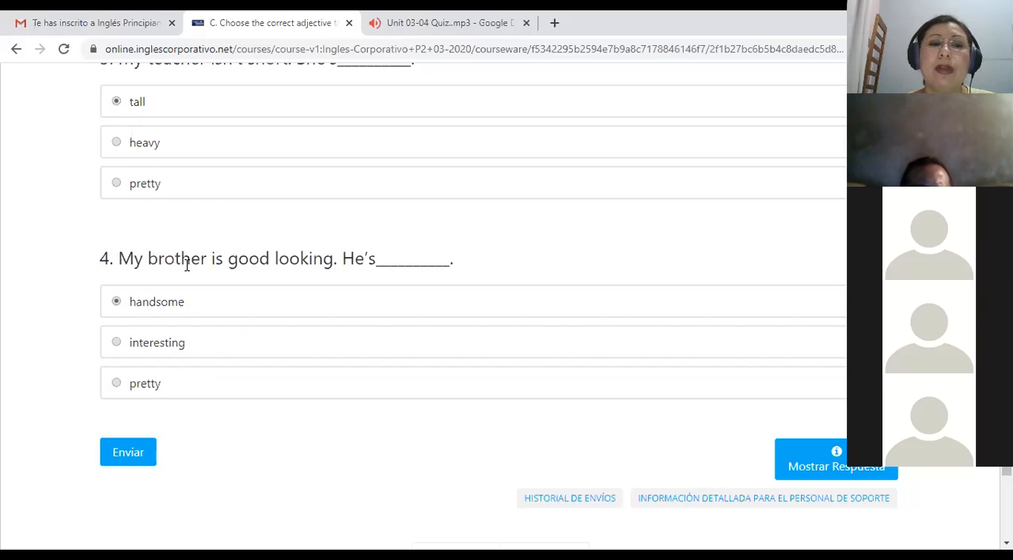
pyautogui.moveTo(354, 283)
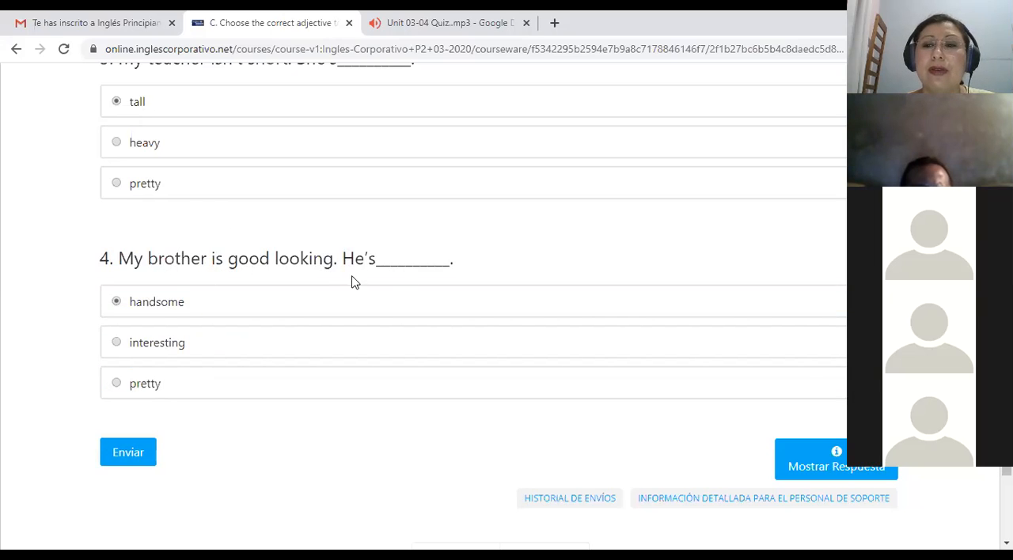
pyautogui.moveTo(254, 299)
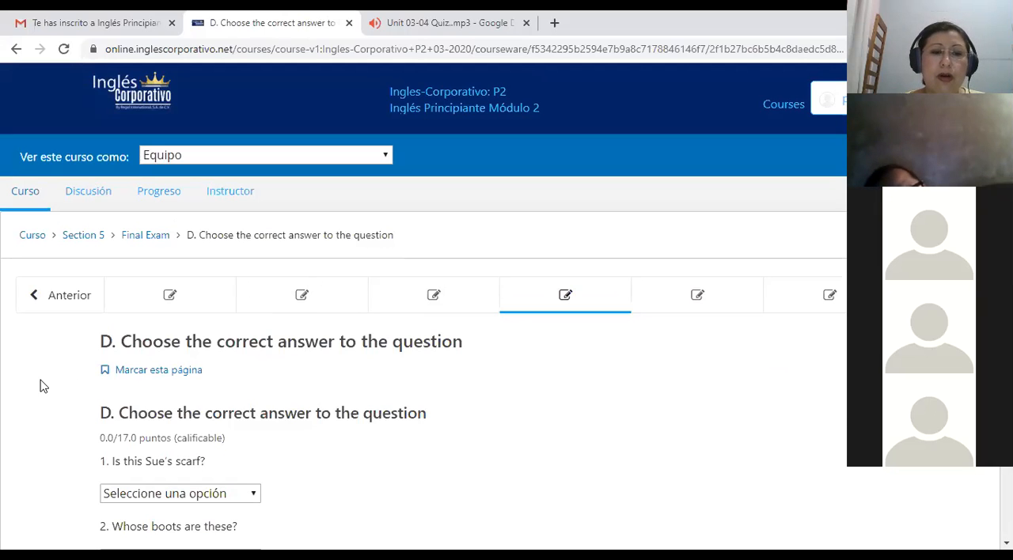
pyautogui.scroll(-3)
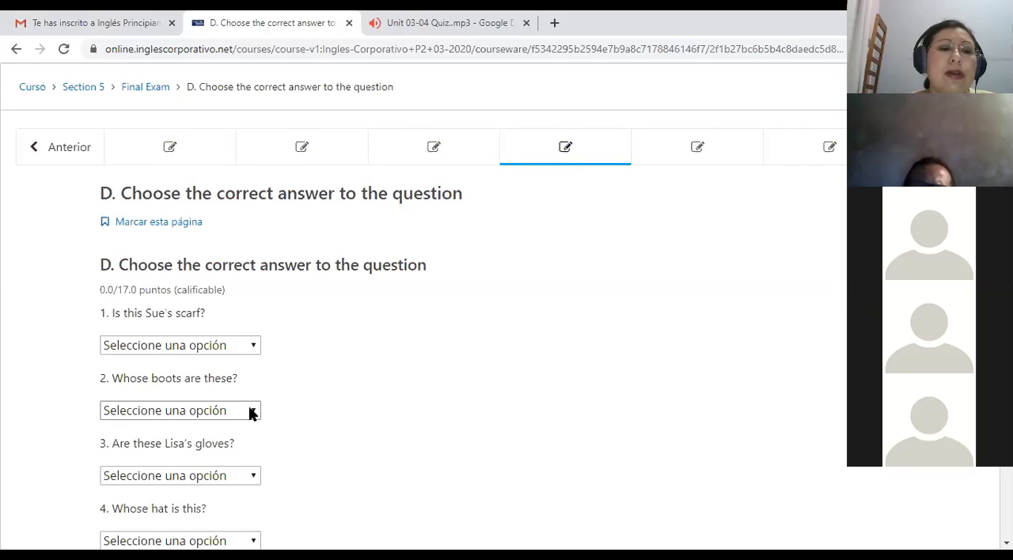
pyautogui.scroll(-3)
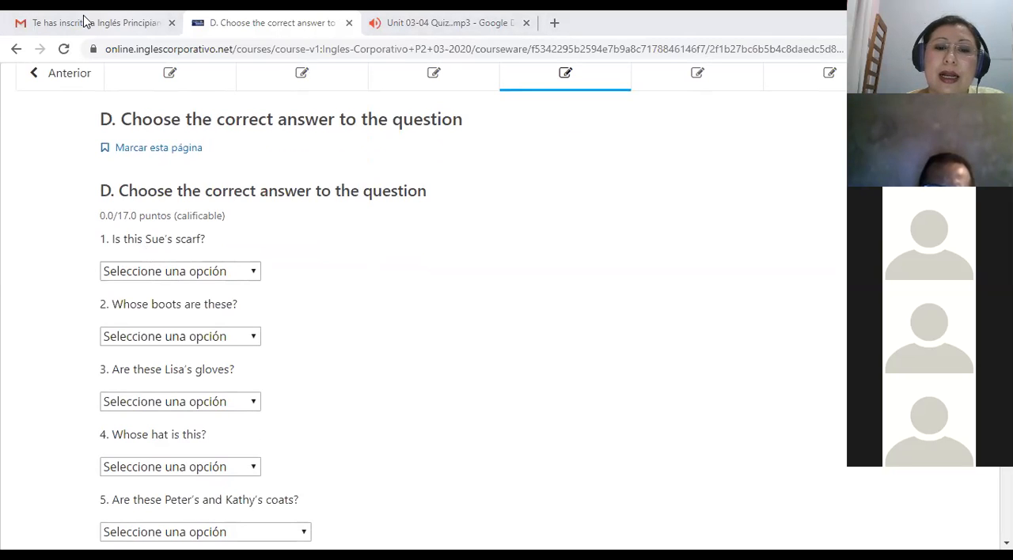
pyautogui.moveTo(260, 407)
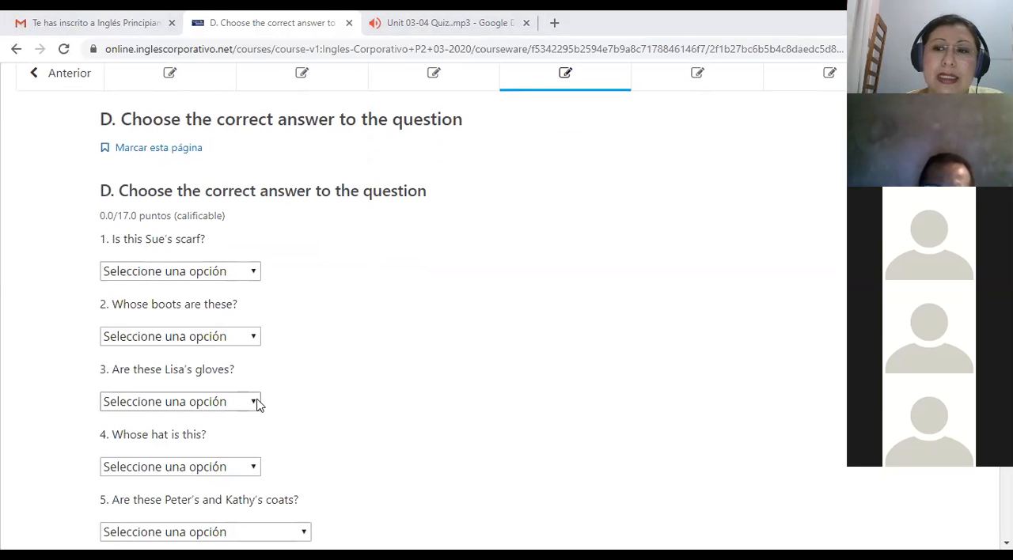
pyautogui.moveTo(218, 319)
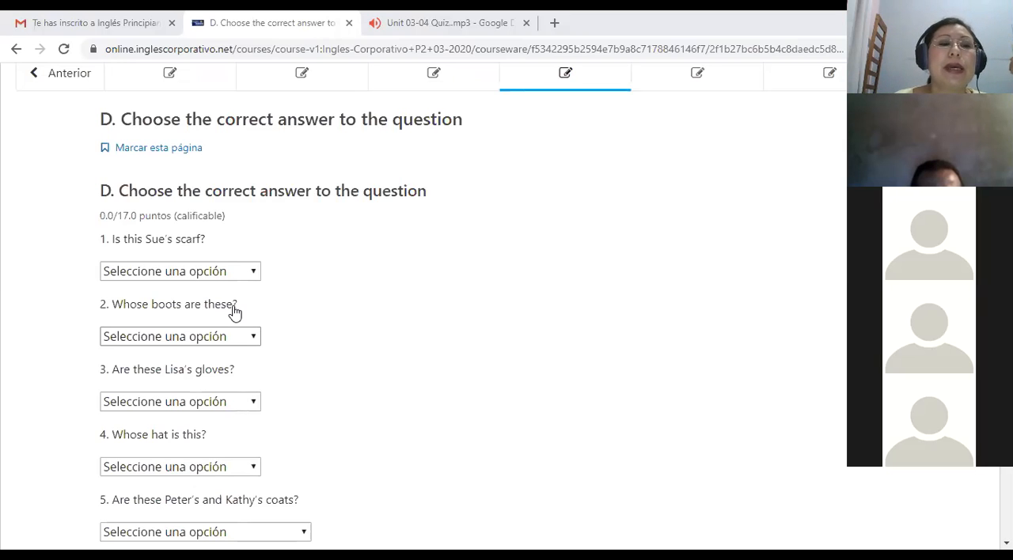
pyautogui.moveTo(145, 249)
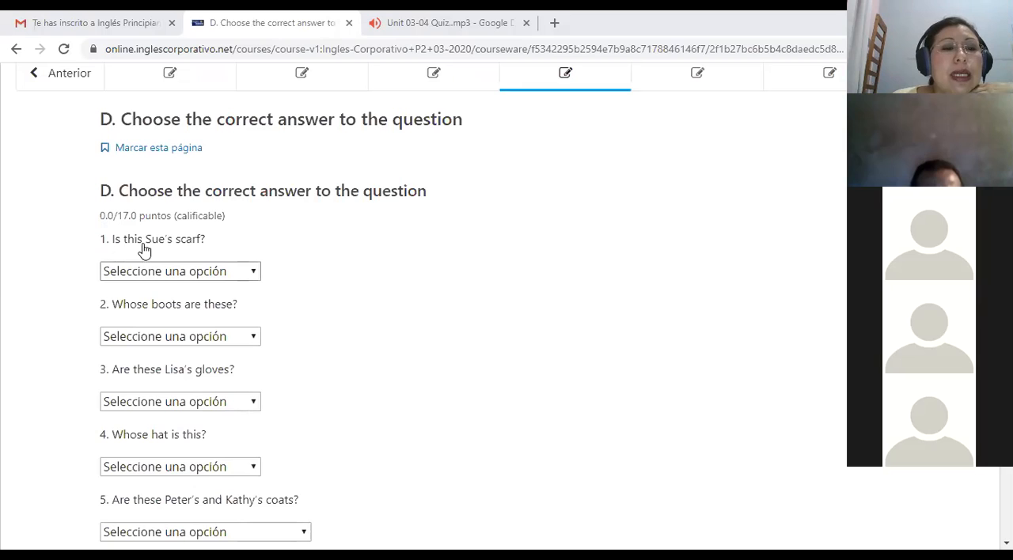
pyautogui.moveTo(158, 245)
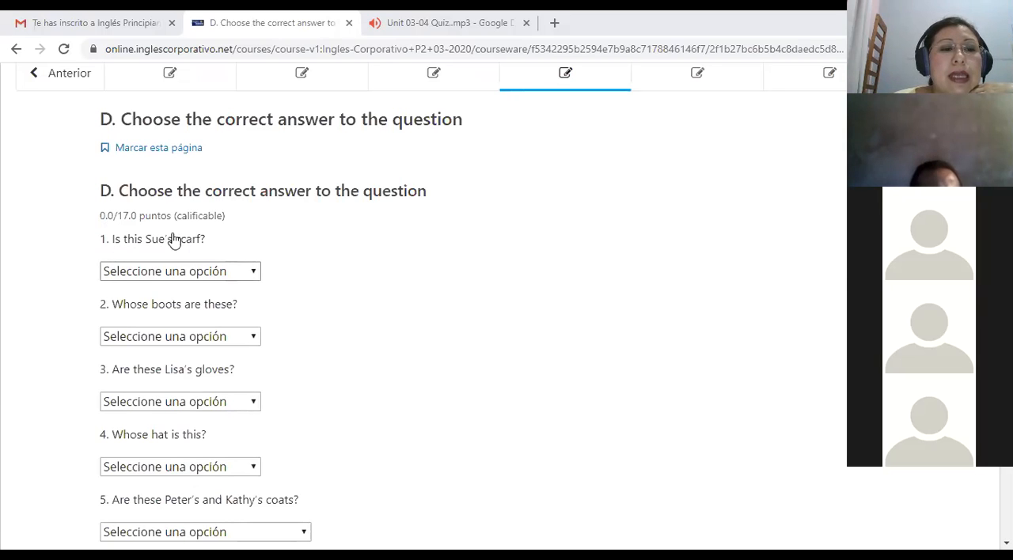
pyautogui.moveTo(169, 245)
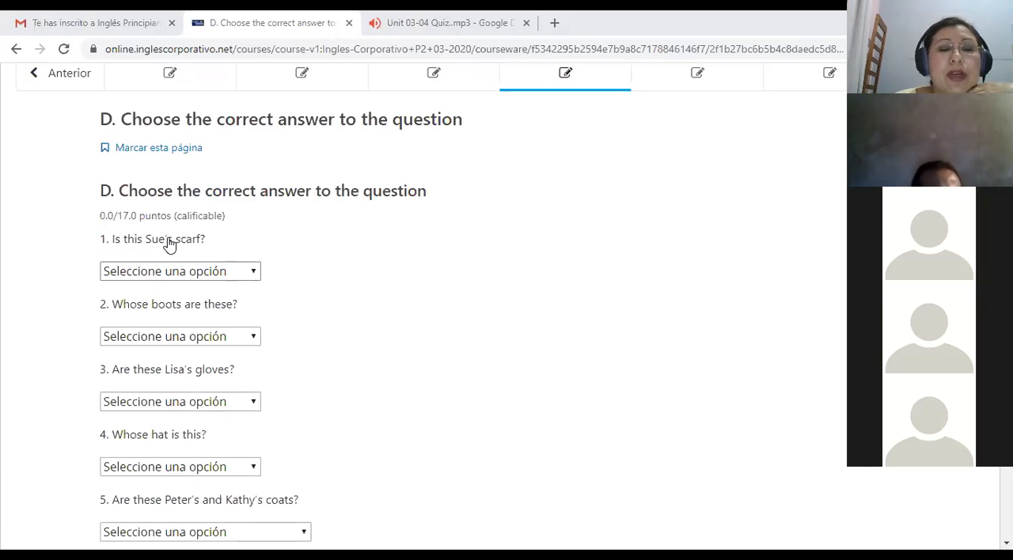
pyautogui.moveTo(169, 248)
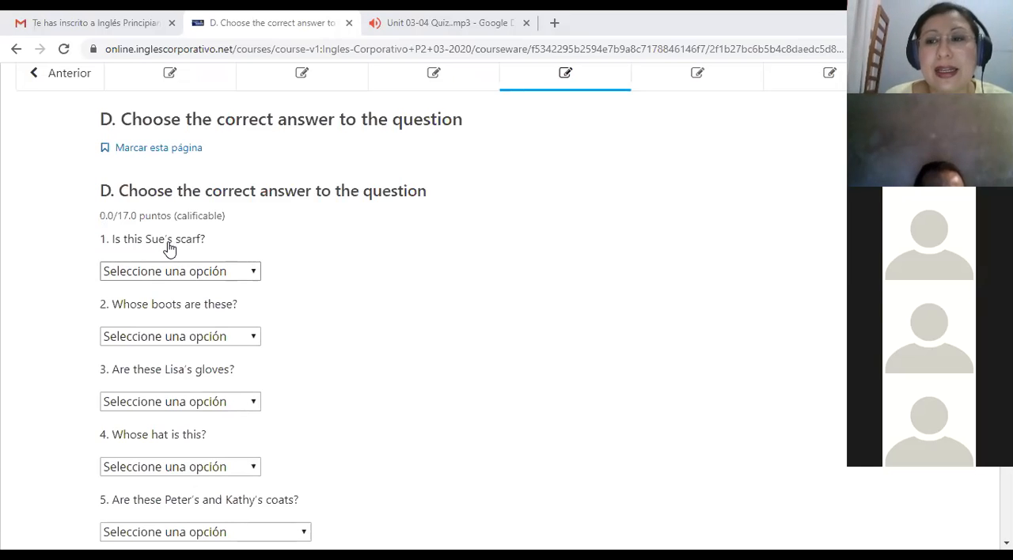
pyautogui.moveTo(174, 240)
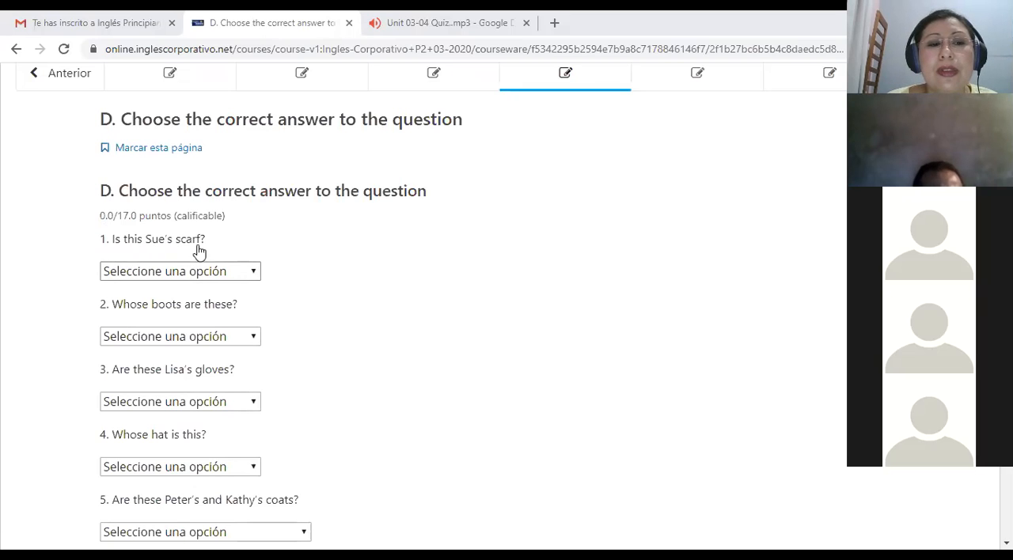
pyautogui.moveTo(207, 254)
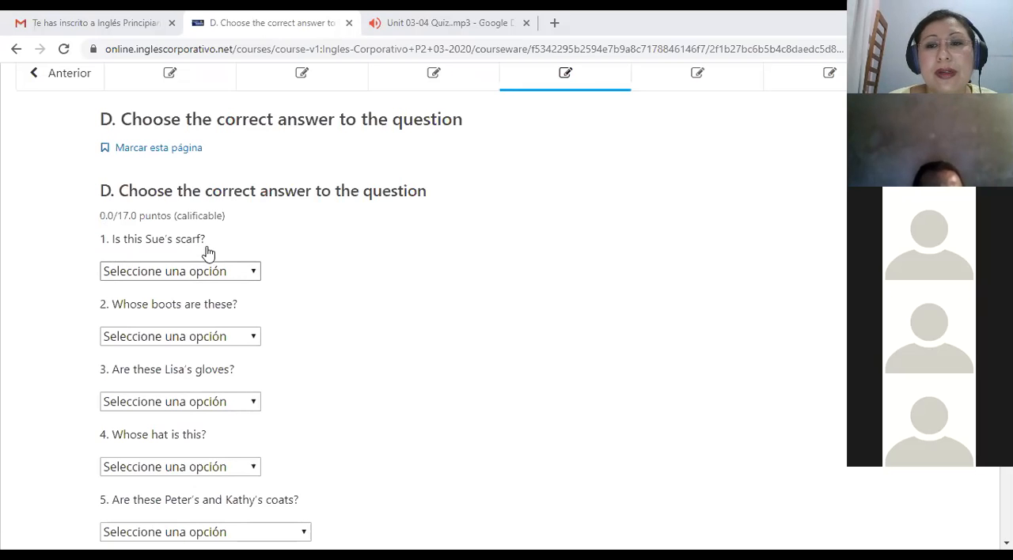
pyautogui.moveTo(166, 239)
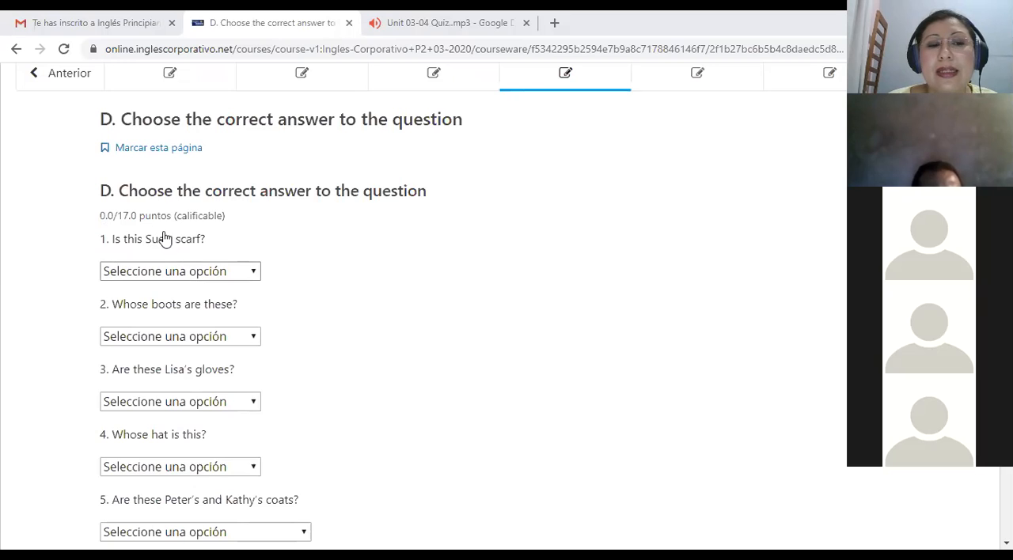
pyautogui.moveTo(172, 244)
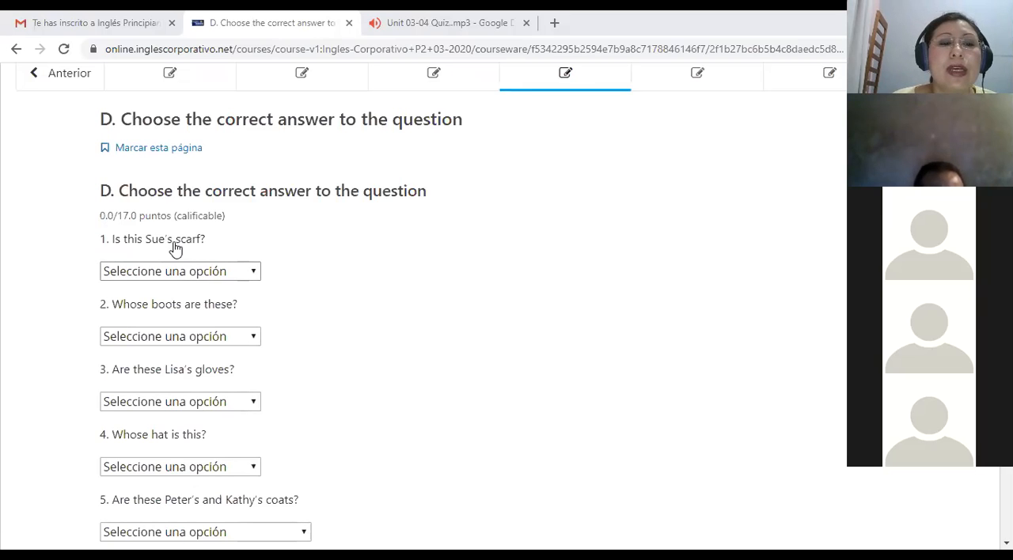
pyautogui.moveTo(162, 245)
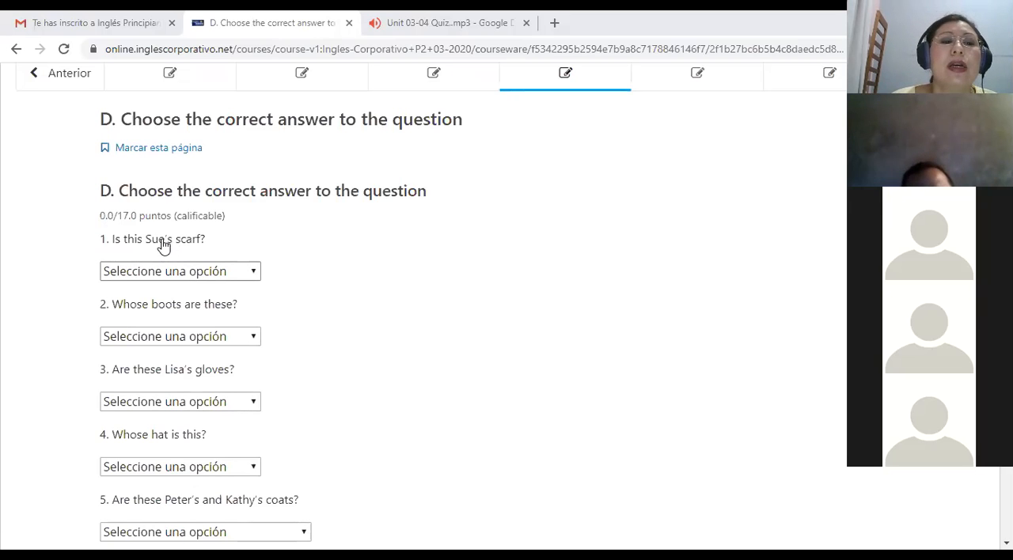
pyautogui.moveTo(177, 247)
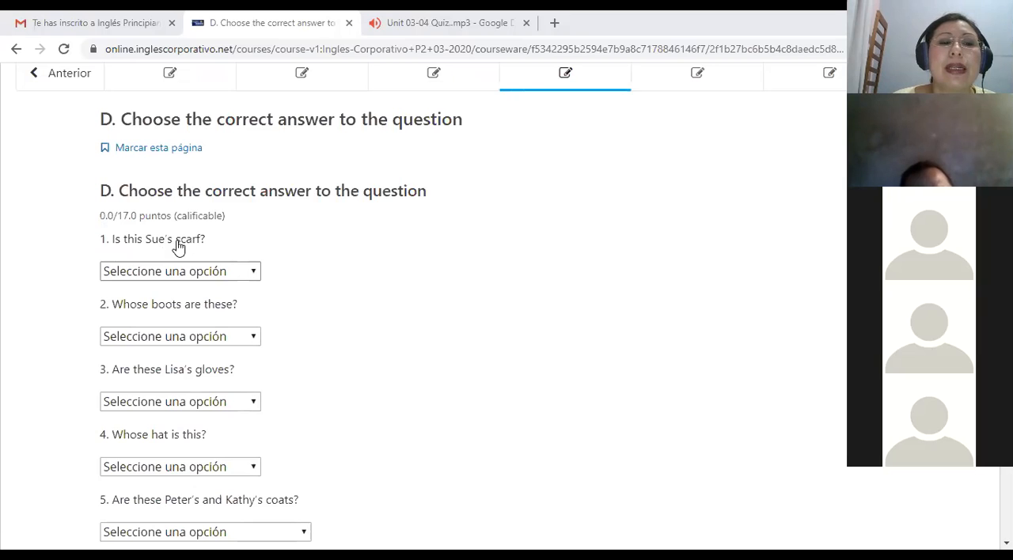
pyautogui.moveTo(186, 247)
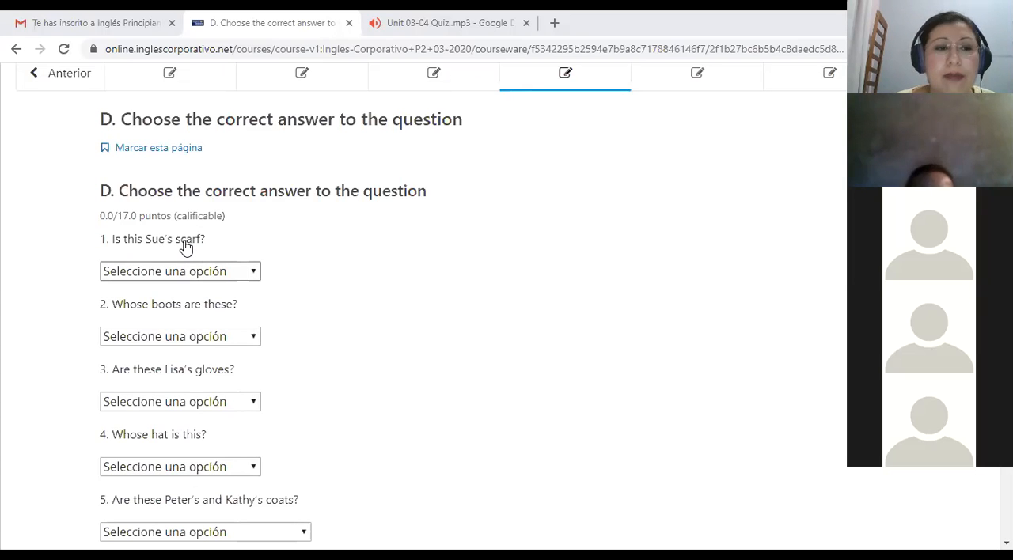
pyautogui.moveTo(196, 247)
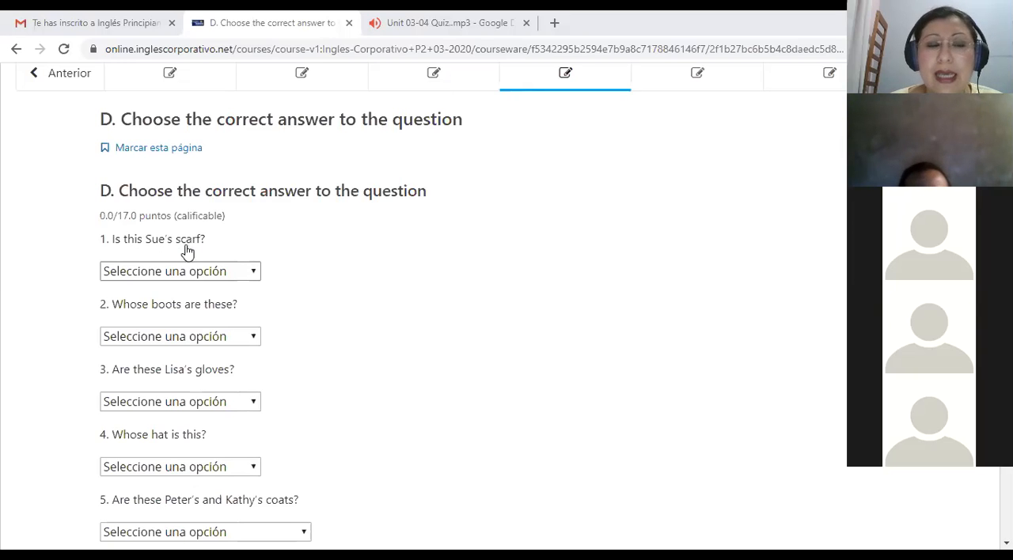
pyautogui.moveTo(167, 247)
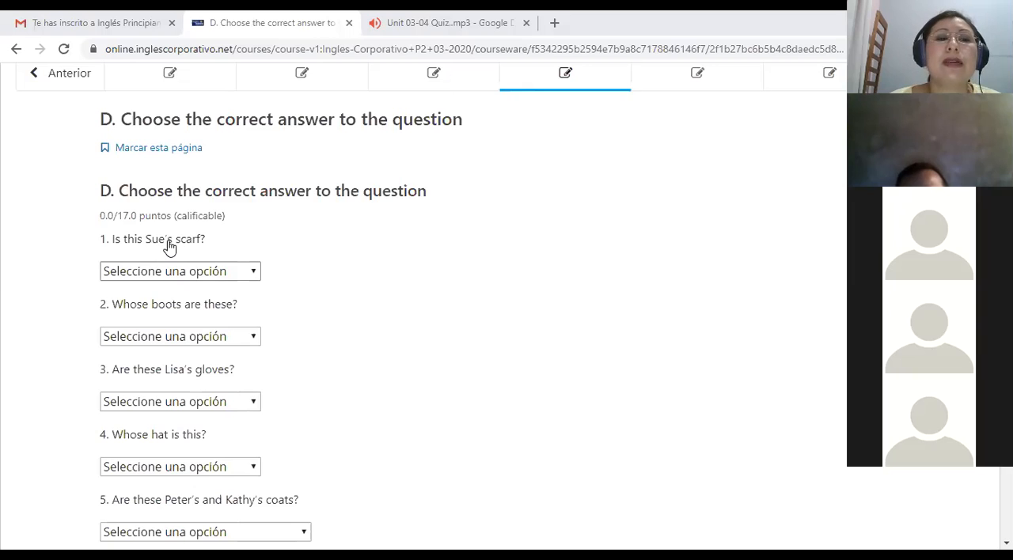
pyautogui.moveTo(178, 243)
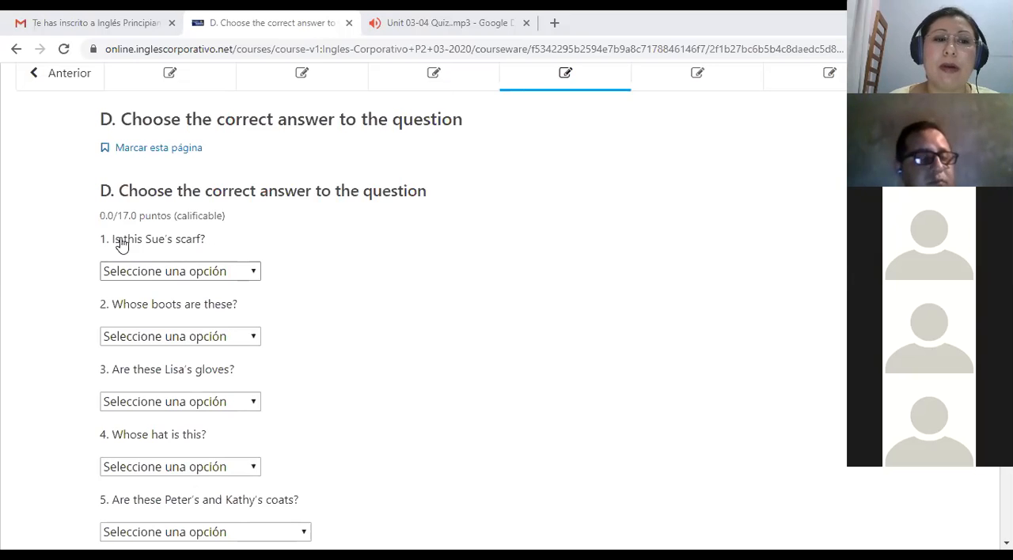
pyautogui.moveTo(223, 259)
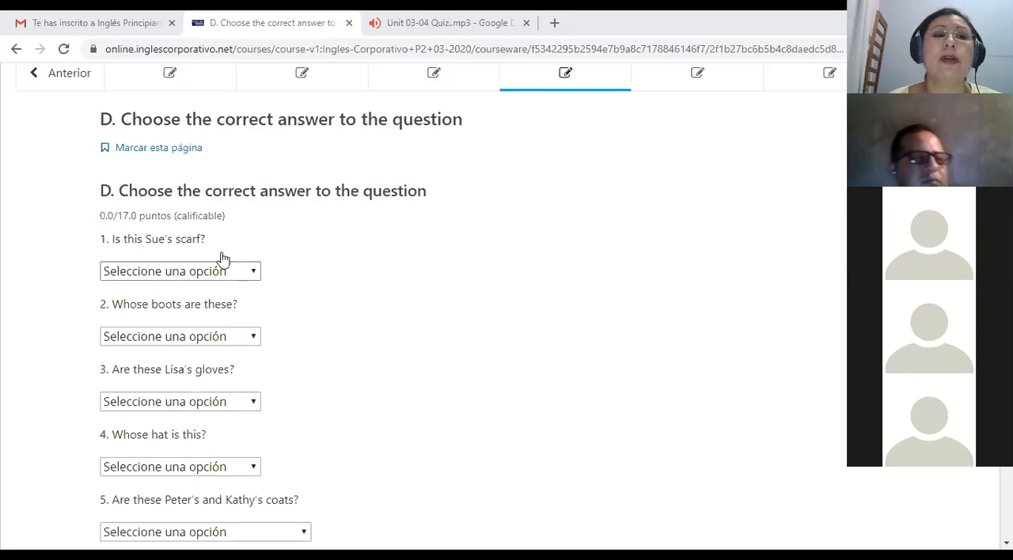
# - Answer question 1 about Sue's scarf with "No, It's not hers. It's mine."
pyautogui.click(179, 271)
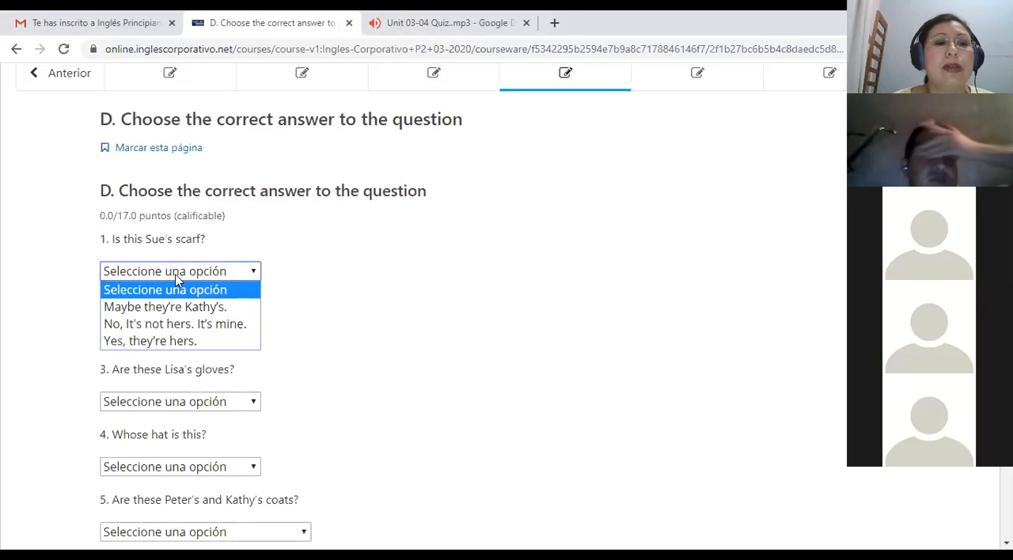
pyautogui.moveTo(140, 307)
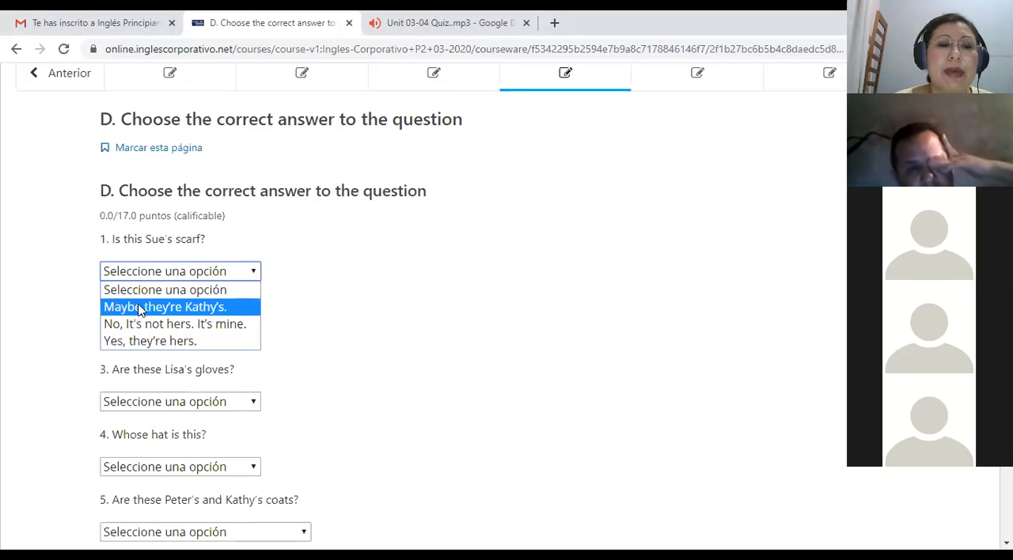
pyautogui.moveTo(166, 307)
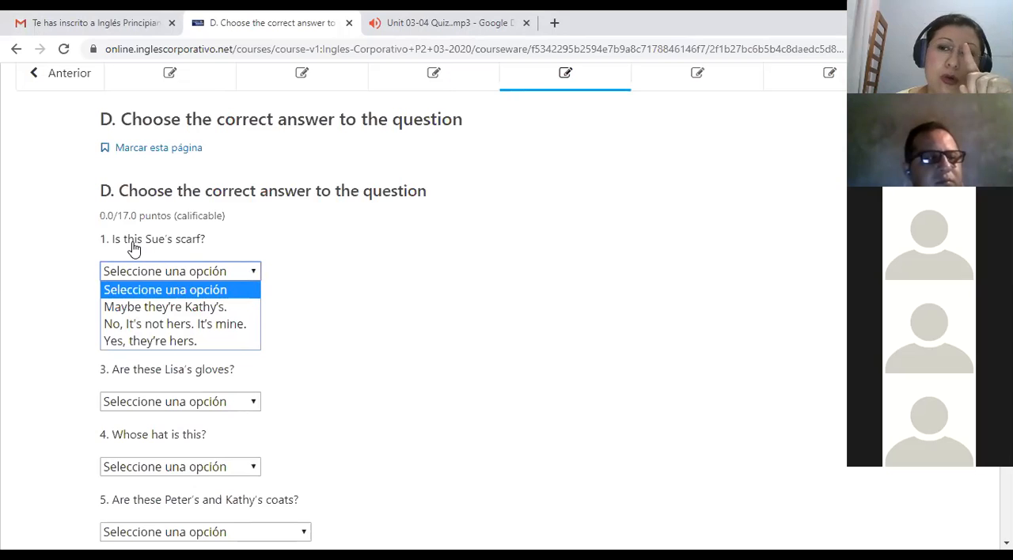
pyautogui.moveTo(154, 307)
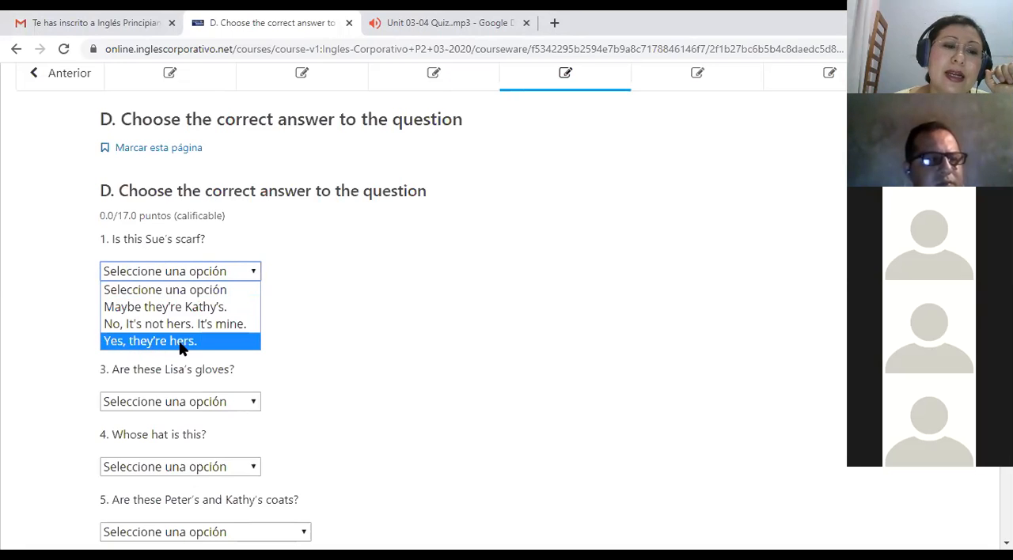
pyautogui.moveTo(148, 342)
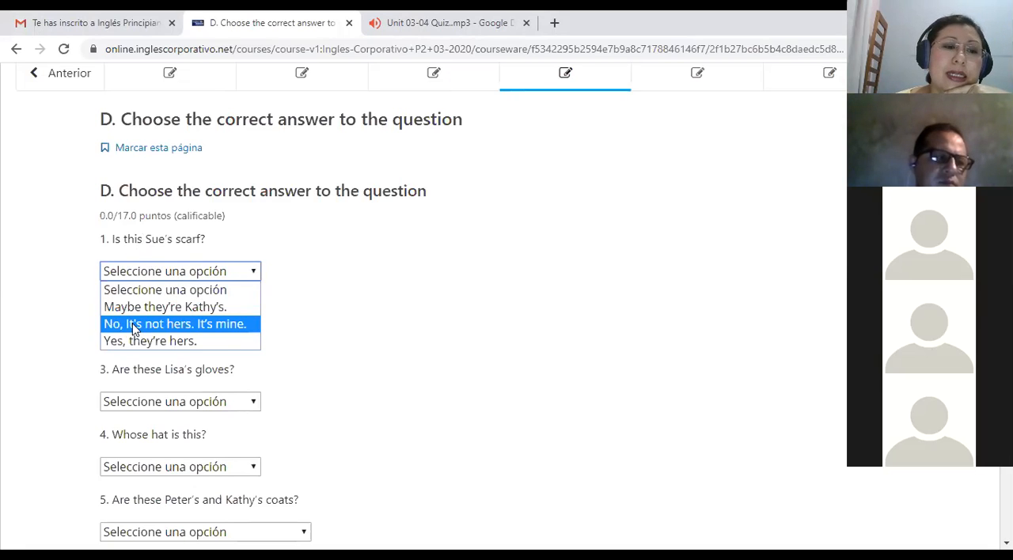
pyautogui.click(174, 324)
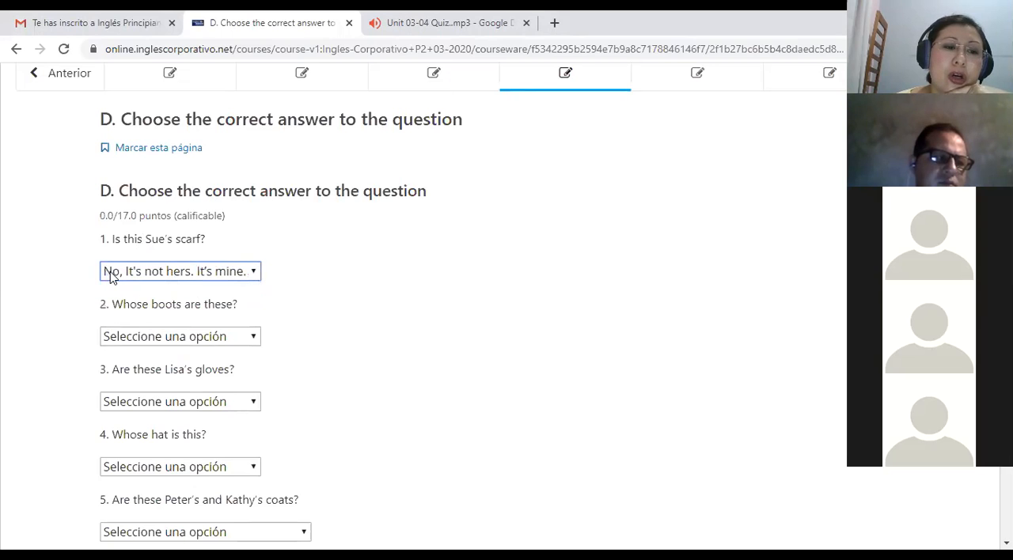
pyautogui.moveTo(161, 278)
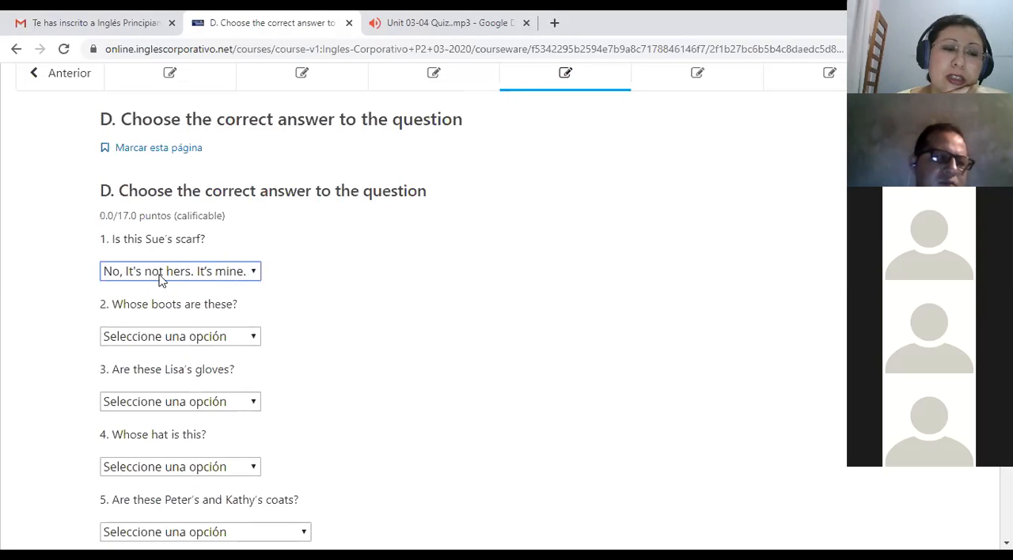
pyautogui.moveTo(186, 276)
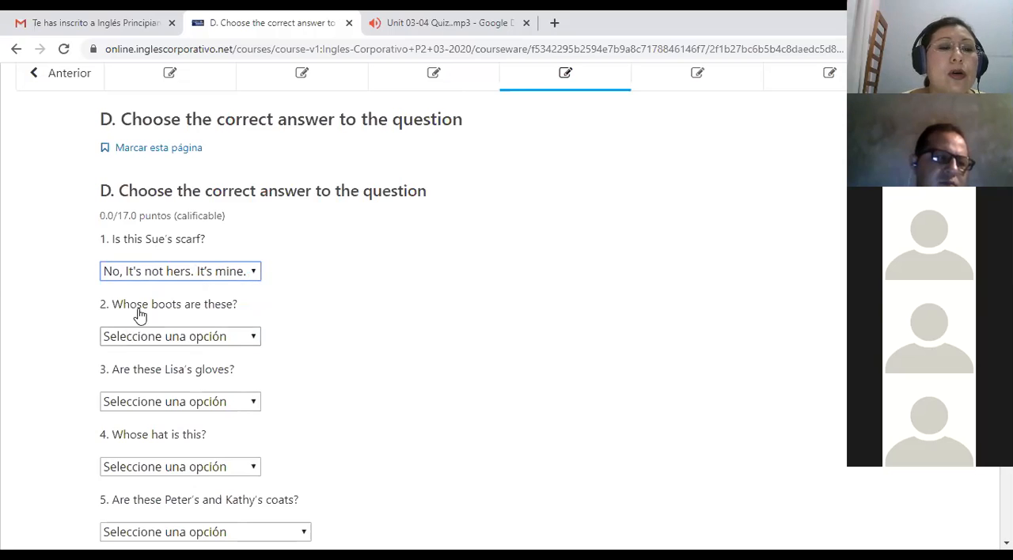
pyautogui.moveTo(211, 310)
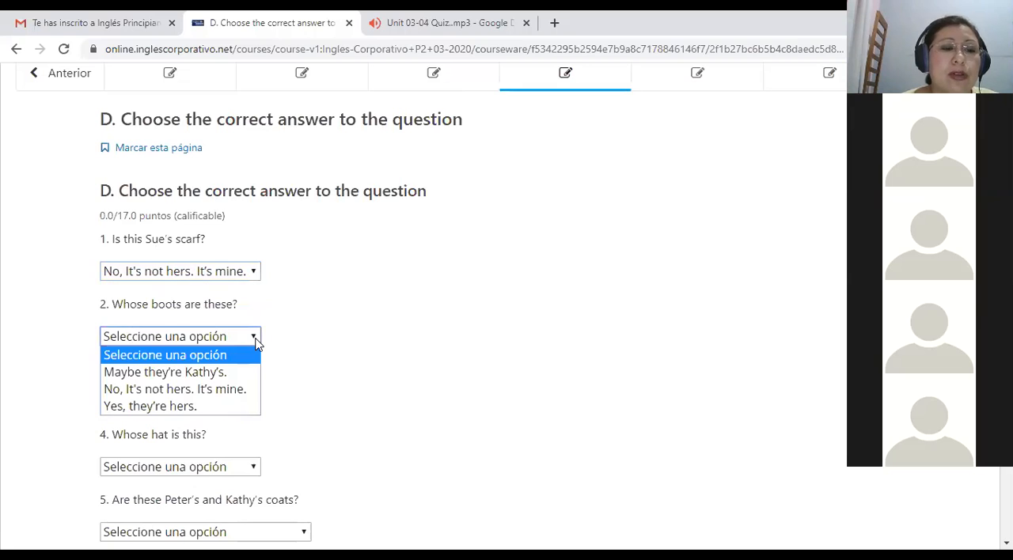
pyautogui.moveTo(261, 354)
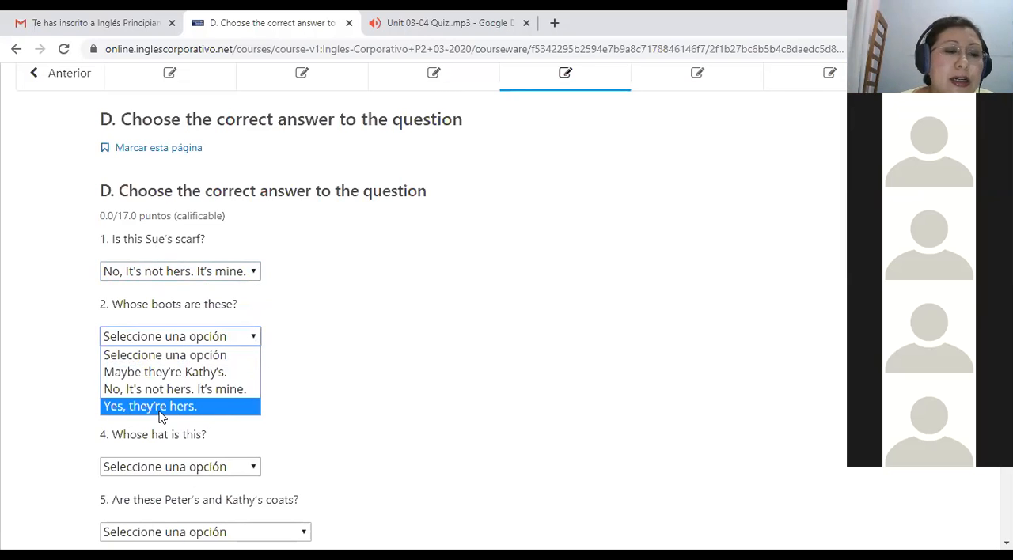
pyautogui.moveTo(187, 409)
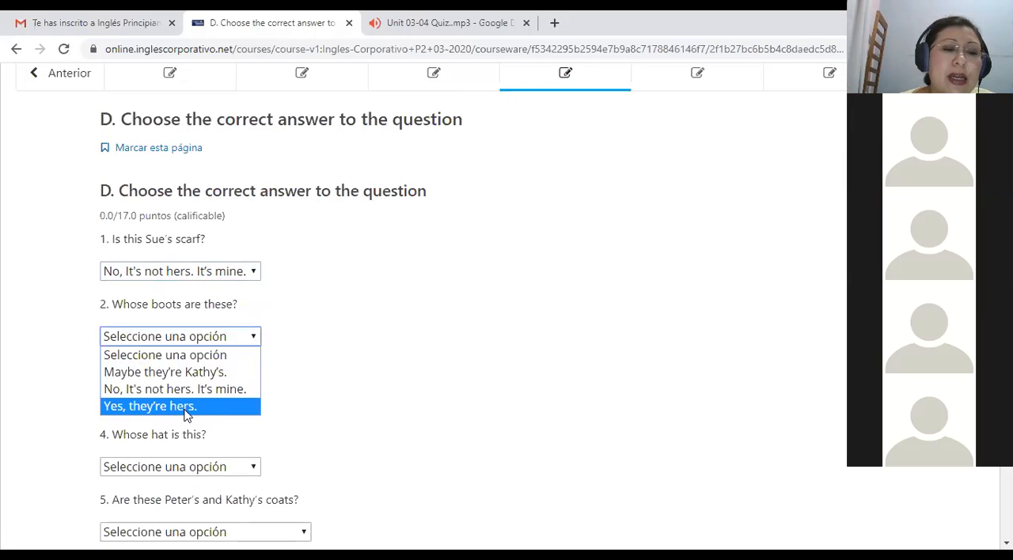
pyautogui.moveTo(179, 425)
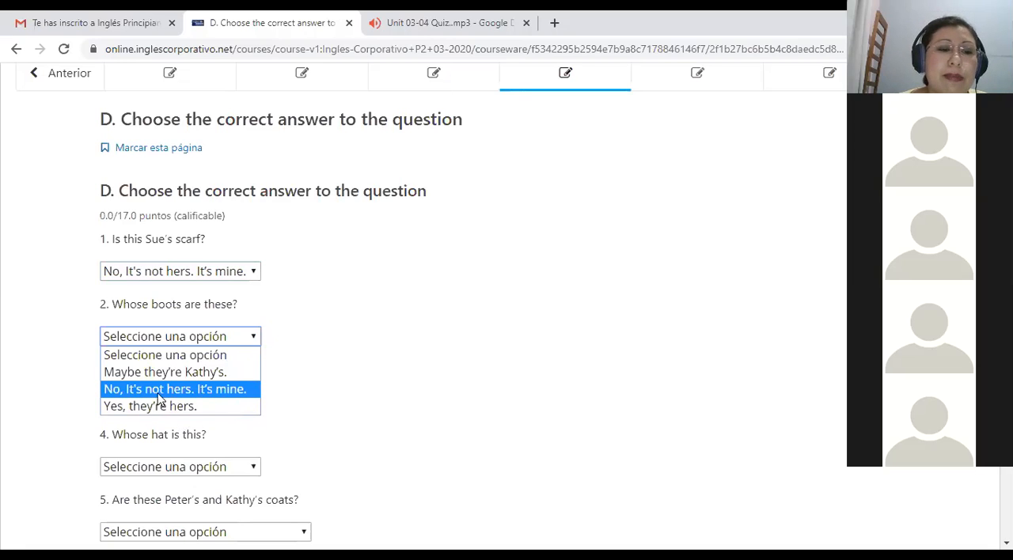
pyautogui.moveTo(138, 395)
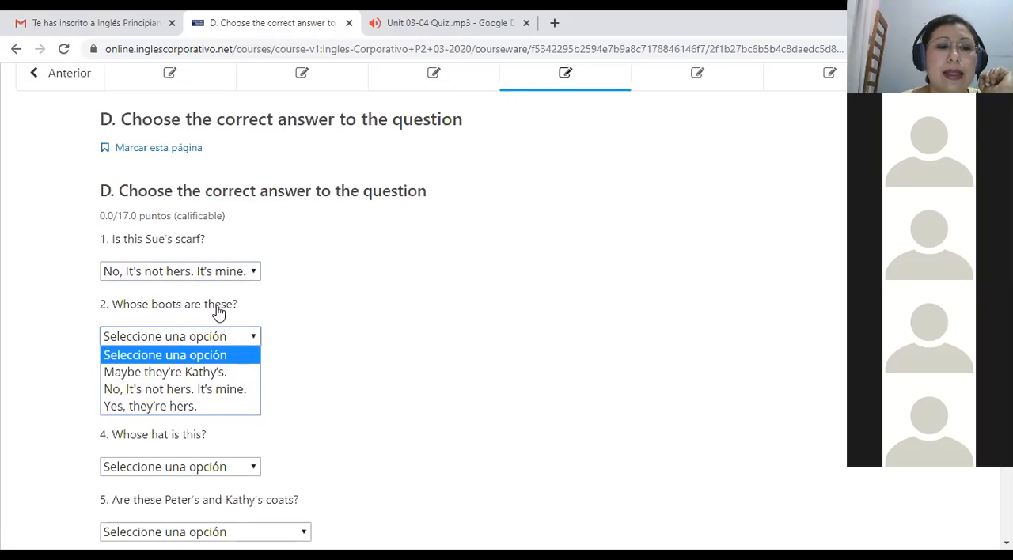
pyautogui.moveTo(156, 372)
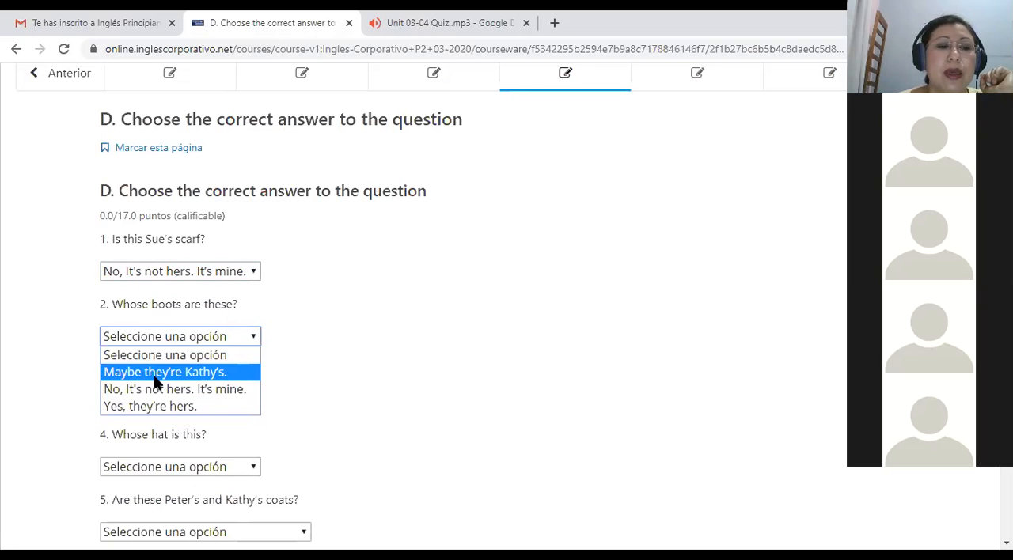
# - Answer question 2 about the boots with "Maybe they're Kathy's."
pyautogui.click(164, 372)
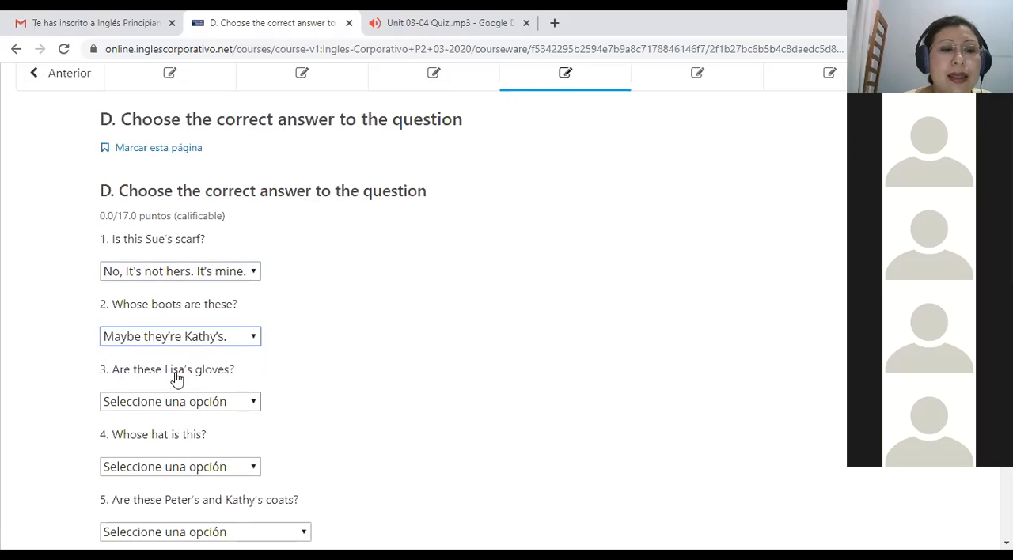
pyautogui.moveTo(181, 385)
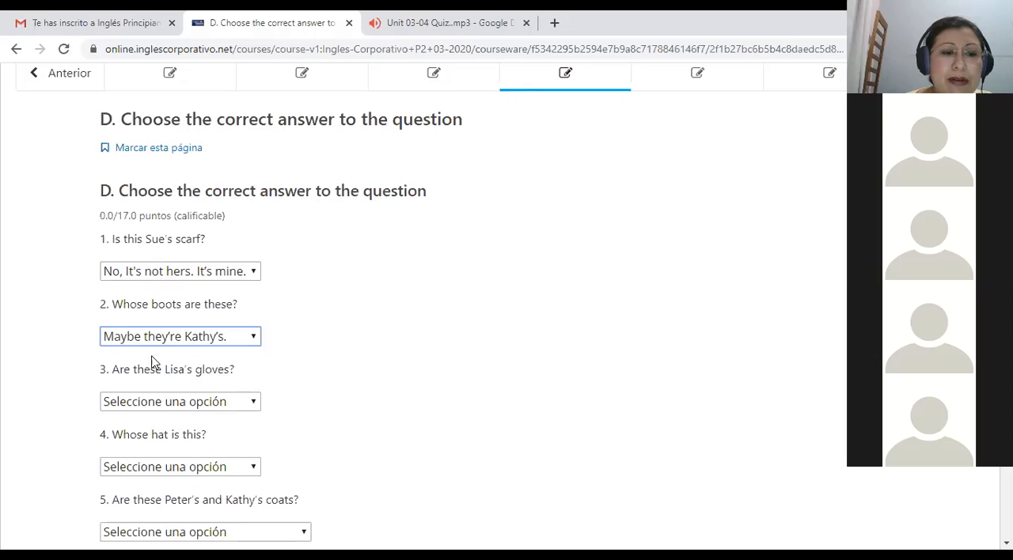
pyautogui.moveTo(184, 374)
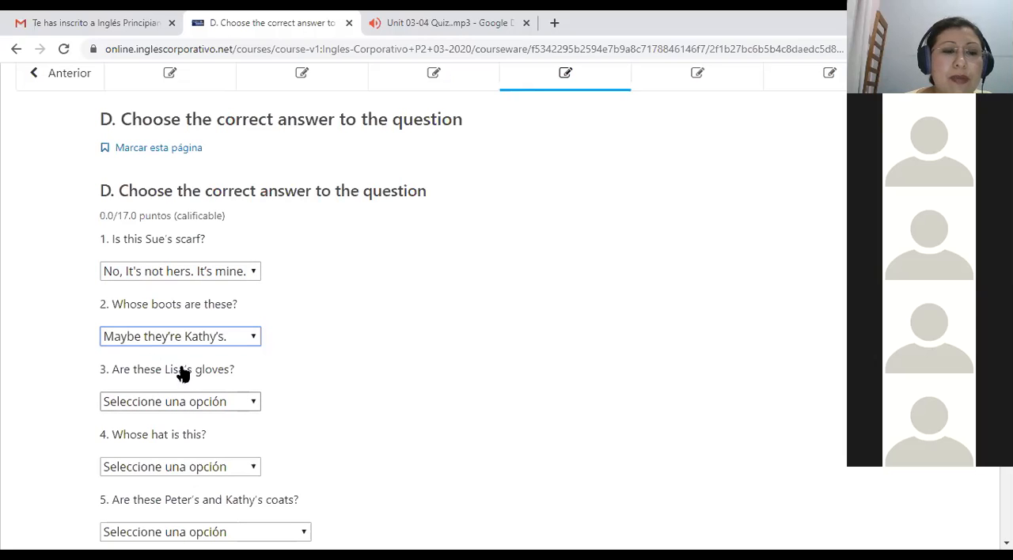
pyautogui.moveTo(208, 369)
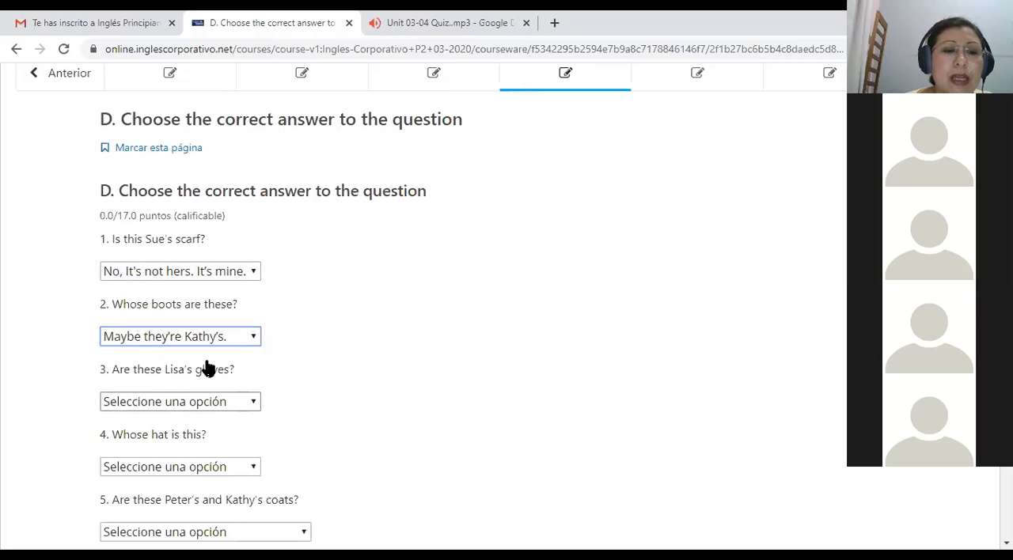
pyautogui.moveTo(220, 377)
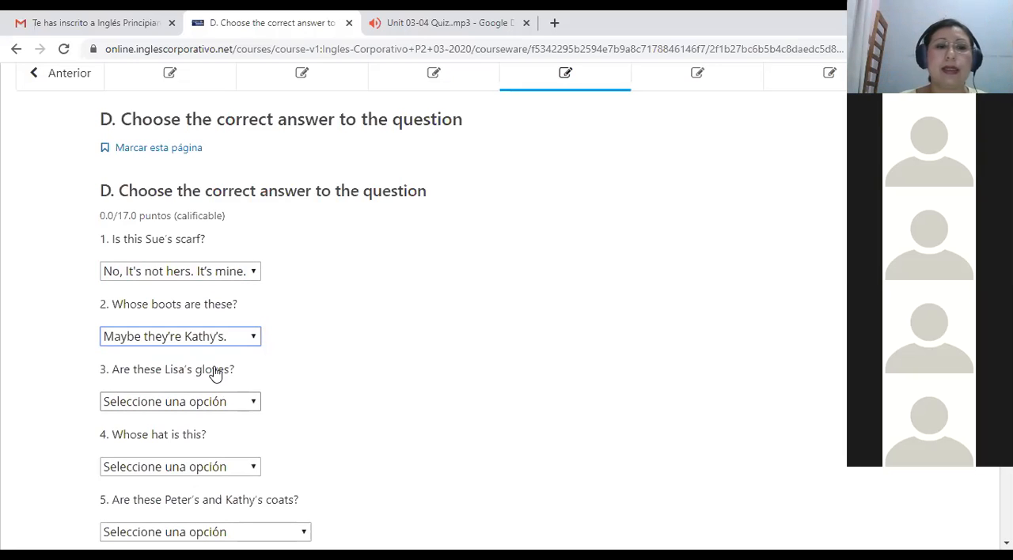
# - Answer question 3 about Lisa's gloves with "Yes, they're hers."
pyautogui.click(179, 401)
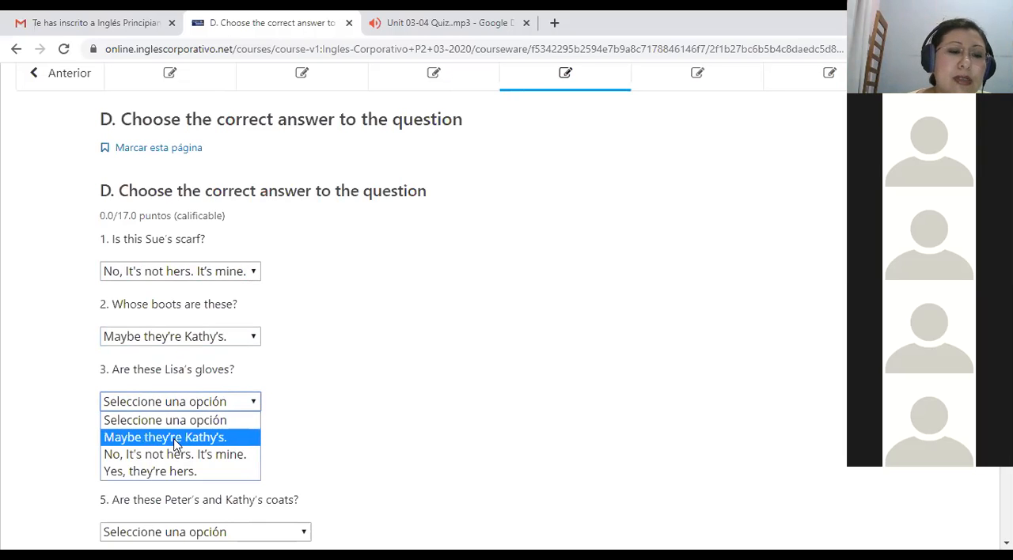
pyautogui.moveTo(117, 461)
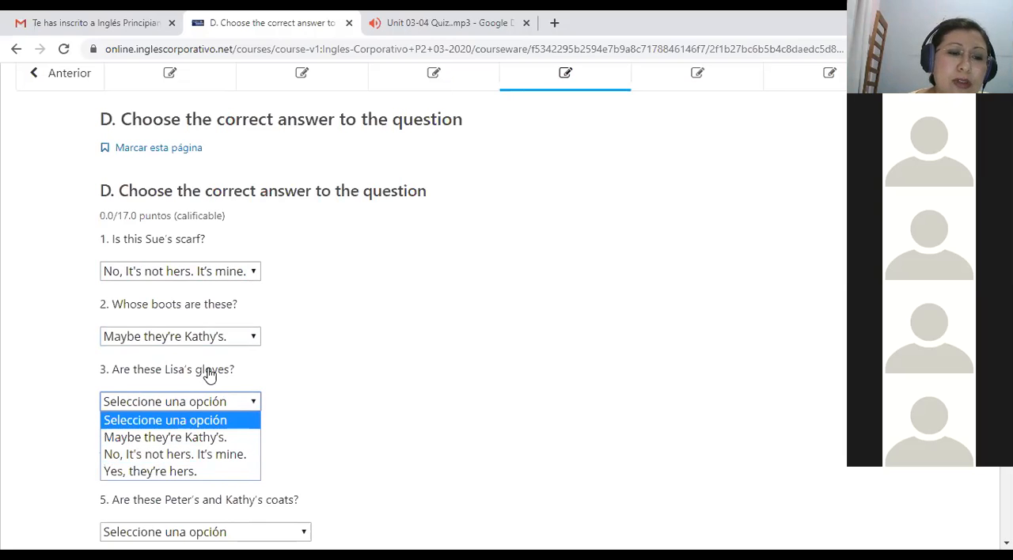
pyautogui.moveTo(152, 395)
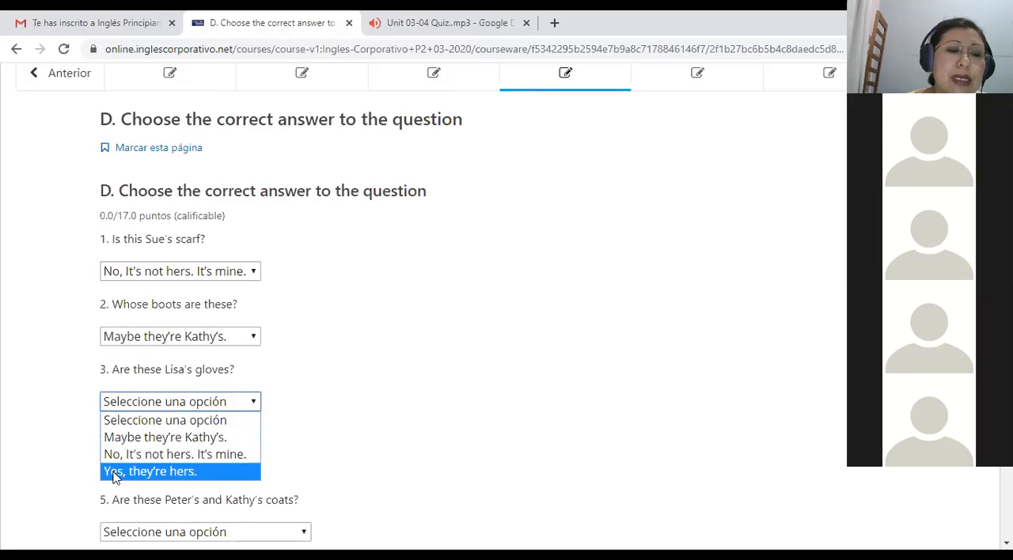
pyautogui.click(151, 471)
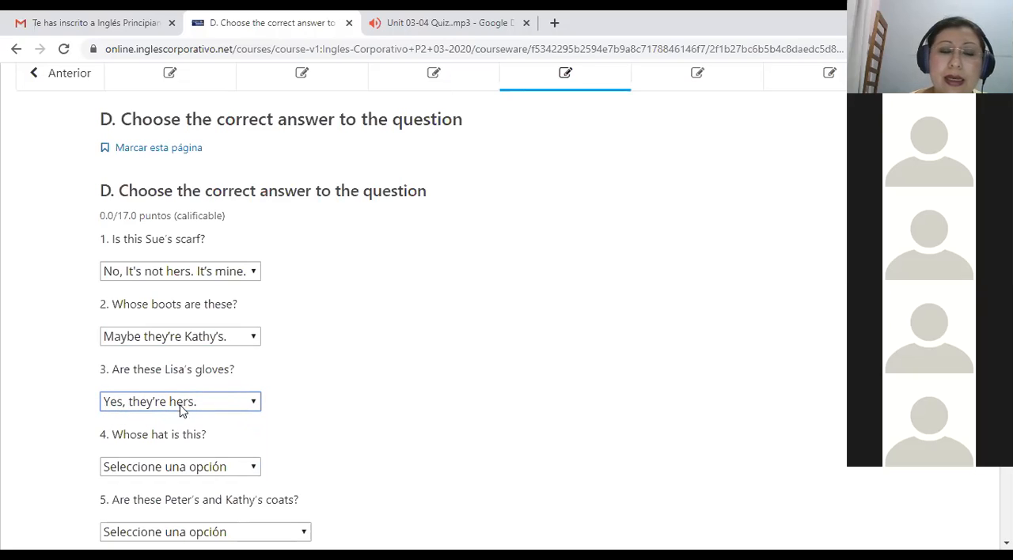
pyautogui.moveTo(163, 407)
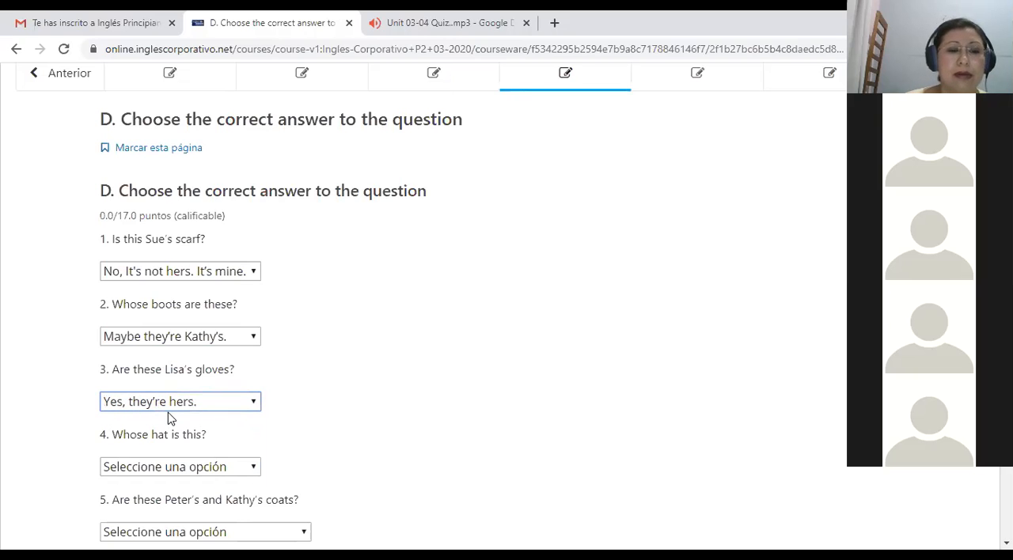
pyautogui.moveTo(150, 444)
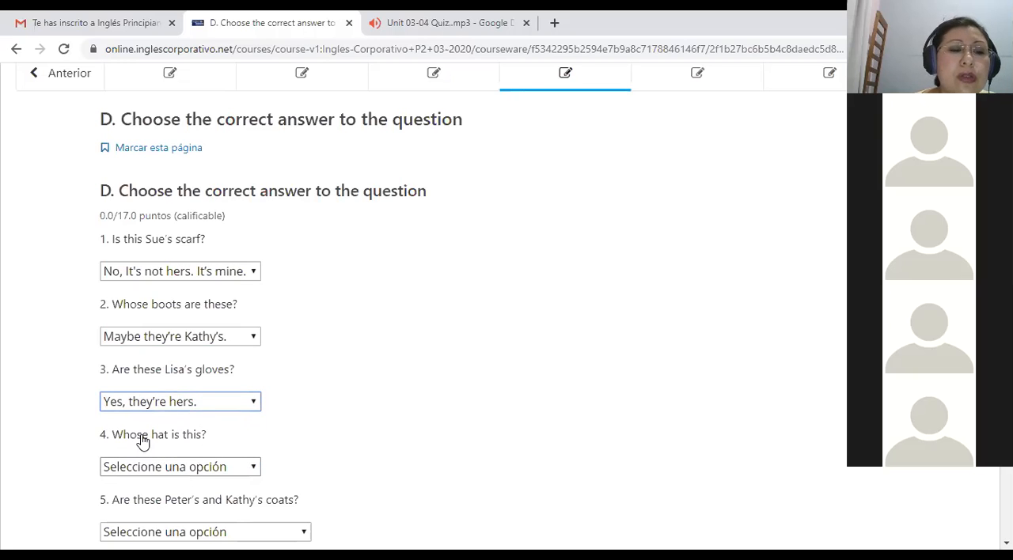
pyautogui.moveTo(134, 438)
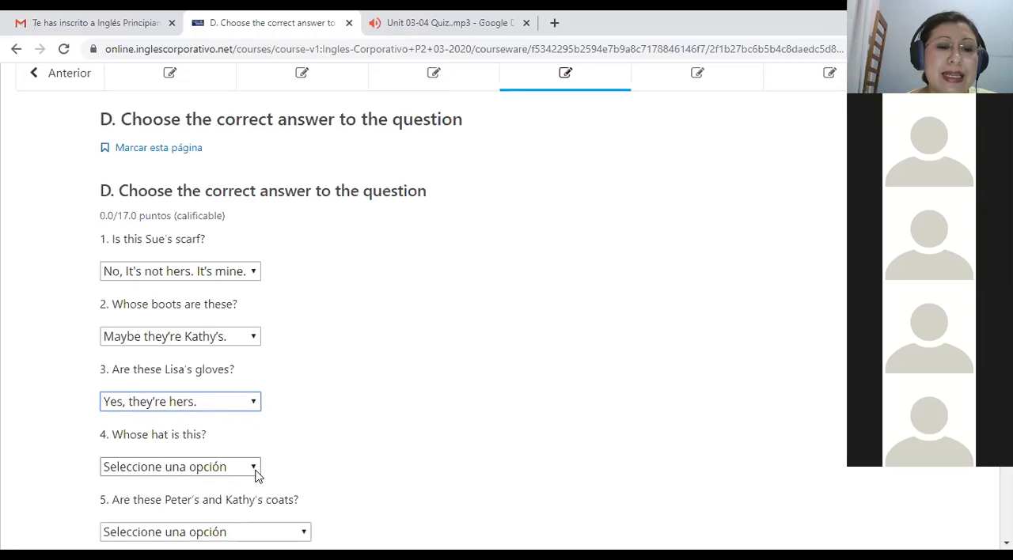
# - Answer question 4, "Whose hat is this?", with "I think it's yours."
pyautogui.click(180, 467)
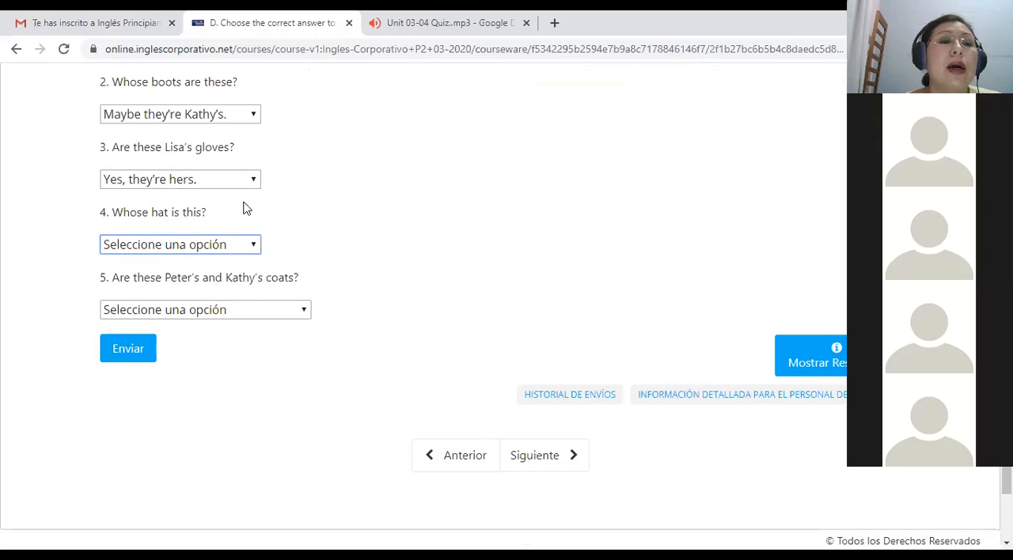
pyautogui.click(179, 244)
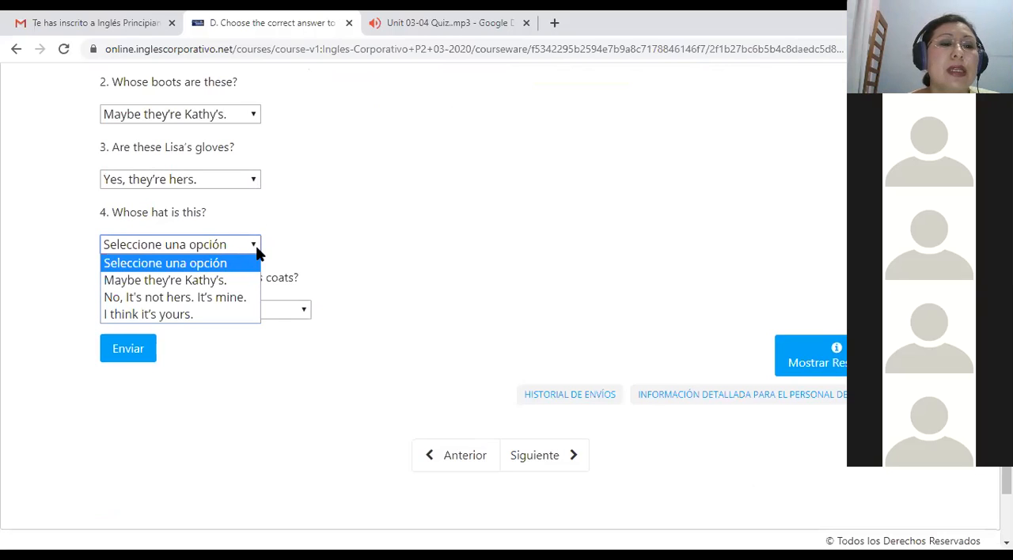
pyautogui.moveTo(164, 280)
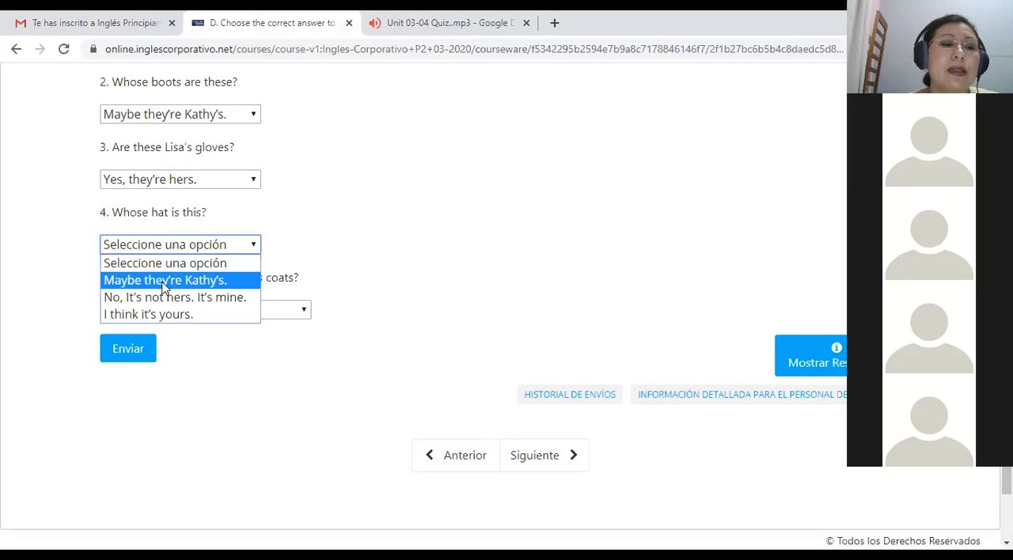
pyautogui.moveTo(166, 294)
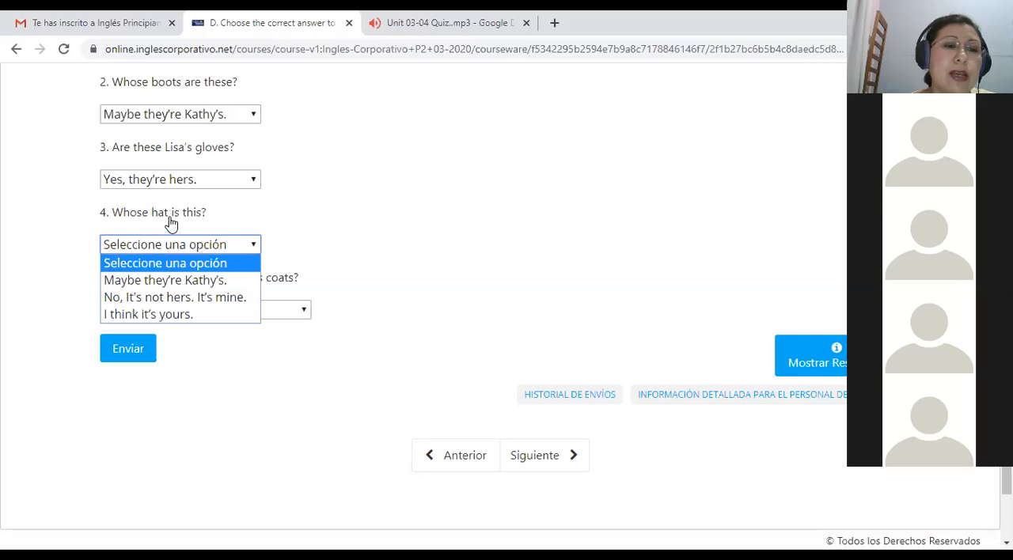
pyautogui.moveTo(200, 220)
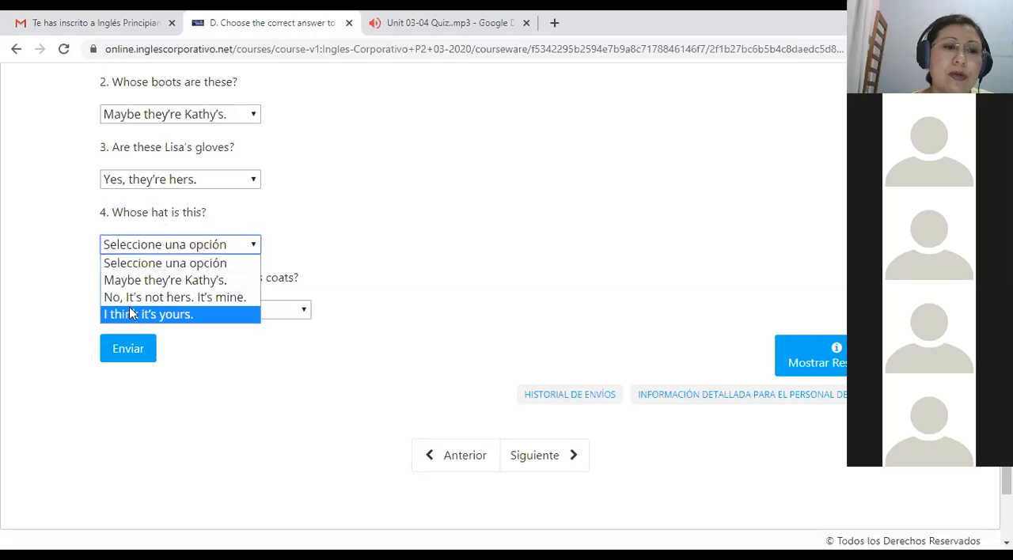
pyautogui.moveTo(127, 297)
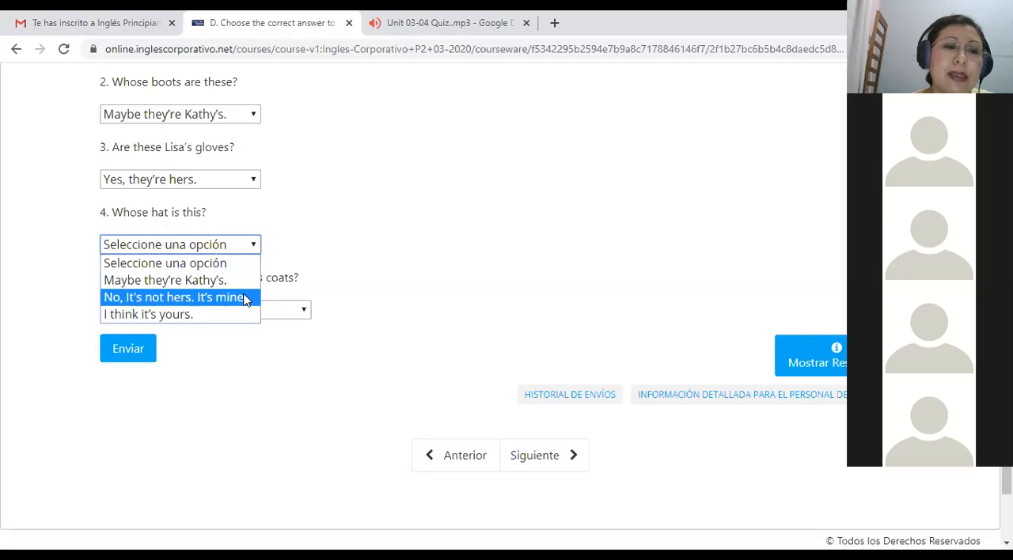
pyautogui.moveTo(158, 301)
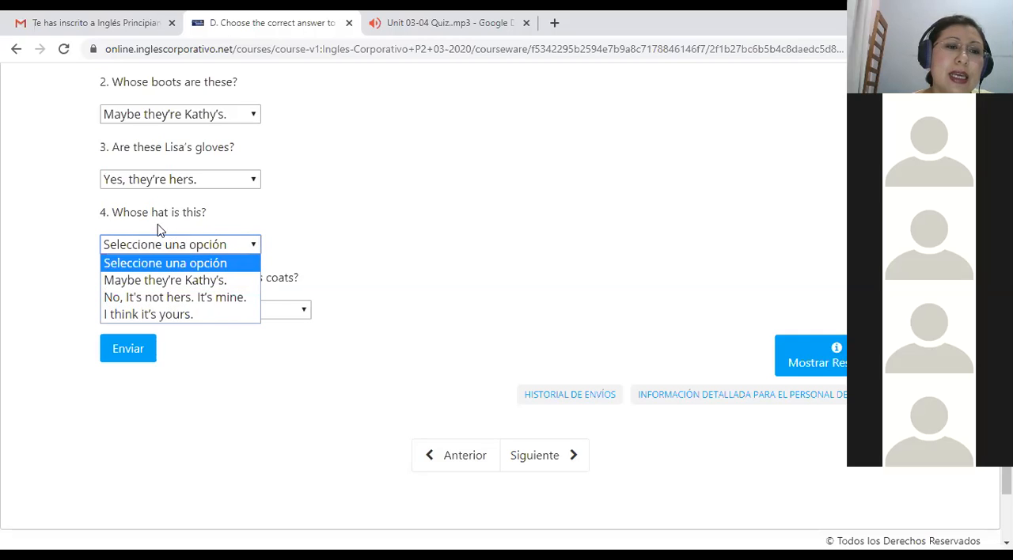
pyautogui.moveTo(184, 303)
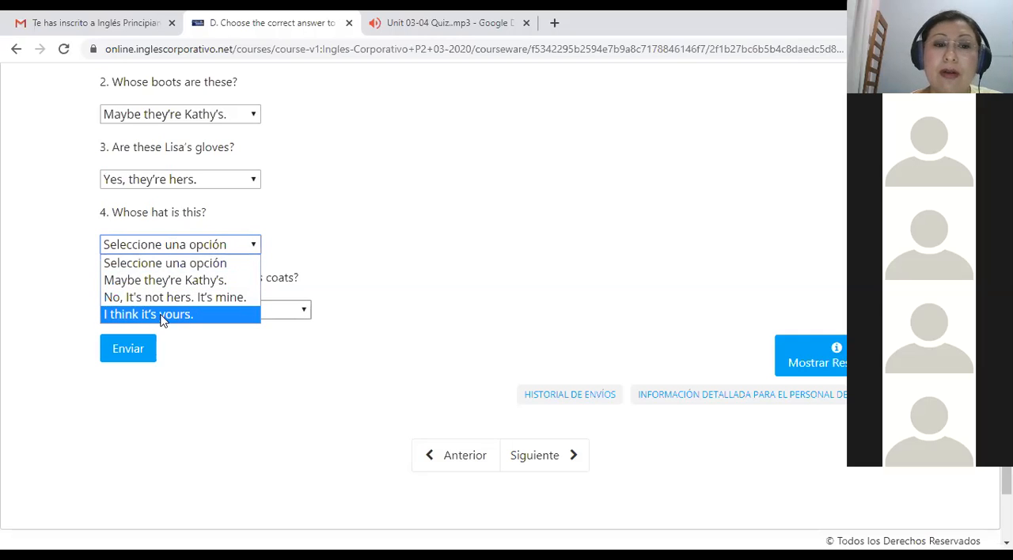
pyautogui.click(148, 314)
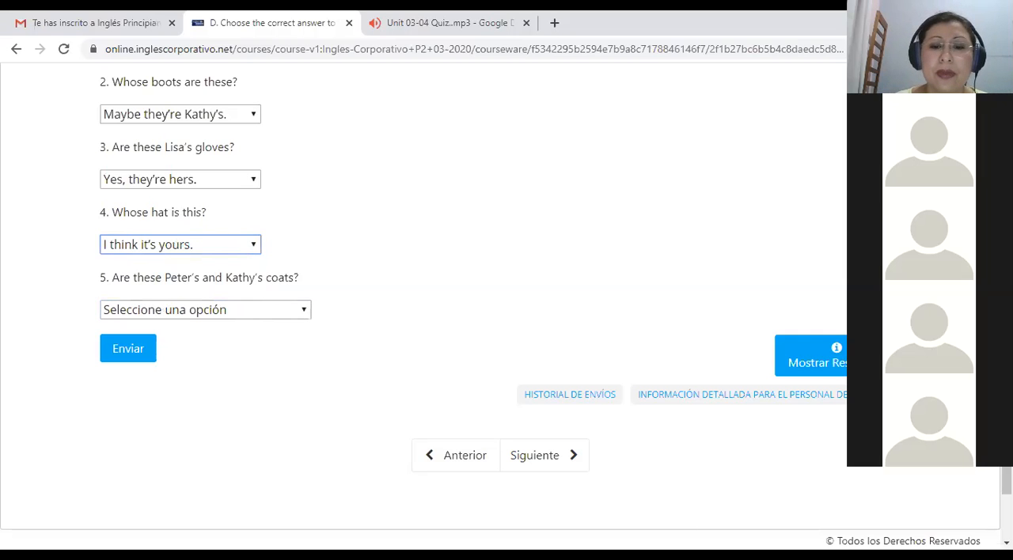
pyautogui.moveTo(327, 228)
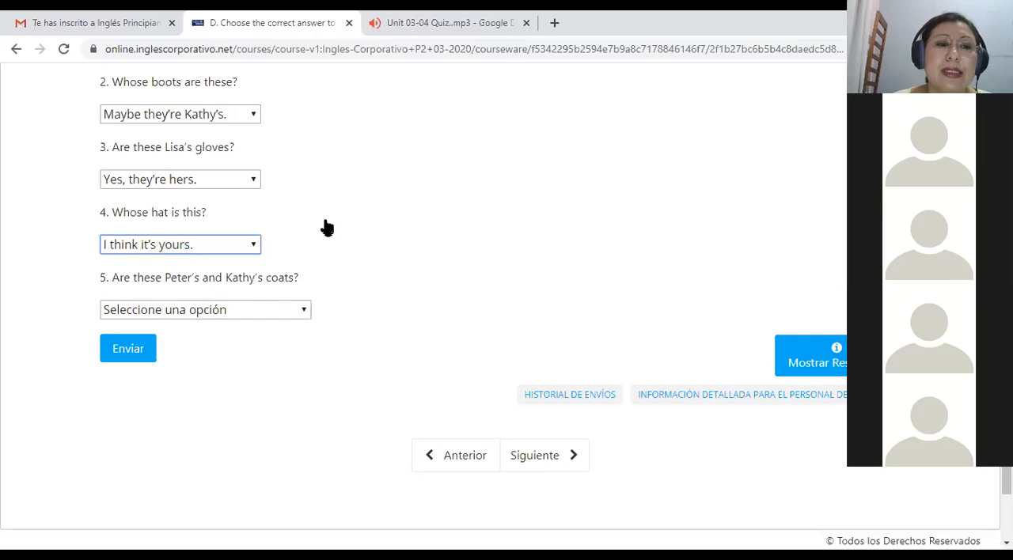
pyautogui.scroll(3)
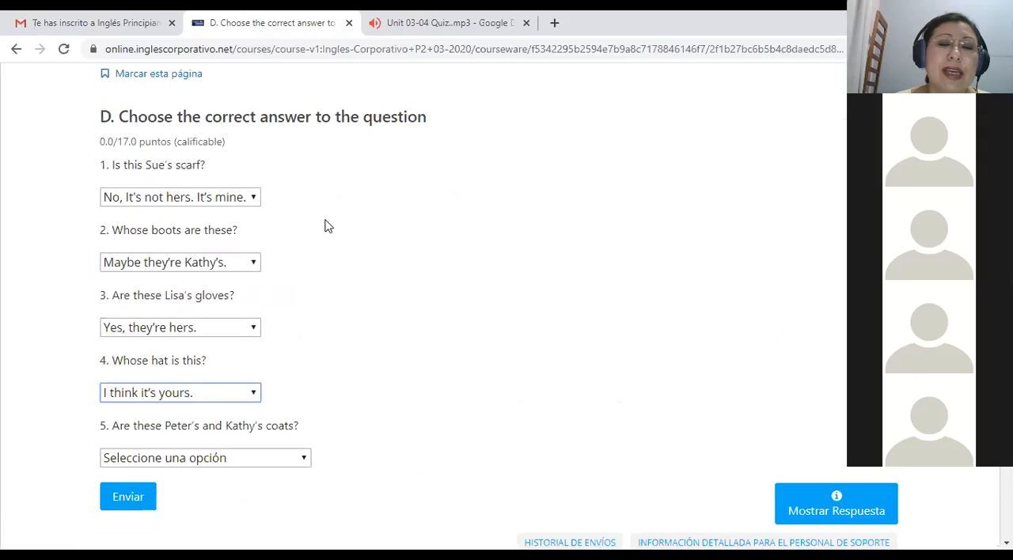
pyautogui.moveTo(288, 228)
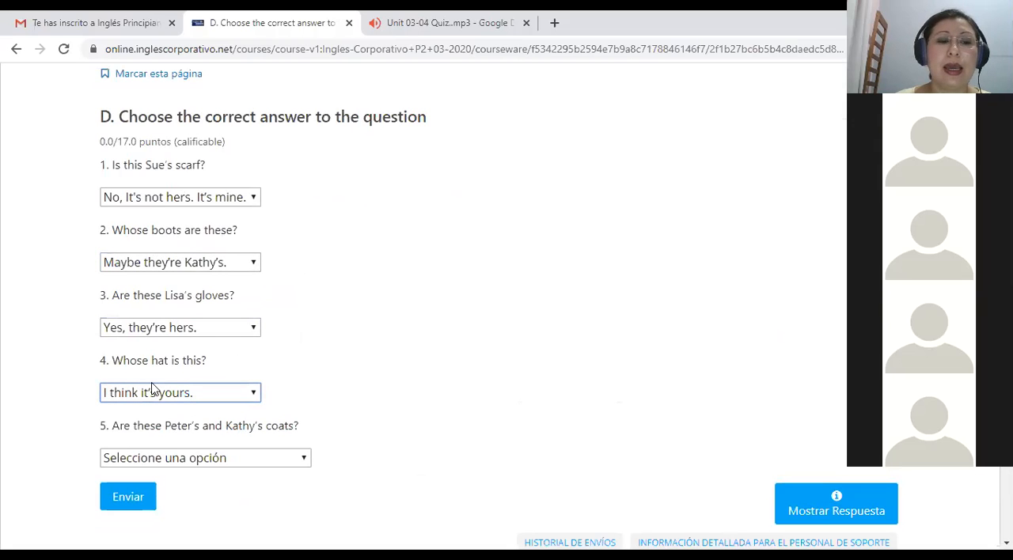
pyautogui.scroll(-3)
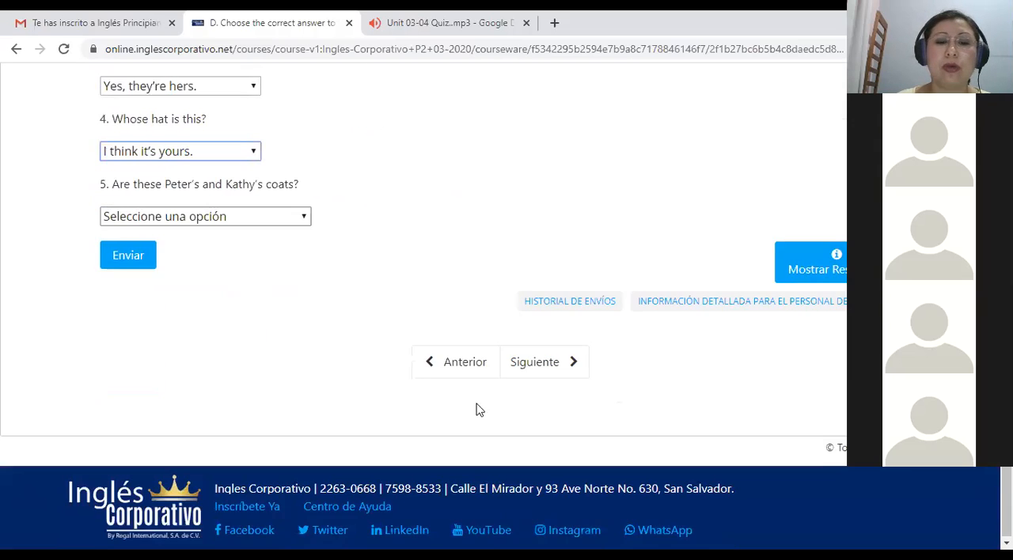
pyautogui.click(543, 362)
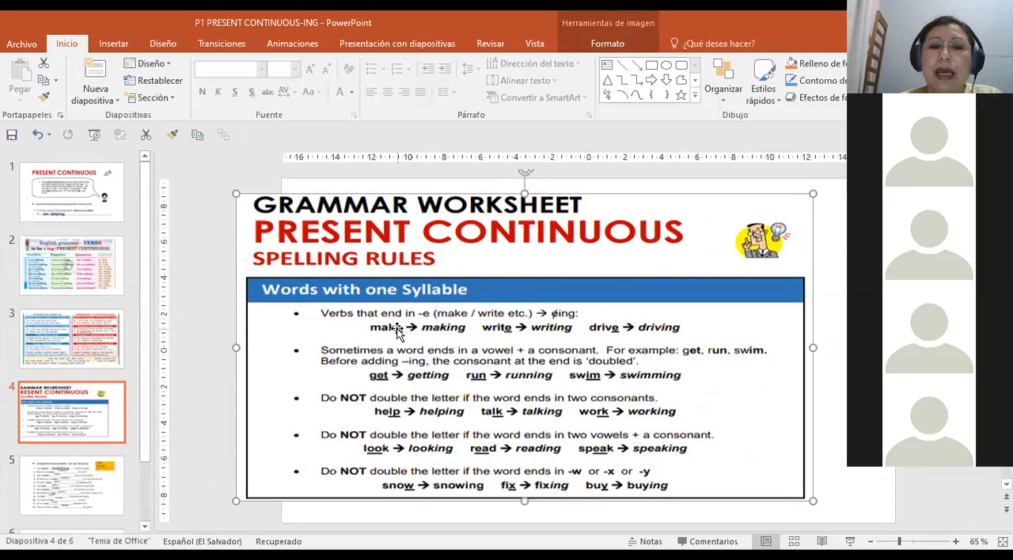
pyautogui.moveTo(406, 341)
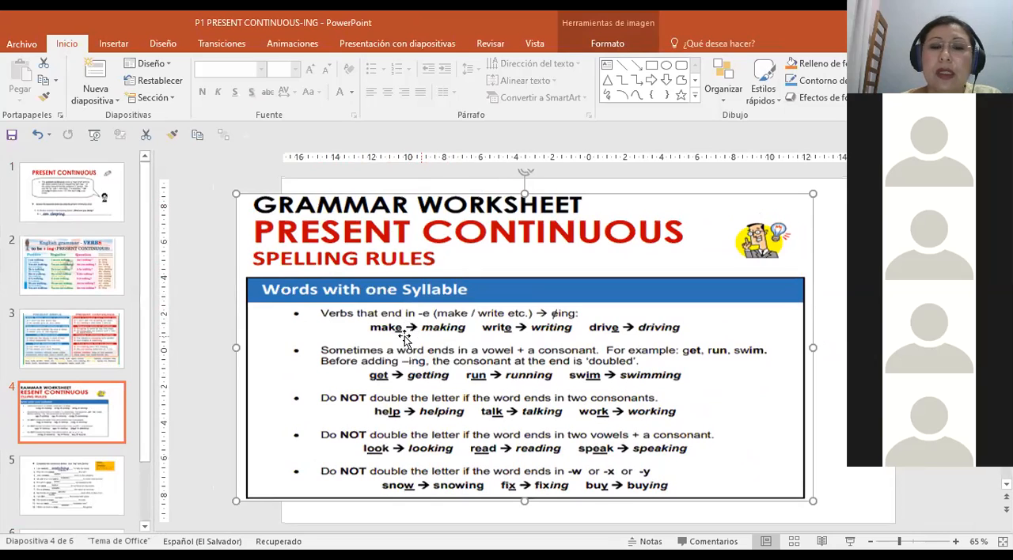
pyautogui.moveTo(455, 337)
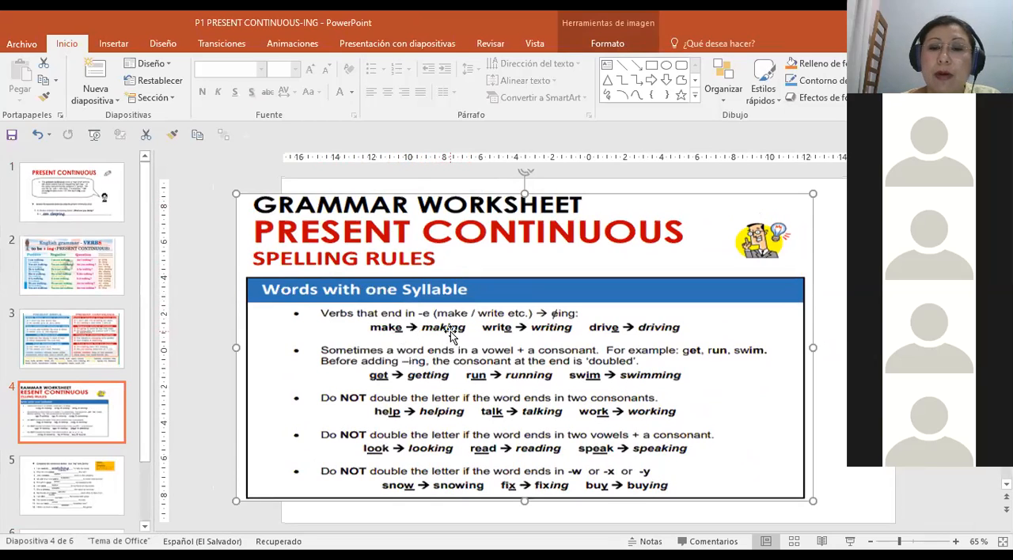
pyautogui.moveTo(445, 342)
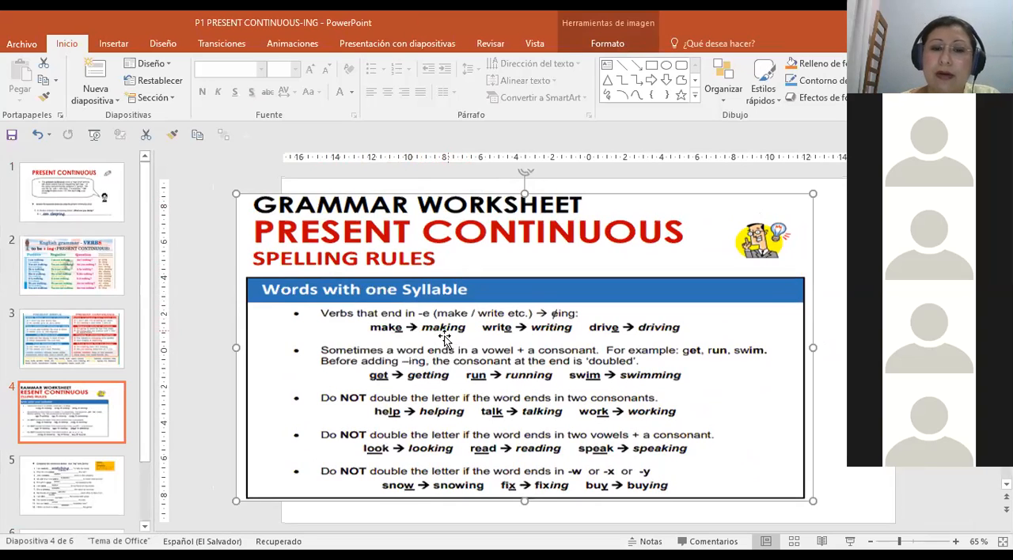
pyautogui.moveTo(475, 338)
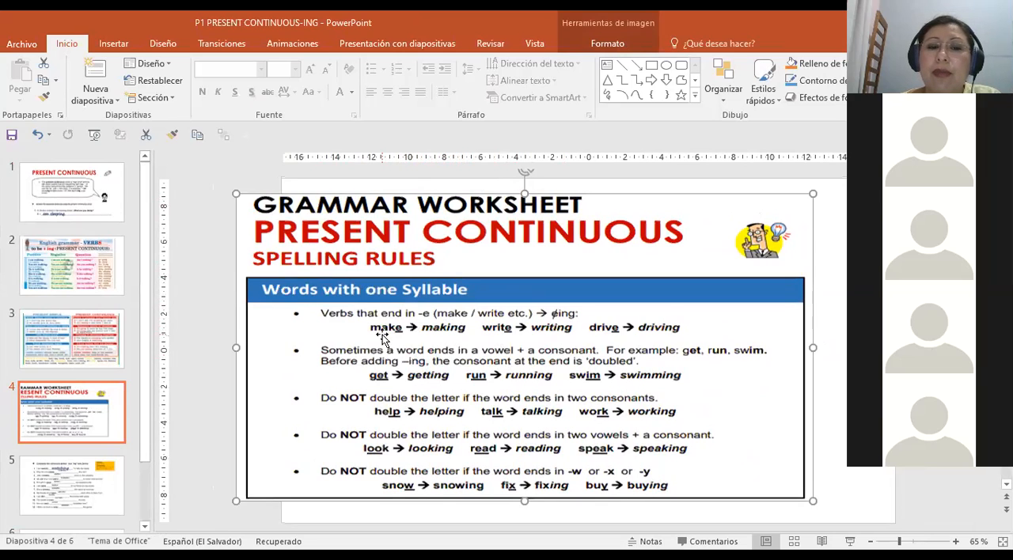
pyautogui.moveTo(508, 343)
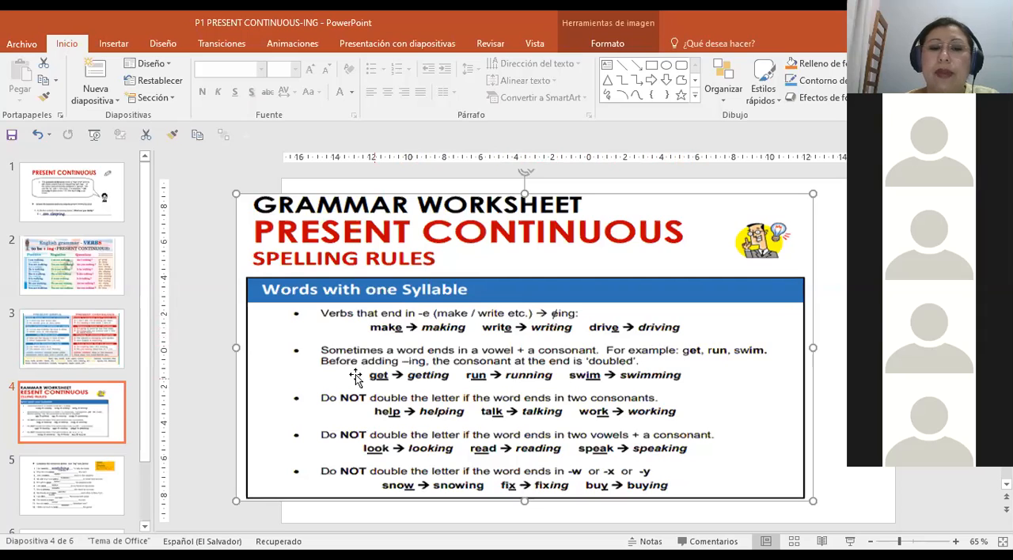
pyautogui.moveTo(395, 364)
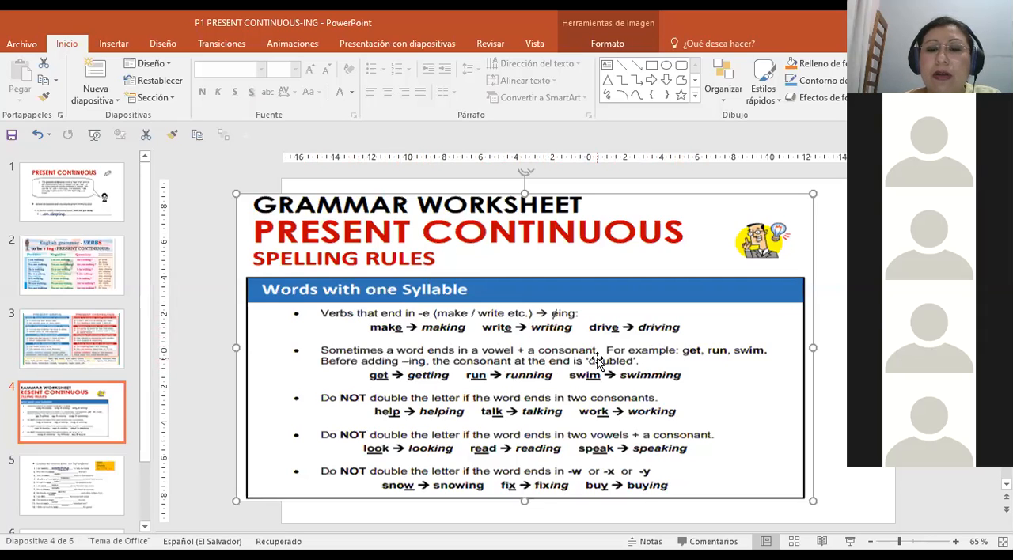
pyautogui.moveTo(772, 360)
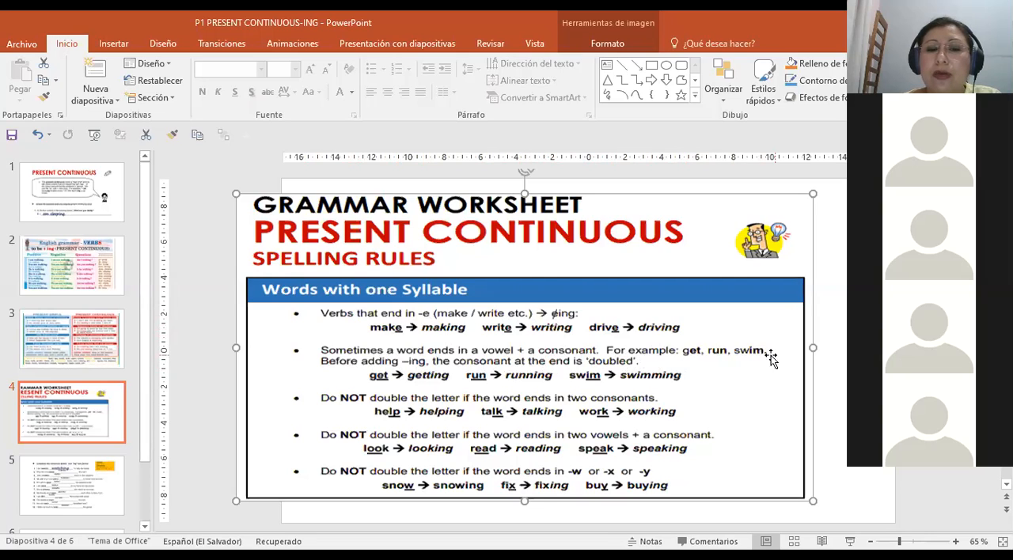
pyautogui.moveTo(476, 381)
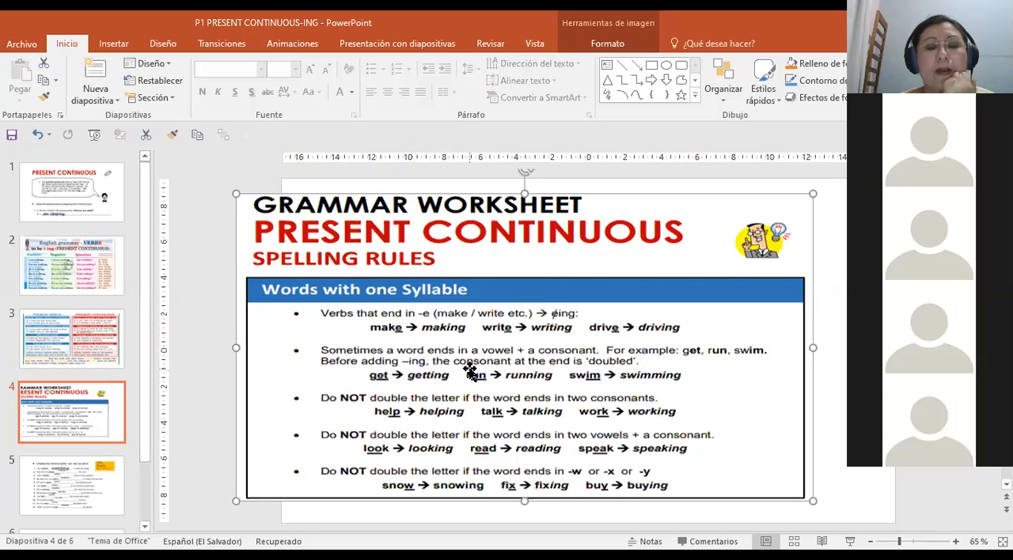
pyautogui.moveTo(473, 392)
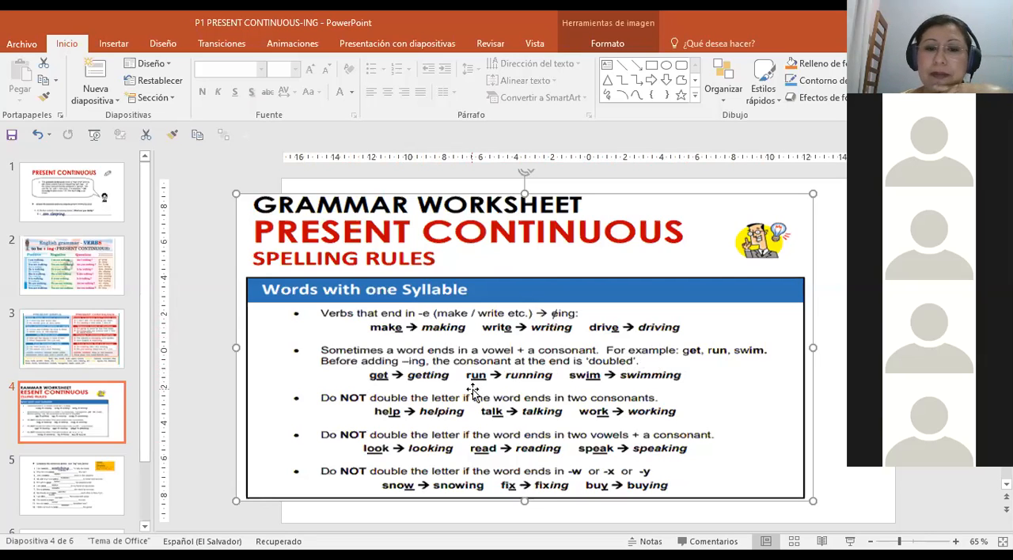
pyautogui.moveTo(420, 380)
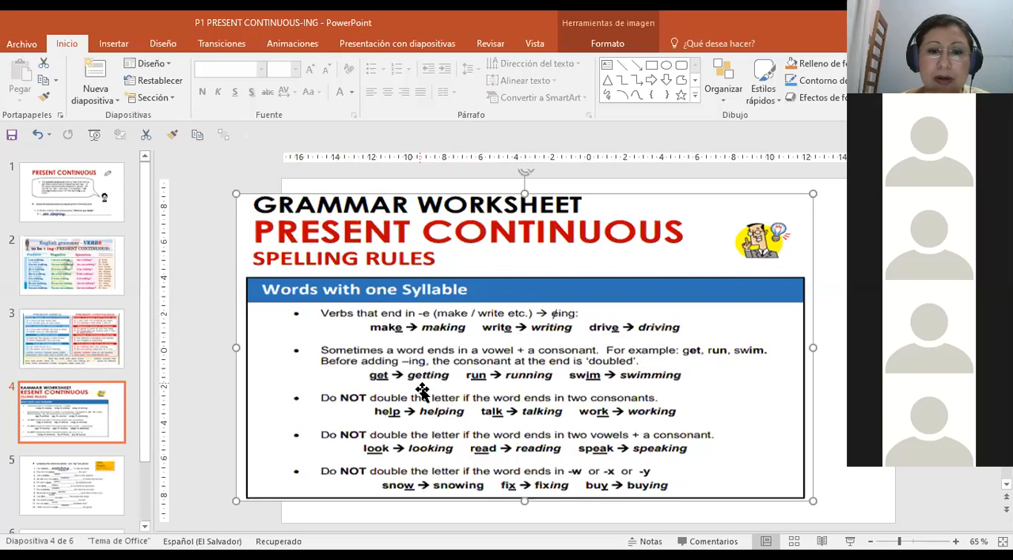
pyautogui.moveTo(510, 402)
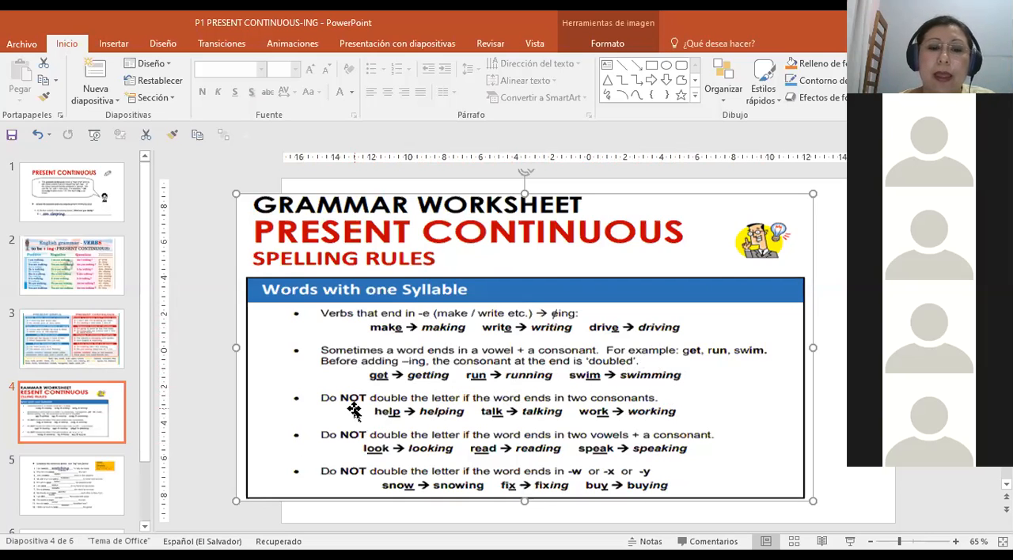
pyautogui.moveTo(388, 452)
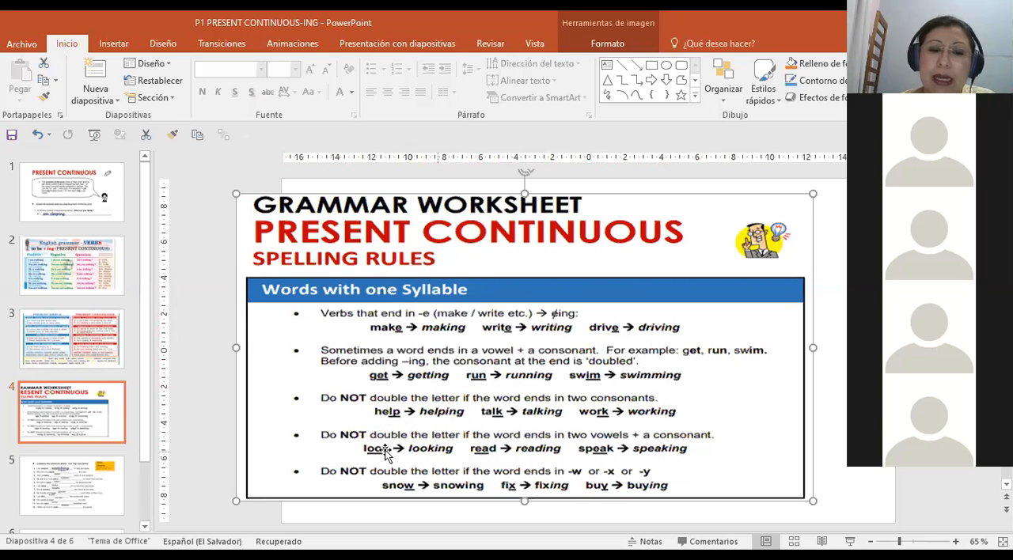
pyautogui.moveTo(406, 414)
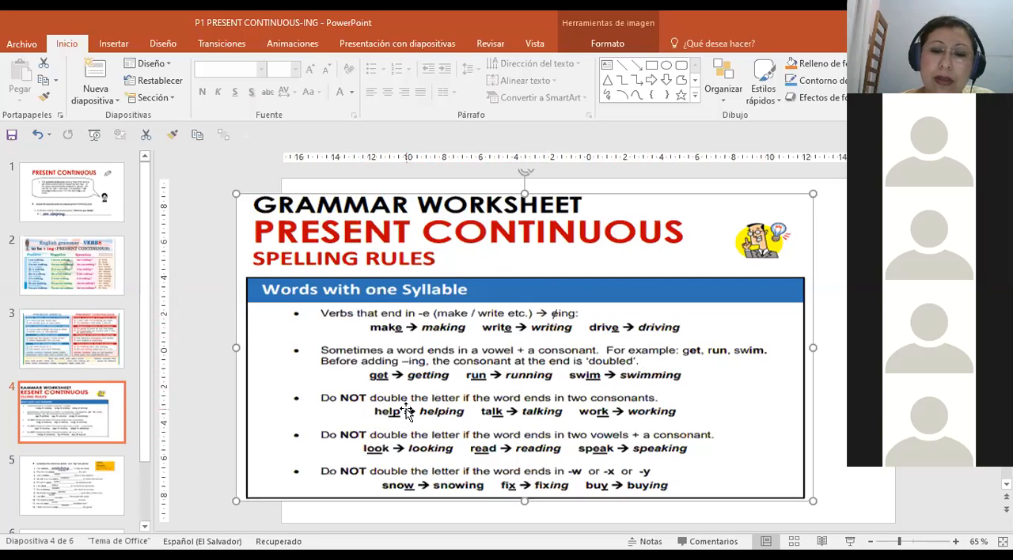
pyautogui.moveTo(400, 415)
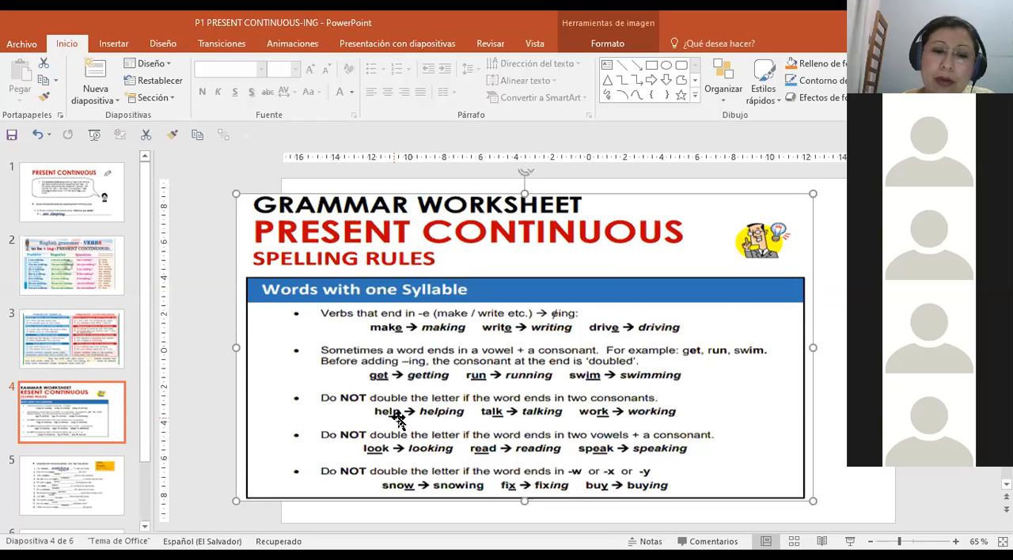
pyautogui.moveTo(411, 420)
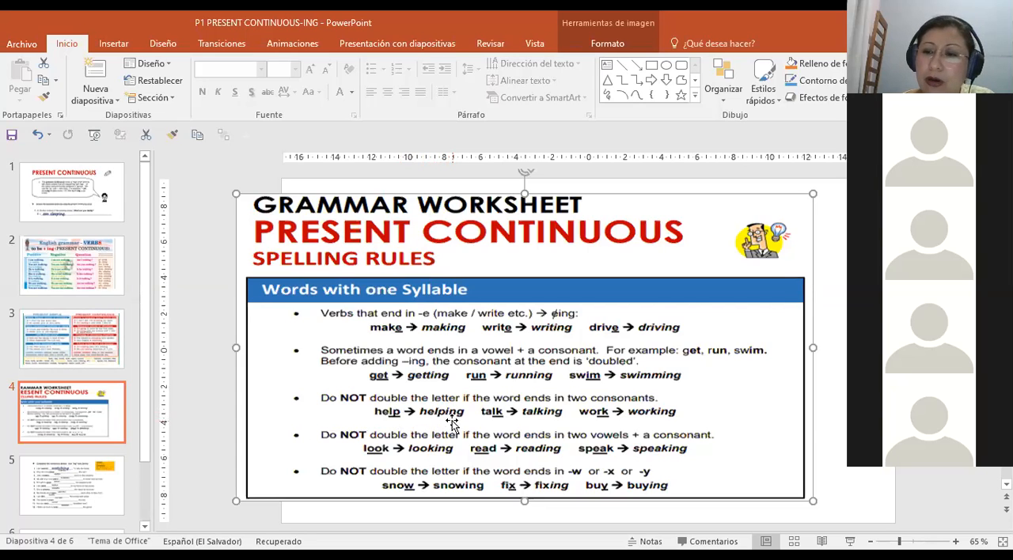
pyautogui.moveTo(500, 421)
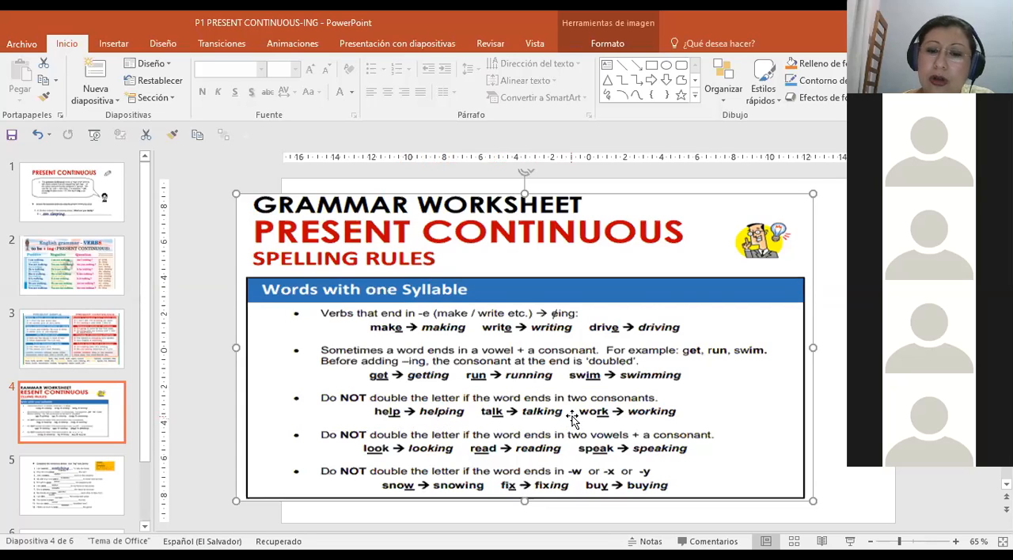
pyautogui.moveTo(558, 421)
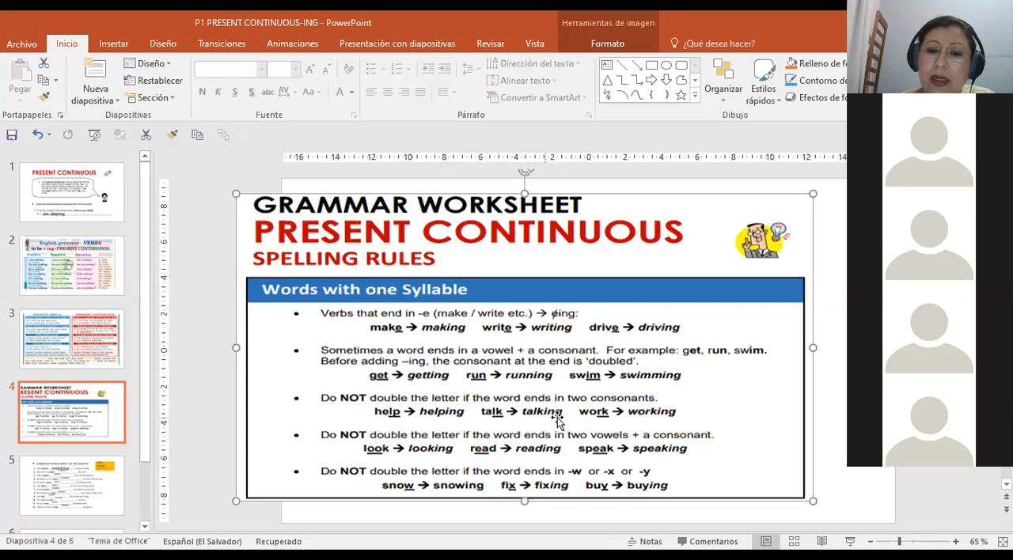
pyautogui.moveTo(605, 420)
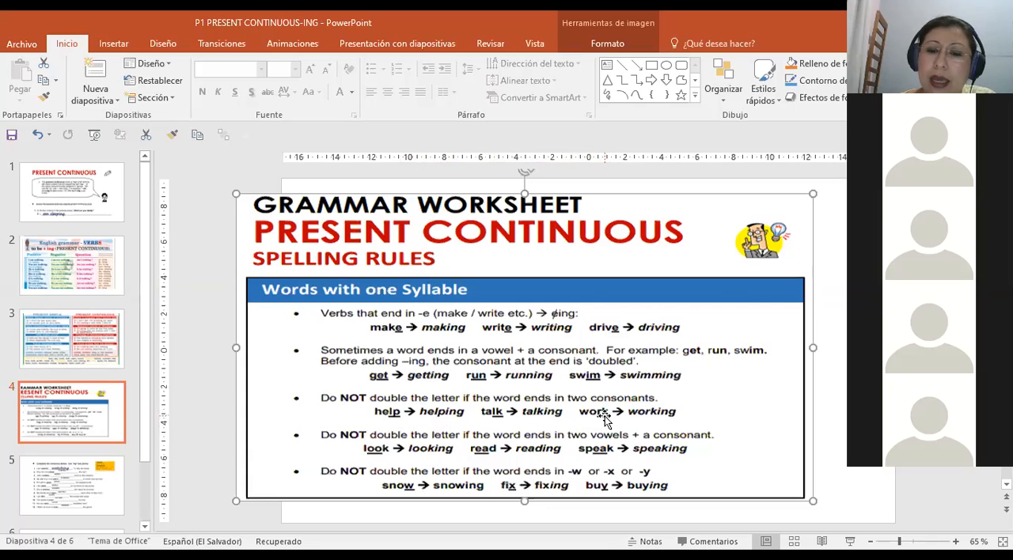
pyautogui.moveTo(655, 422)
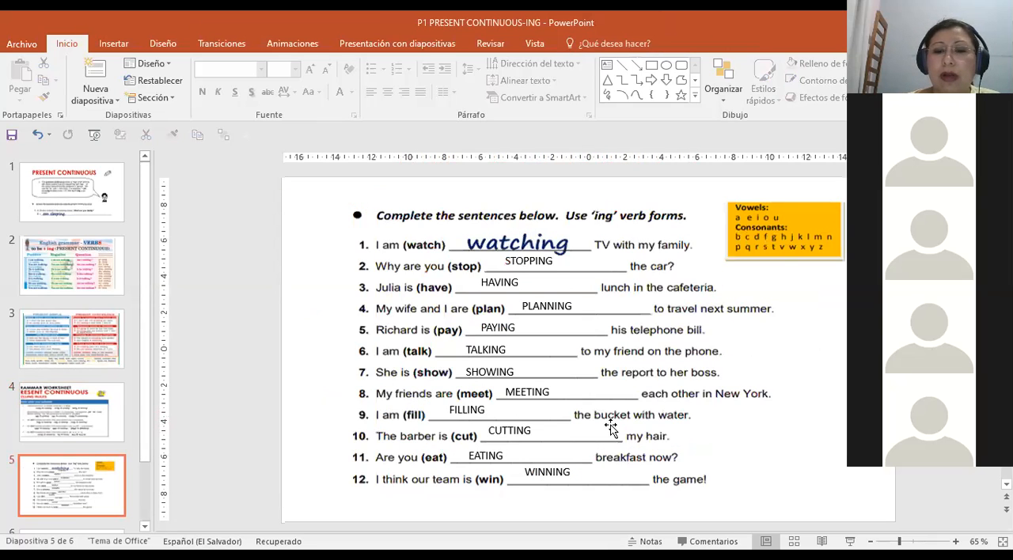
# - Return to slide 4 with the Present Continuous spelling rules worksheet
pyautogui.click(71, 411)
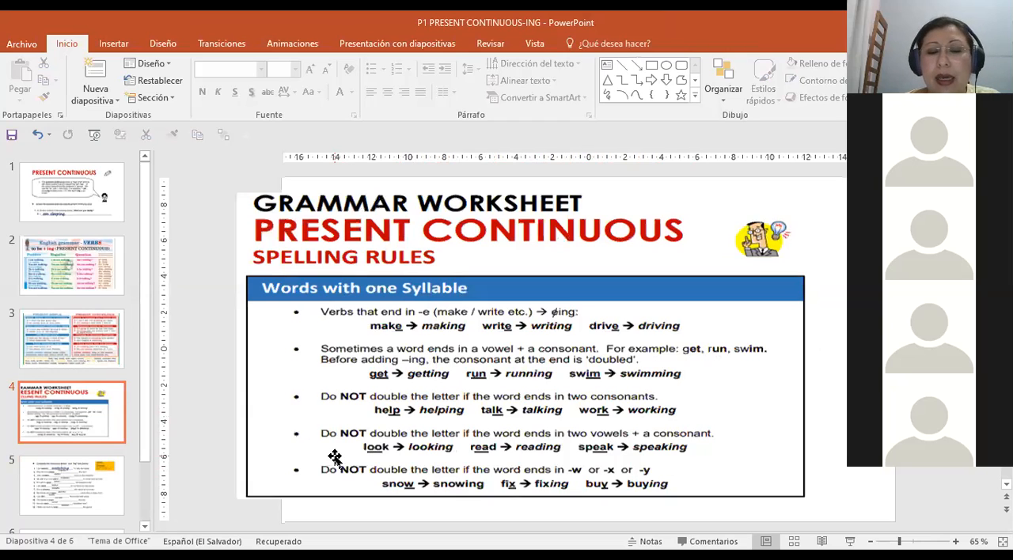
pyautogui.moveTo(480, 446)
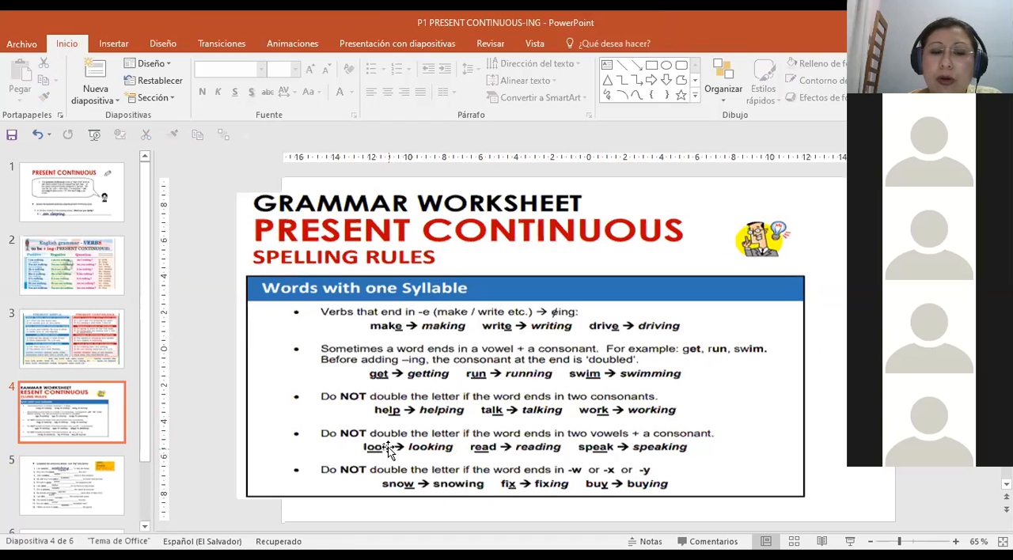
pyautogui.moveTo(435, 462)
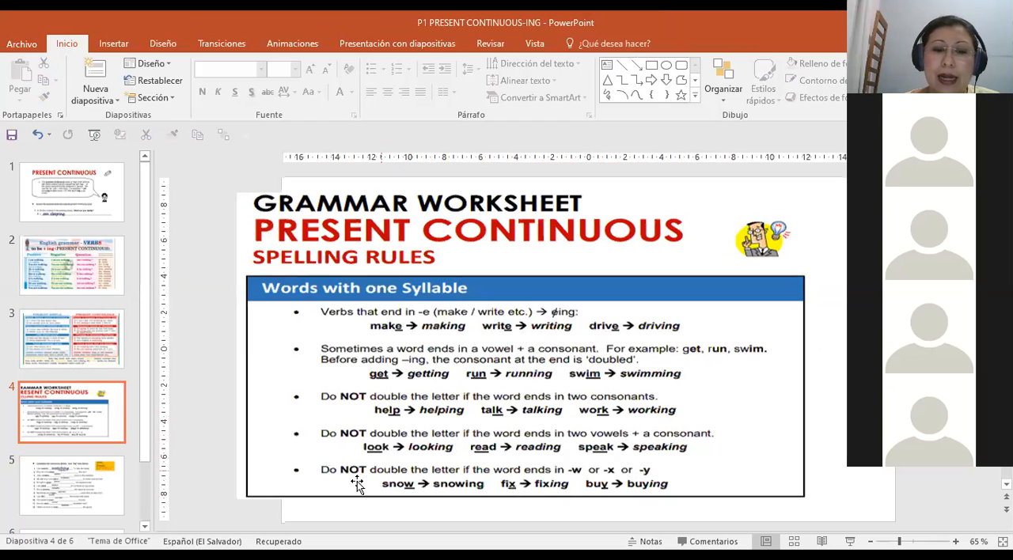
pyautogui.moveTo(421, 453)
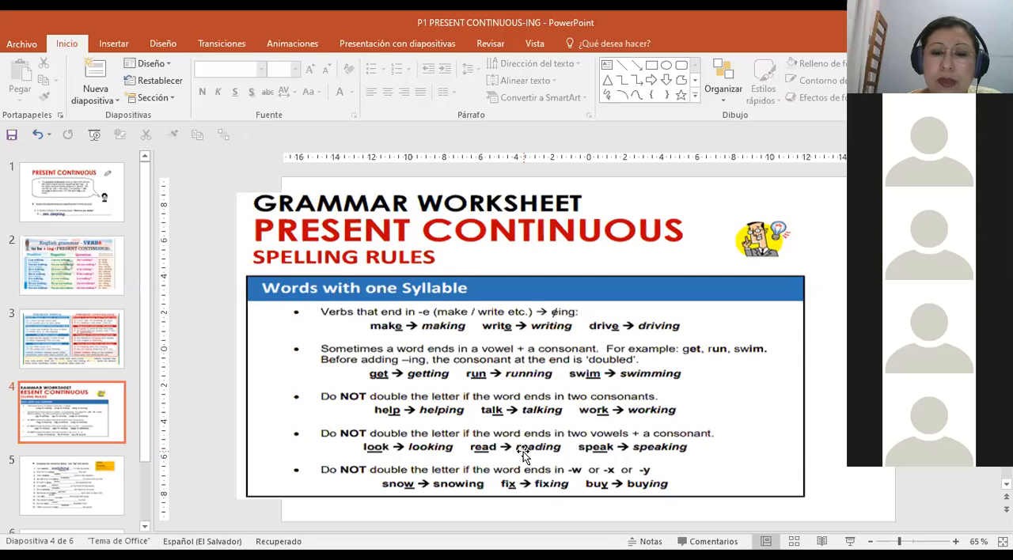
pyautogui.moveTo(654, 467)
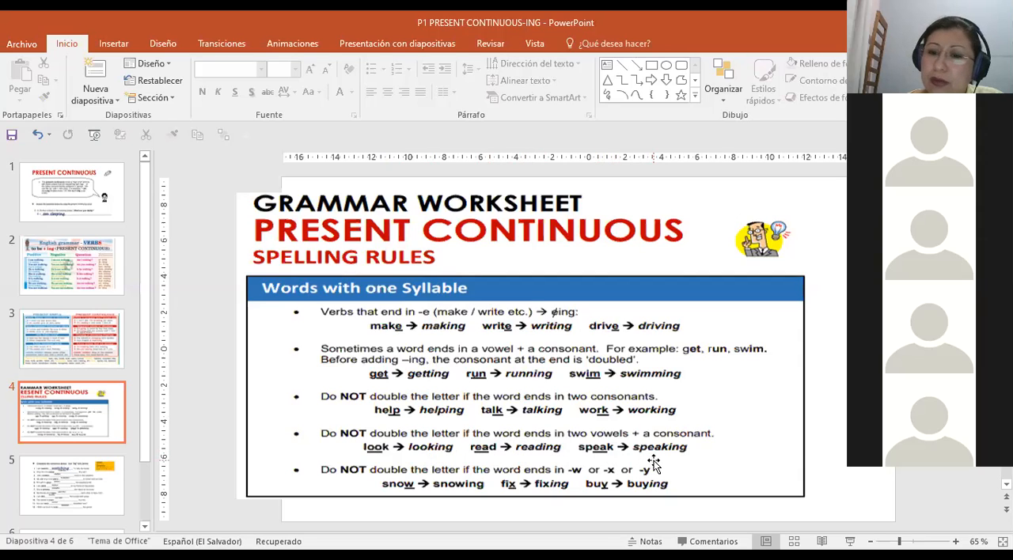
pyautogui.moveTo(409, 503)
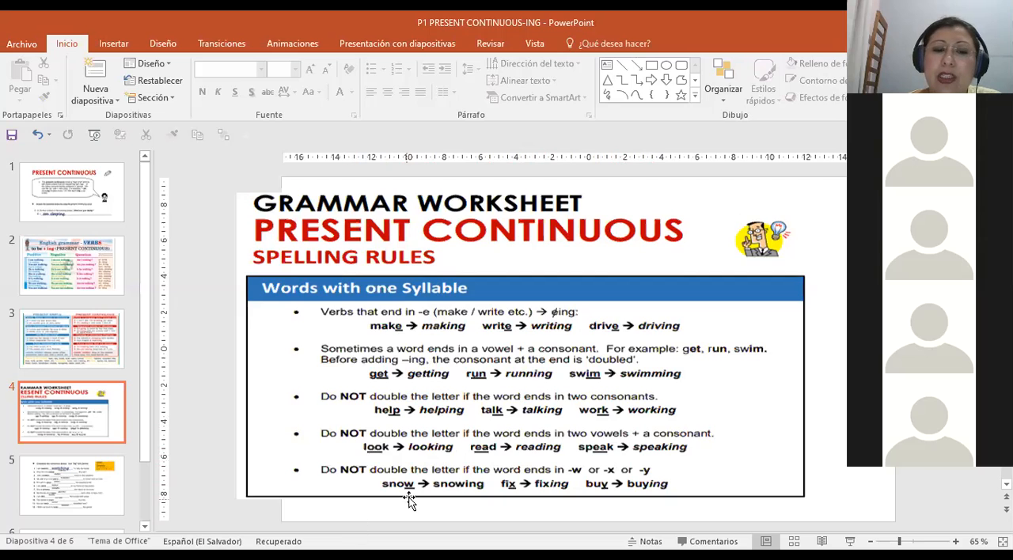
pyautogui.moveTo(341, 480)
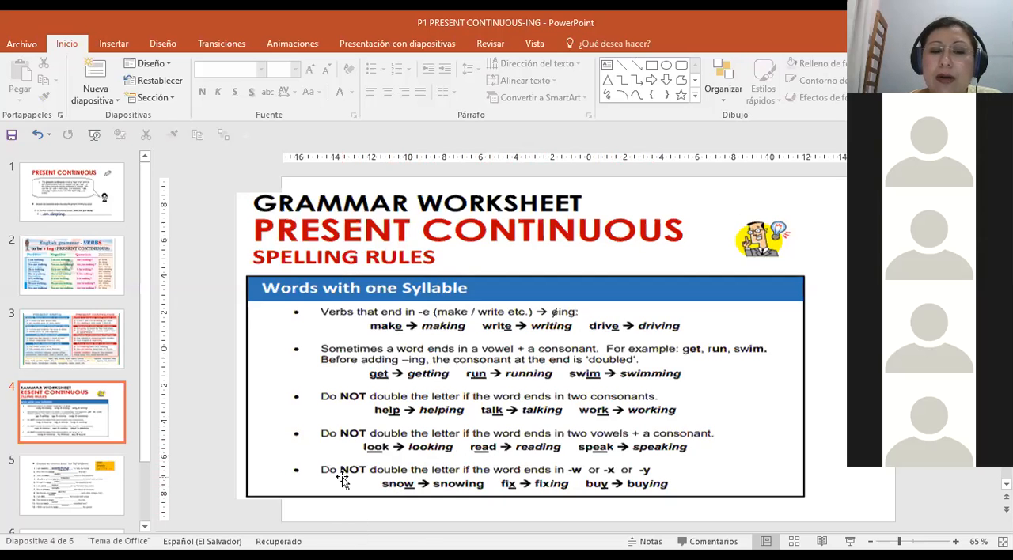
pyautogui.moveTo(539, 475)
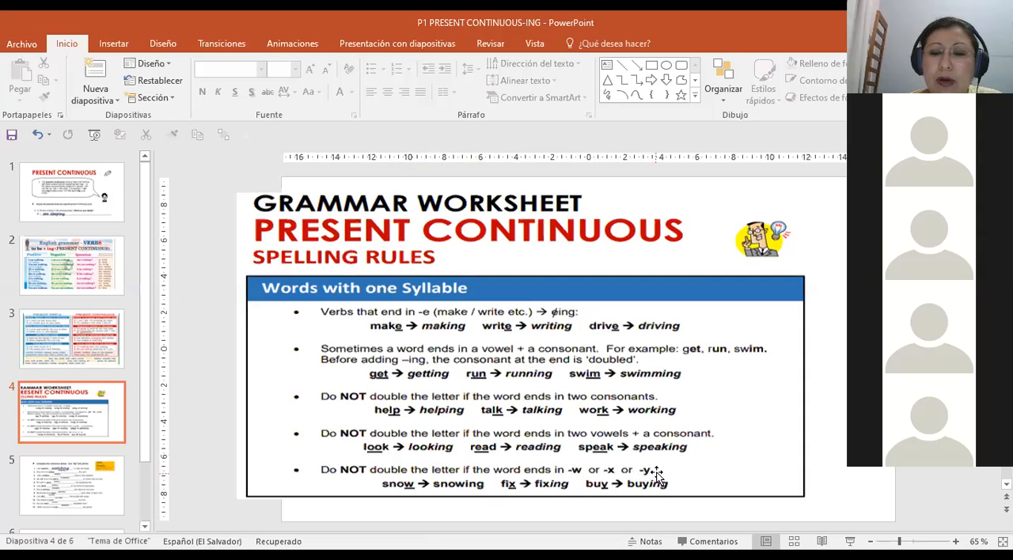
pyautogui.moveTo(473, 500)
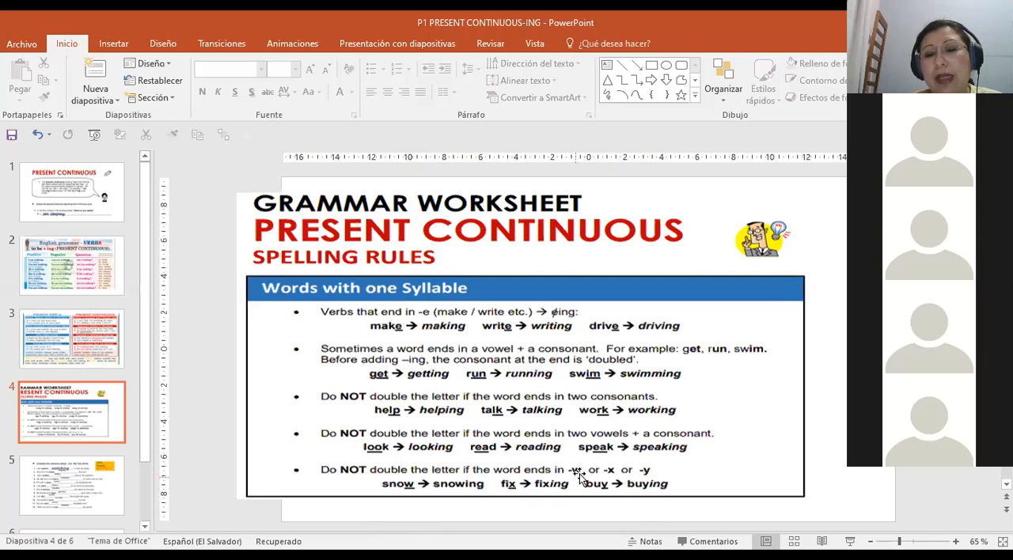
pyautogui.moveTo(644, 473)
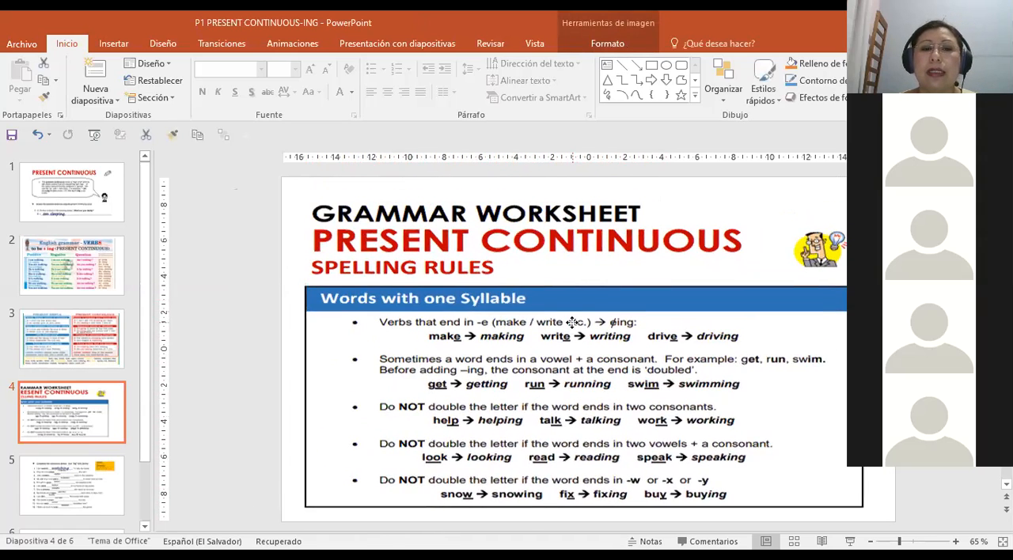
# - Return to the Final Exam browser tab showing section E, present continuous verb forms
pyautogui.click(570, 322)
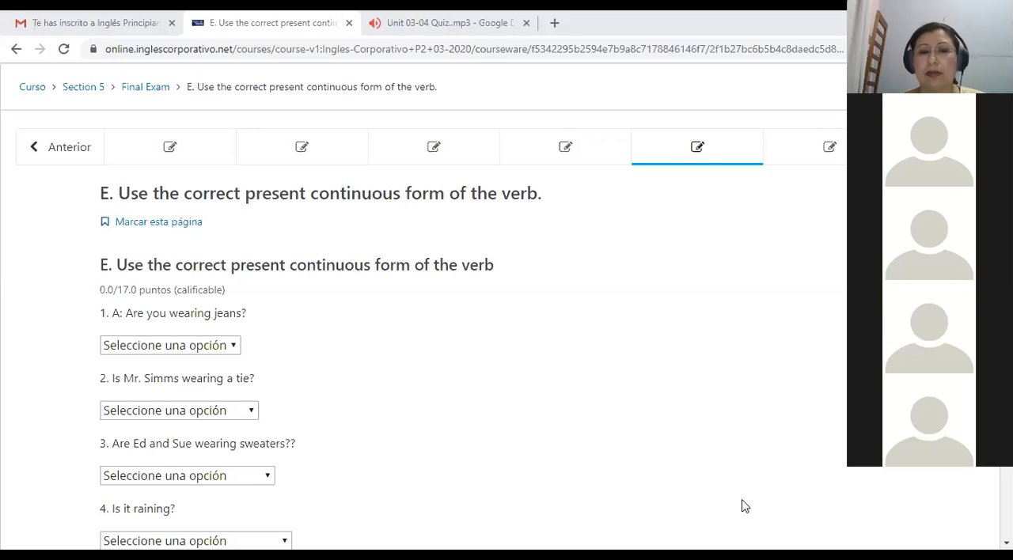
pyautogui.moveTo(138, 325)
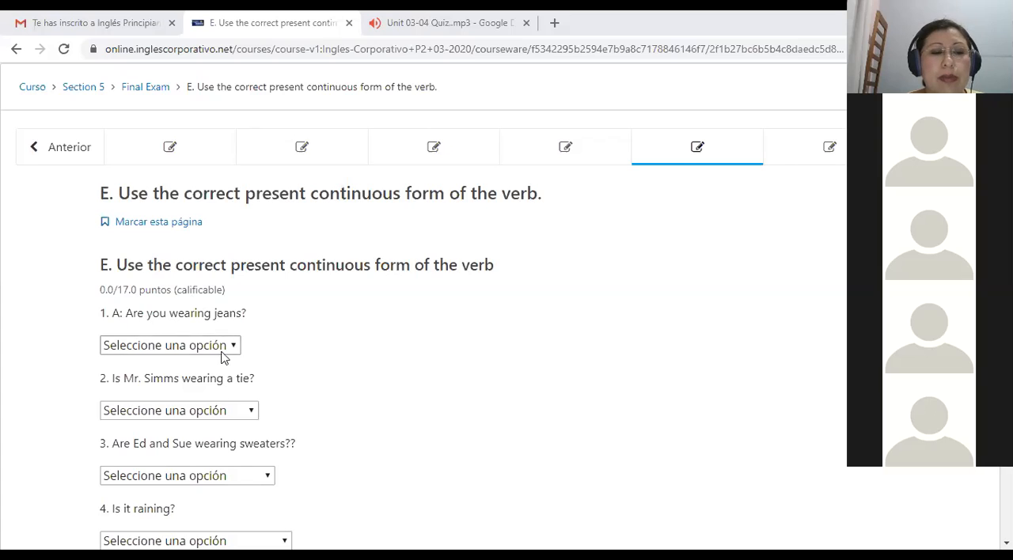
pyautogui.moveTo(222, 391)
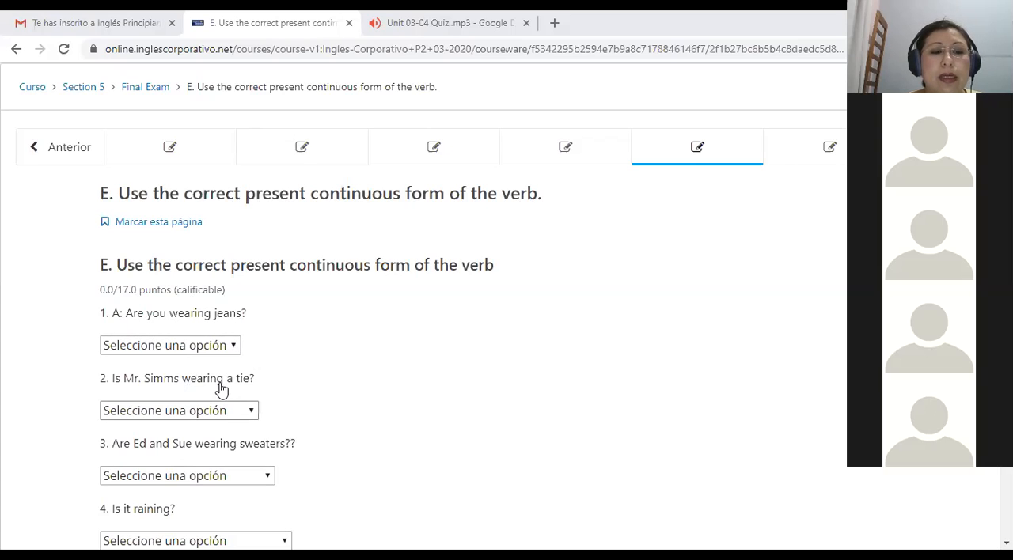
pyautogui.moveTo(244, 343)
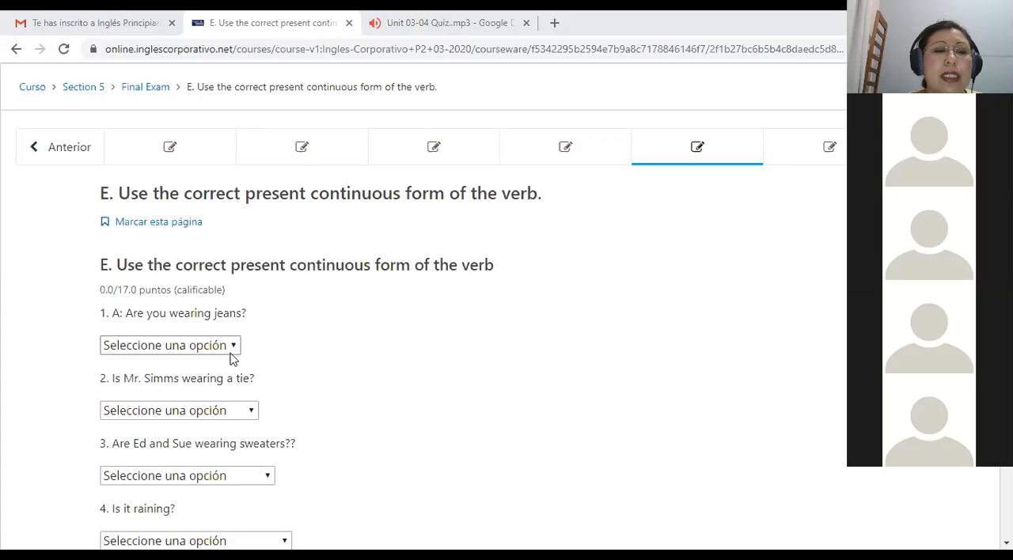
pyautogui.click(168, 345)
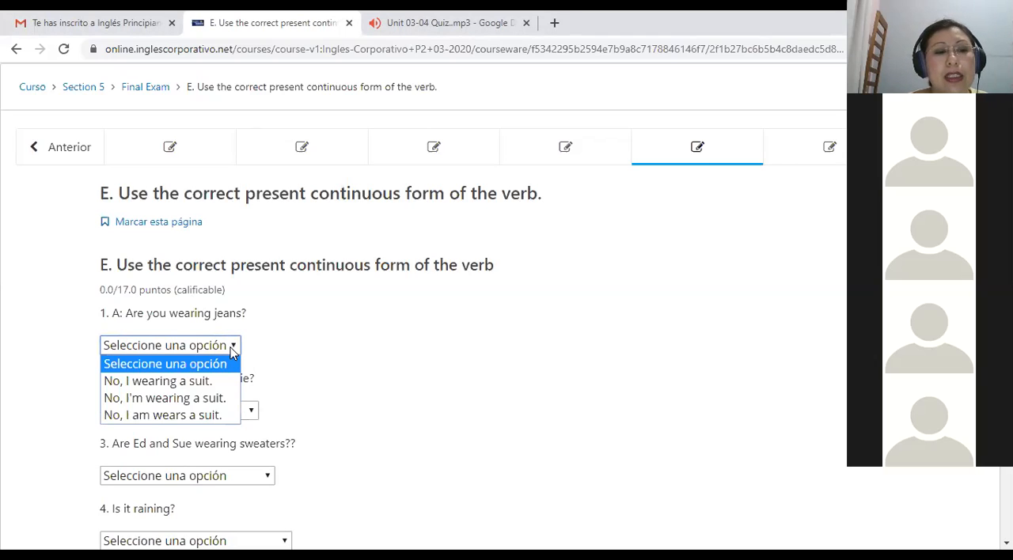
pyautogui.moveTo(140, 323)
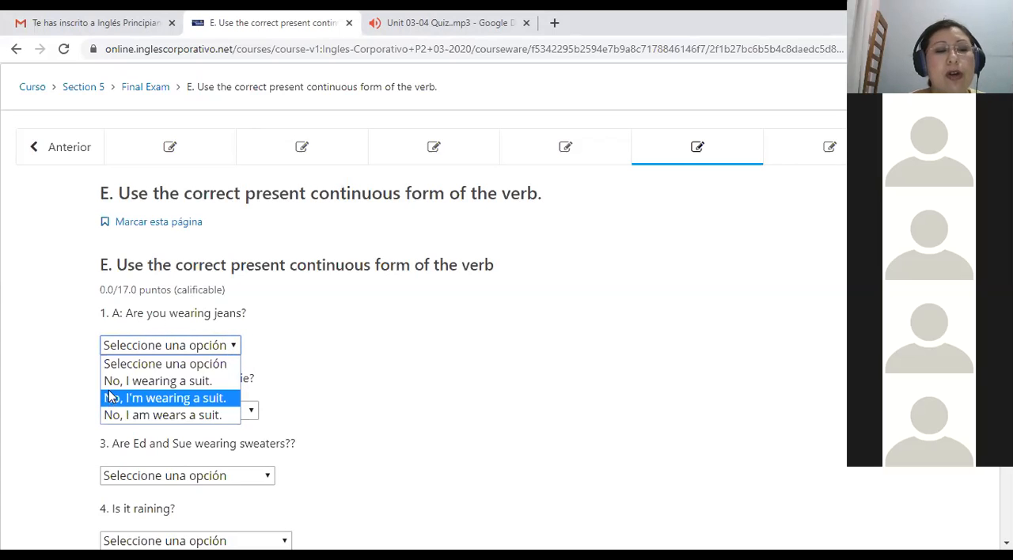
pyautogui.moveTo(132, 387)
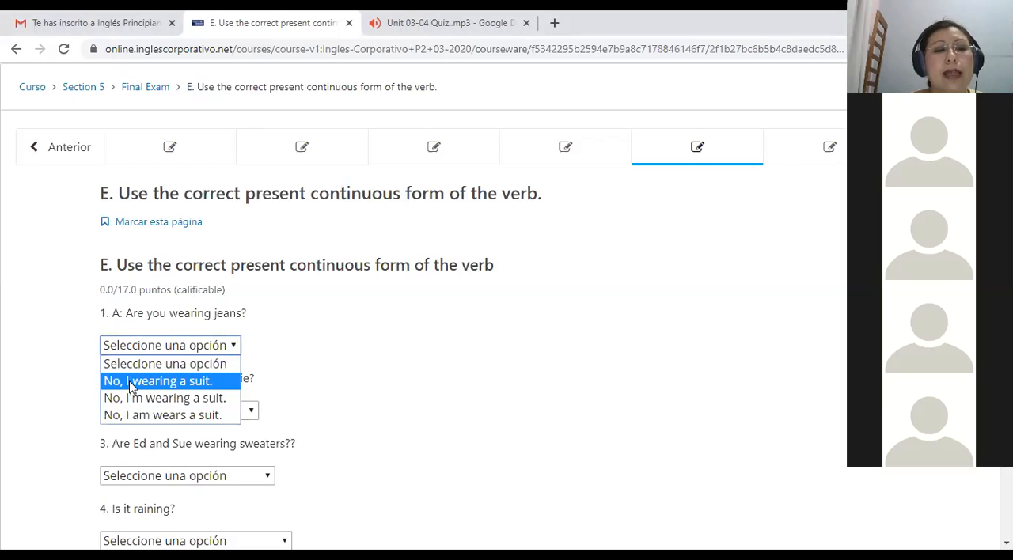
pyautogui.moveTo(142, 397)
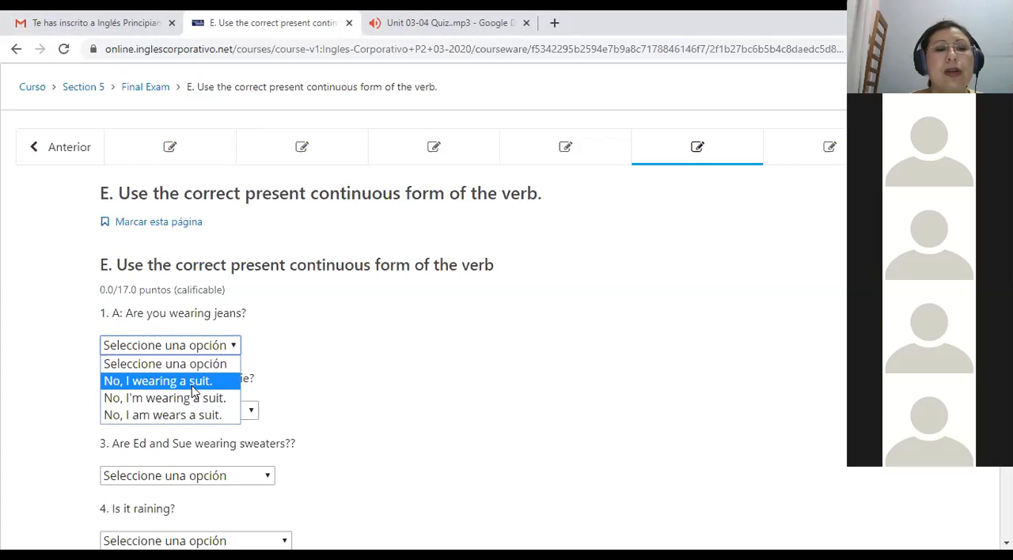
pyautogui.moveTo(222, 394)
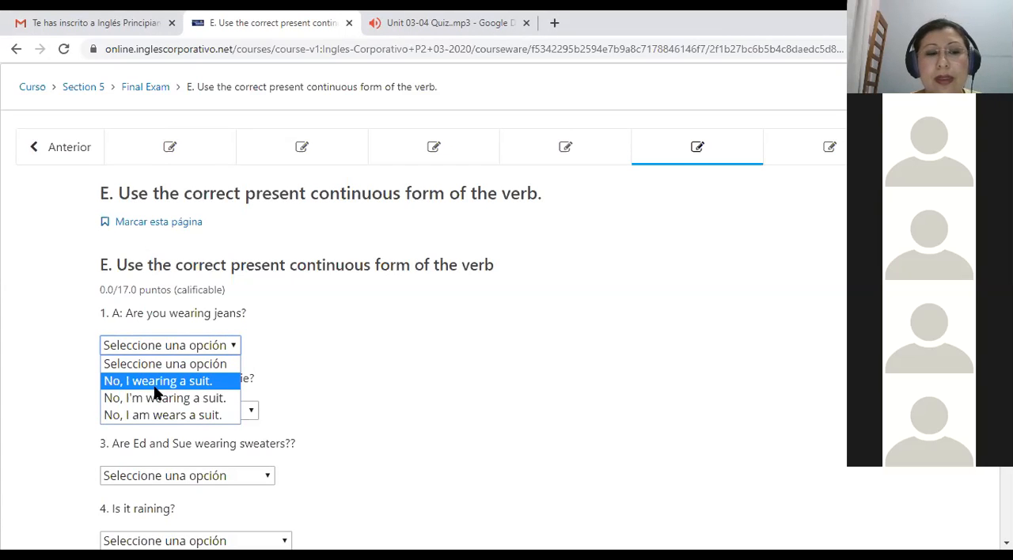
pyautogui.moveTo(164, 387)
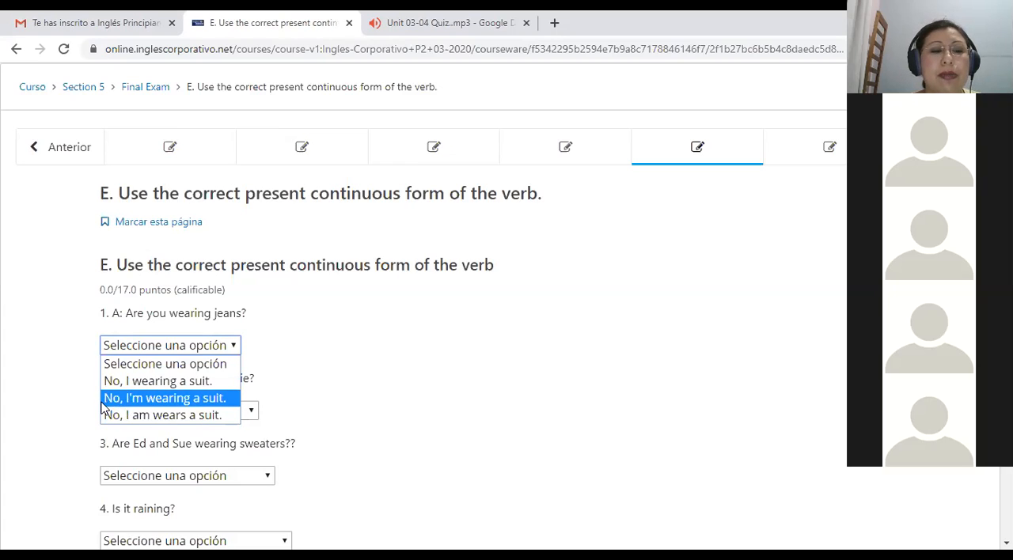
pyautogui.moveTo(115, 426)
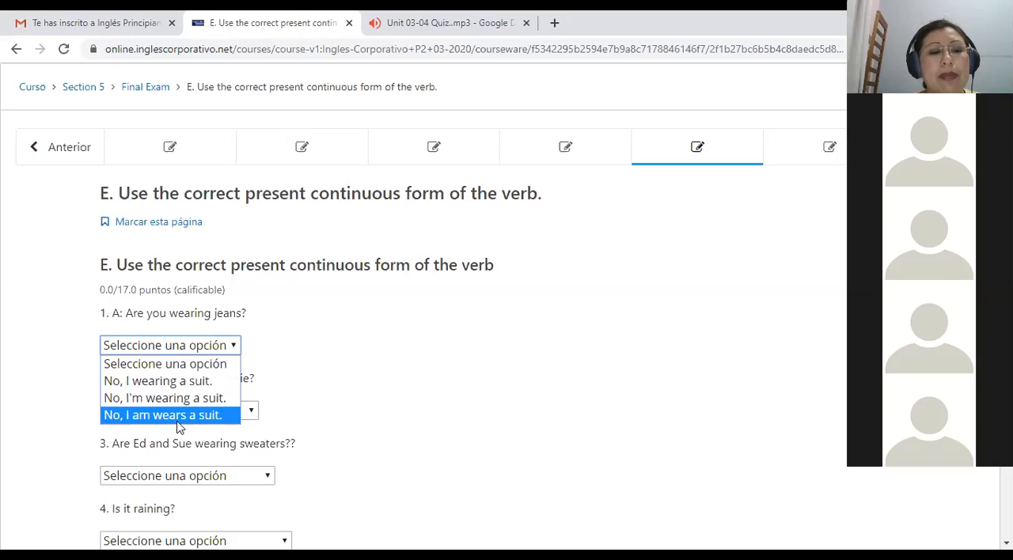
pyautogui.moveTo(152, 427)
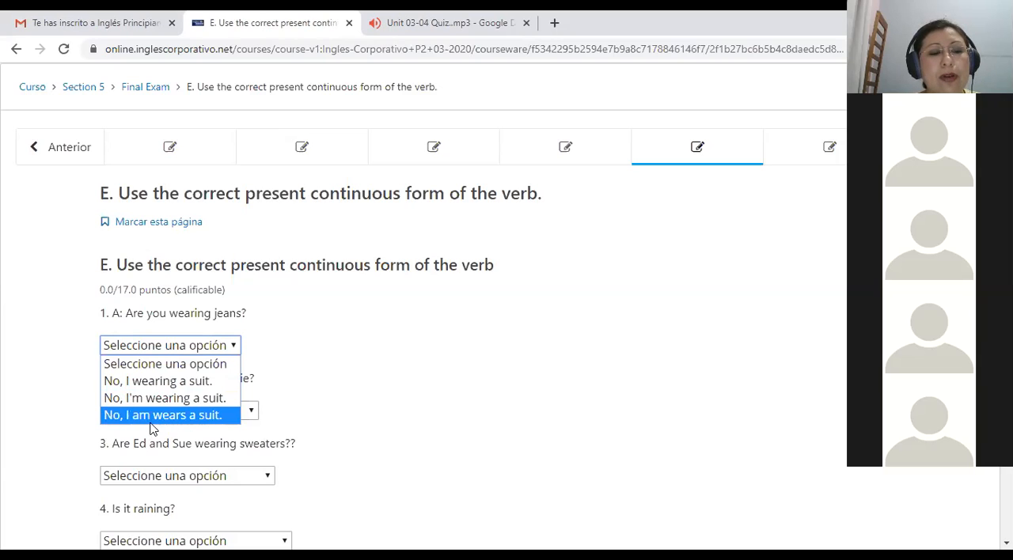
pyautogui.moveTo(188, 423)
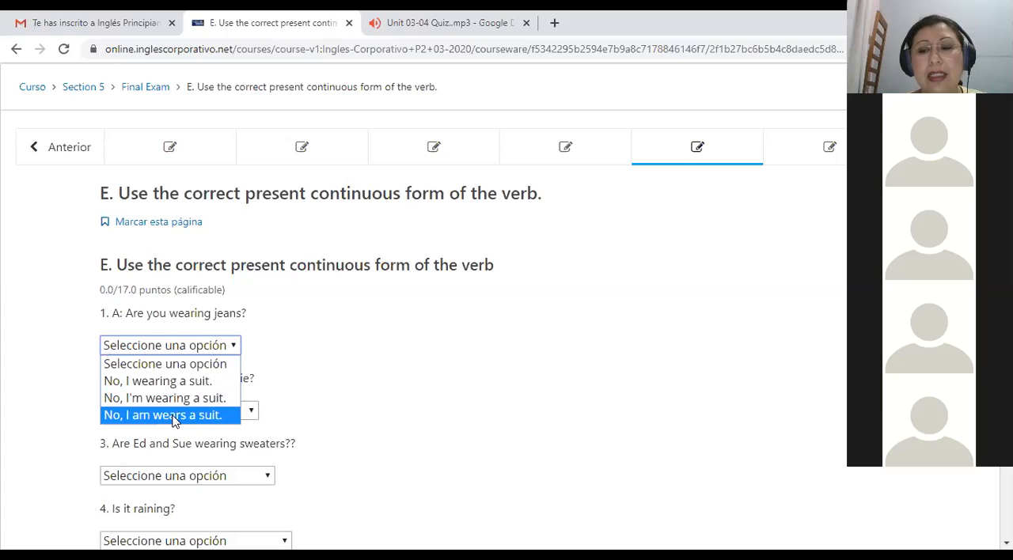
pyautogui.moveTo(173, 402)
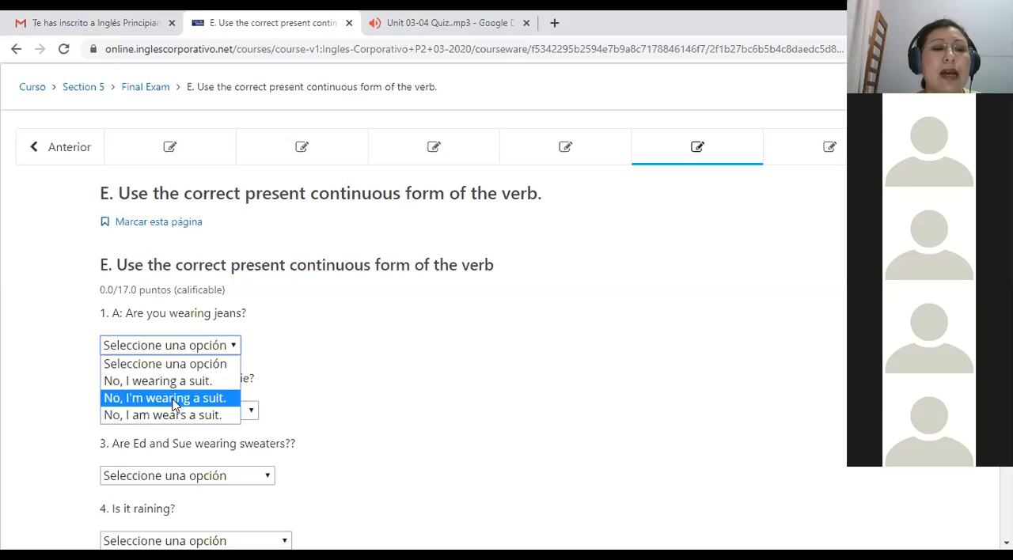
# - Answer question 1 about jeans with "No, I'm wearing a suit."
pyautogui.click(164, 398)
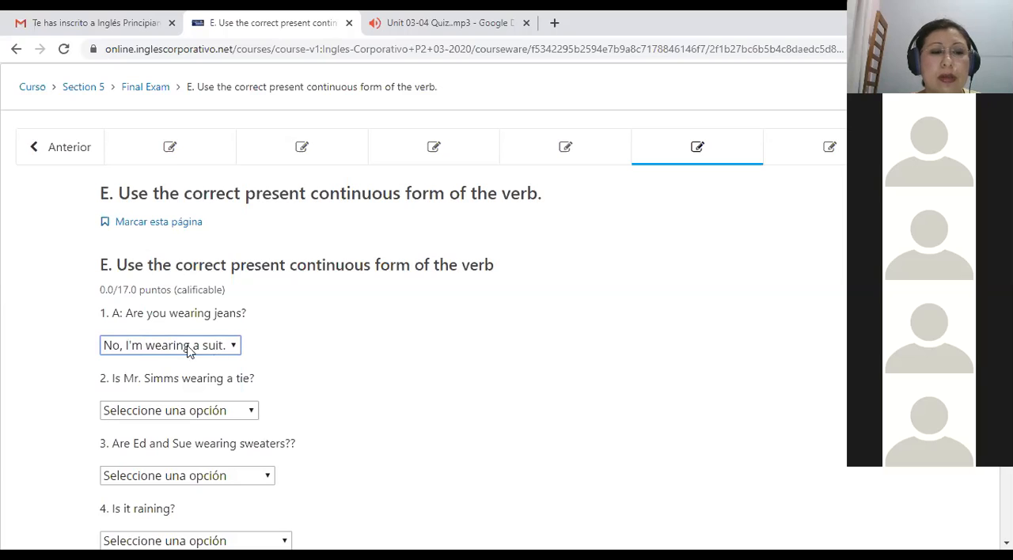
pyautogui.moveTo(121, 348)
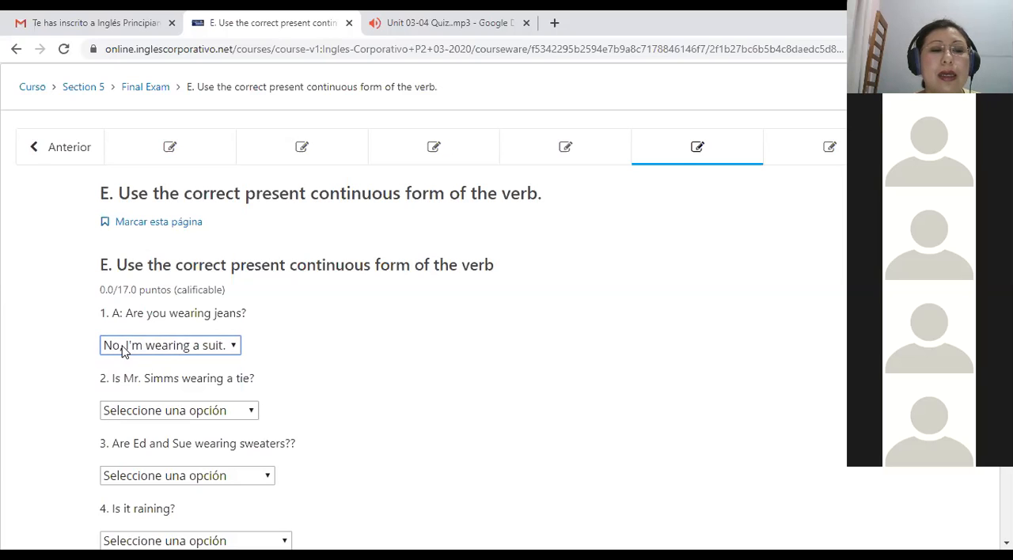
pyautogui.moveTo(130, 351)
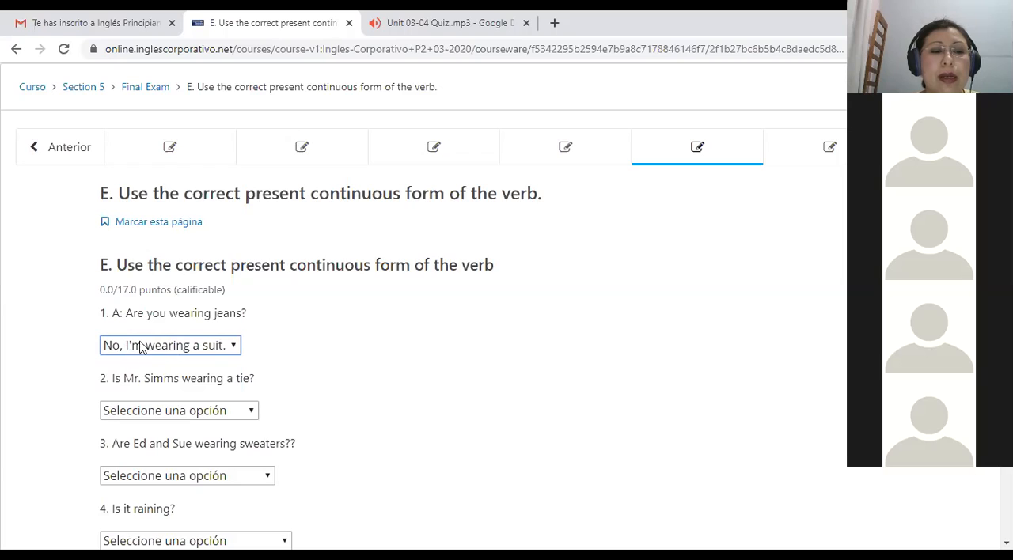
pyautogui.moveTo(134, 349)
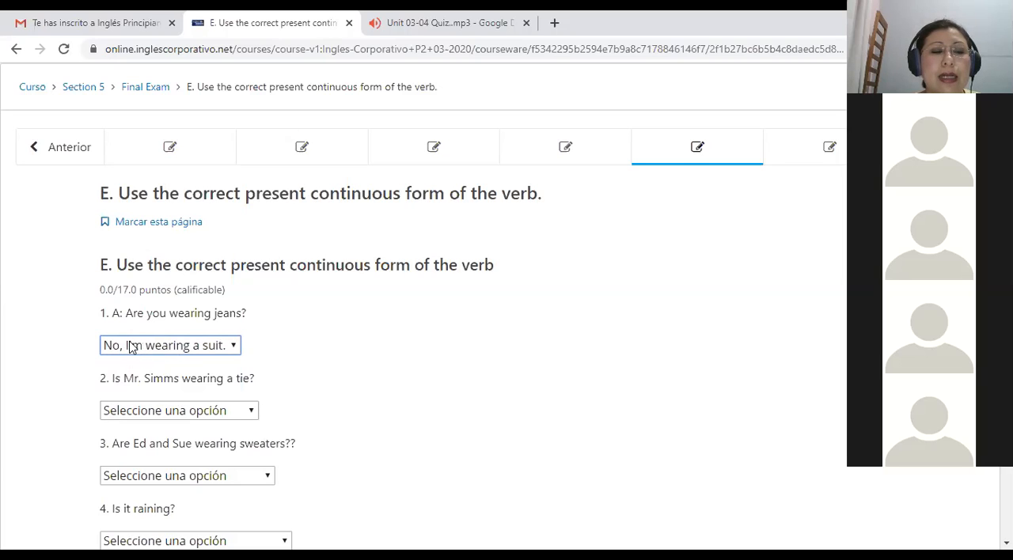
pyautogui.moveTo(162, 353)
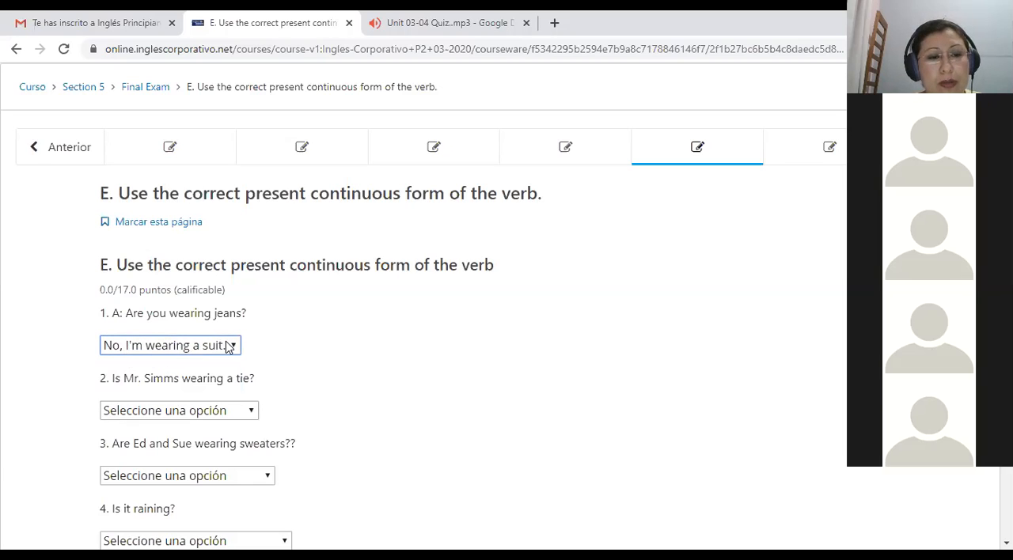
pyautogui.click(169, 344)
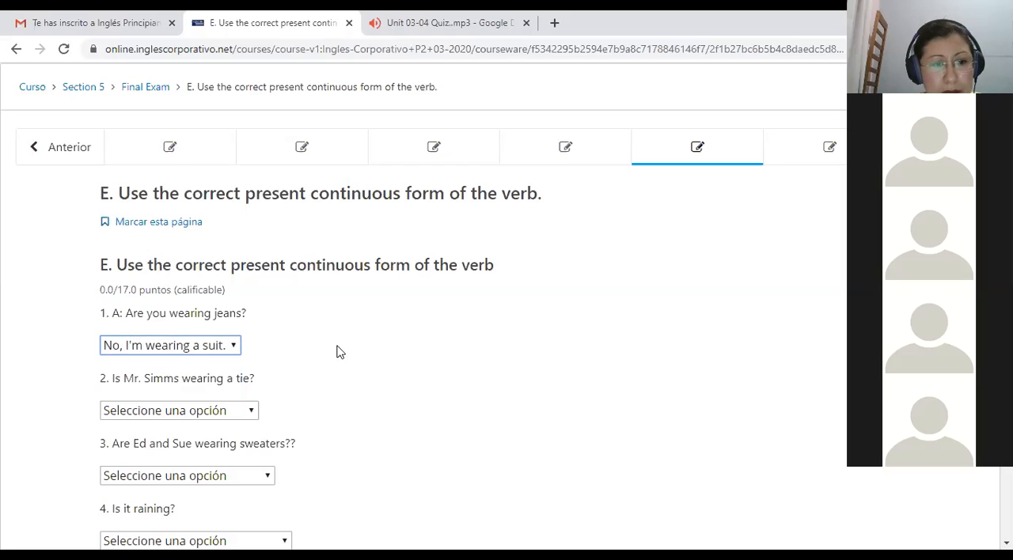
# - Answer question 2 about Mr. Simms with "No, He isn't wearing a tie."
pyautogui.scroll(-3)
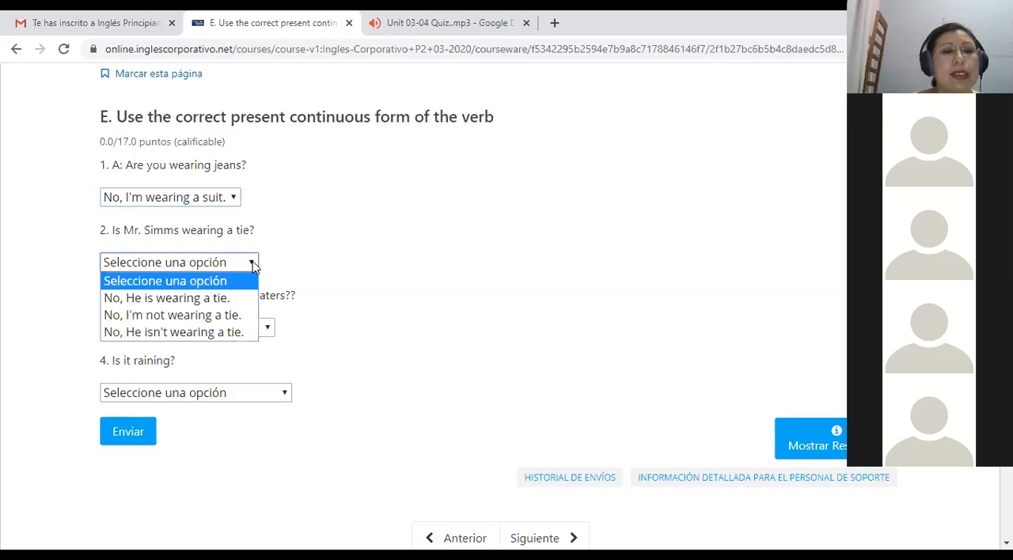
pyautogui.moveTo(220, 237)
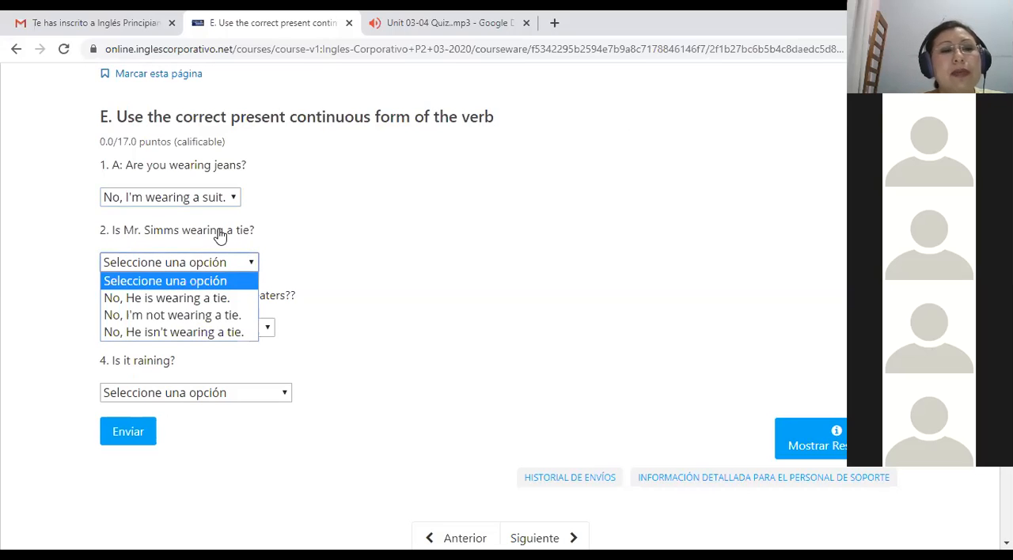
pyautogui.moveTo(174, 297)
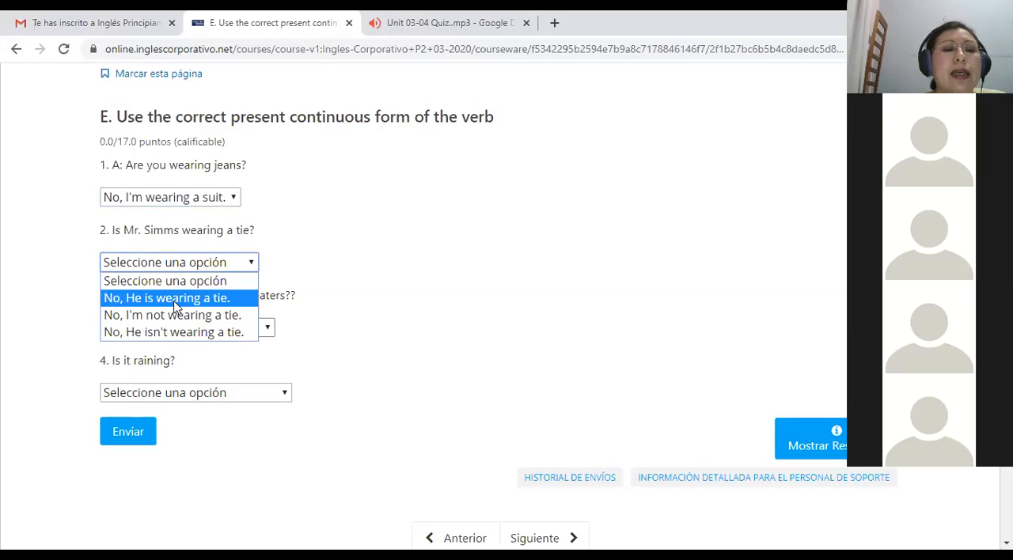
pyautogui.moveTo(160, 302)
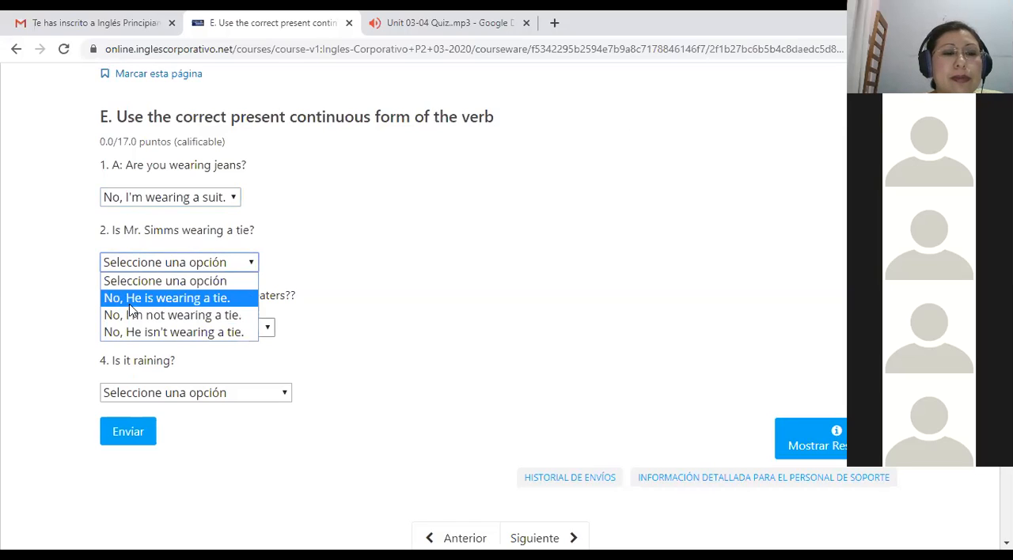
pyautogui.moveTo(162, 299)
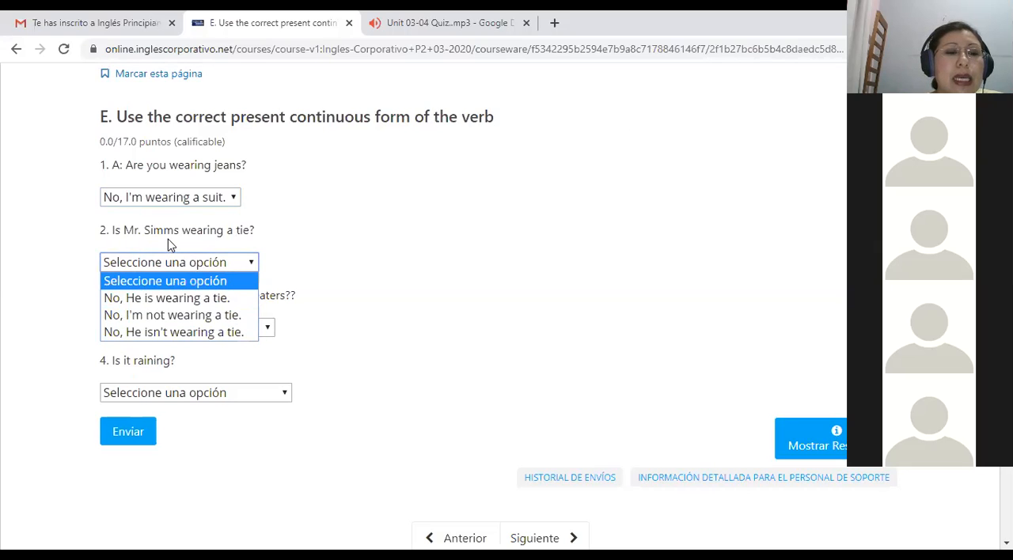
pyautogui.click(173, 332)
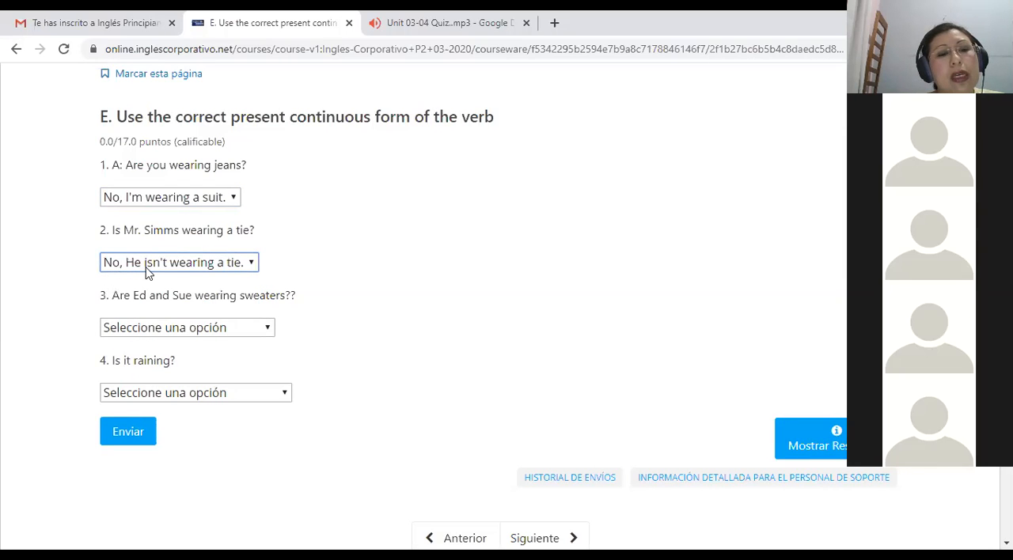
pyautogui.moveTo(221, 271)
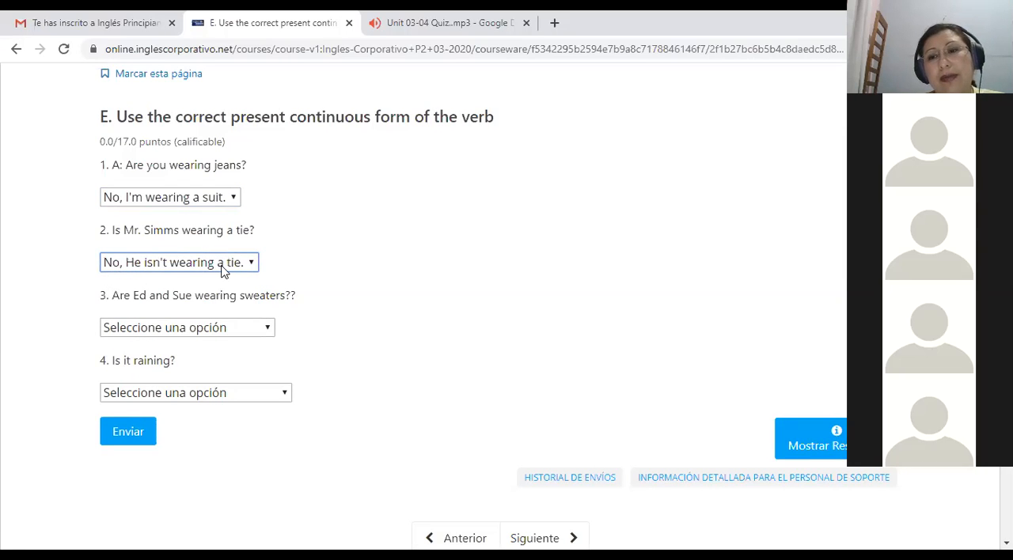
pyautogui.moveTo(253, 316)
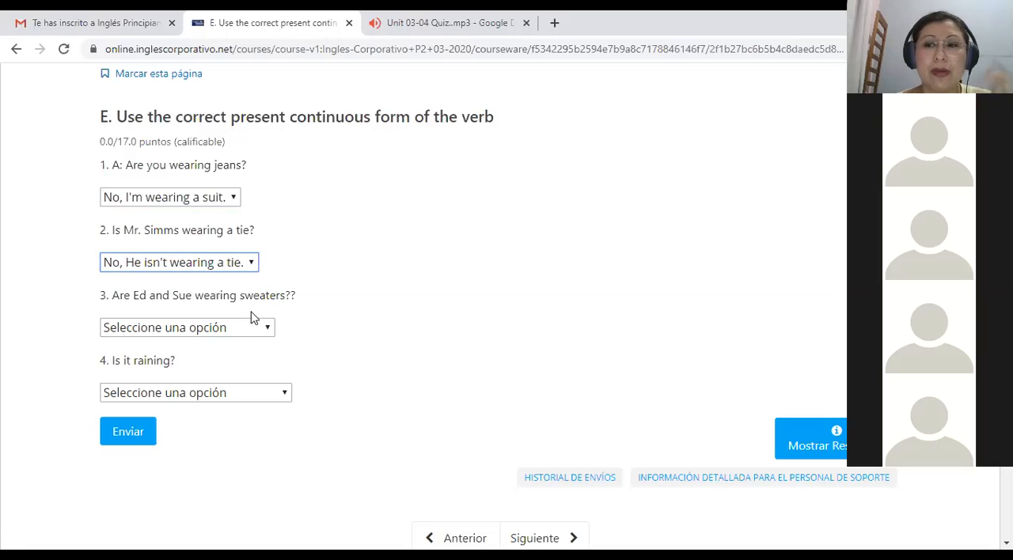
# - Answer question 3 about Ed and Sue's sweaters with "No, they're not. It's very hot."
pyautogui.click(187, 327)
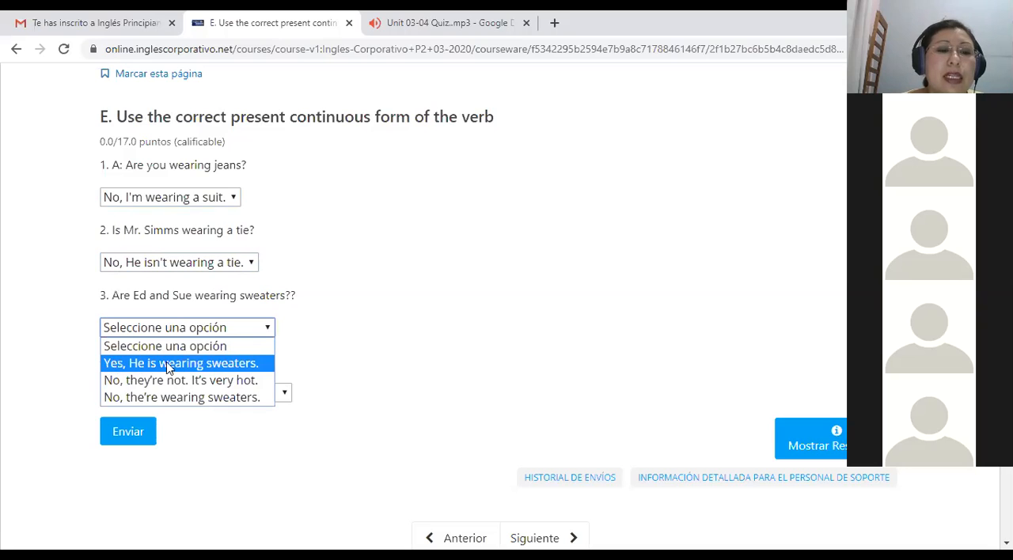
pyautogui.moveTo(150, 371)
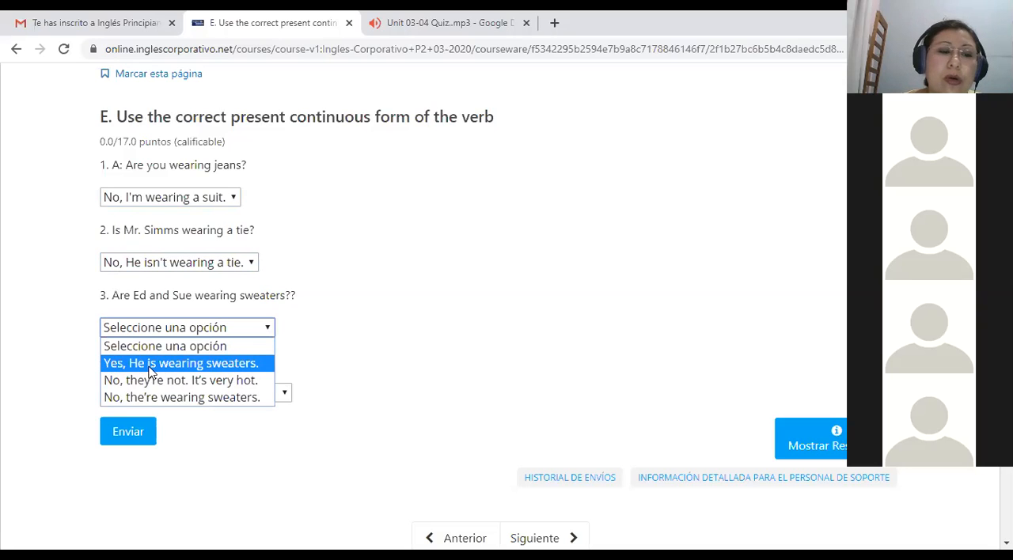
pyautogui.moveTo(170, 310)
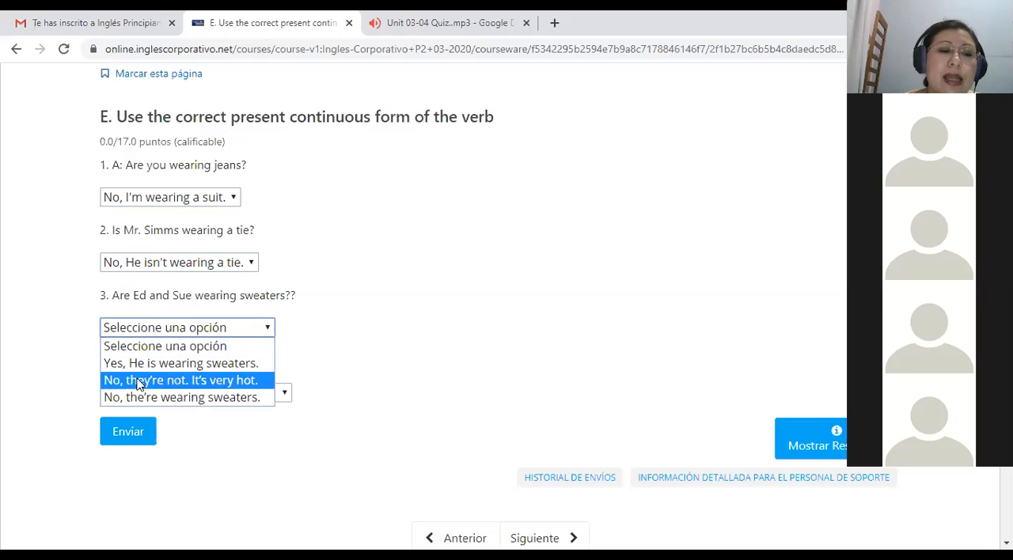
pyautogui.moveTo(109, 390)
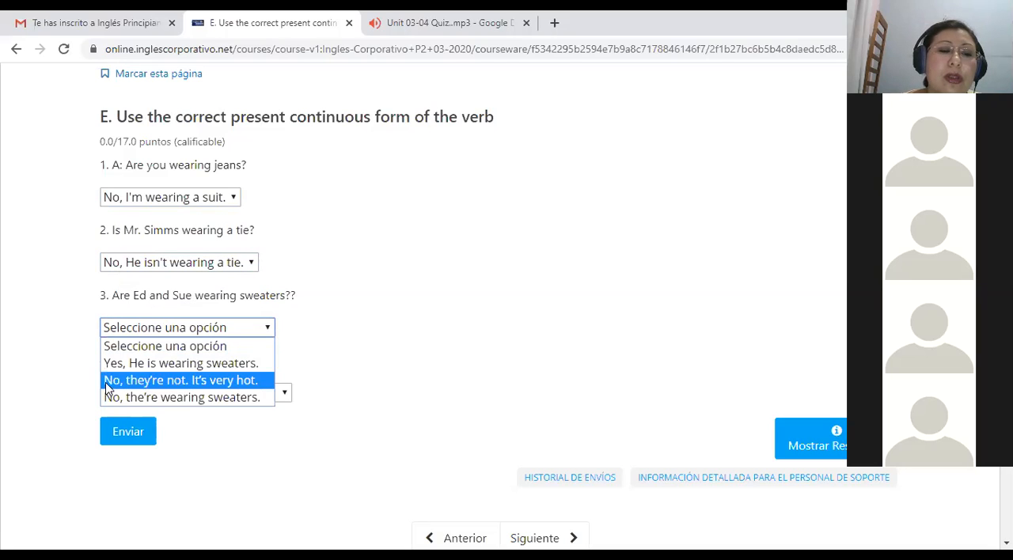
pyautogui.moveTo(180, 397)
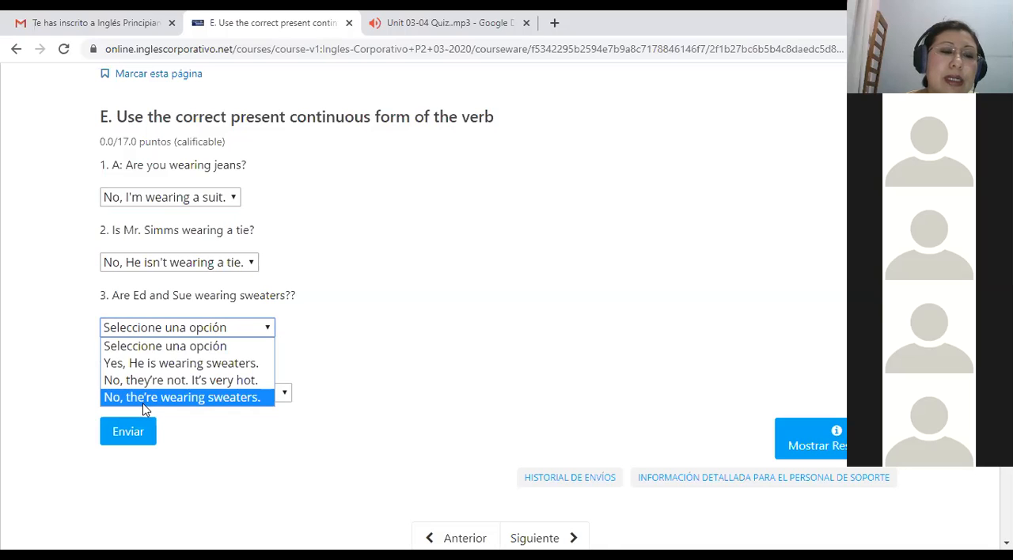
pyautogui.moveTo(138, 402)
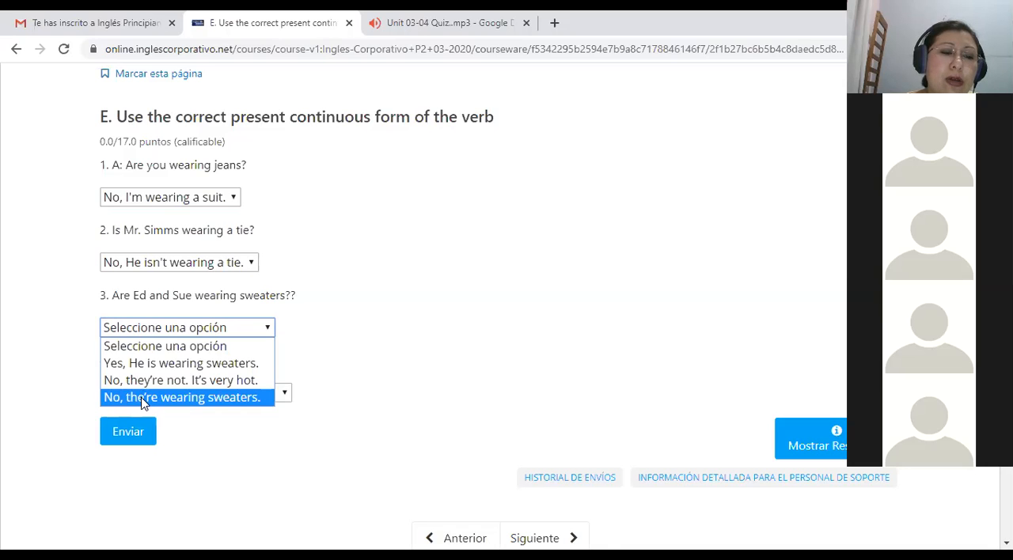
pyautogui.moveTo(174, 408)
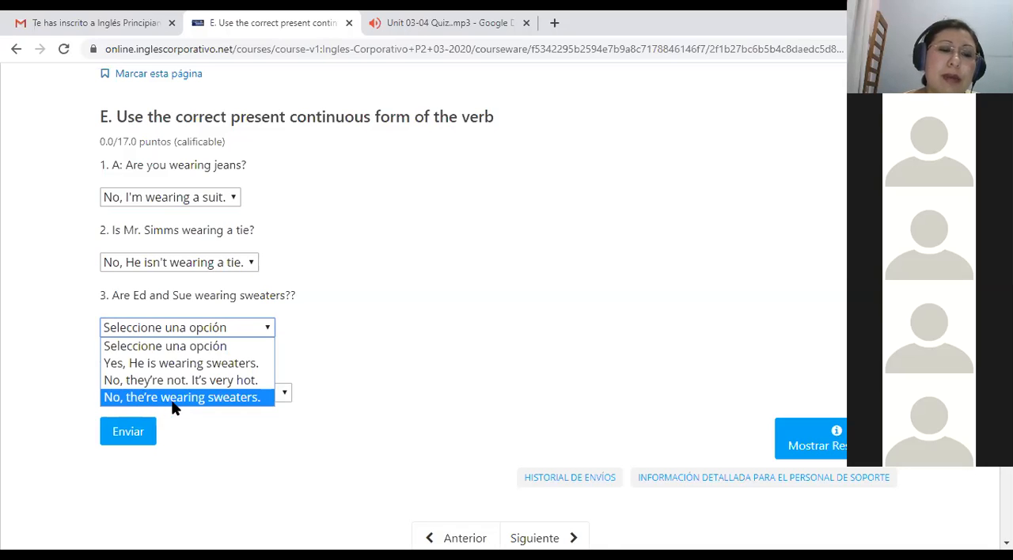
pyautogui.moveTo(161, 402)
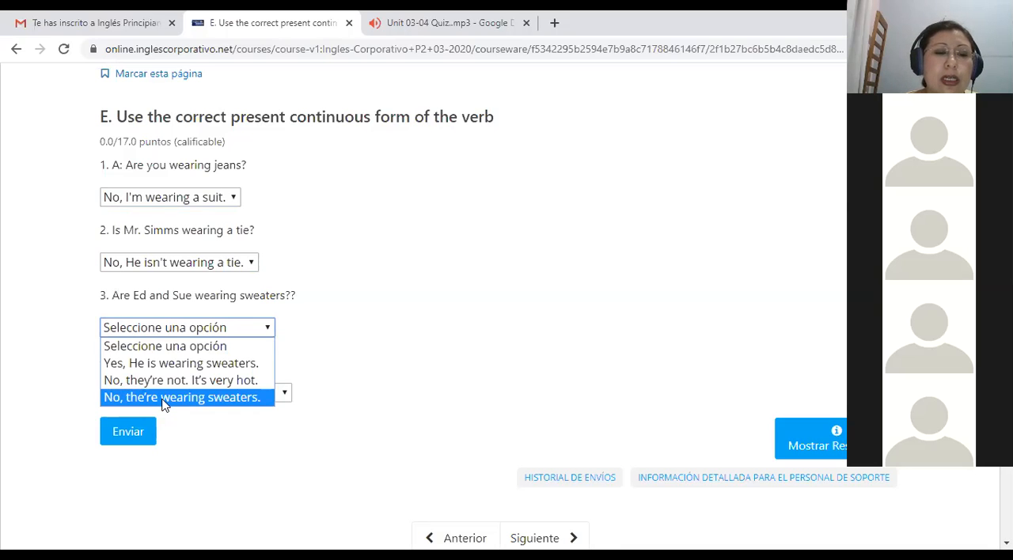
pyautogui.click(180, 380)
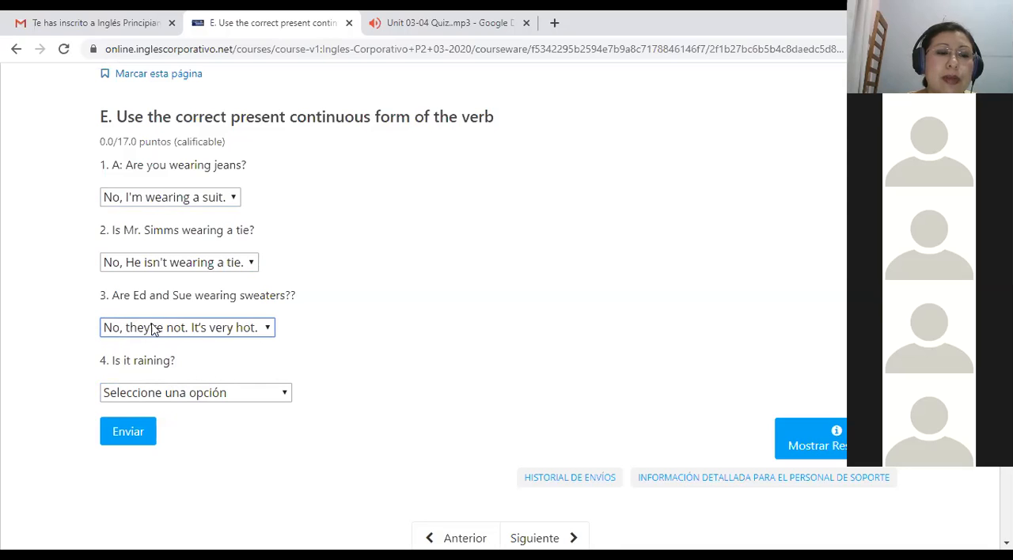
pyautogui.moveTo(175, 332)
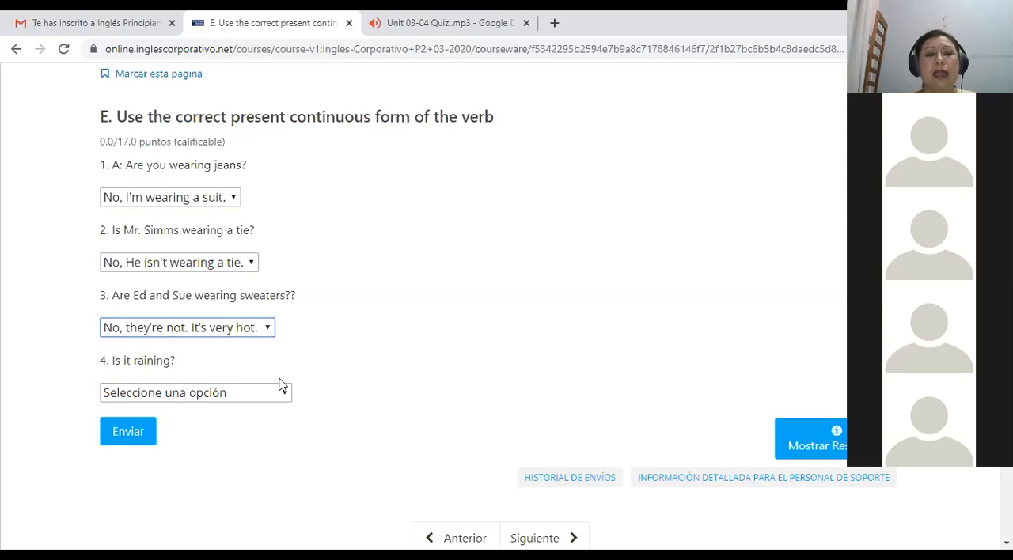
# - Answer question 4 with "No, it's not raining. It's snowing.", submit section E and advance to section F
pyautogui.click(196, 392)
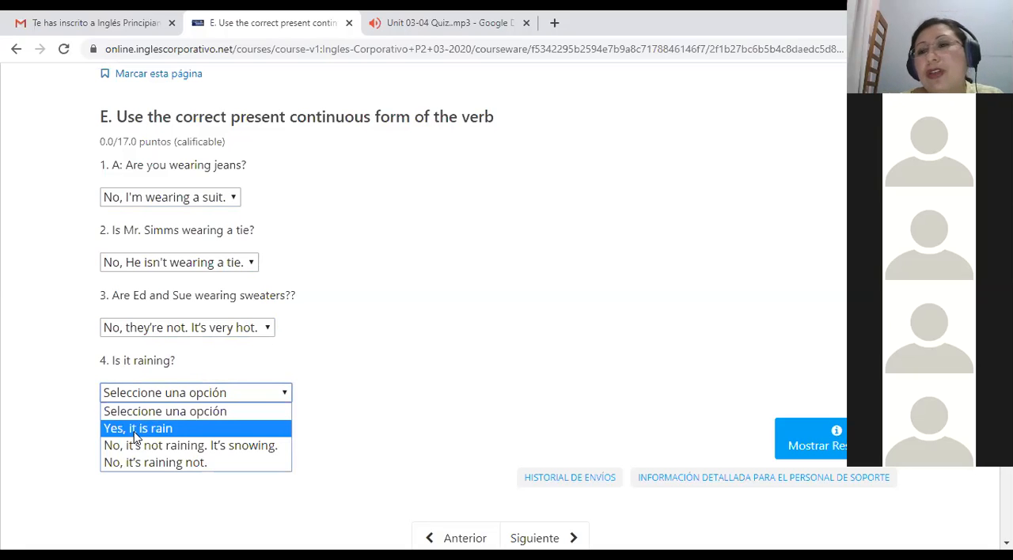
pyautogui.moveTo(166, 445)
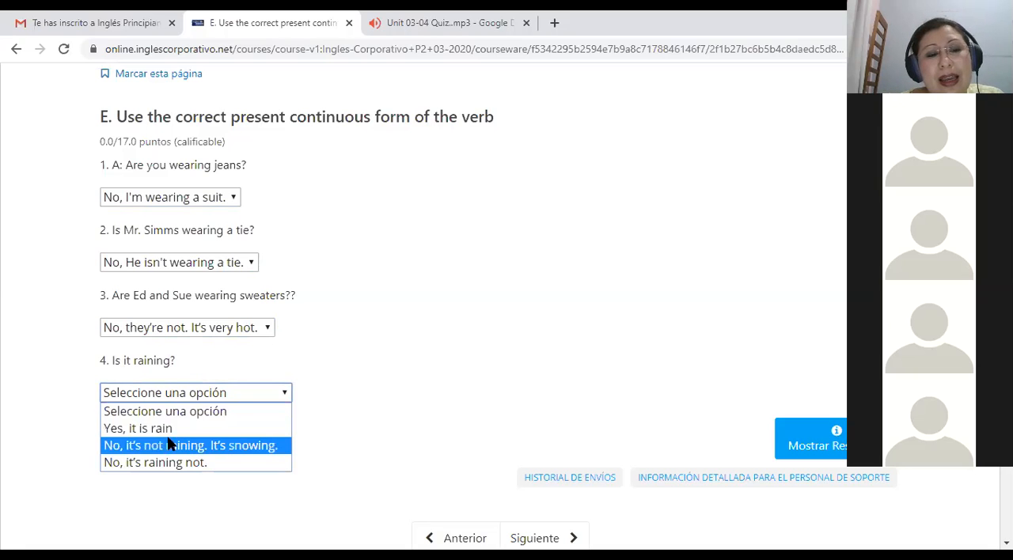
pyautogui.moveTo(166, 428)
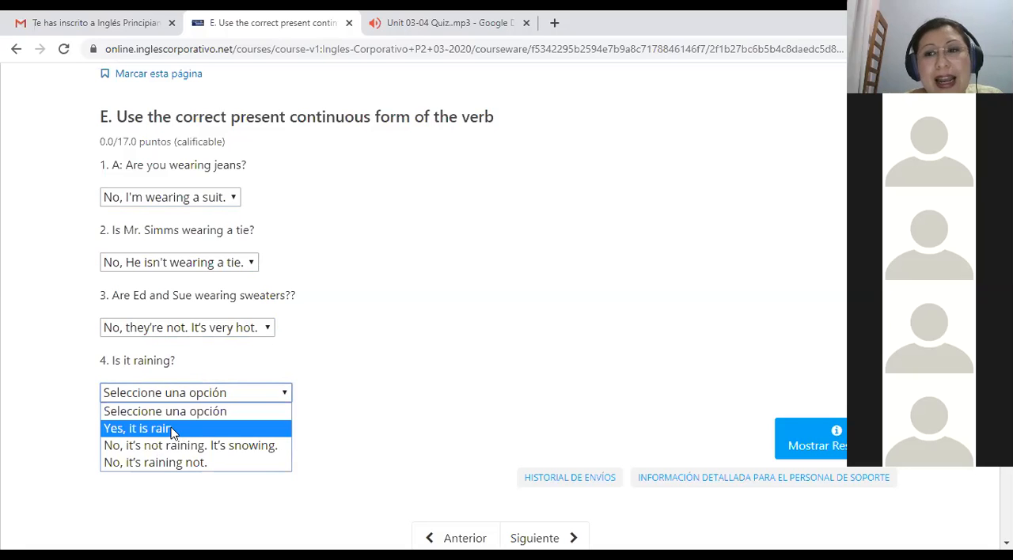
pyautogui.moveTo(168, 431)
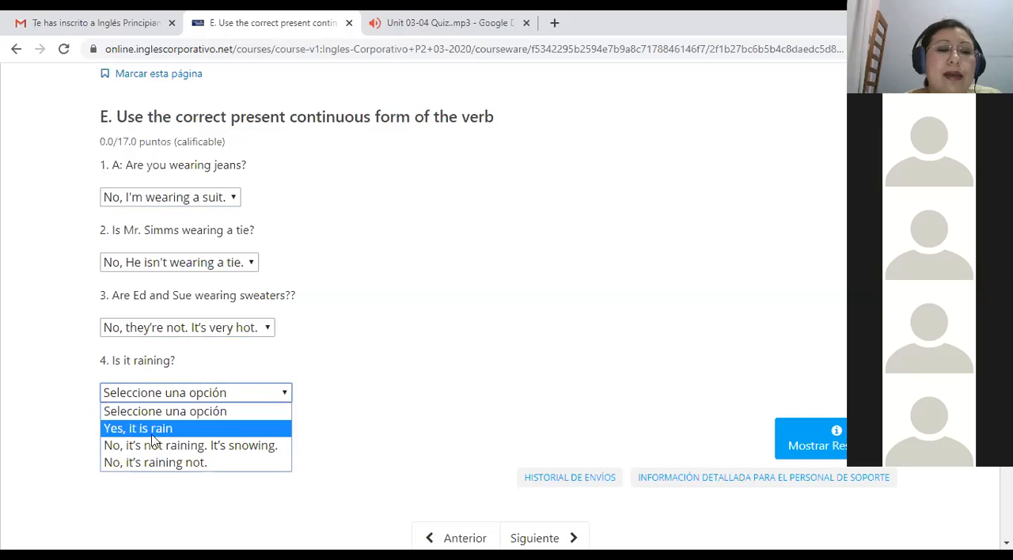
pyautogui.moveTo(113, 462)
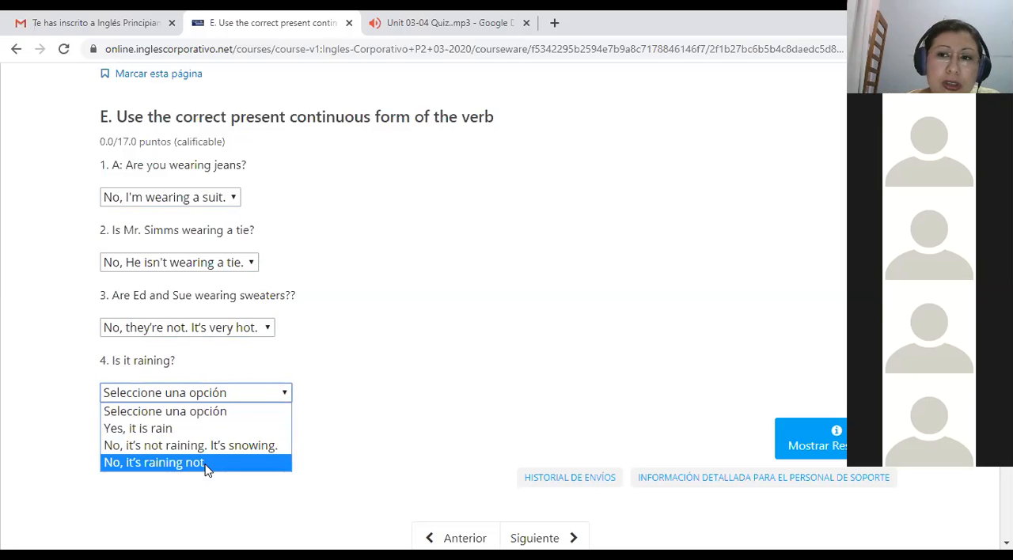
pyautogui.moveTo(116, 467)
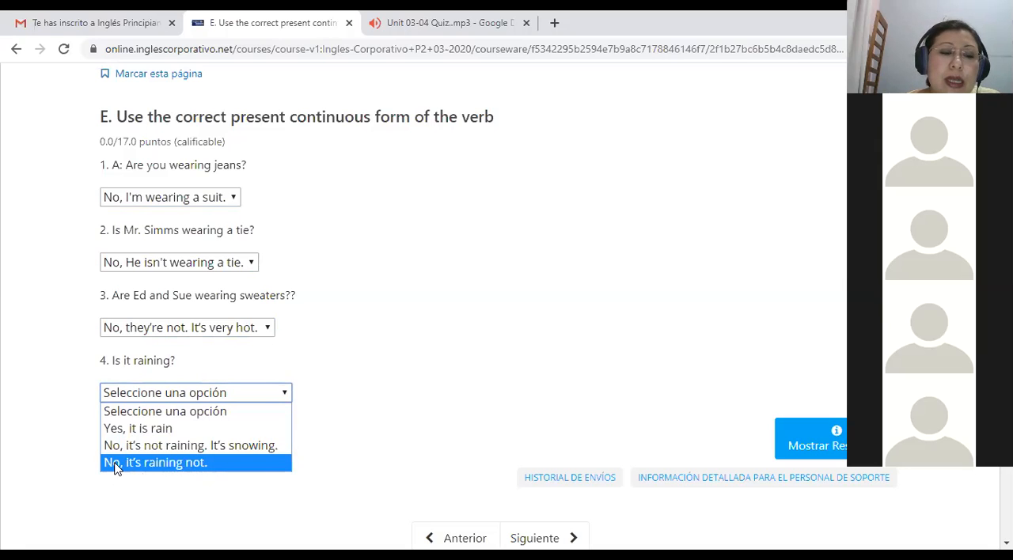
pyautogui.moveTo(204, 473)
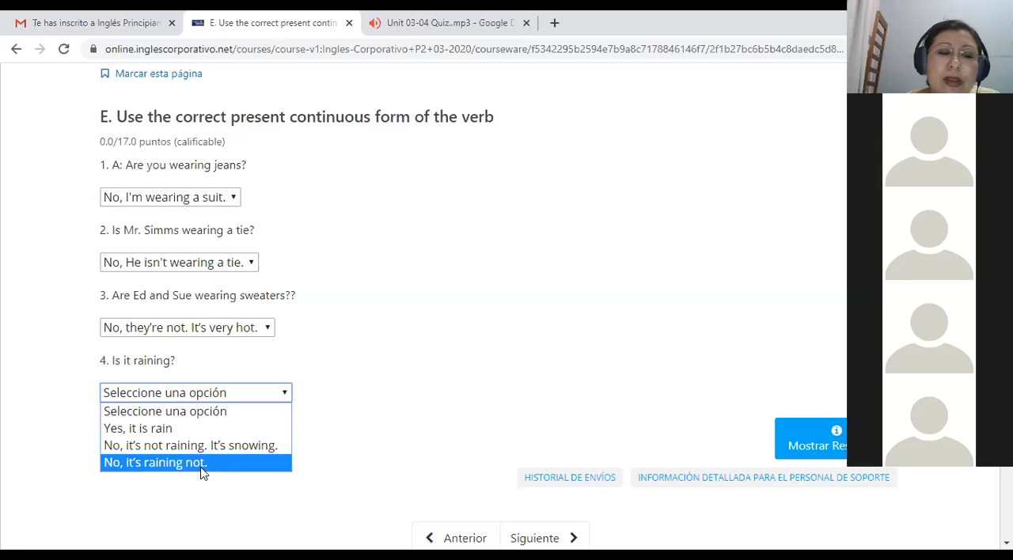
pyautogui.moveTo(151, 481)
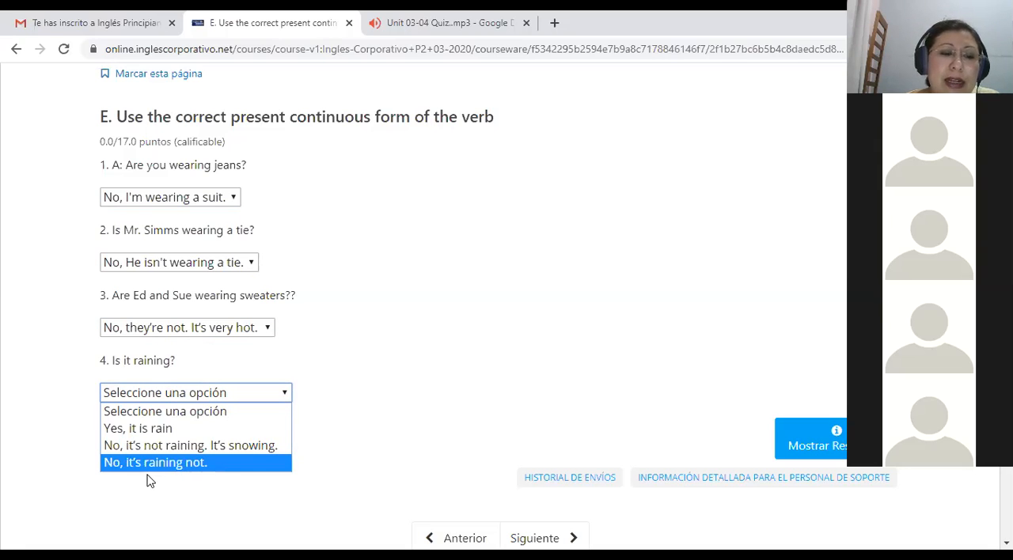
pyautogui.moveTo(150, 465)
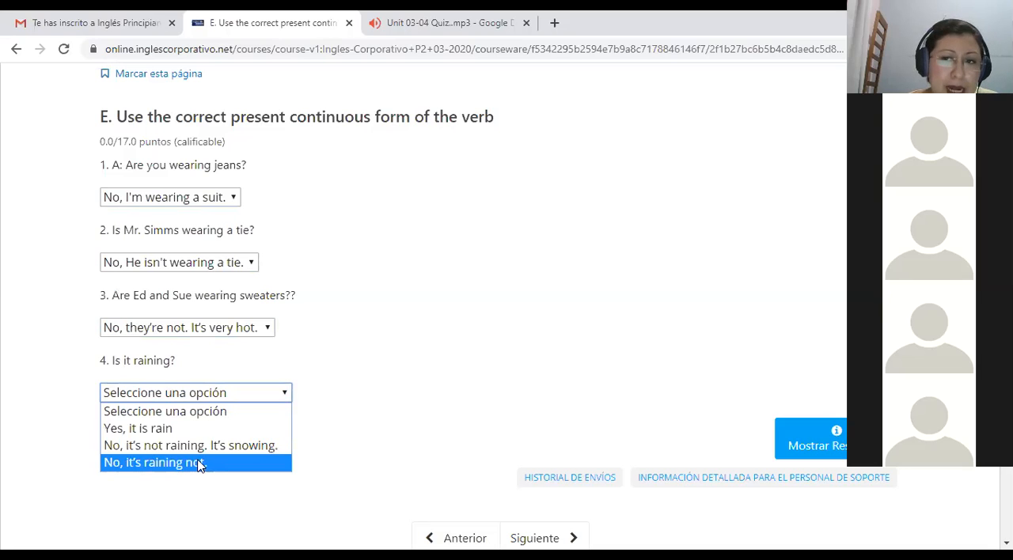
pyautogui.moveTo(143, 466)
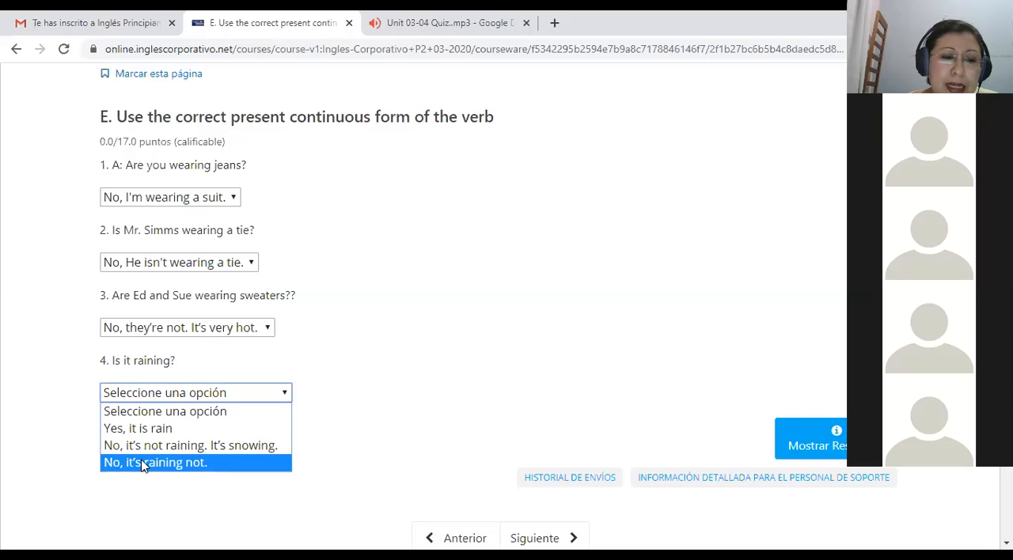
pyautogui.moveTo(133, 454)
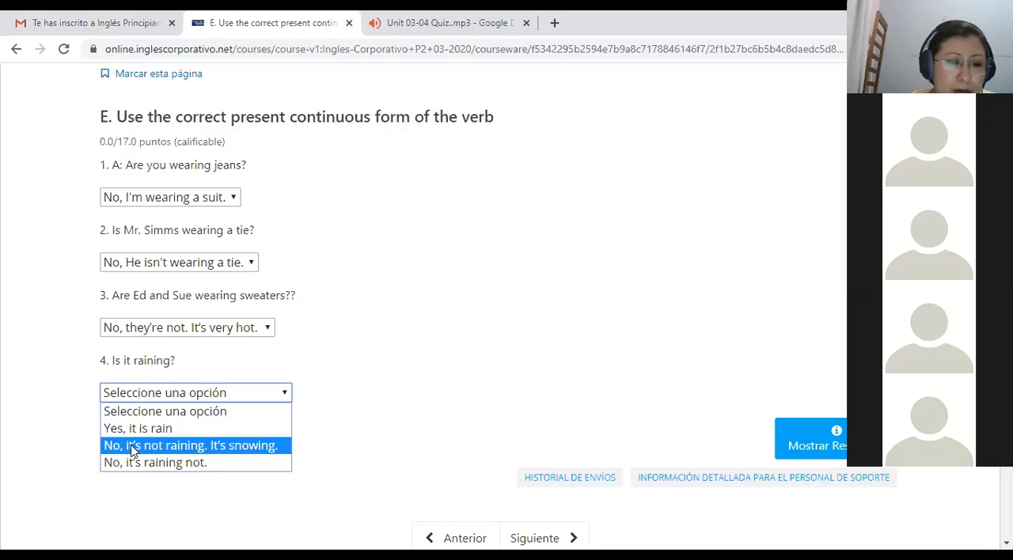
pyautogui.click(190, 445)
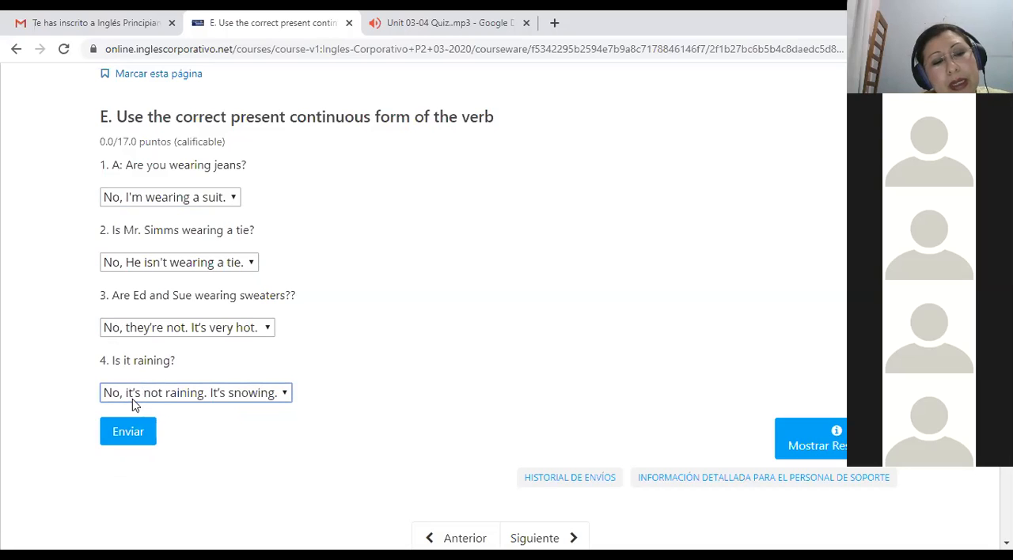
pyautogui.moveTo(144, 409)
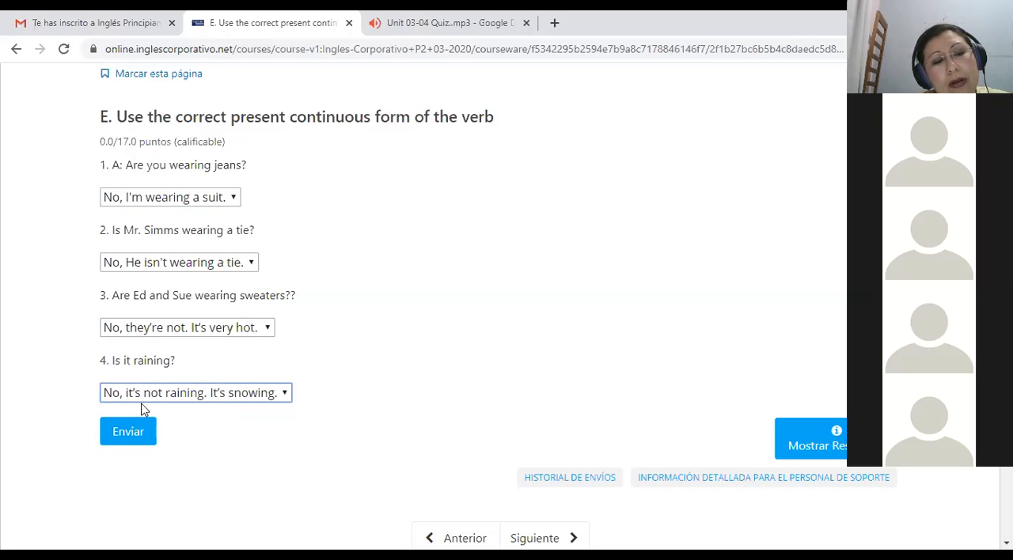
pyautogui.moveTo(150, 423)
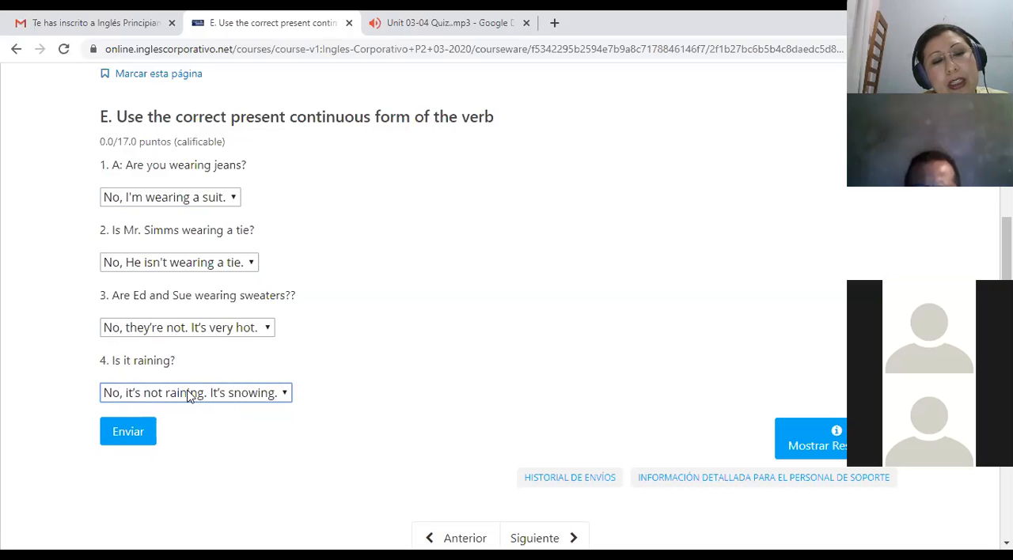
pyautogui.moveTo(249, 400)
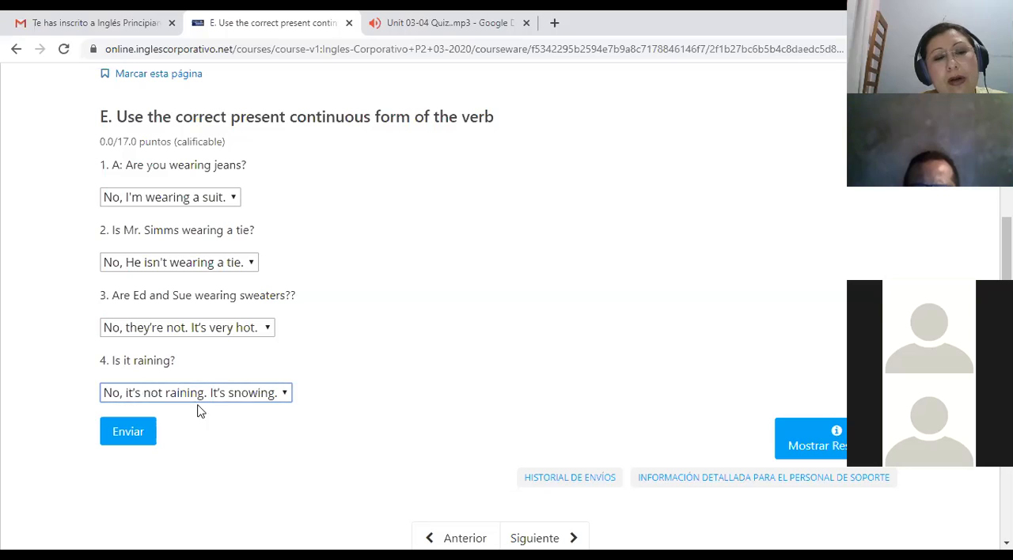
pyautogui.moveTo(249, 405)
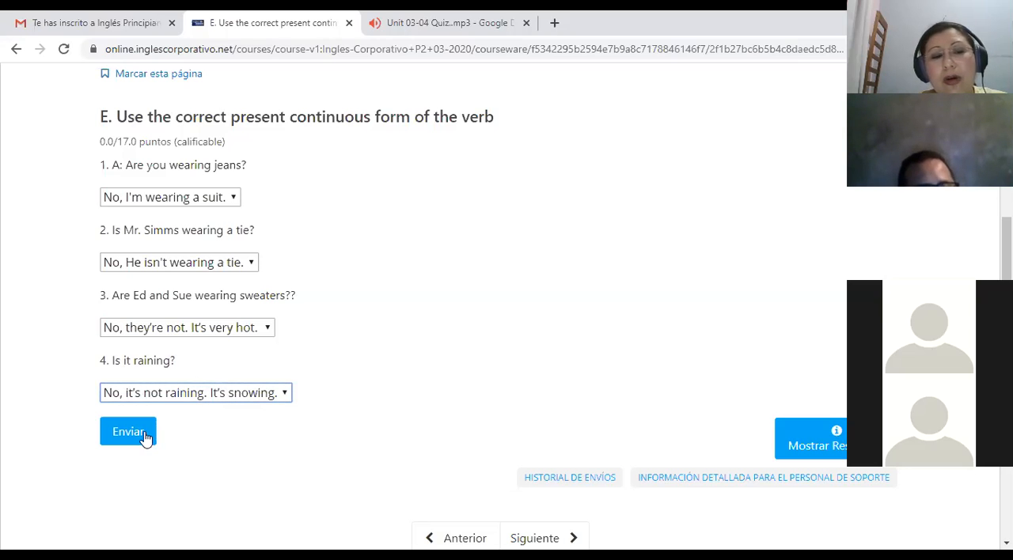
pyautogui.click(127, 431)
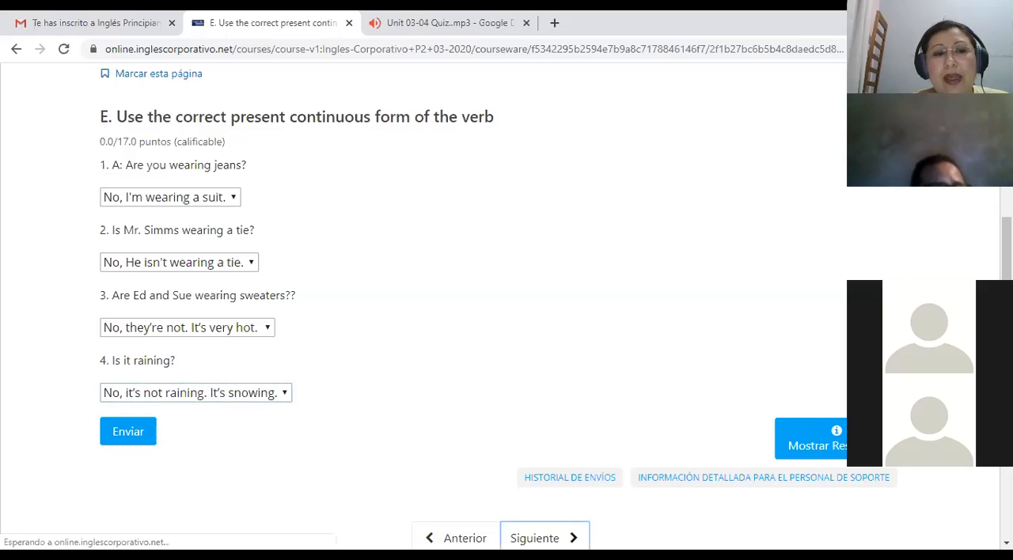
pyautogui.click(535, 538)
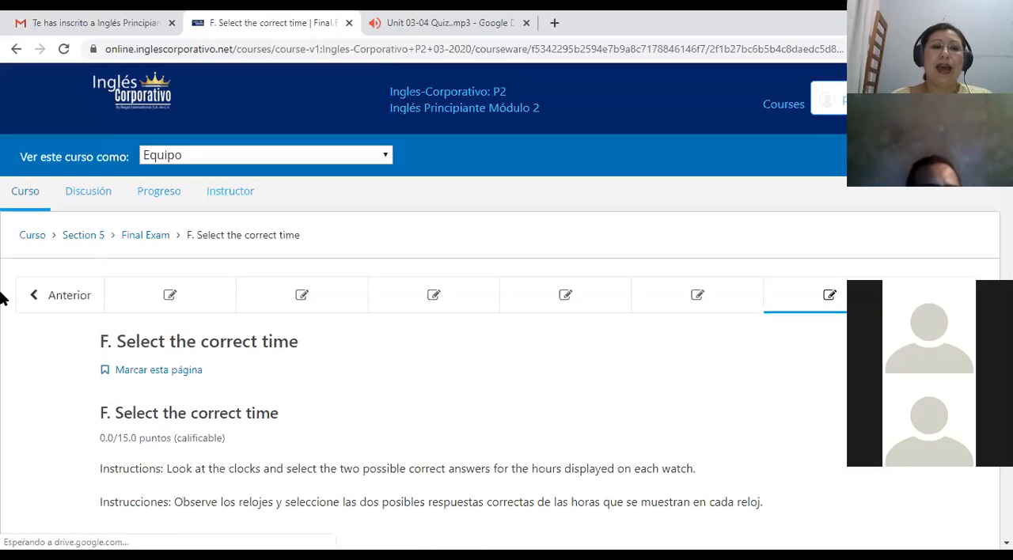
# - Scroll past section F's worked example to clock question 2 and its checkbox options
pyautogui.scroll(-3)
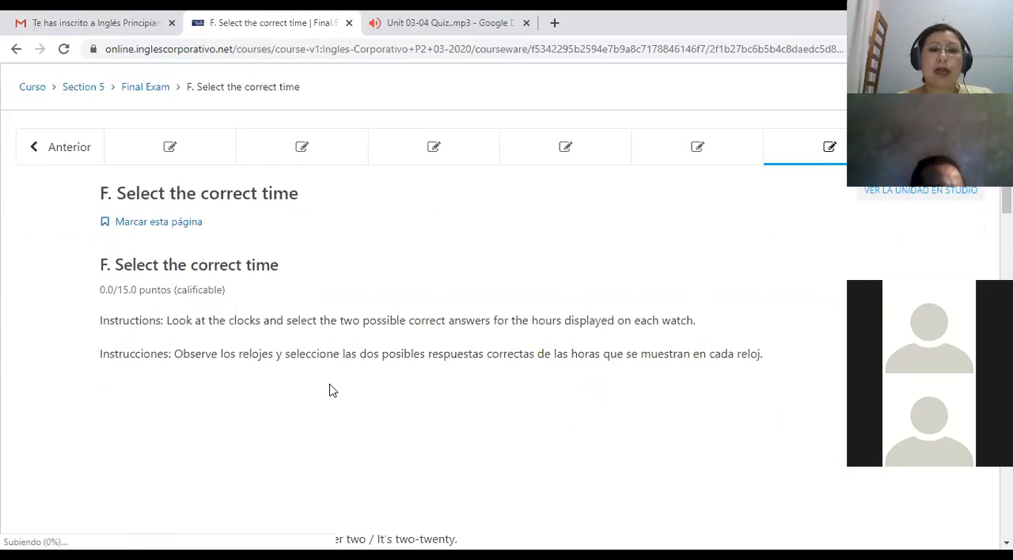
pyautogui.scroll(-3)
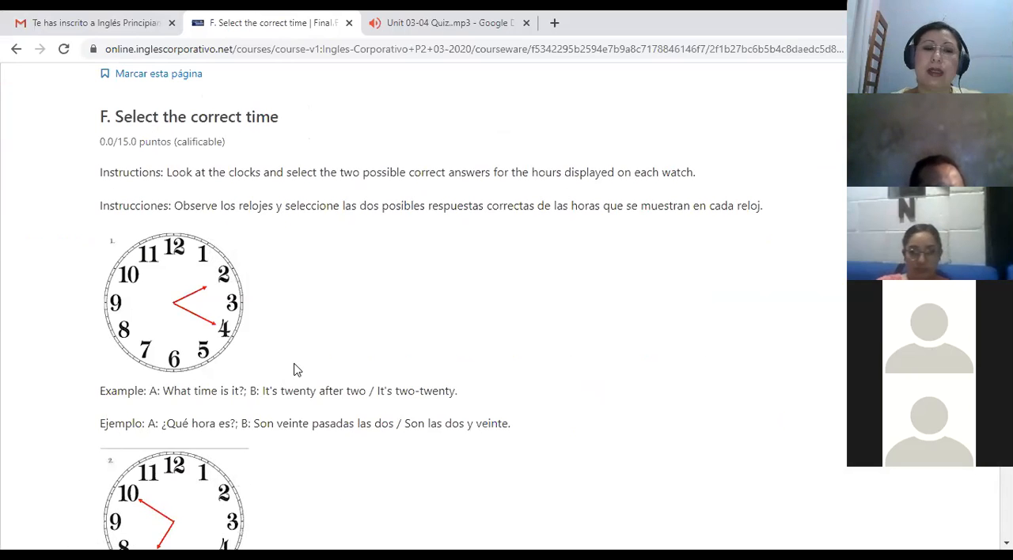
pyautogui.moveTo(291, 397)
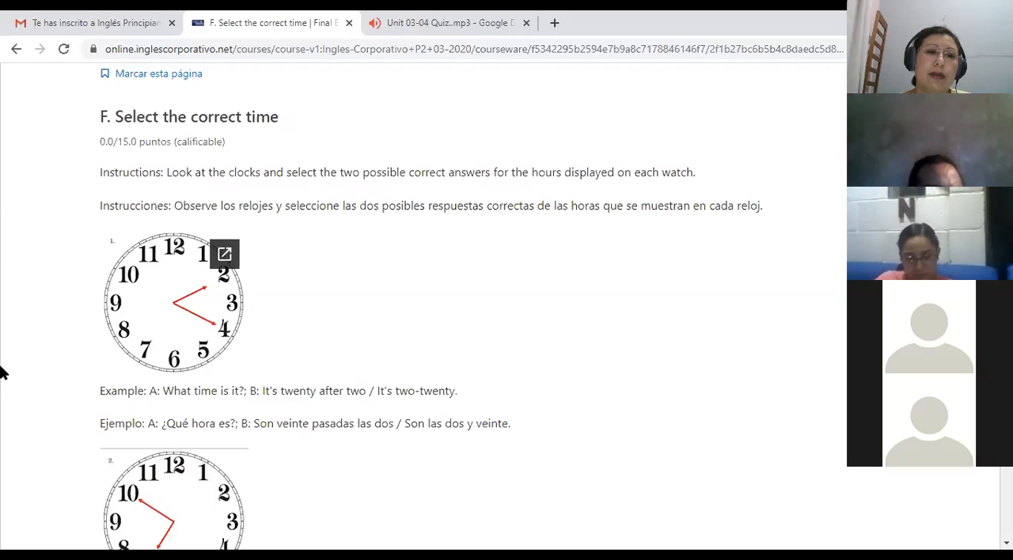
pyautogui.moveTo(458, 173)
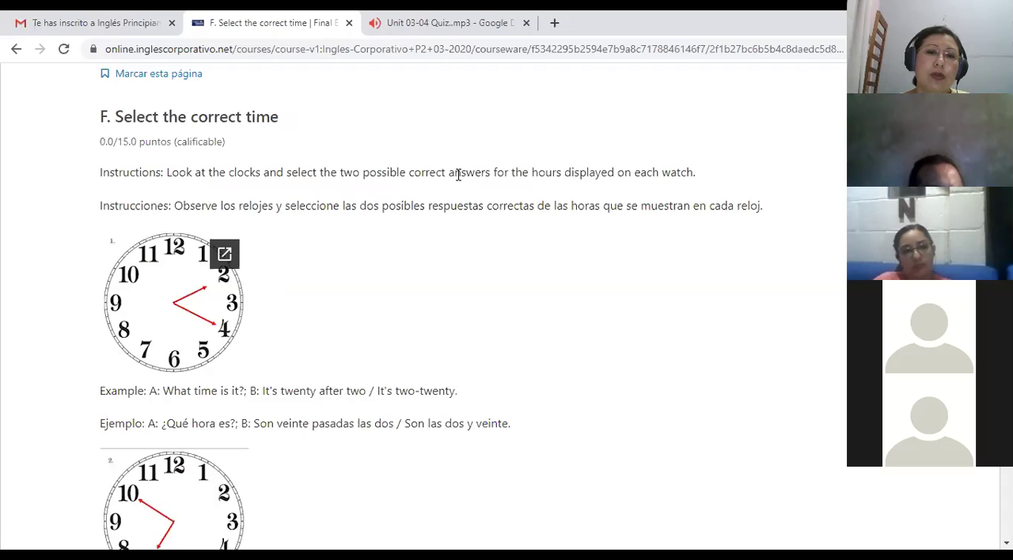
pyautogui.scroll(-3)
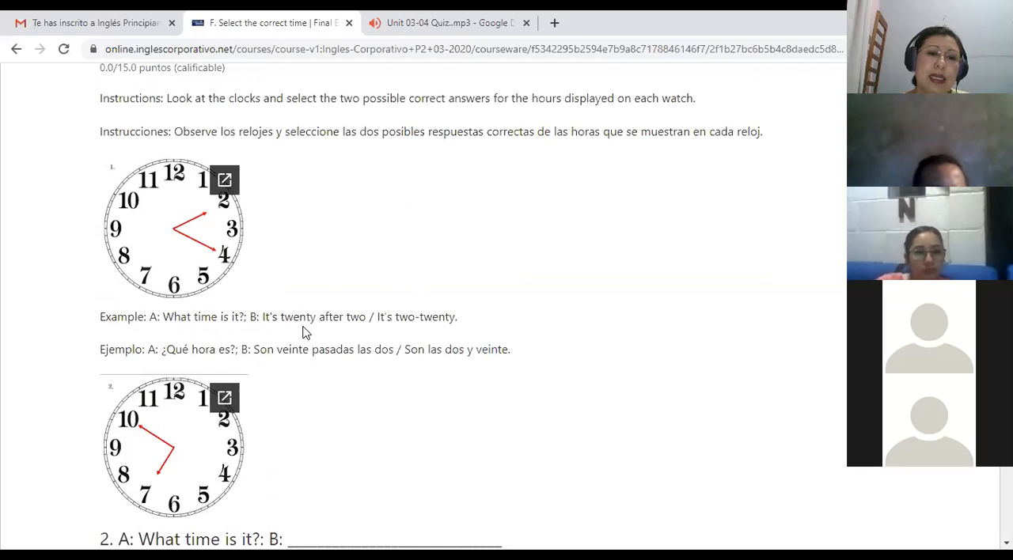
pyautogui.moveTo(370, 331)
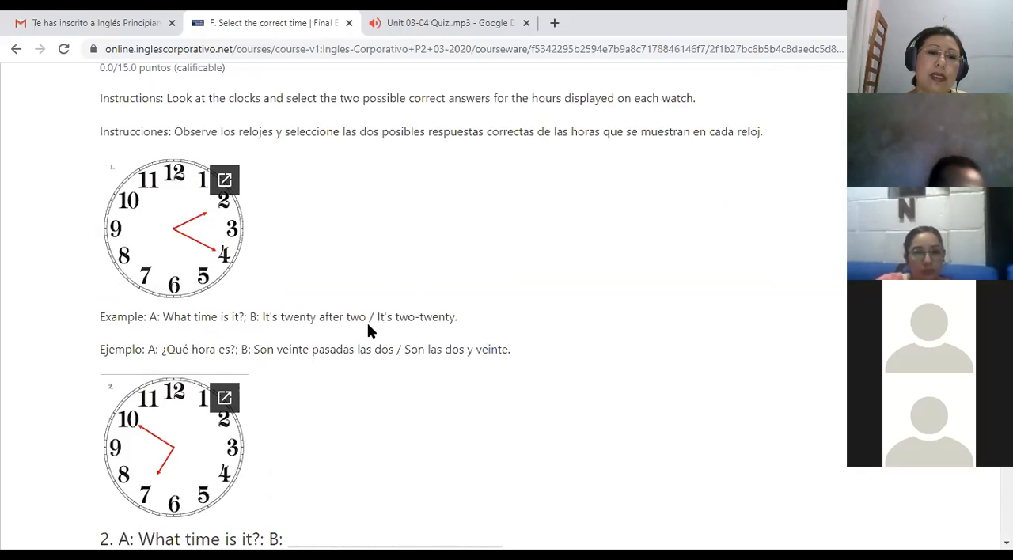
pyautogui.moveTo(220, 204)
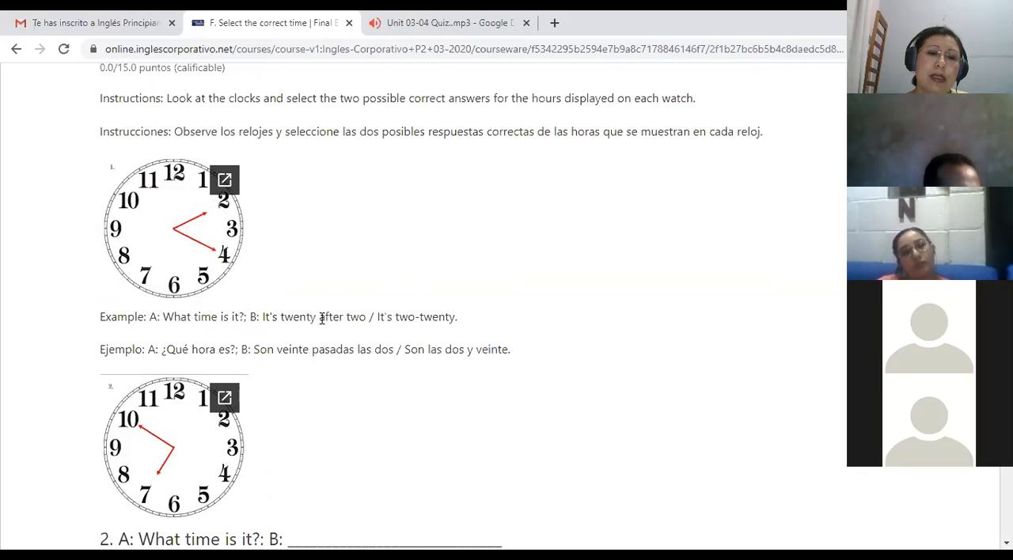
pyautogui.moveTo(412, 337)
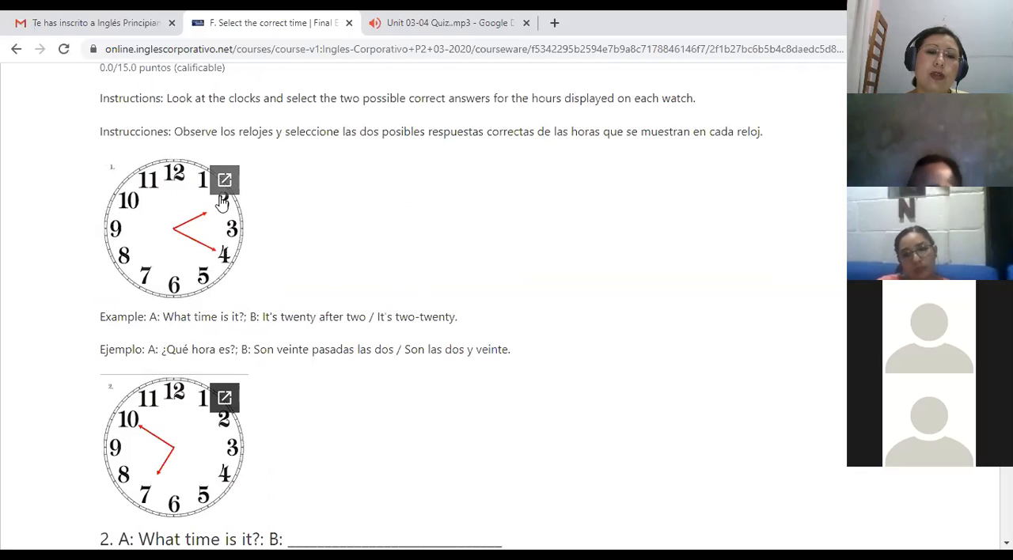
pyautogui.moveTo(222, 225)
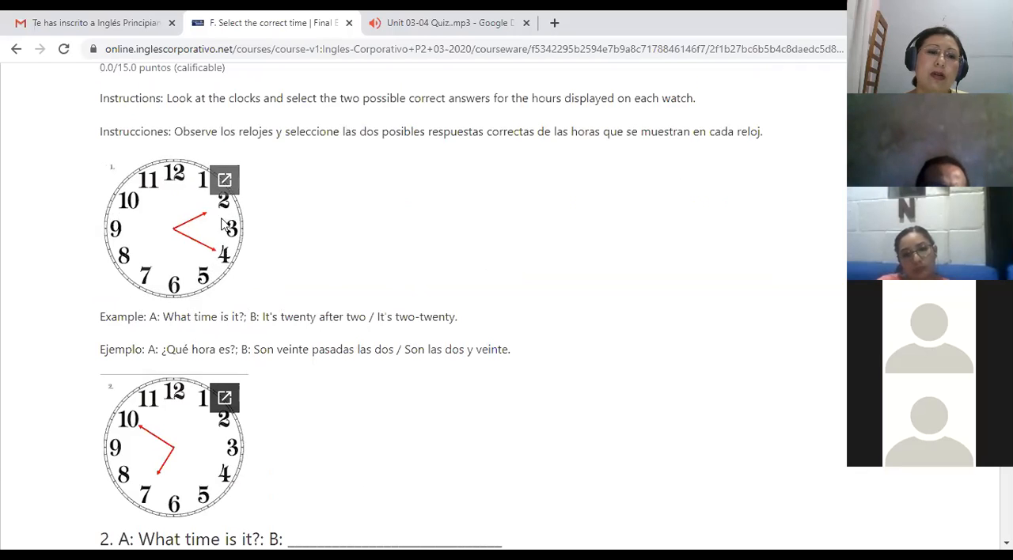
pyautogui.scroll(-3)
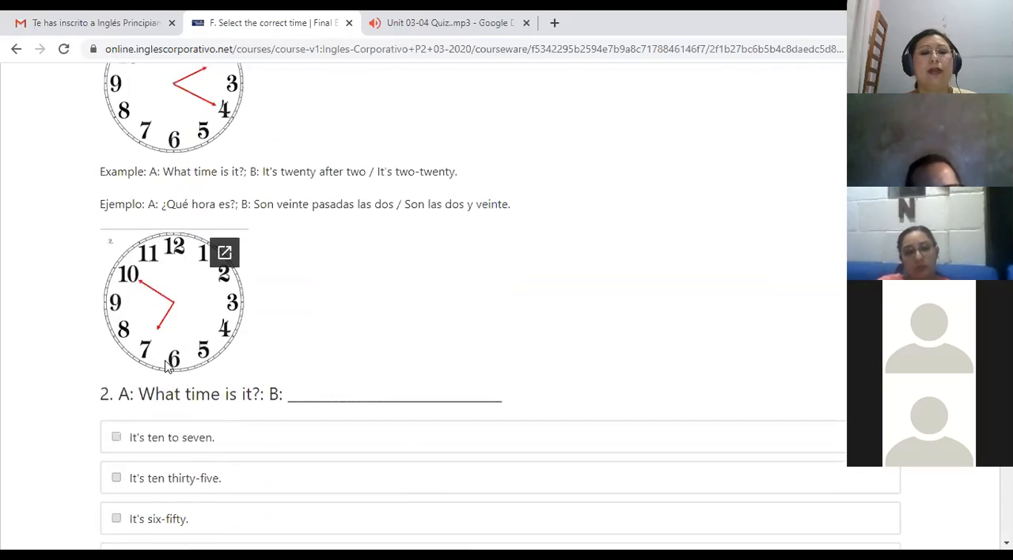
# - Check "It's ten to seven." and "It's six-fifty." as the times for clock 2
pyautogui.scroll(-3)
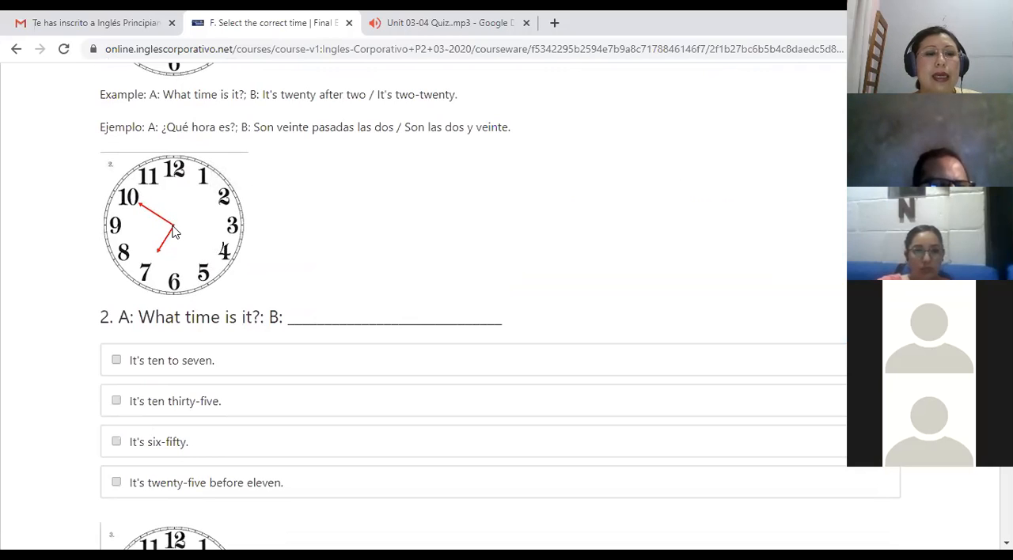
pyautogui.moveTo(158, 257)
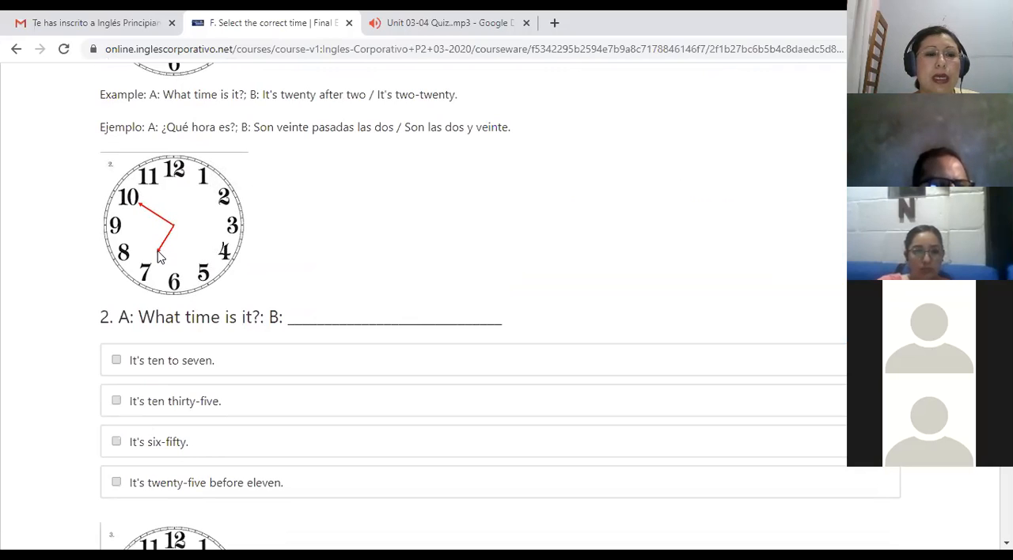
pyautogui.moveTo(166, 237)
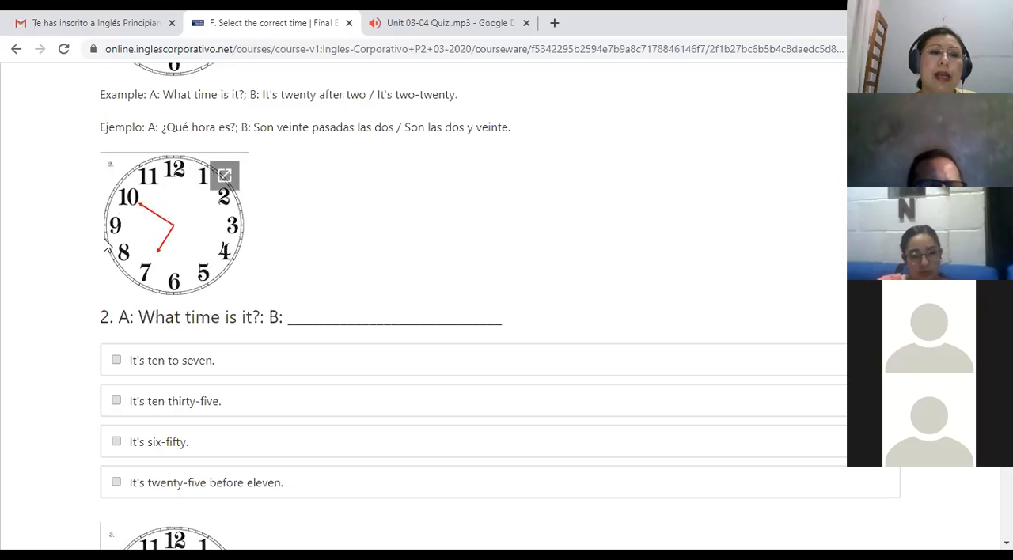
pyautogui.moveTo(93, 386)
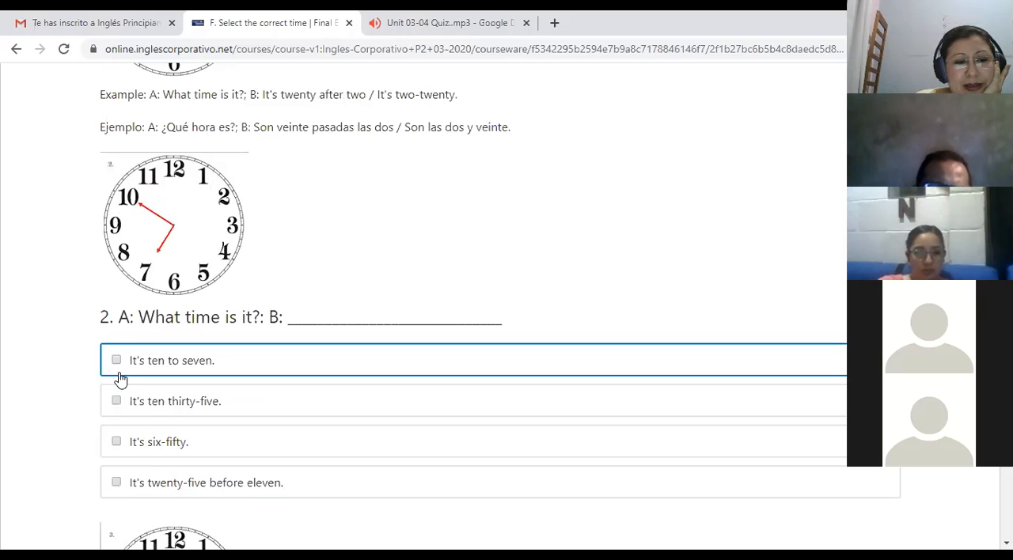
pyautogui.click(115, 360)
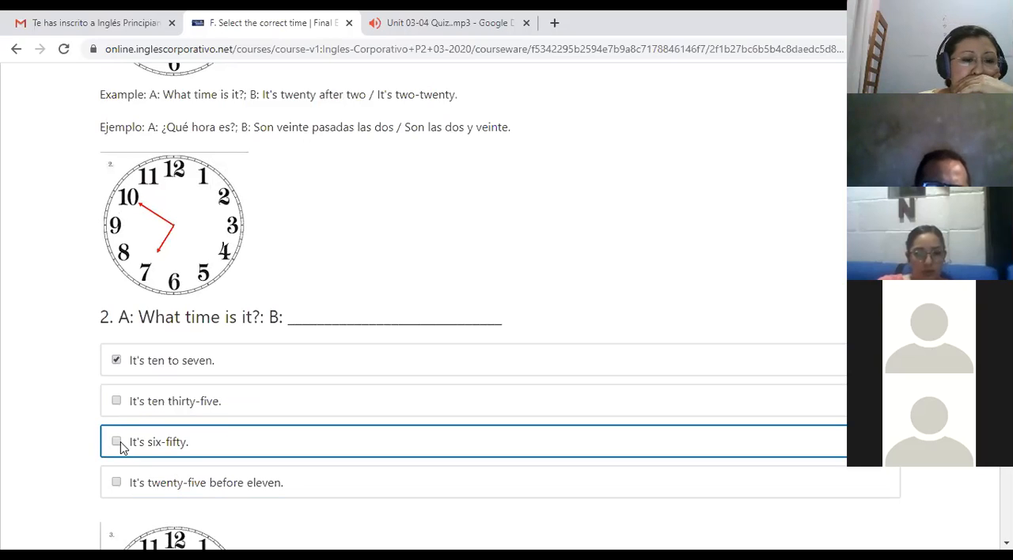
pyautogui.click(116, 442)
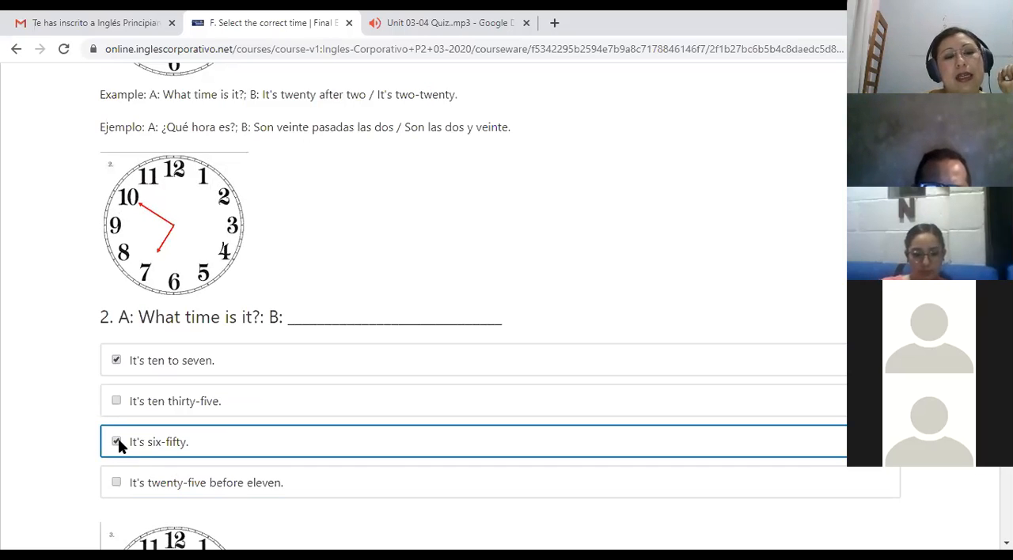
pyautogui.scroll(-3)
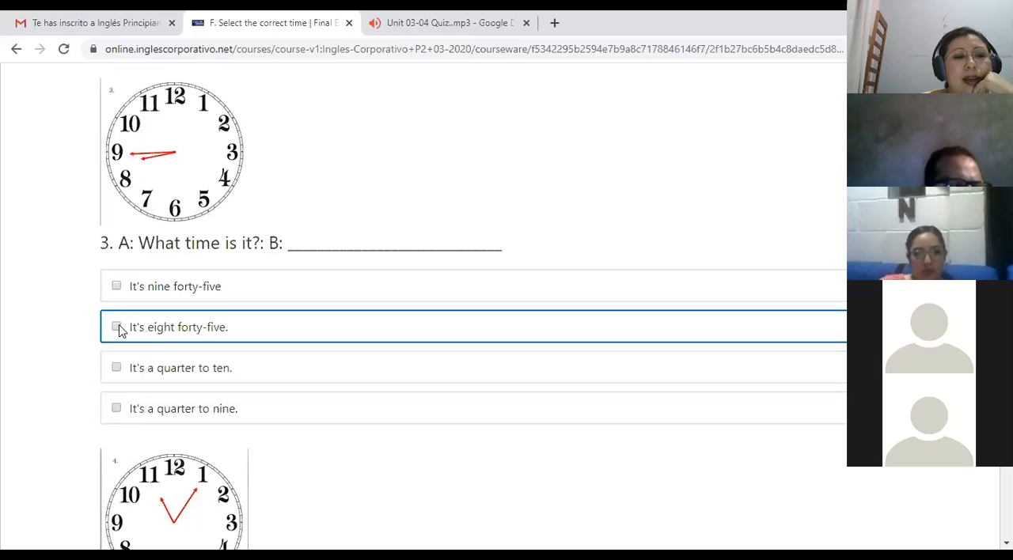
# - Check "It's eight forty-five." for clock 3 alongside "It's a quarter to nine."
pyautogui.click(117, 326)
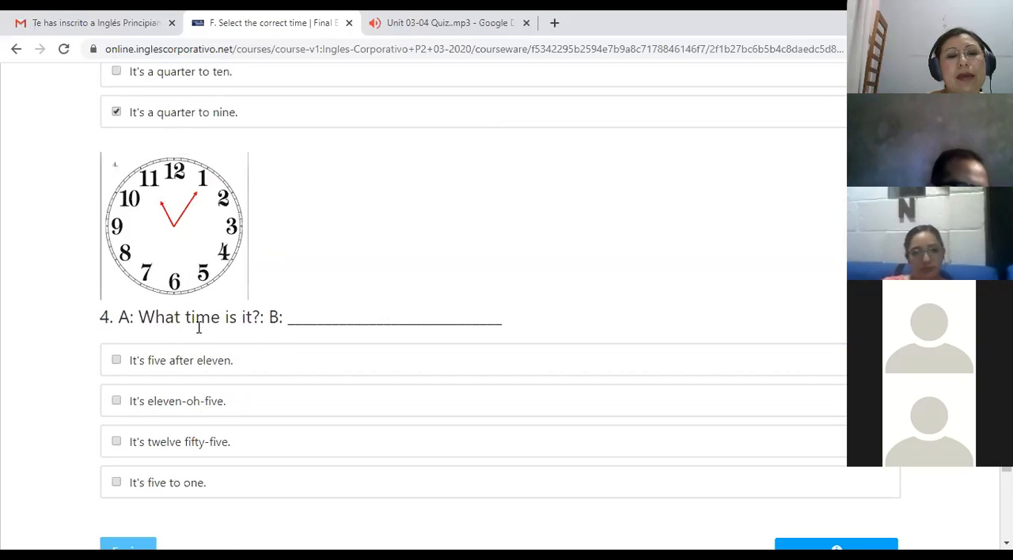
pyautogui.moveTo(144, 368)
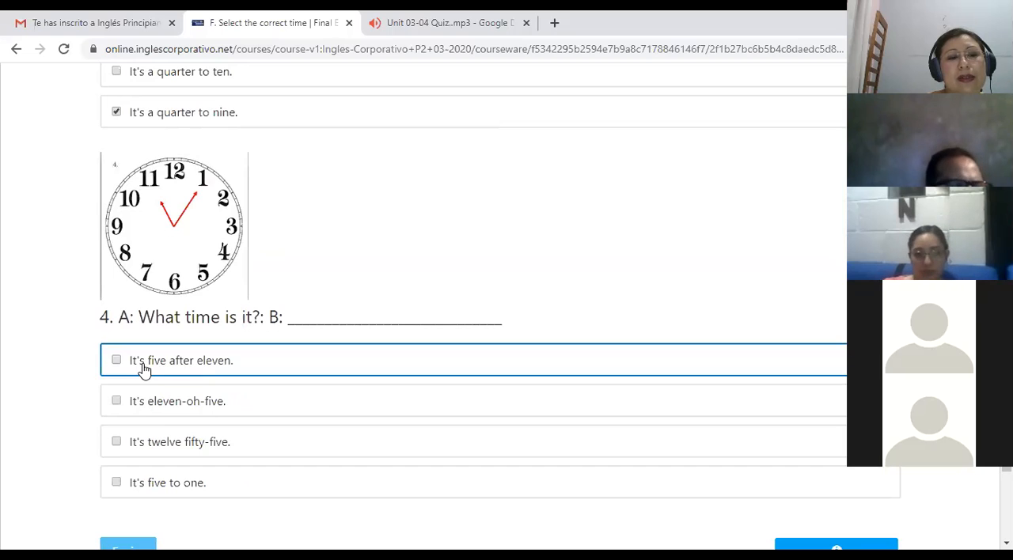
pyautogui.moveTo(116, 368)
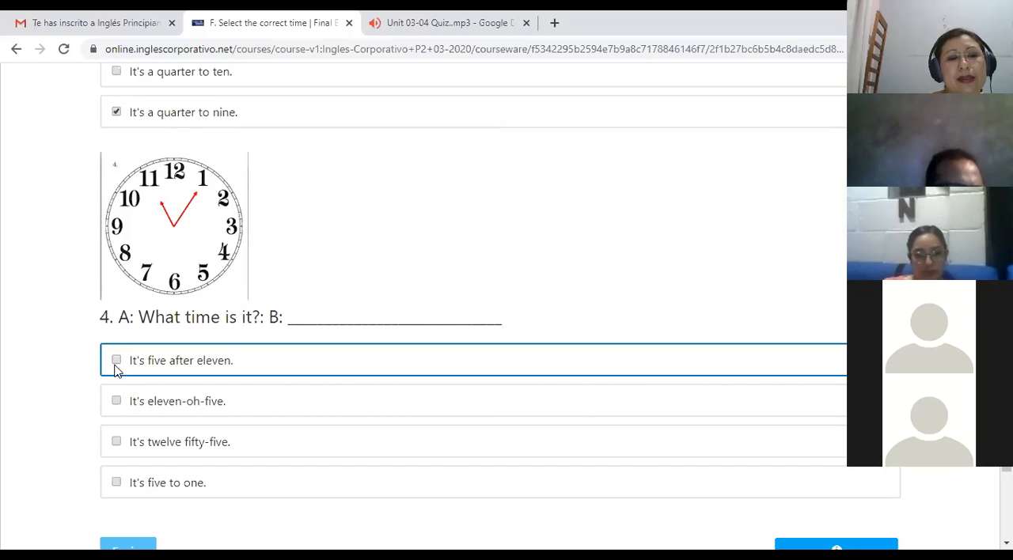
# - Check "It's five after eleven." and "It's eleven-oh-five." as the times for clock 4
pyautogui.click(117, 401)
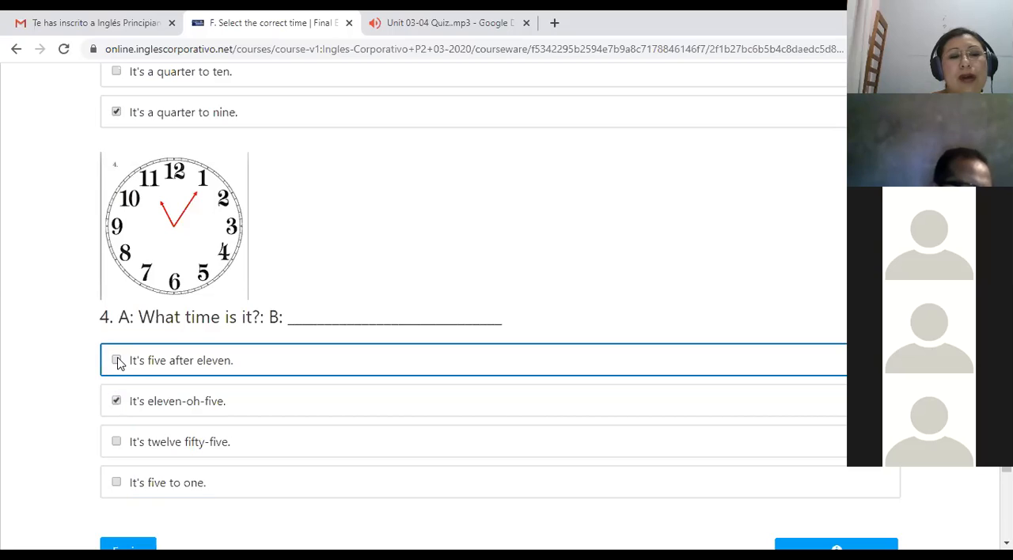
pyautogui.click(117, 361)
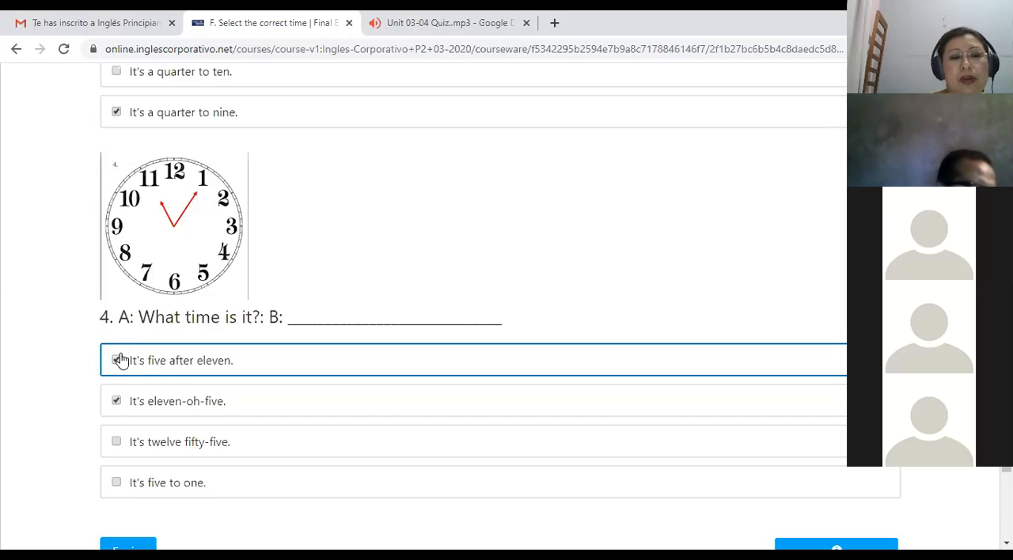
pyautogui.click(116, 361)
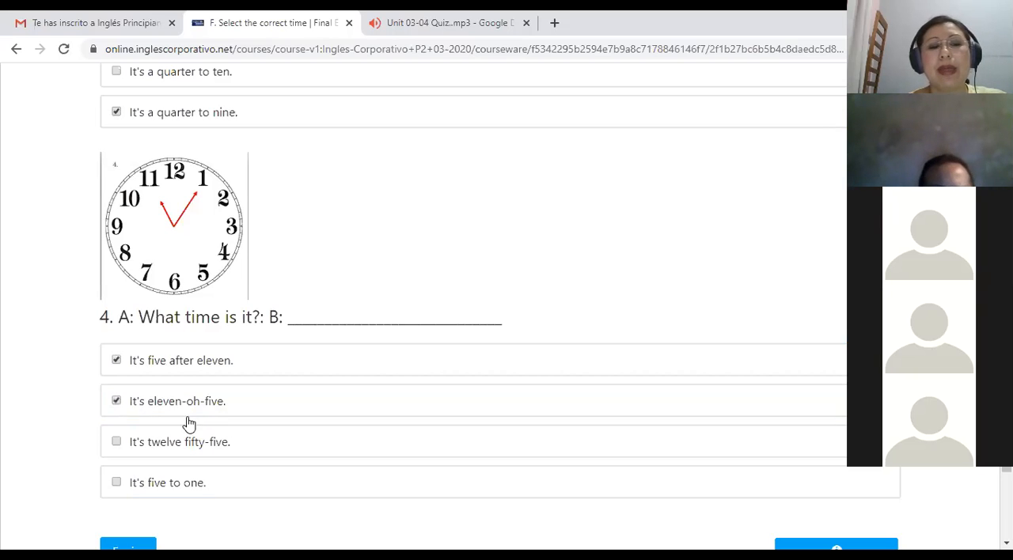
pyautogui.click(116, 401)
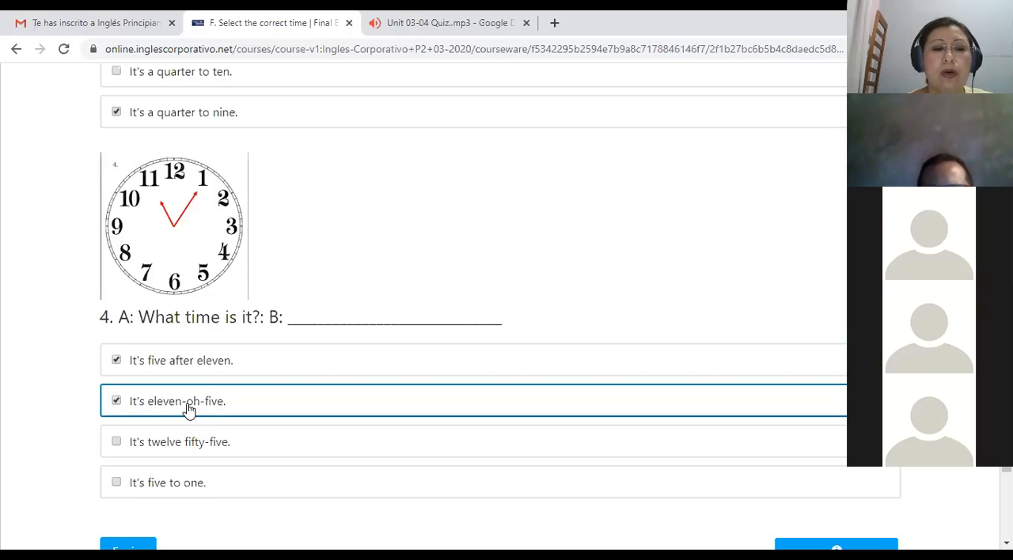
pyautogui.scroll(-3)
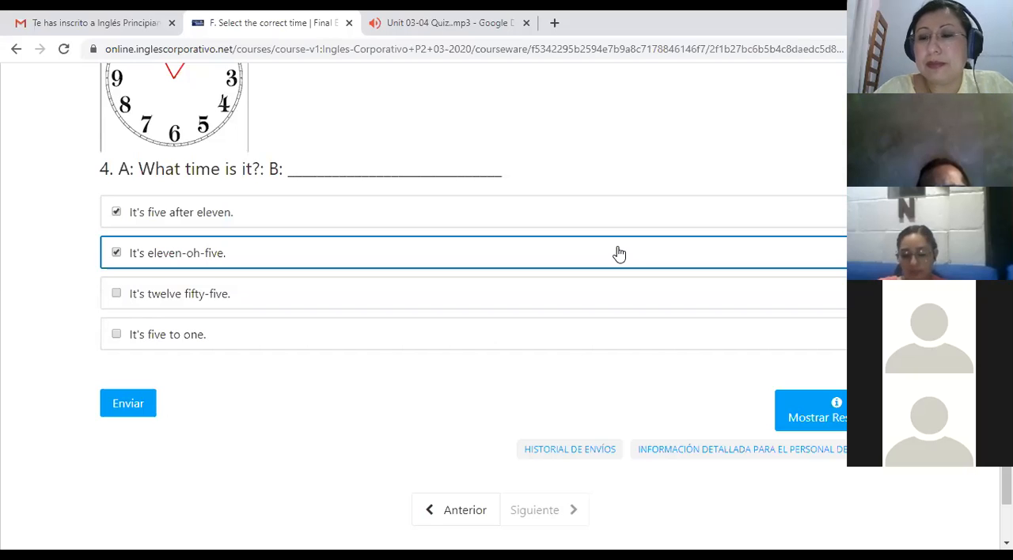
pyautogui.moveTo(600, 261)
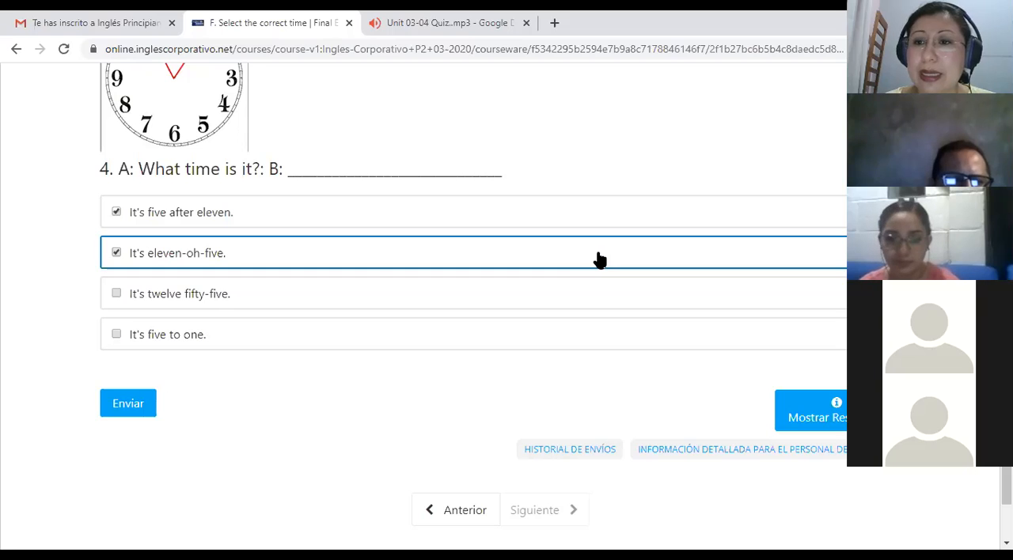
pyautogui.moveTo(257, 107)
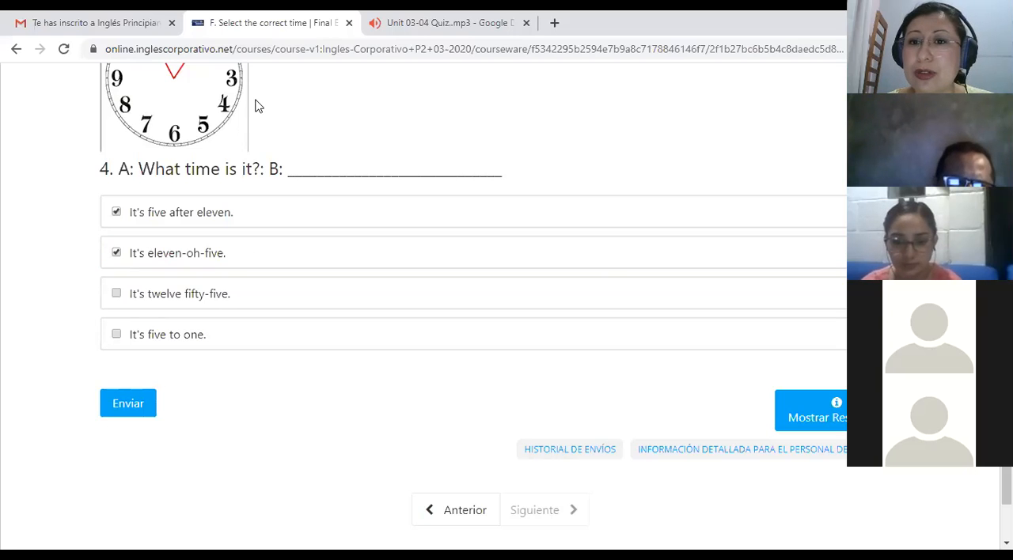